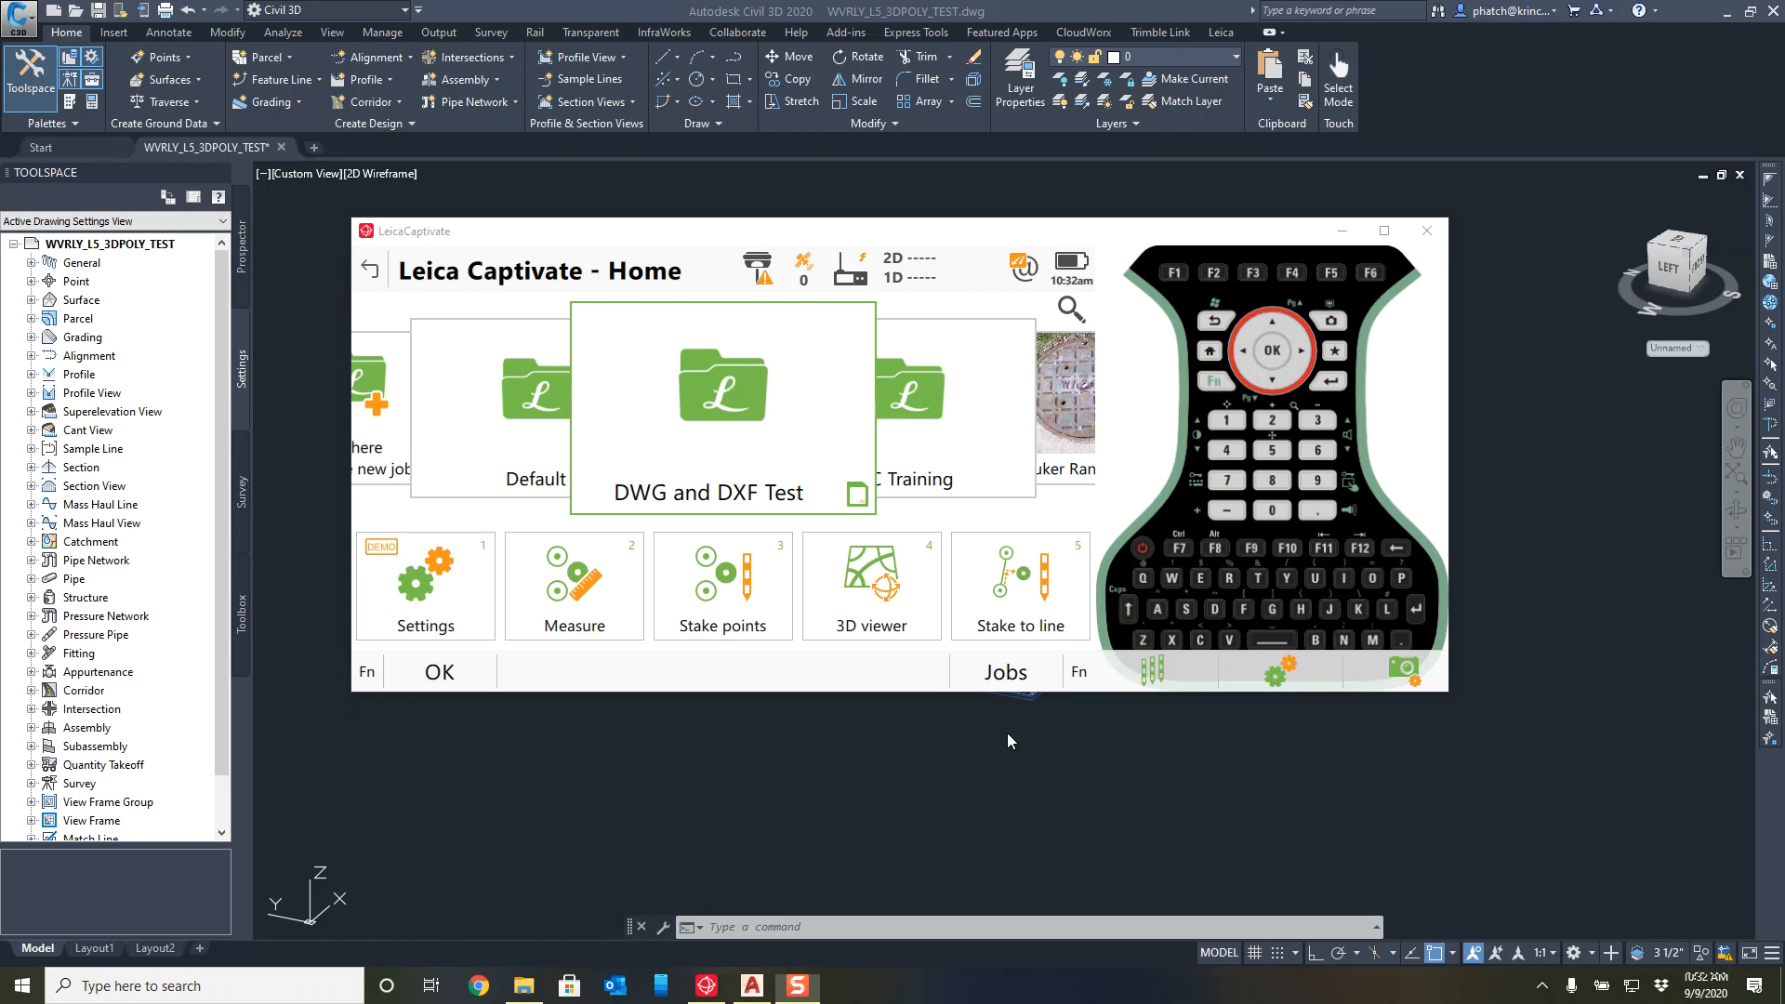
pyautogui.moveTo(1328, 214)
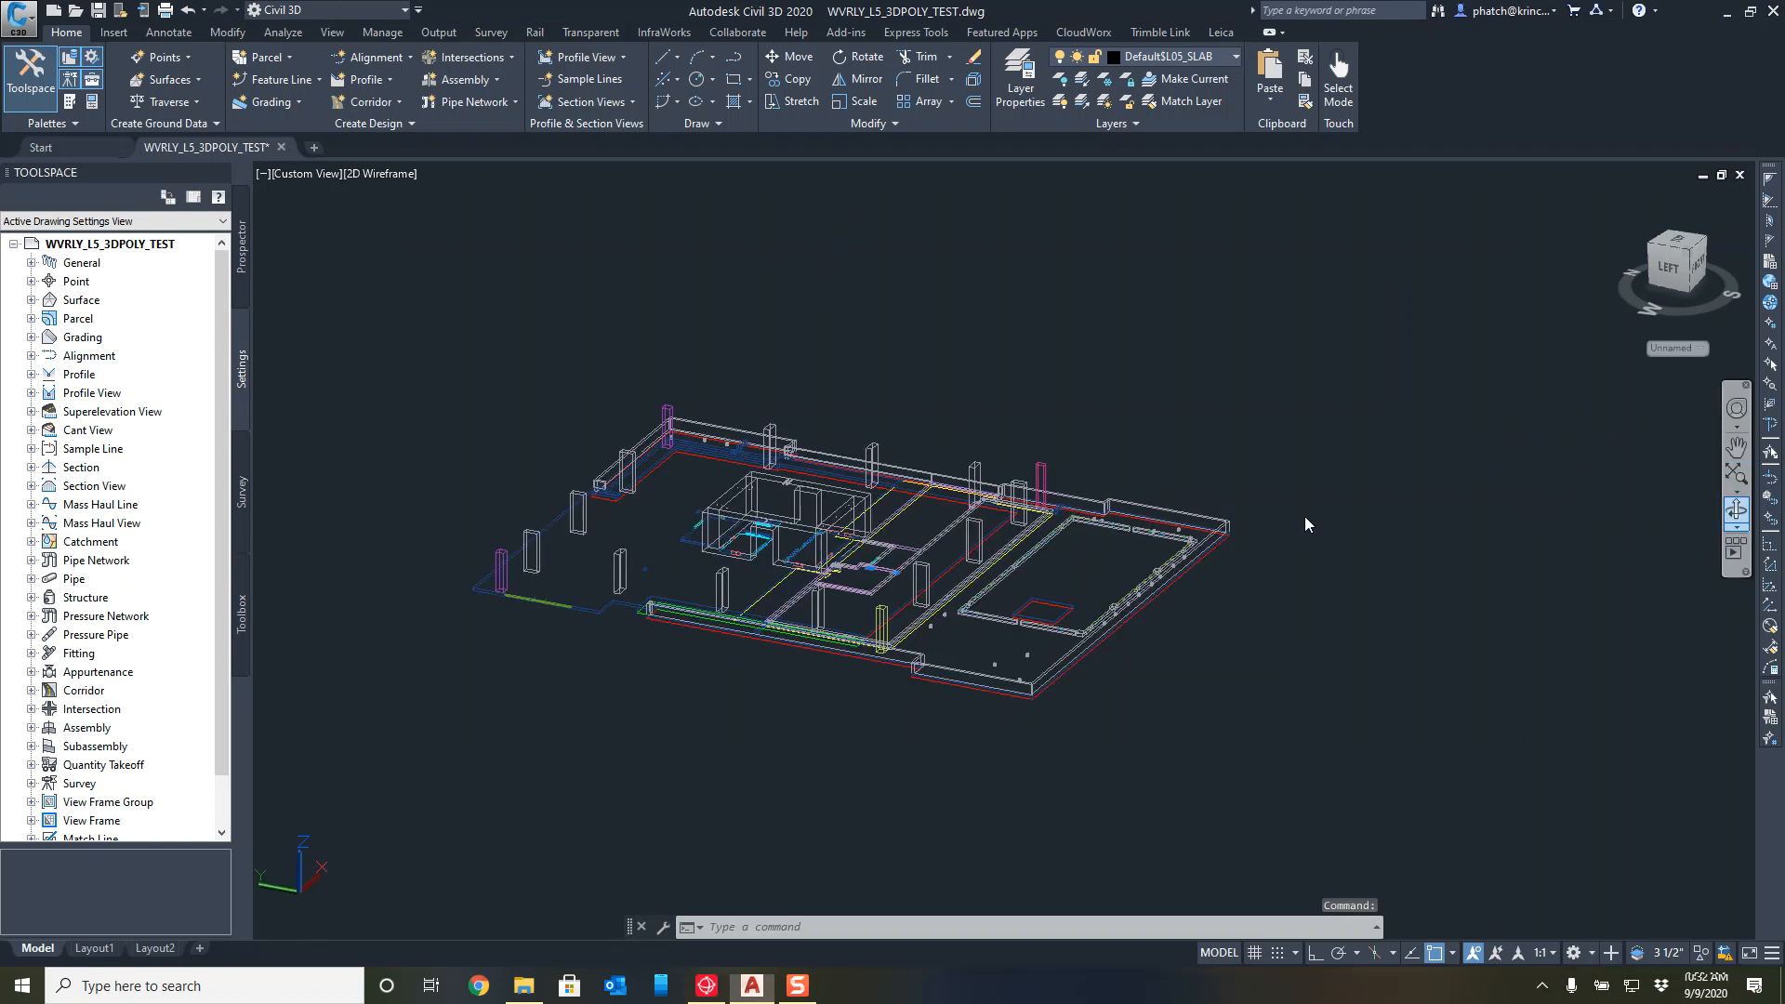
# Orbit the building model through low, edge-on and overhead views, then exit navigation with Esc.
pyautogui.moveTo(1306, 524); pyautogui.dragTo(937, 647)
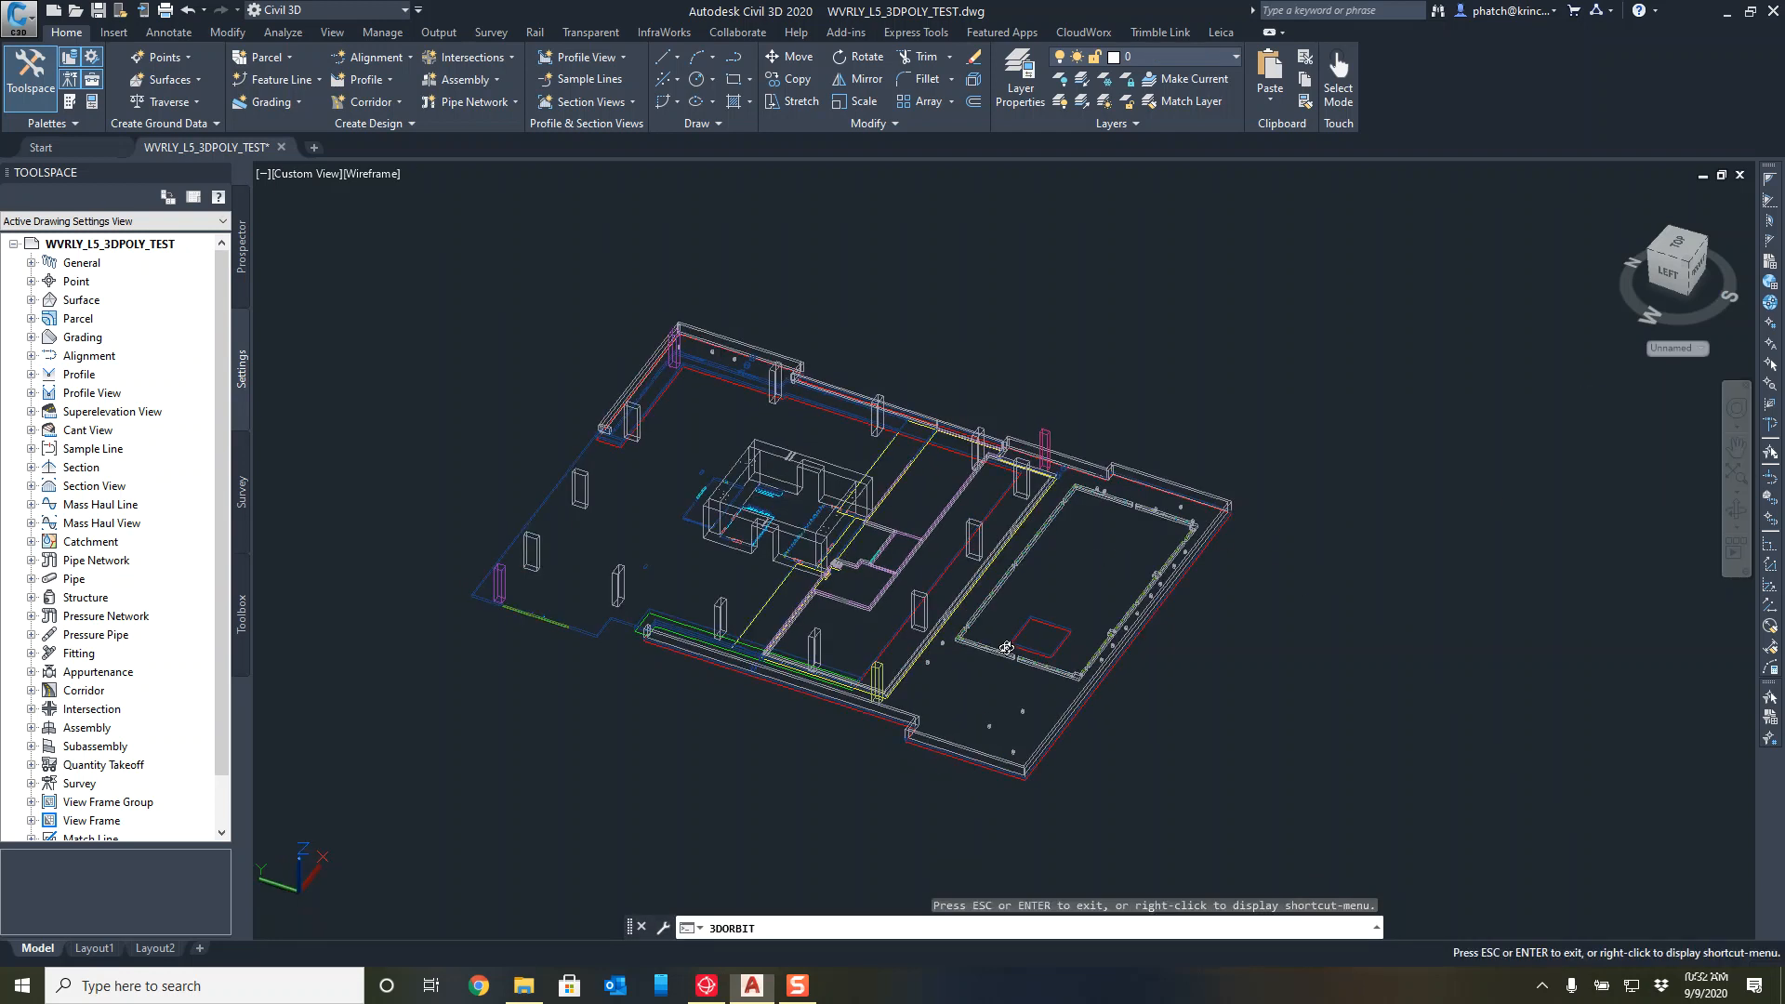
pyautogui.moveTo(1002, 647); pyautogui.dragTo(1271, 558)
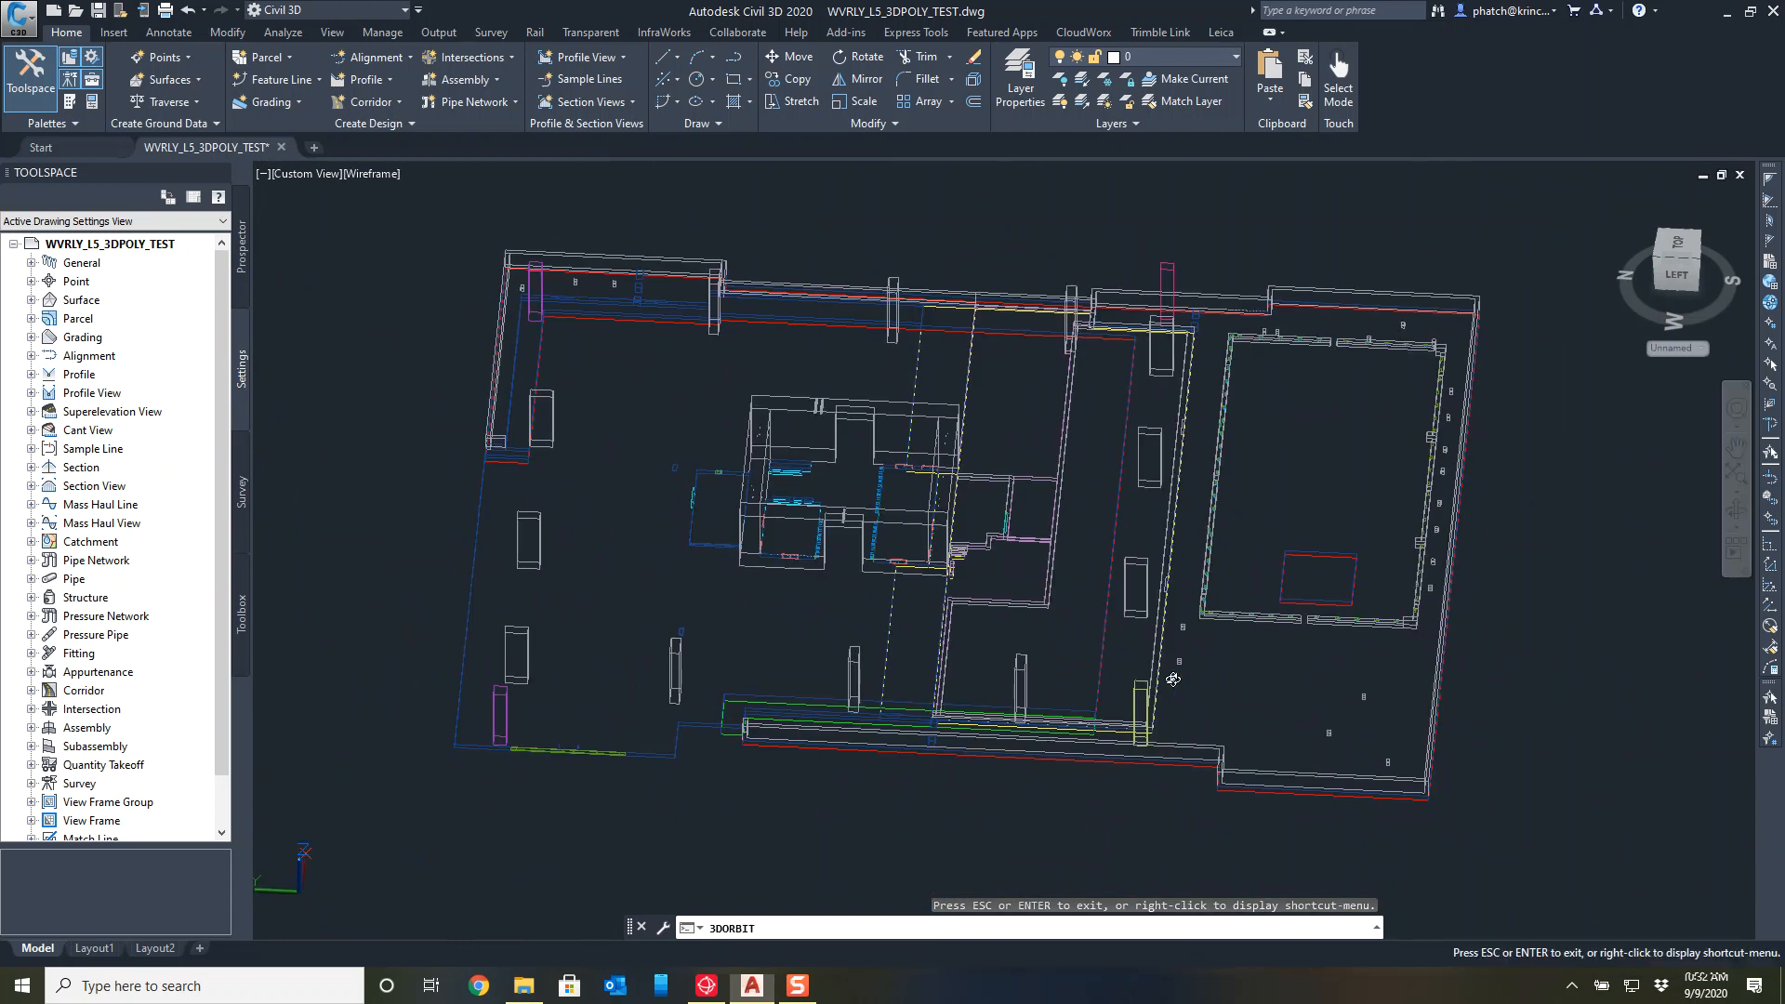
pyautogui.moveTo(1174, 678); pyautogui.dragTo(991, 589)
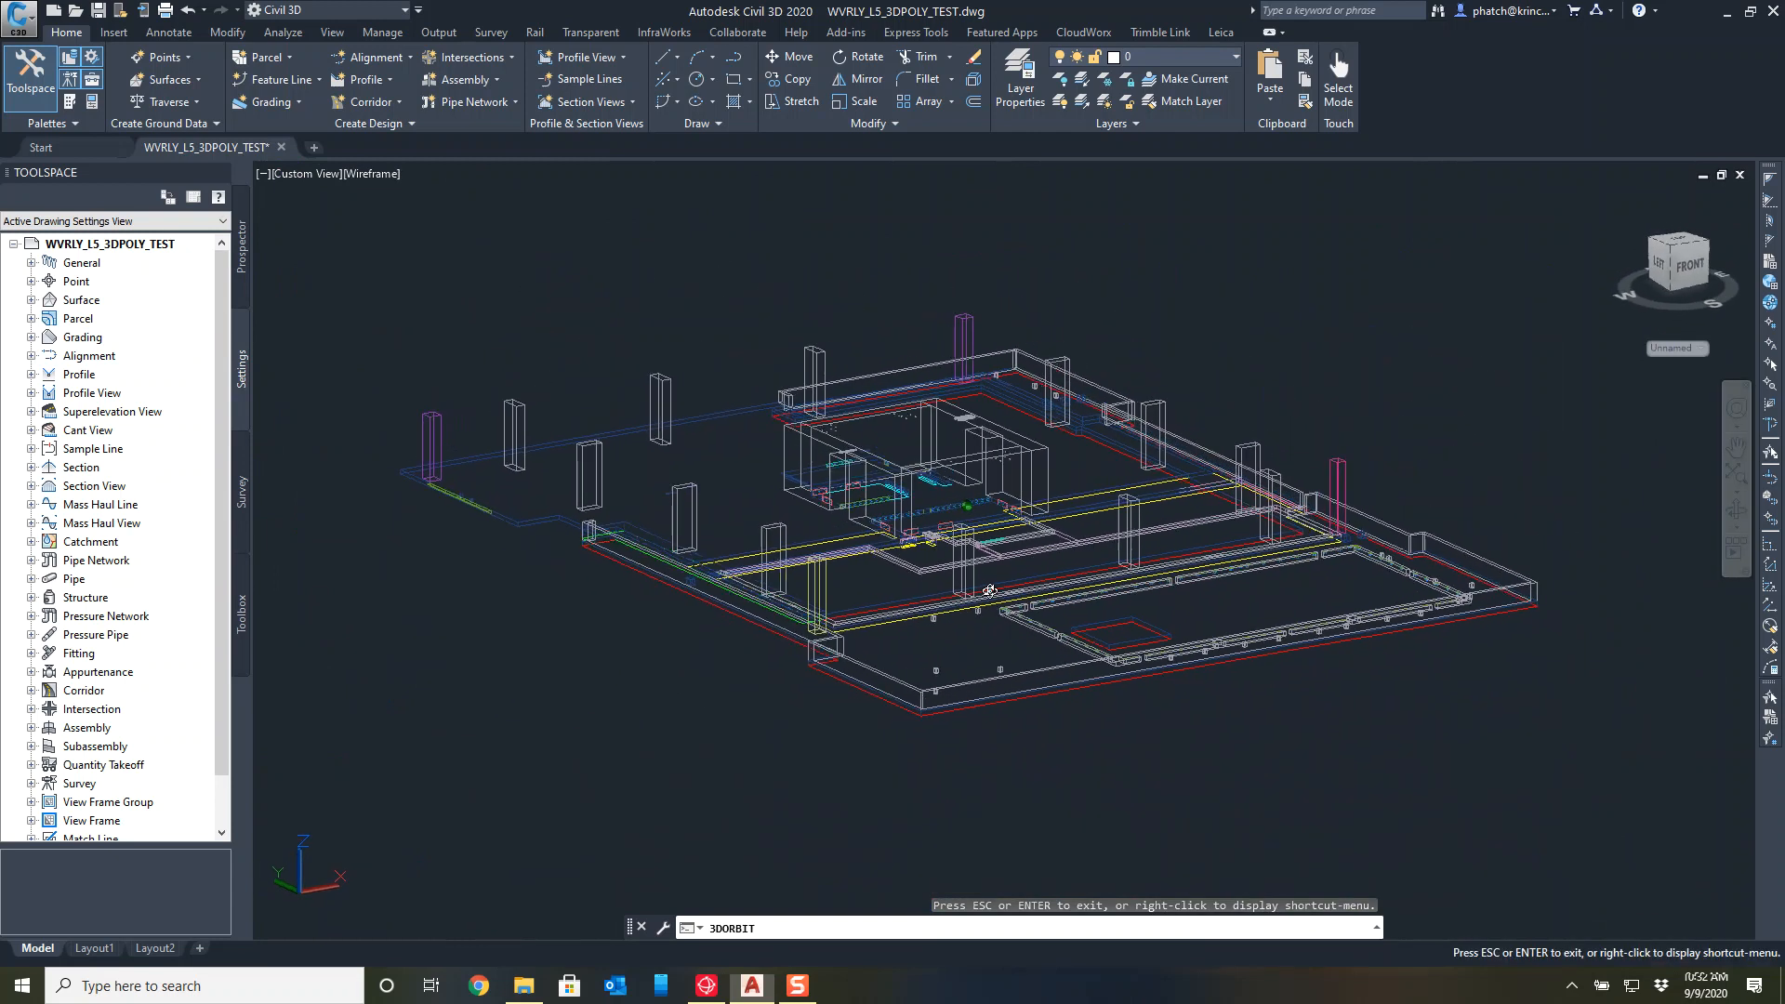
pyautogui.moveTo(991, 589); pyautogui.dragTo(1298, 541)
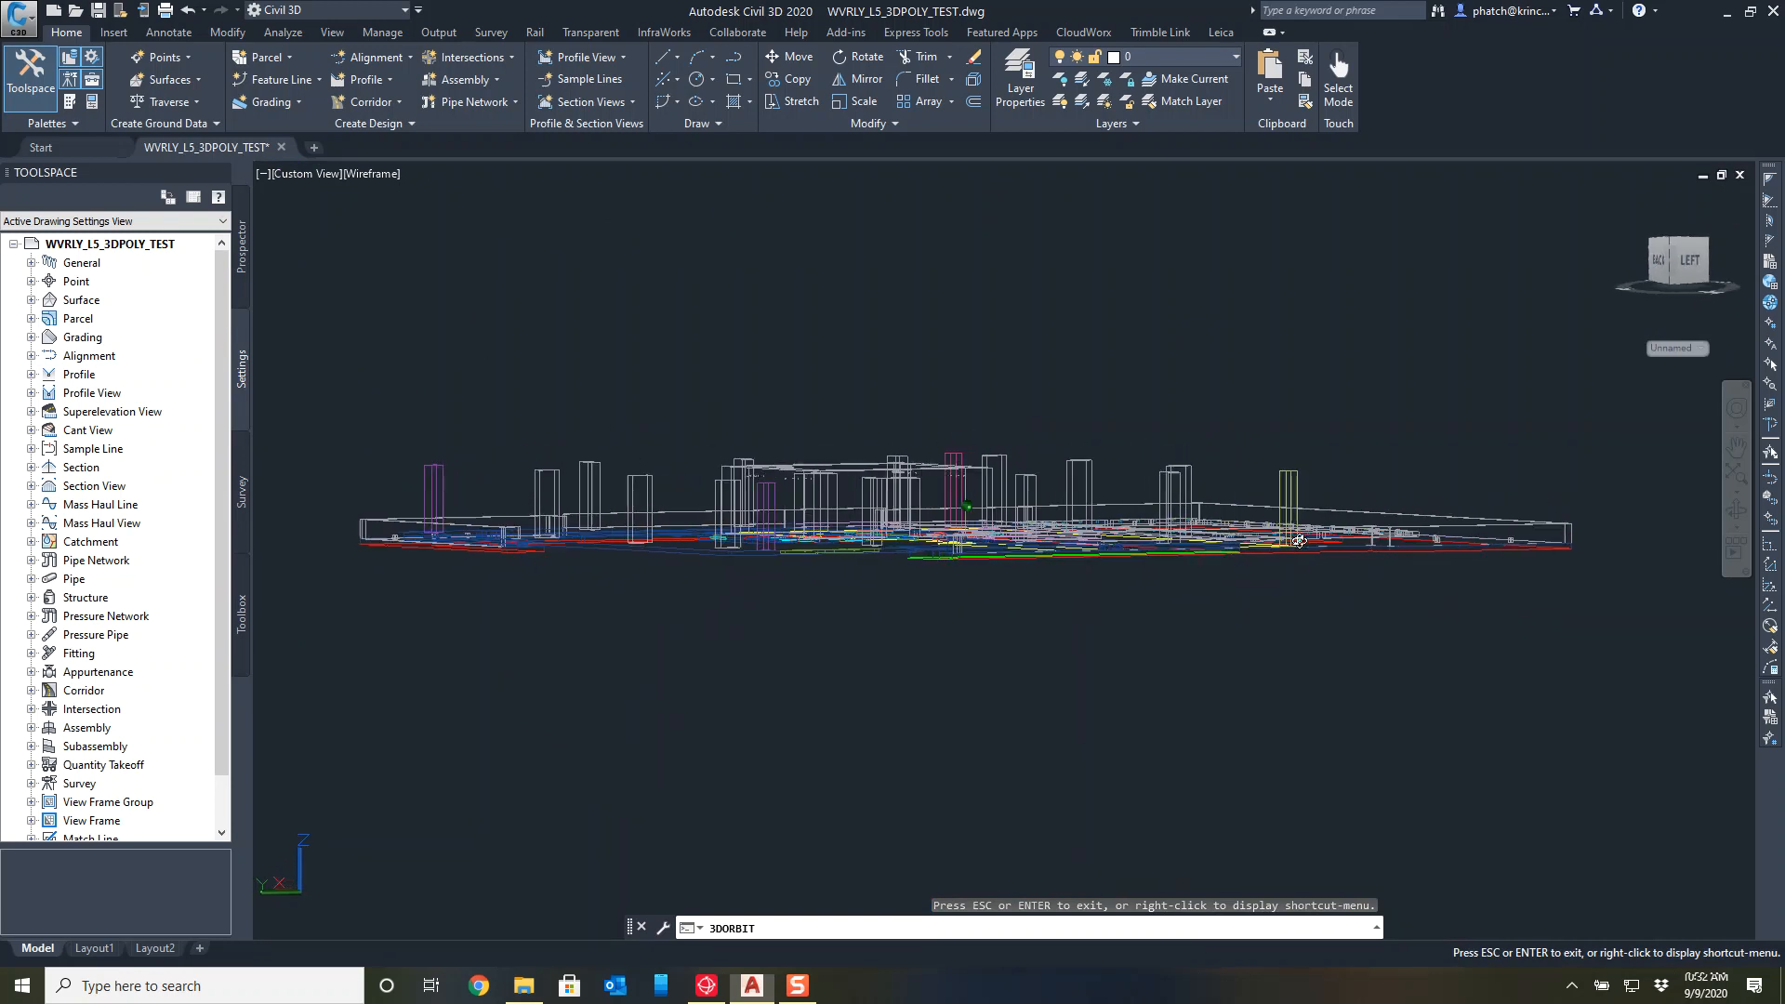
pyautogui.moveTo(1298, 541); pyautogui.dragTo(1223, 652)
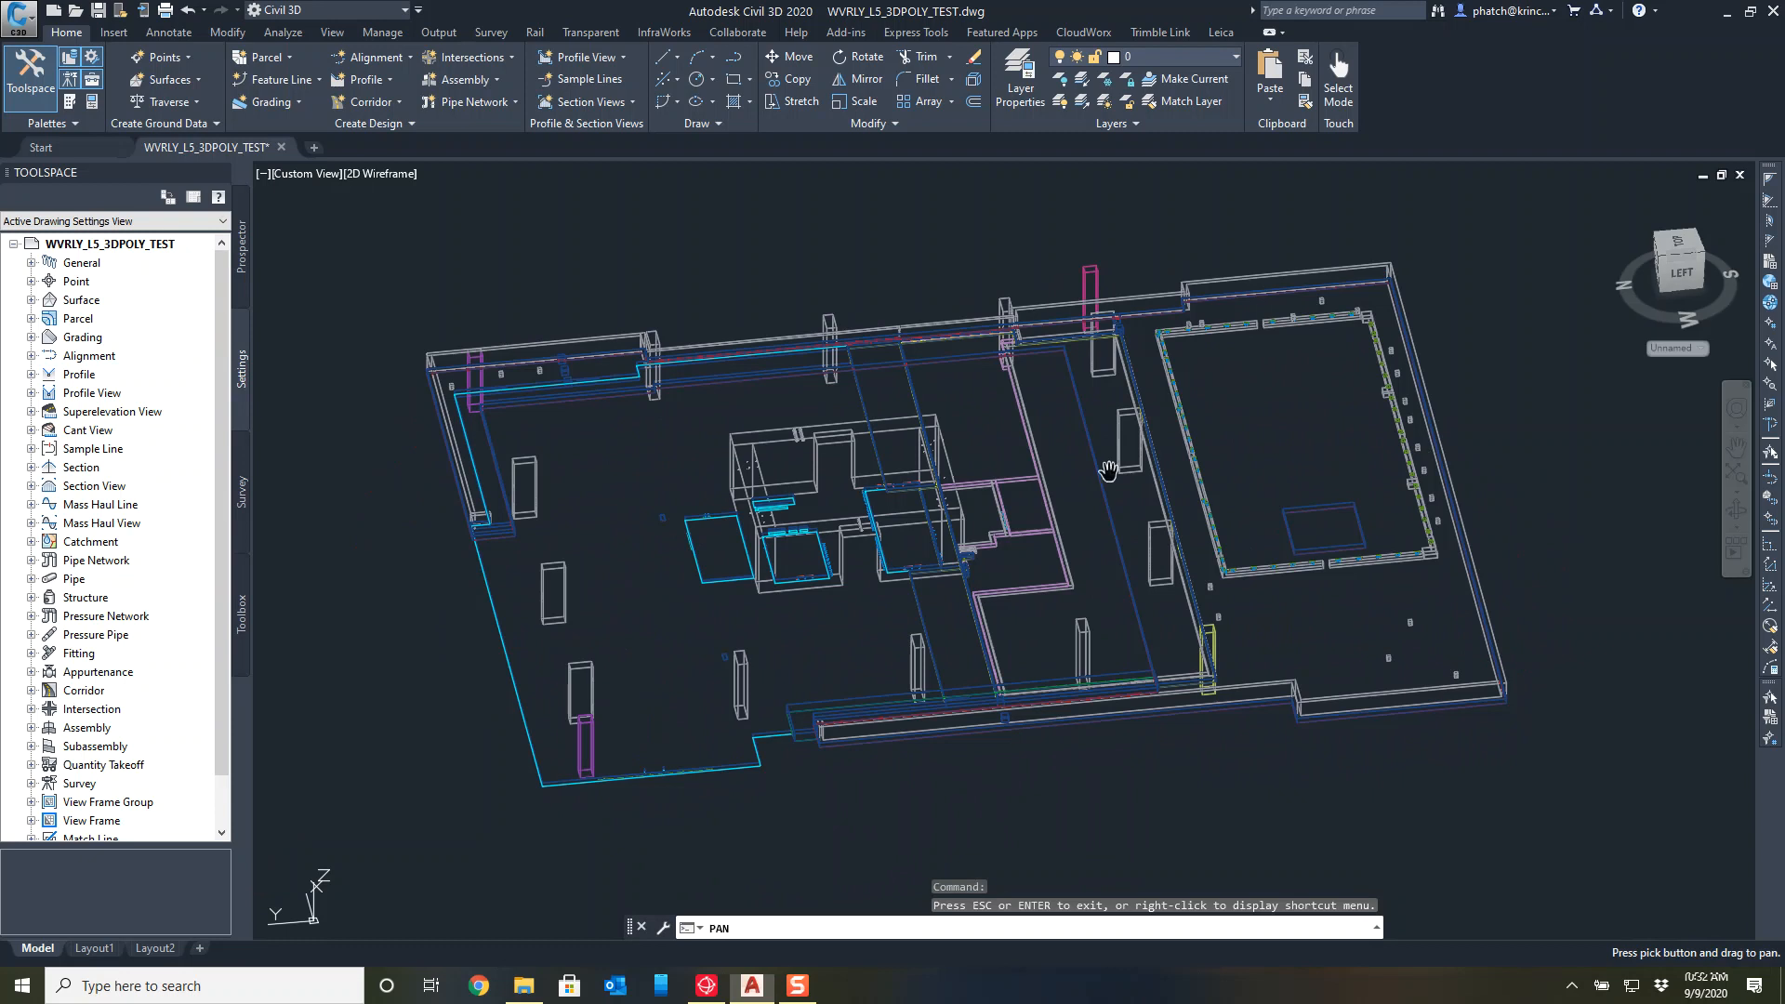
pyautogui.press('escape')
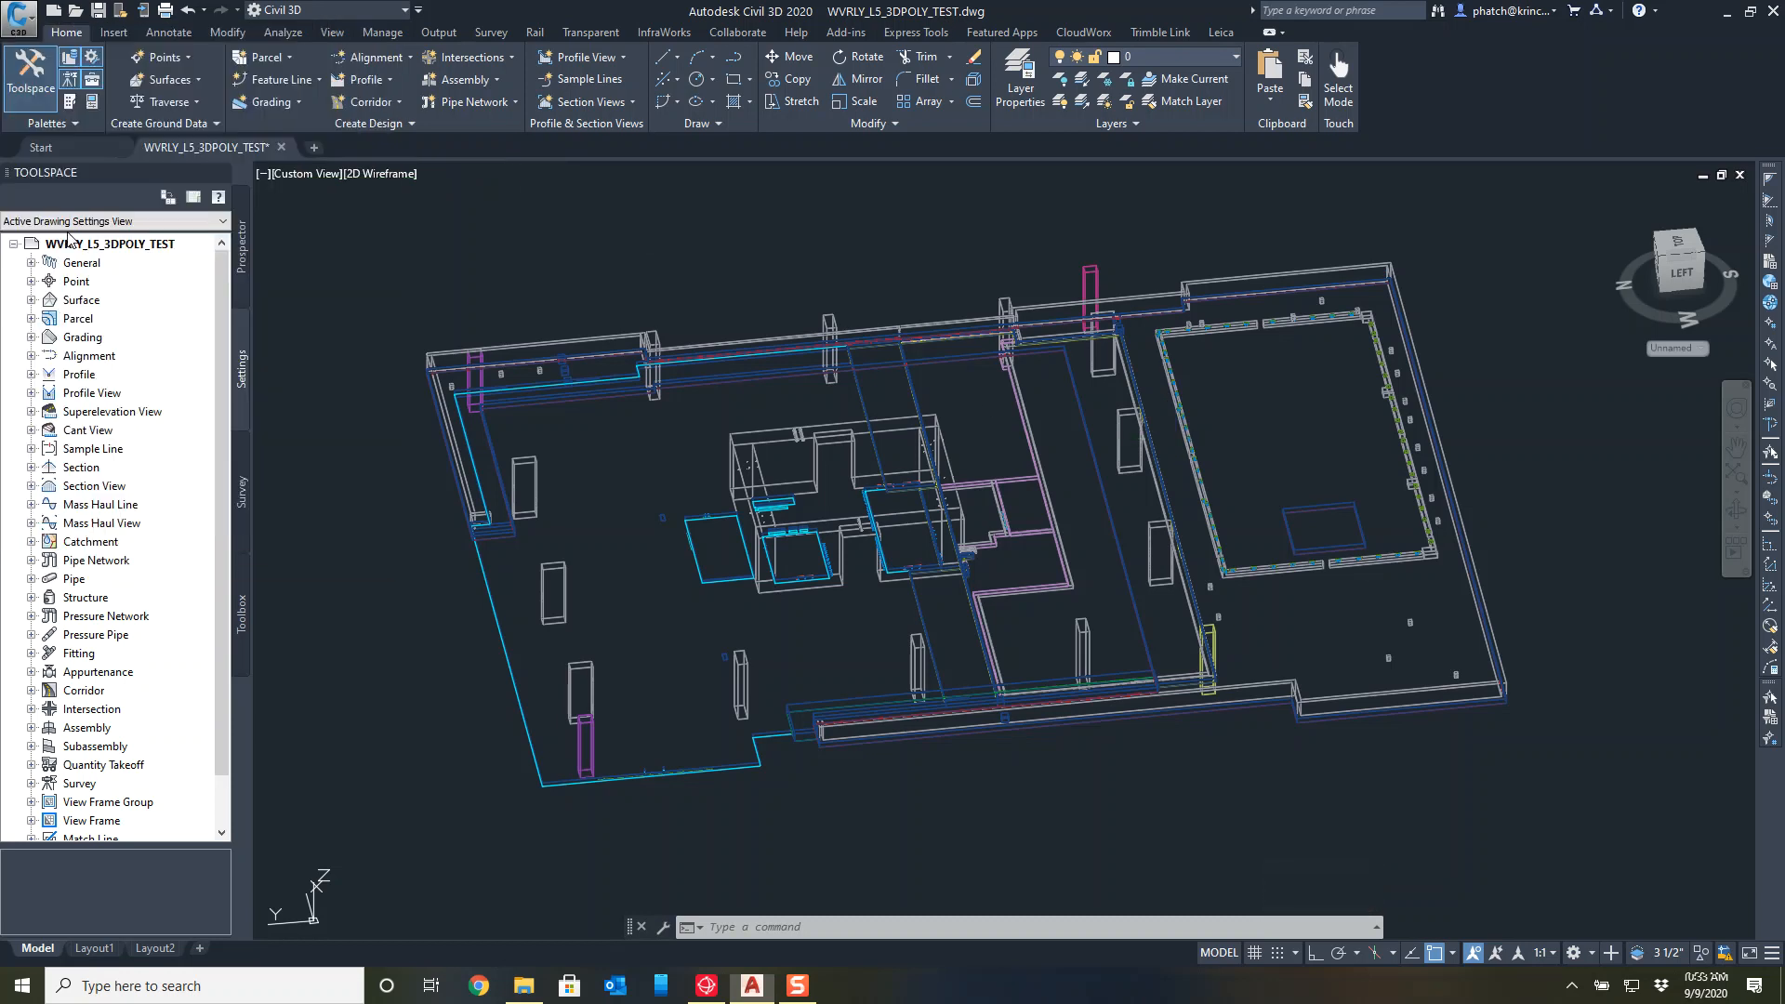
# Dismiss the Save As dialog and bring up File Explorer from the taskbar.
pyautogui.click(766, 601)
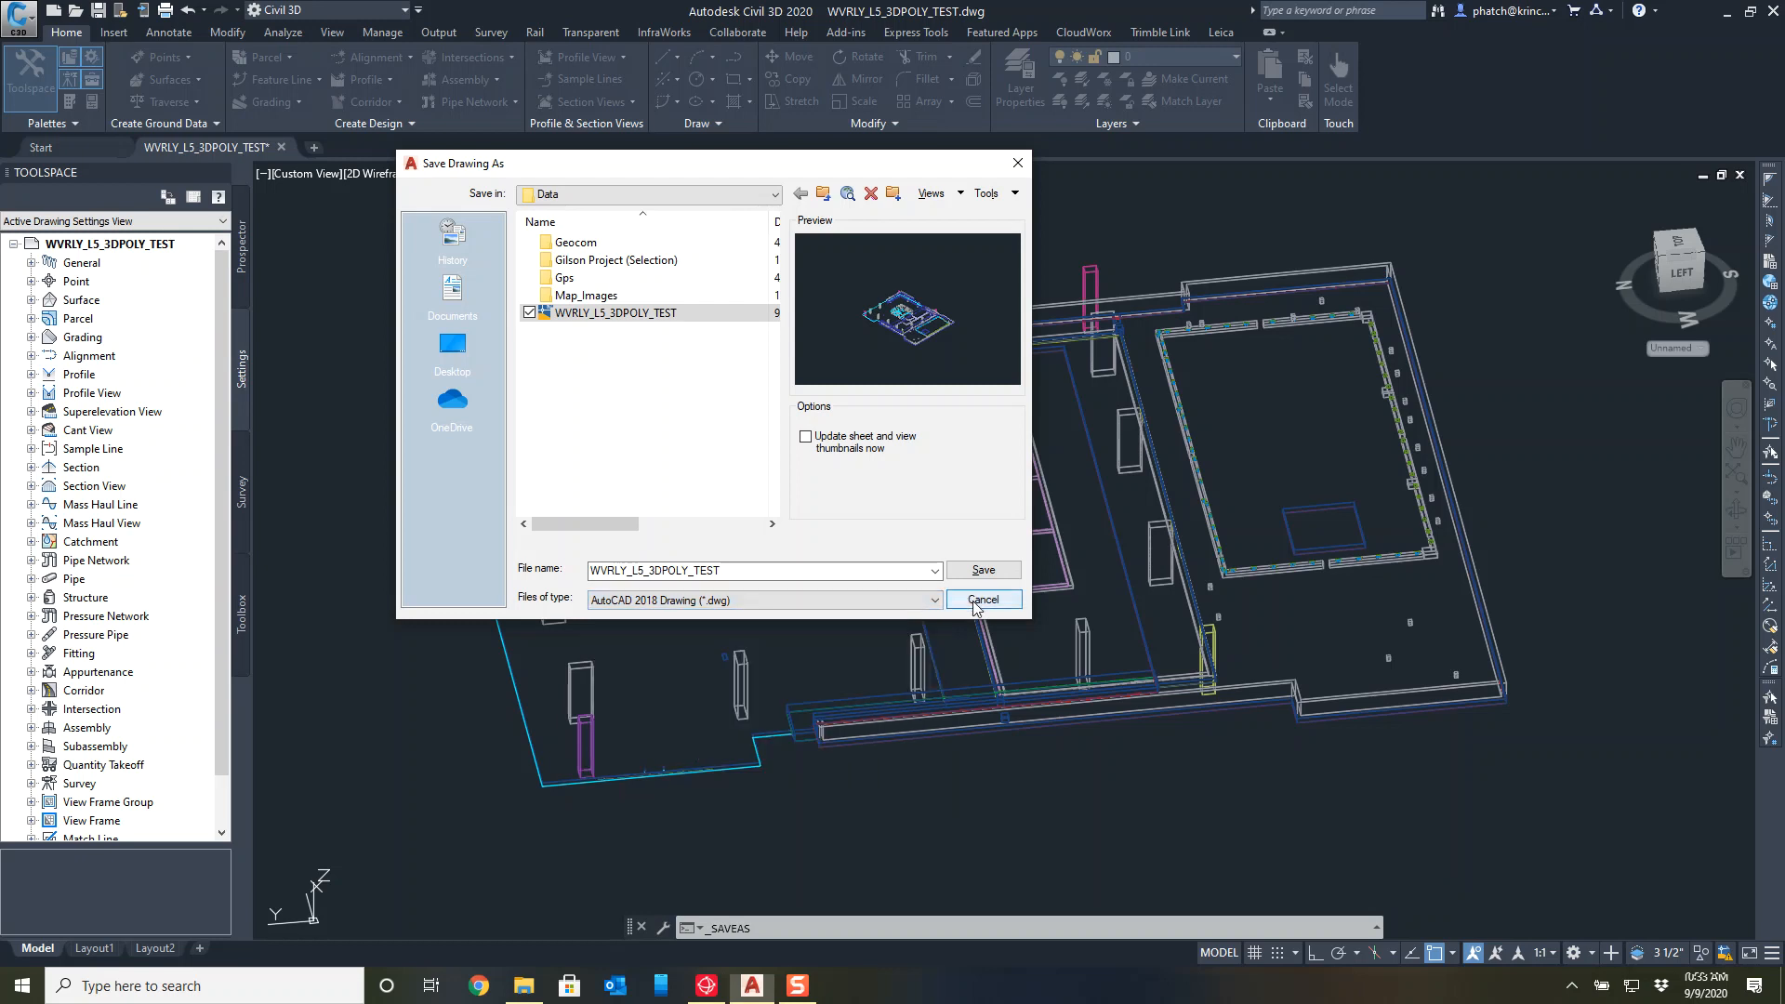
pyautogui.click(982, 601)
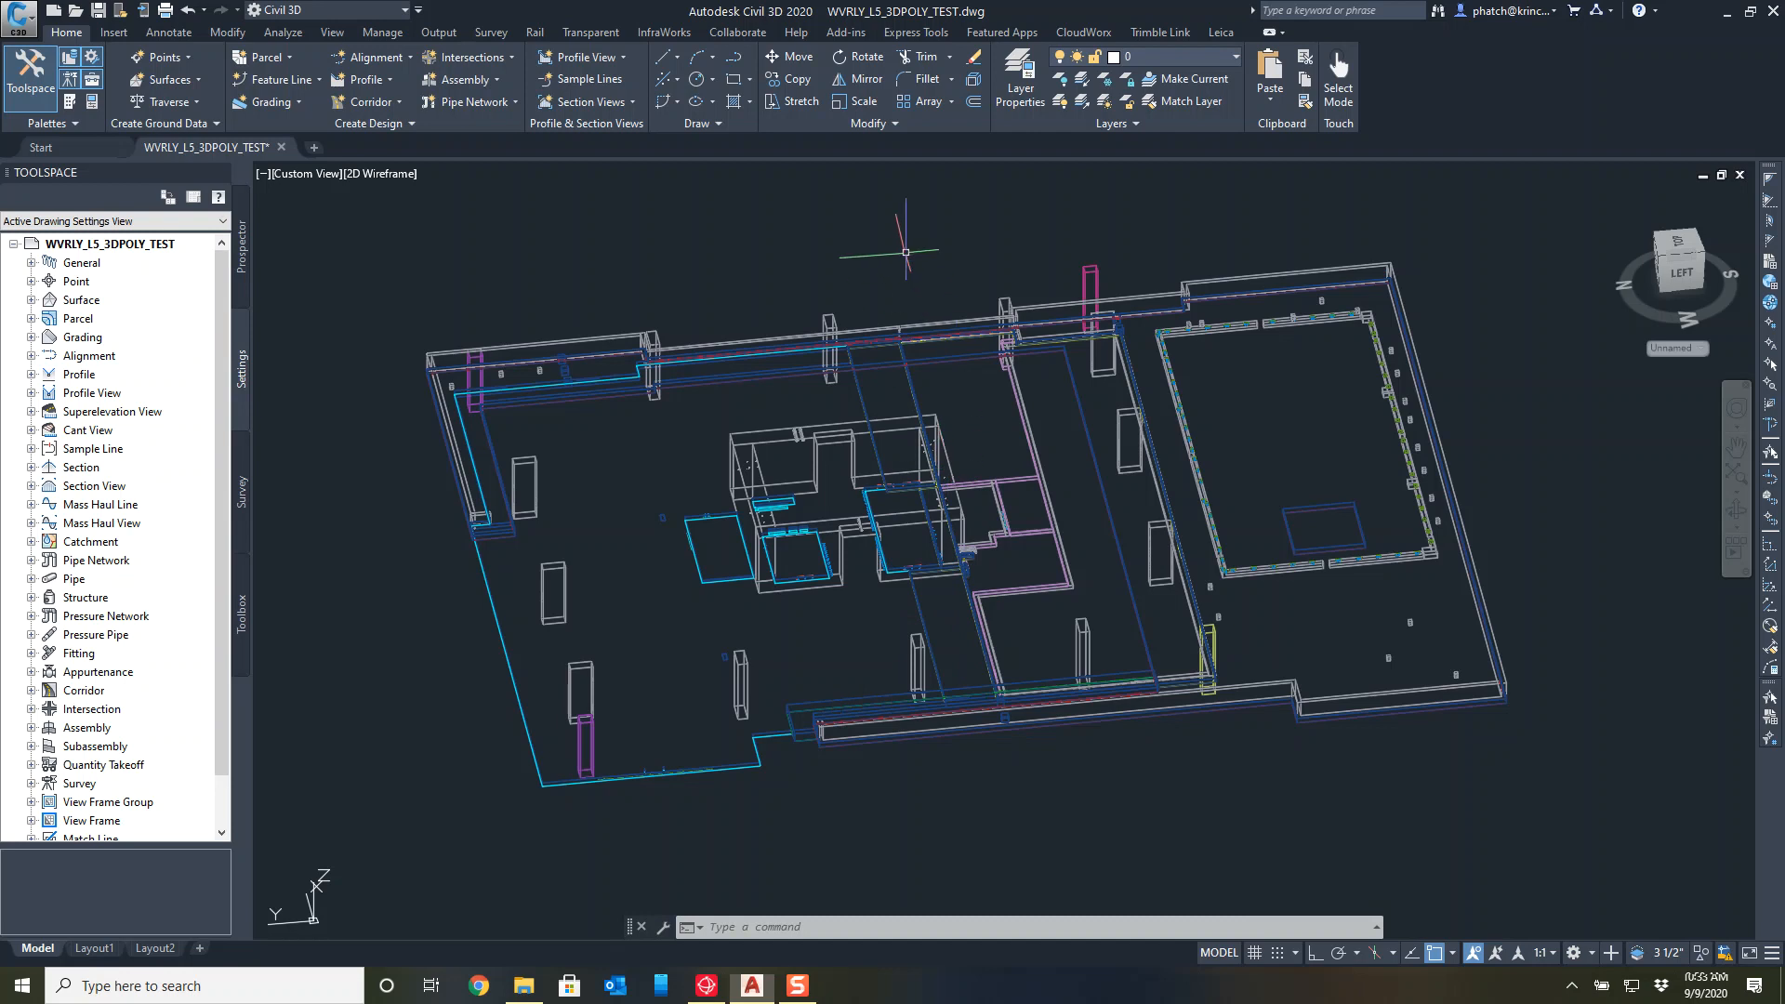
pyautogui.moveTo(1389, 337)
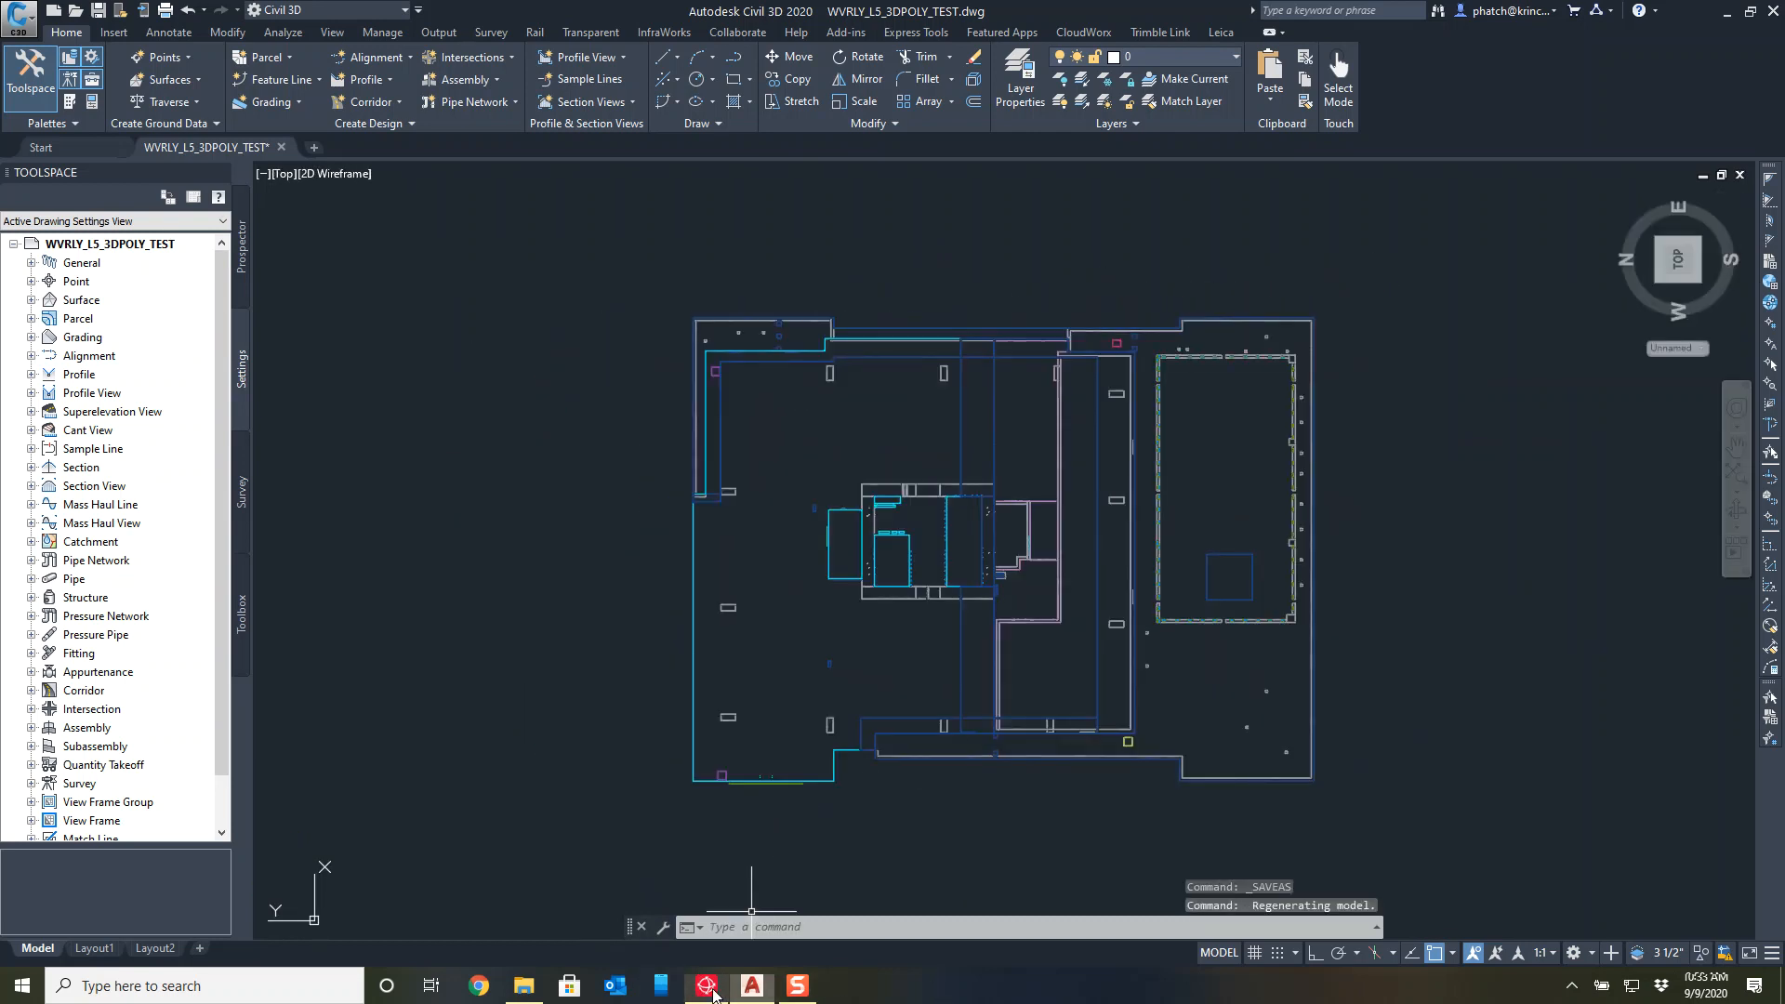
pyautogui.click(707, 986)
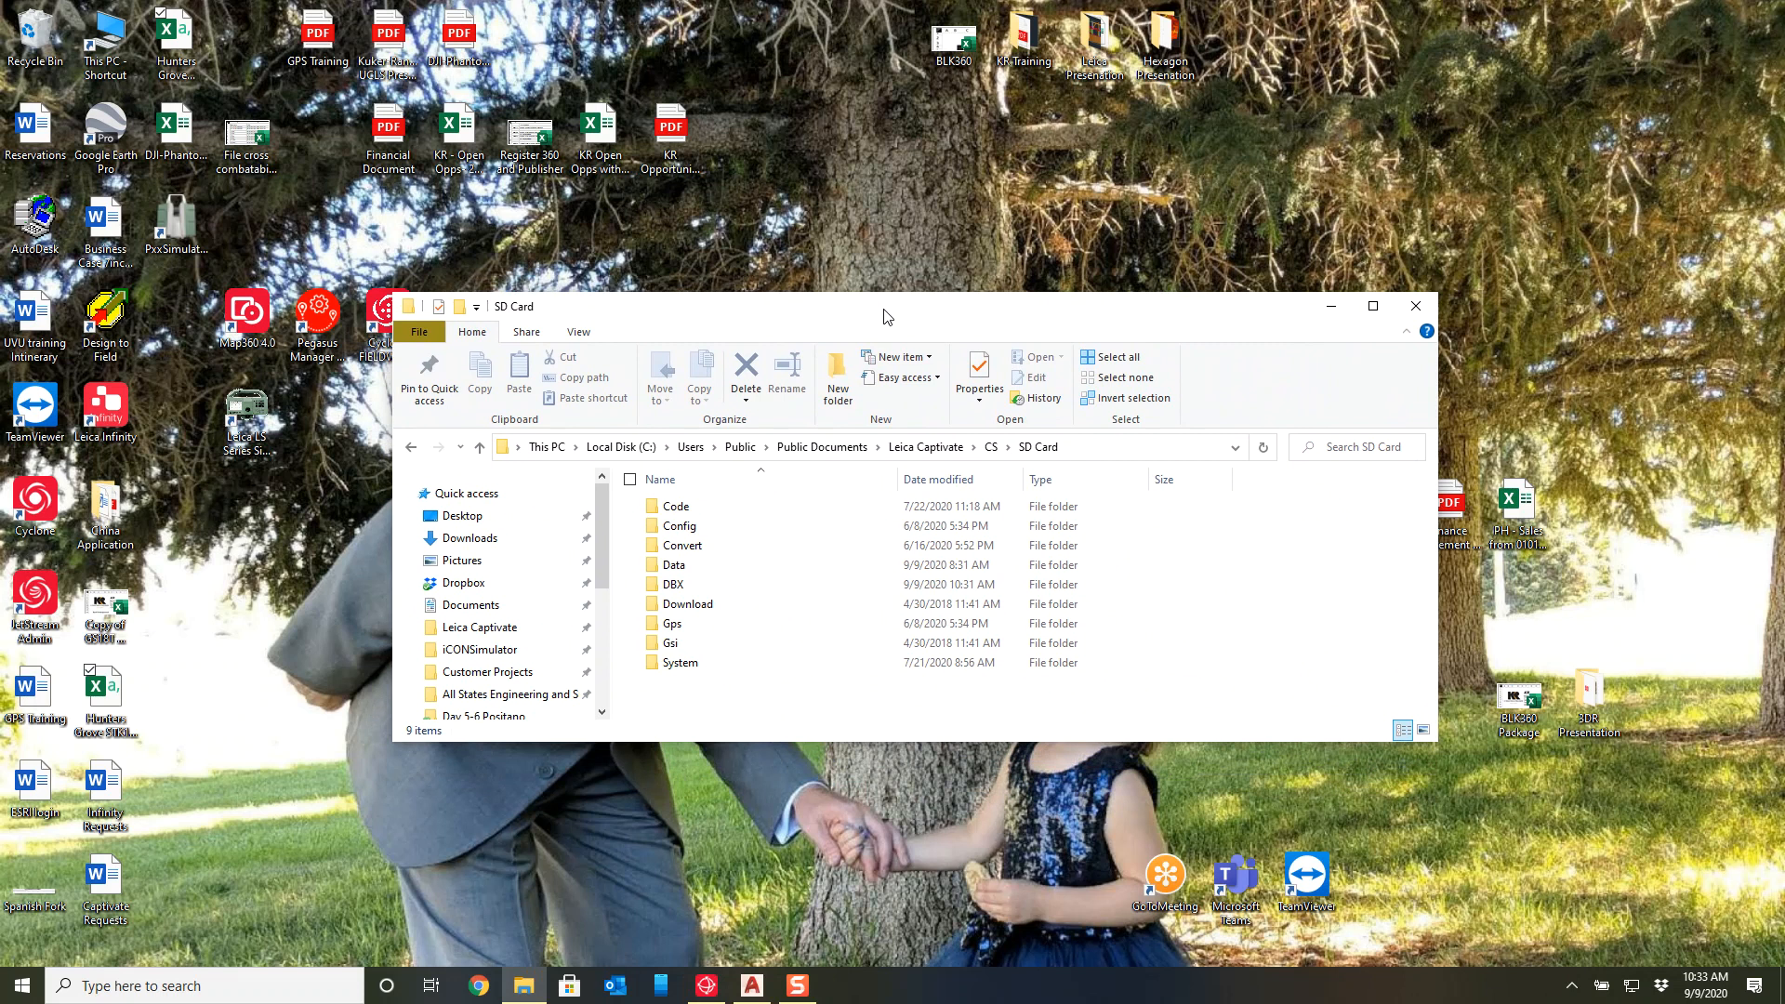
pyautogui.moveTo(1006, 459)
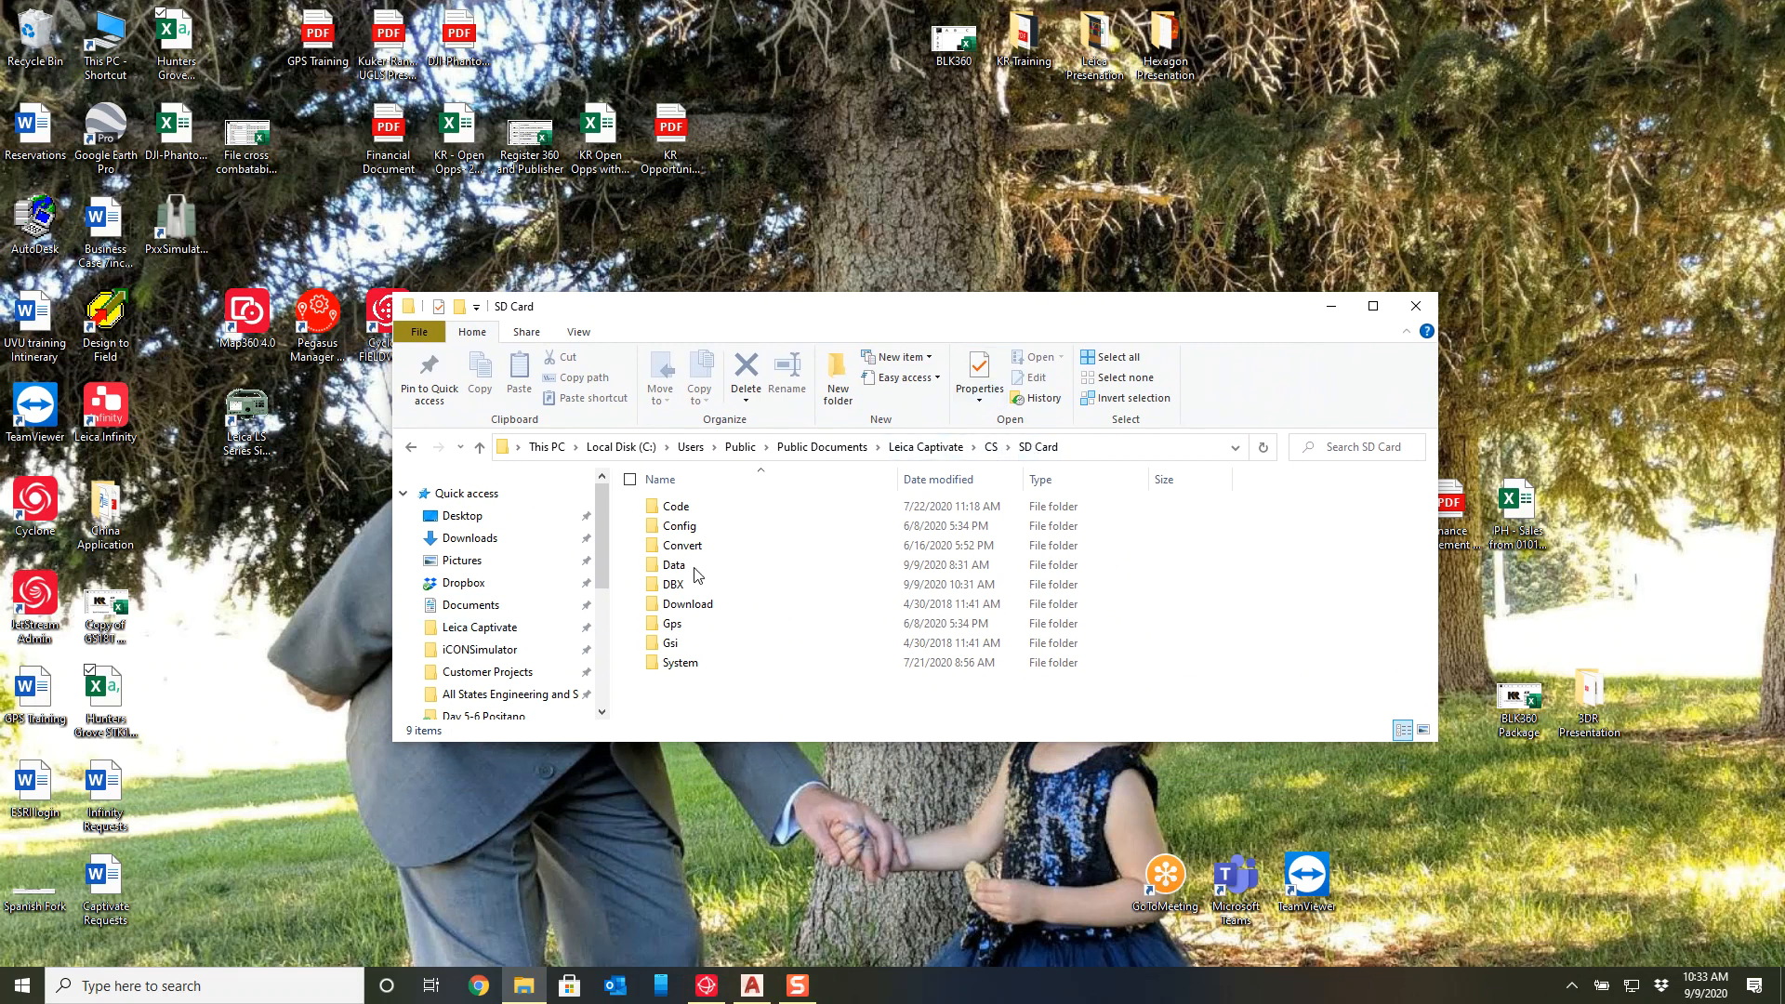
# Check the Data folder's contents and return to the SD Card folder.
pyautogui.click(673, 565)
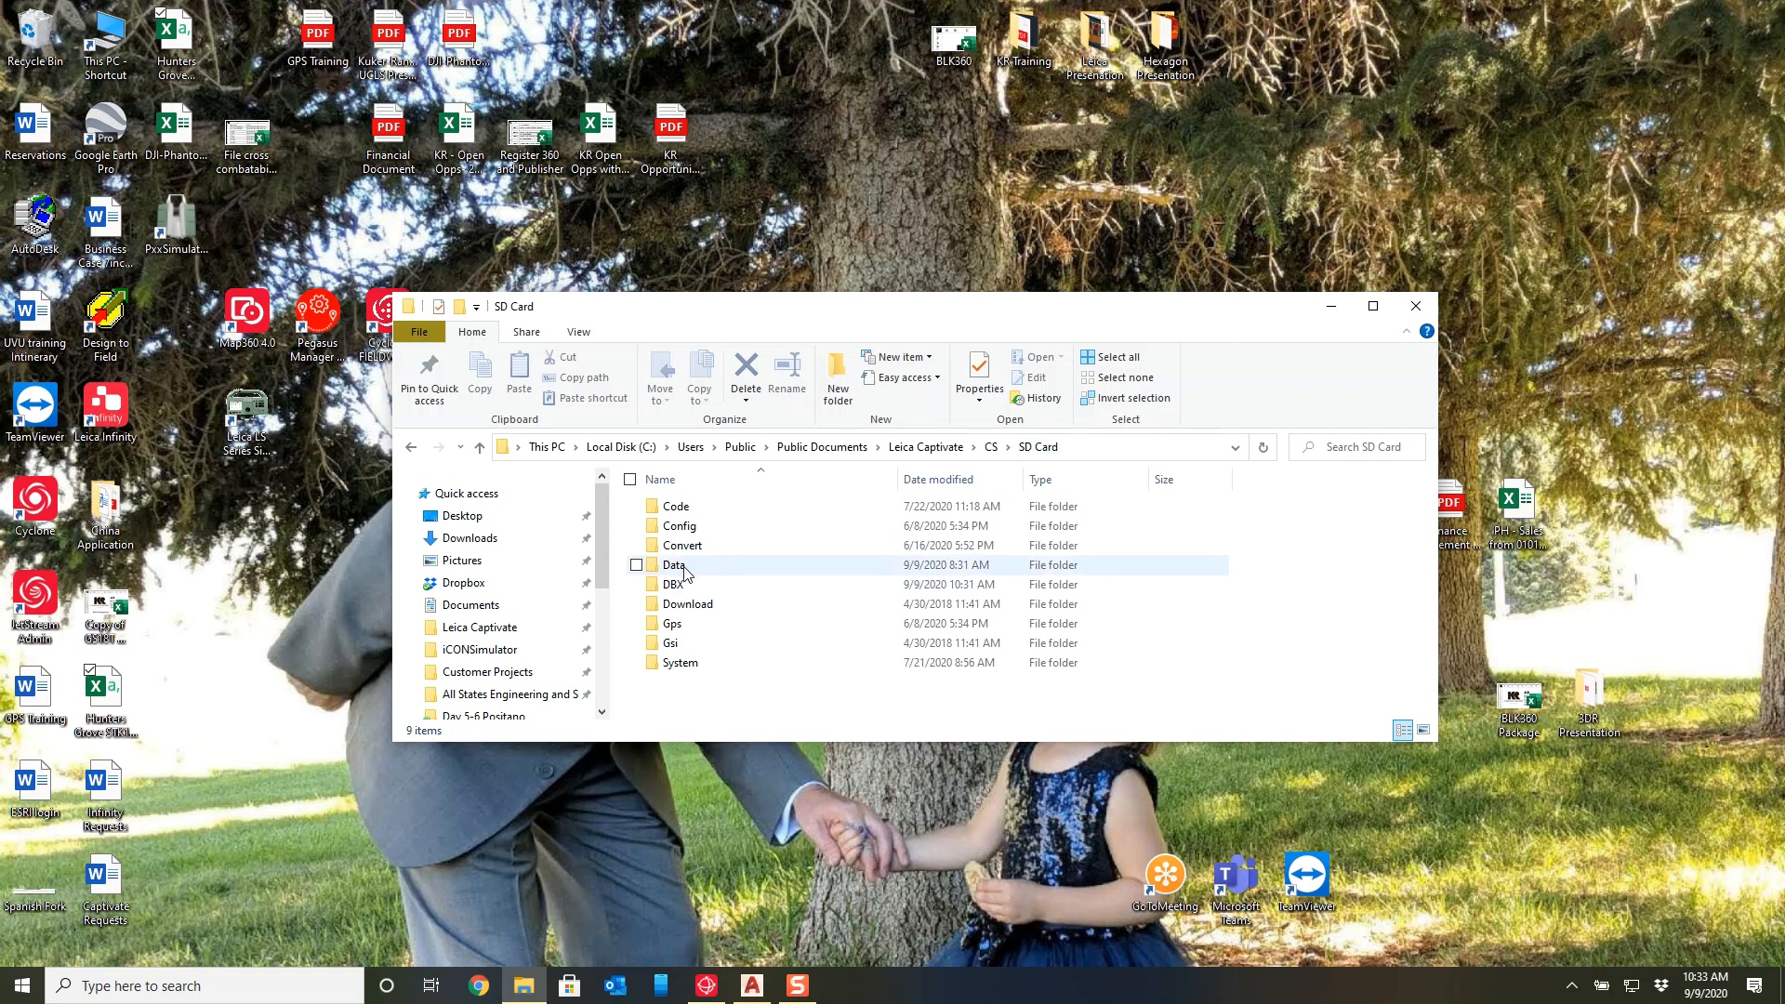
pyautogui.doubleClick(675, 565)
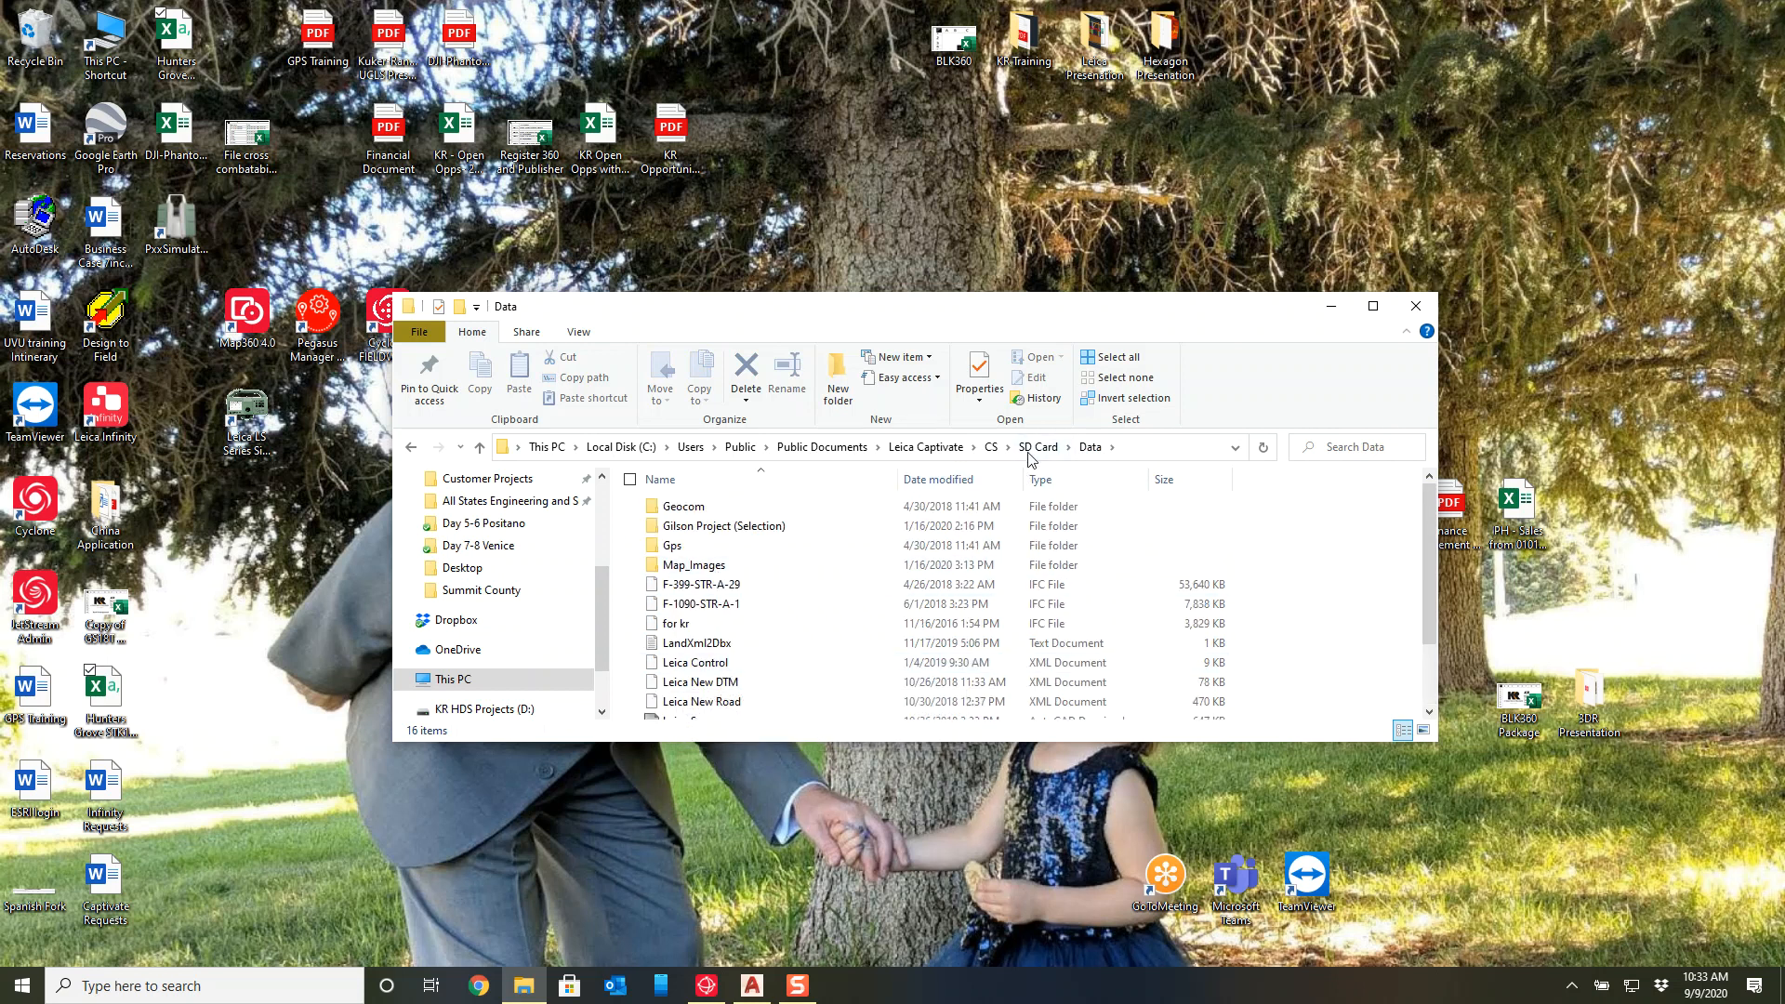
pyautogui.click(1037, 446)
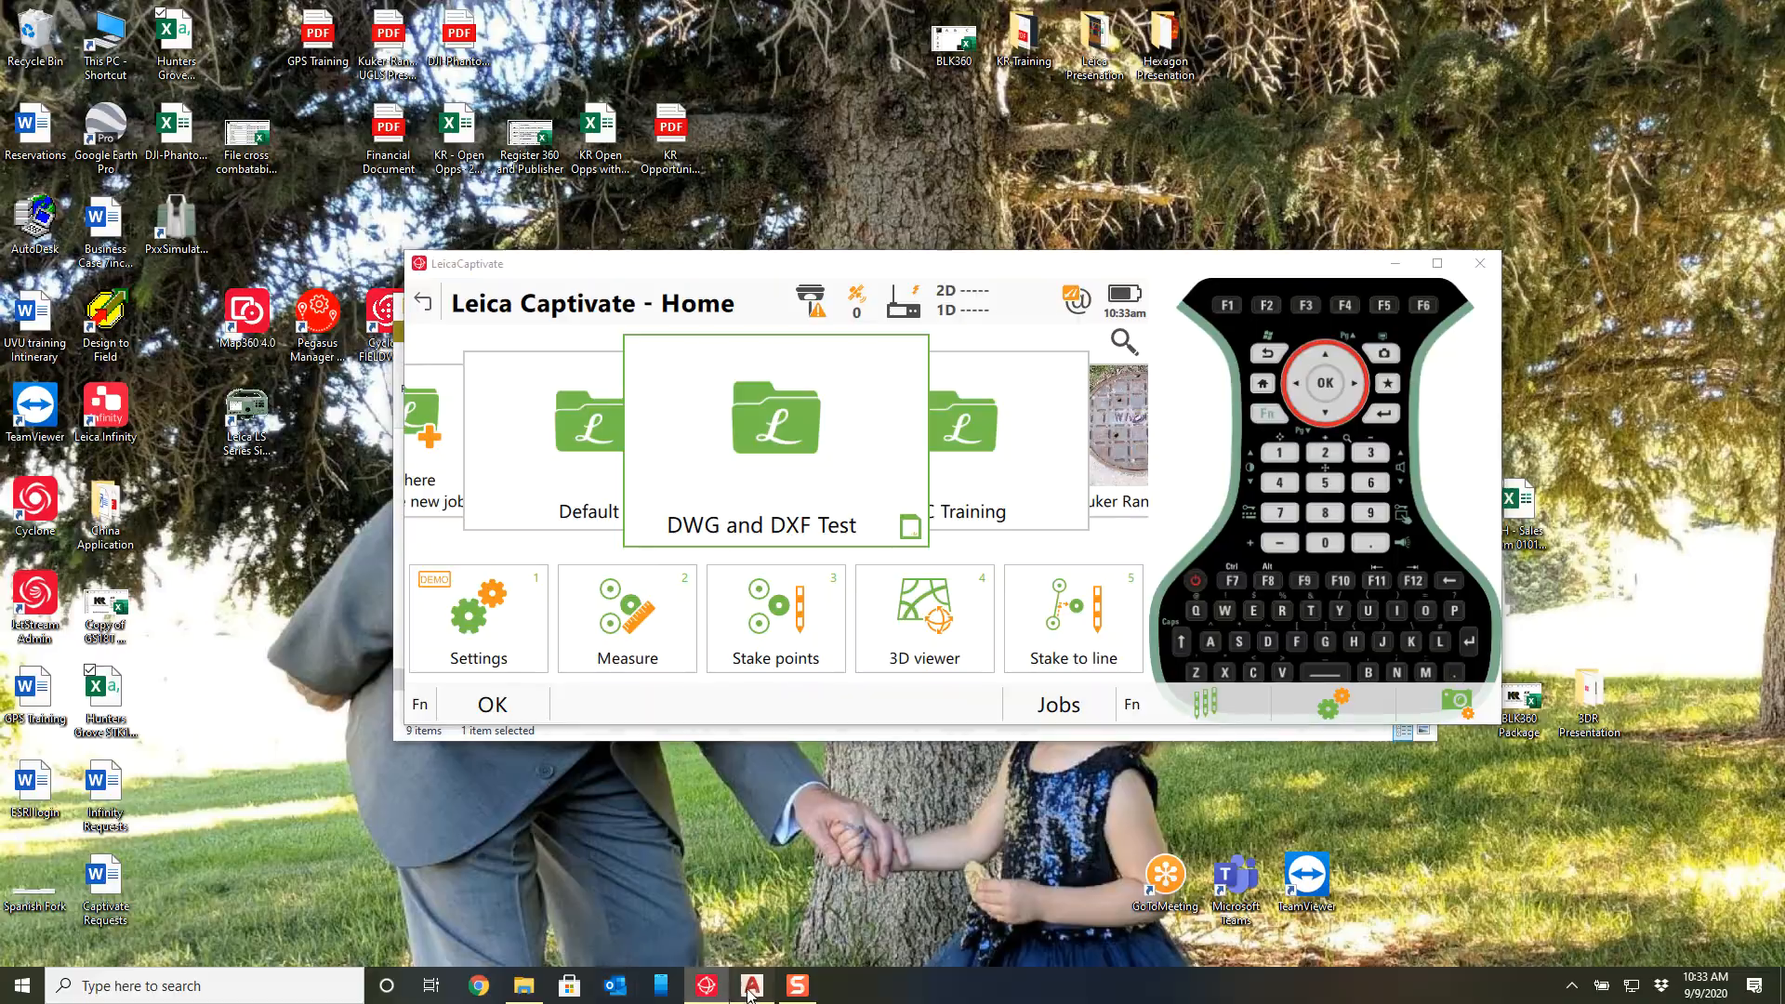
# In the DWG and DXF Test job, reach the Reference files page and start adding a file.
pyautogui.click(703, 985)
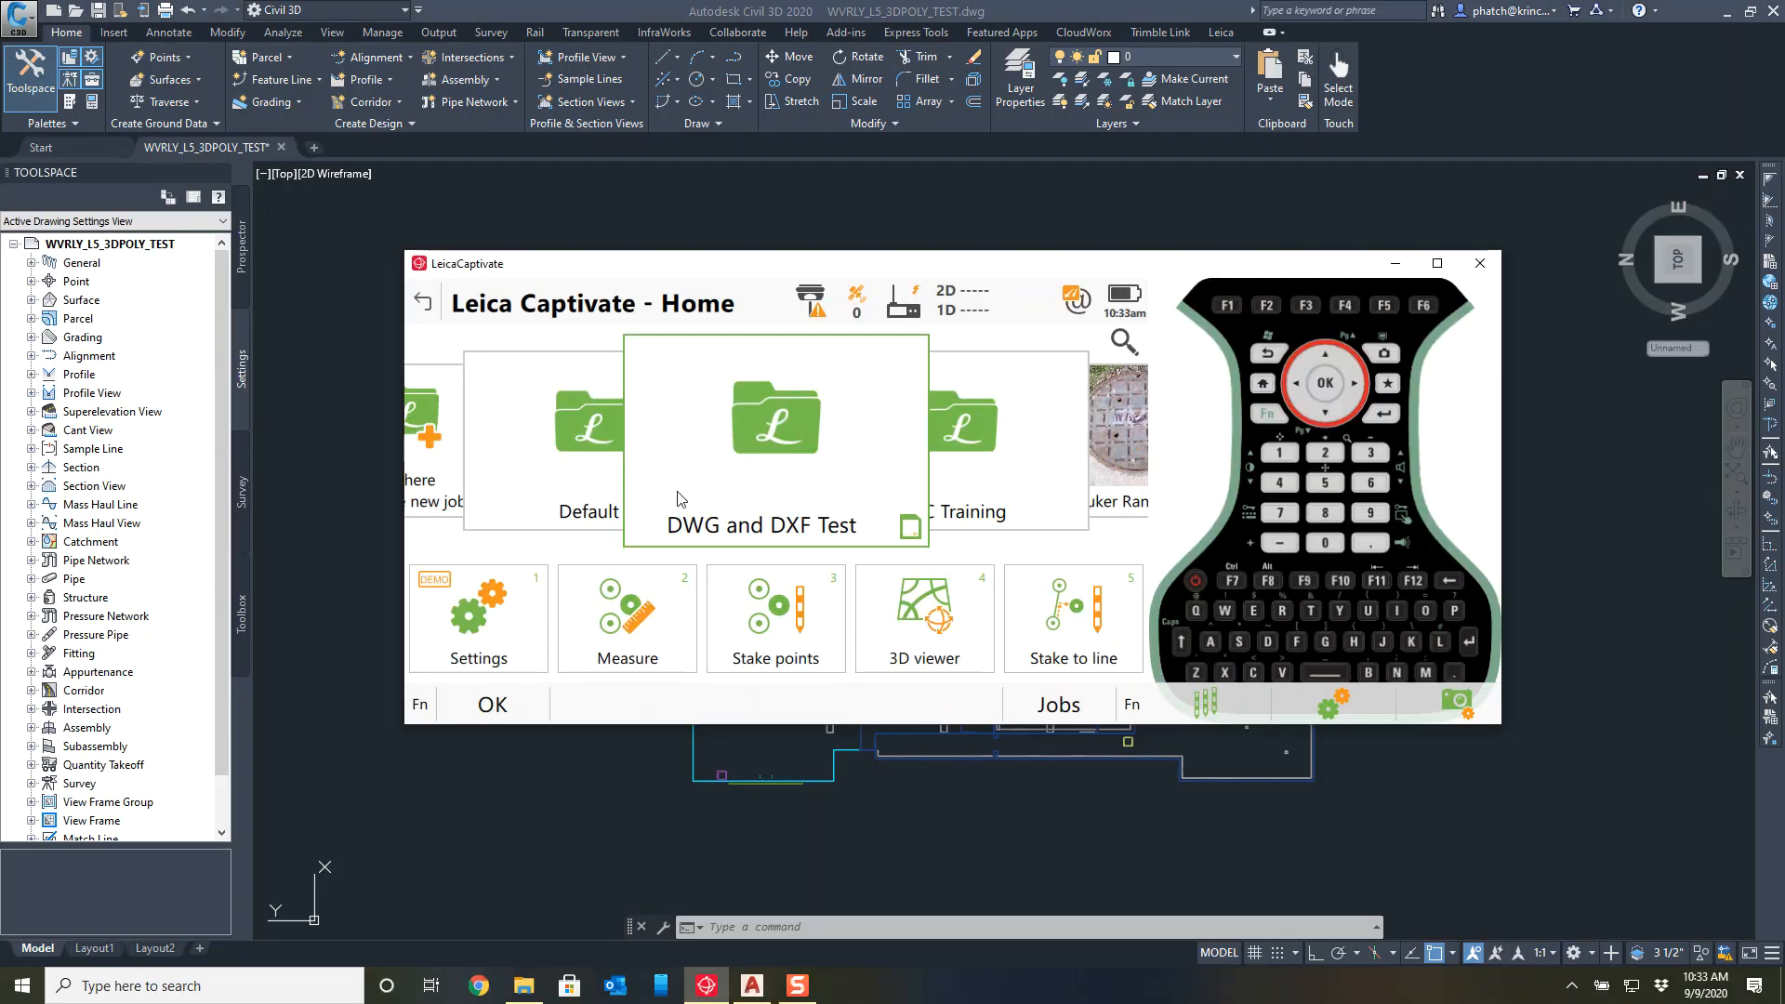
pyautogui.click(775, 434)
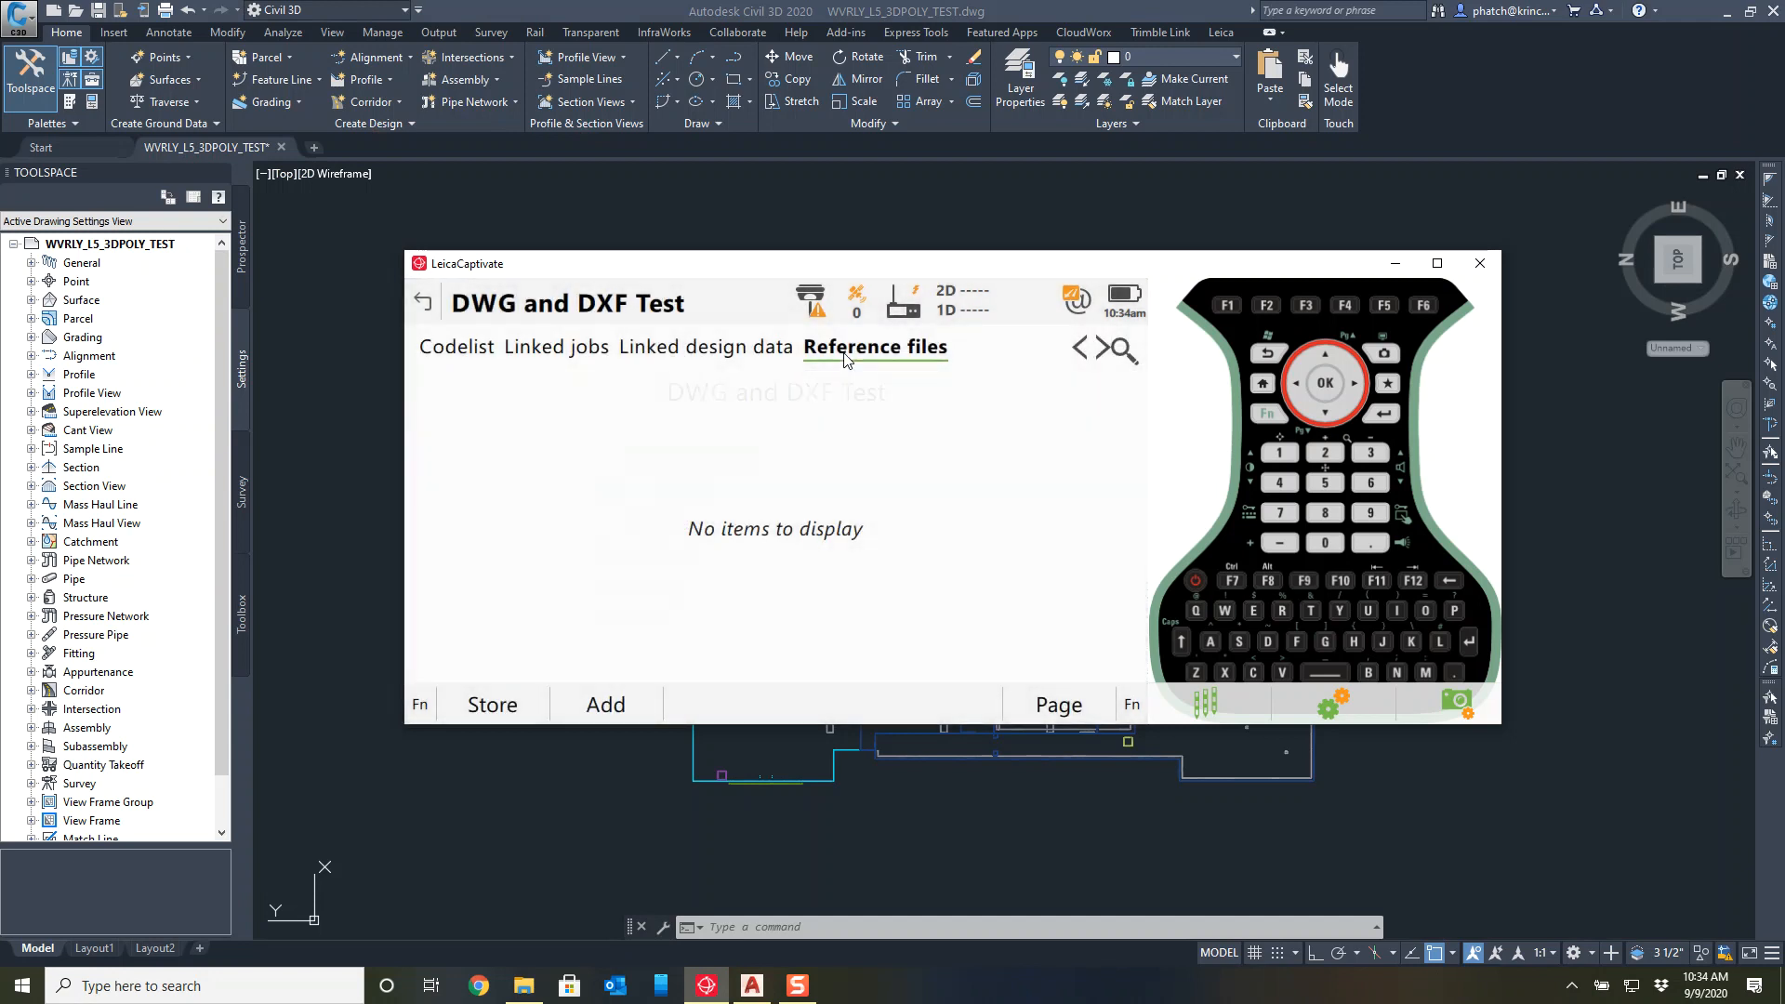
pyautogui.click(459, 346)
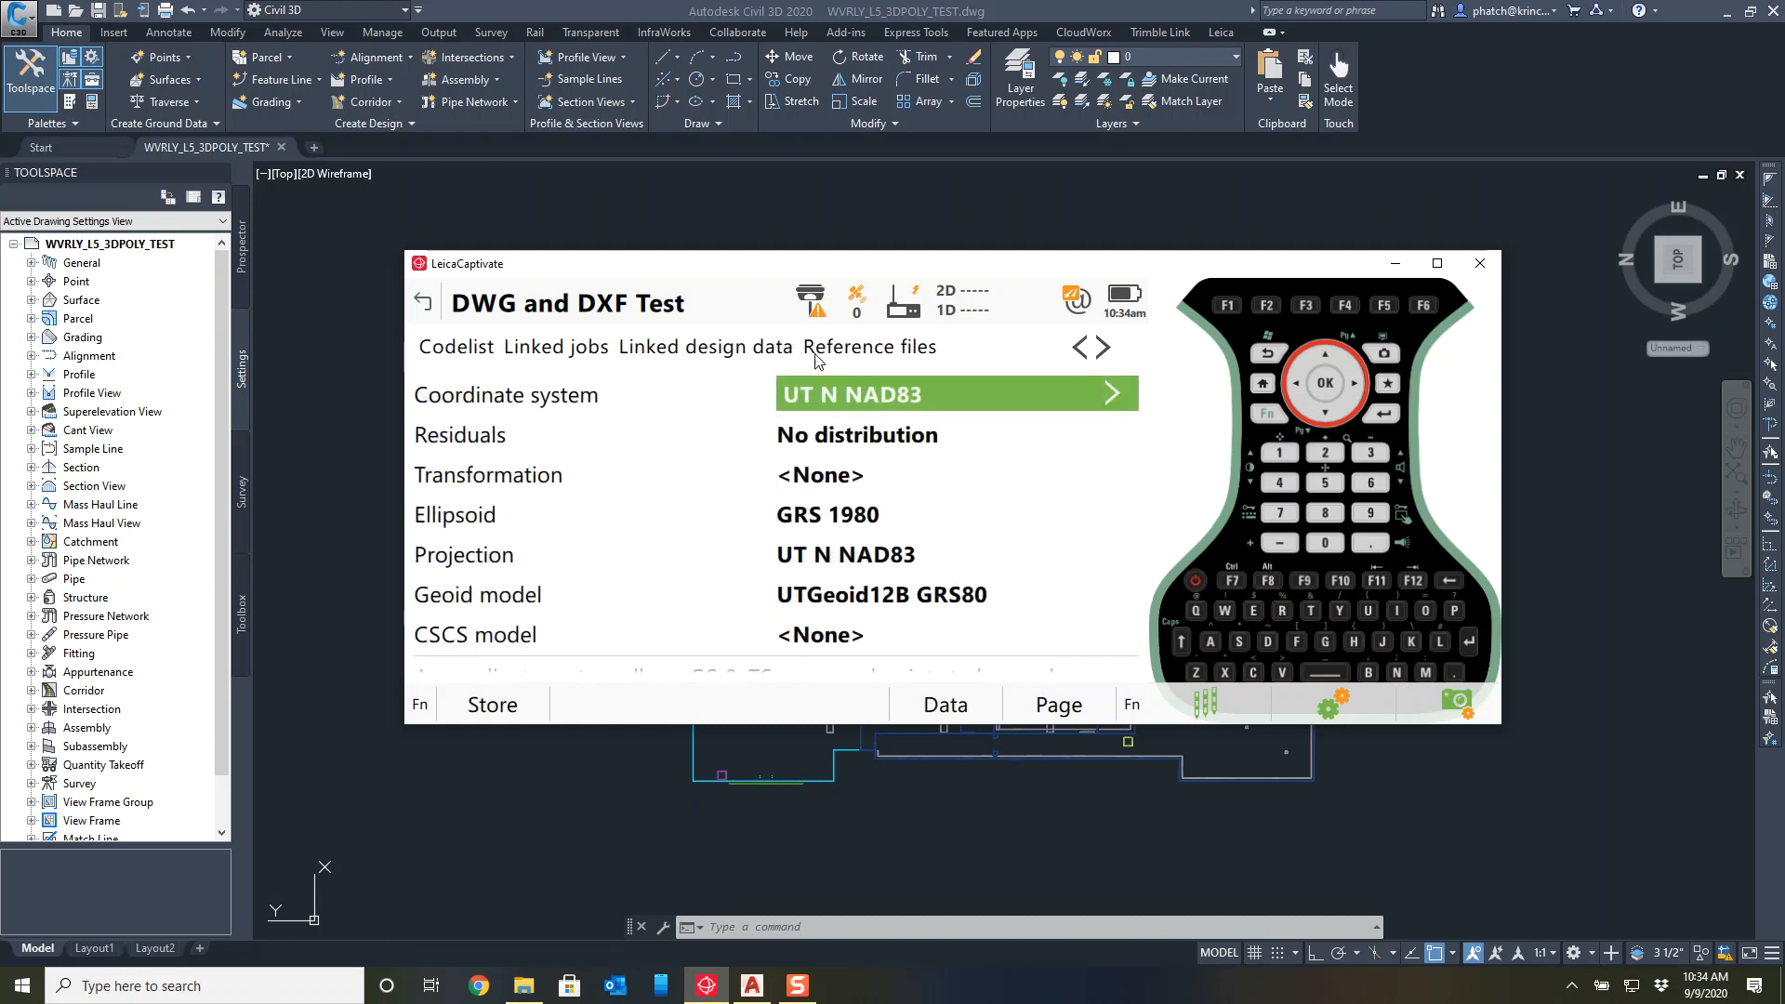
pyautogui.click(865, 348)
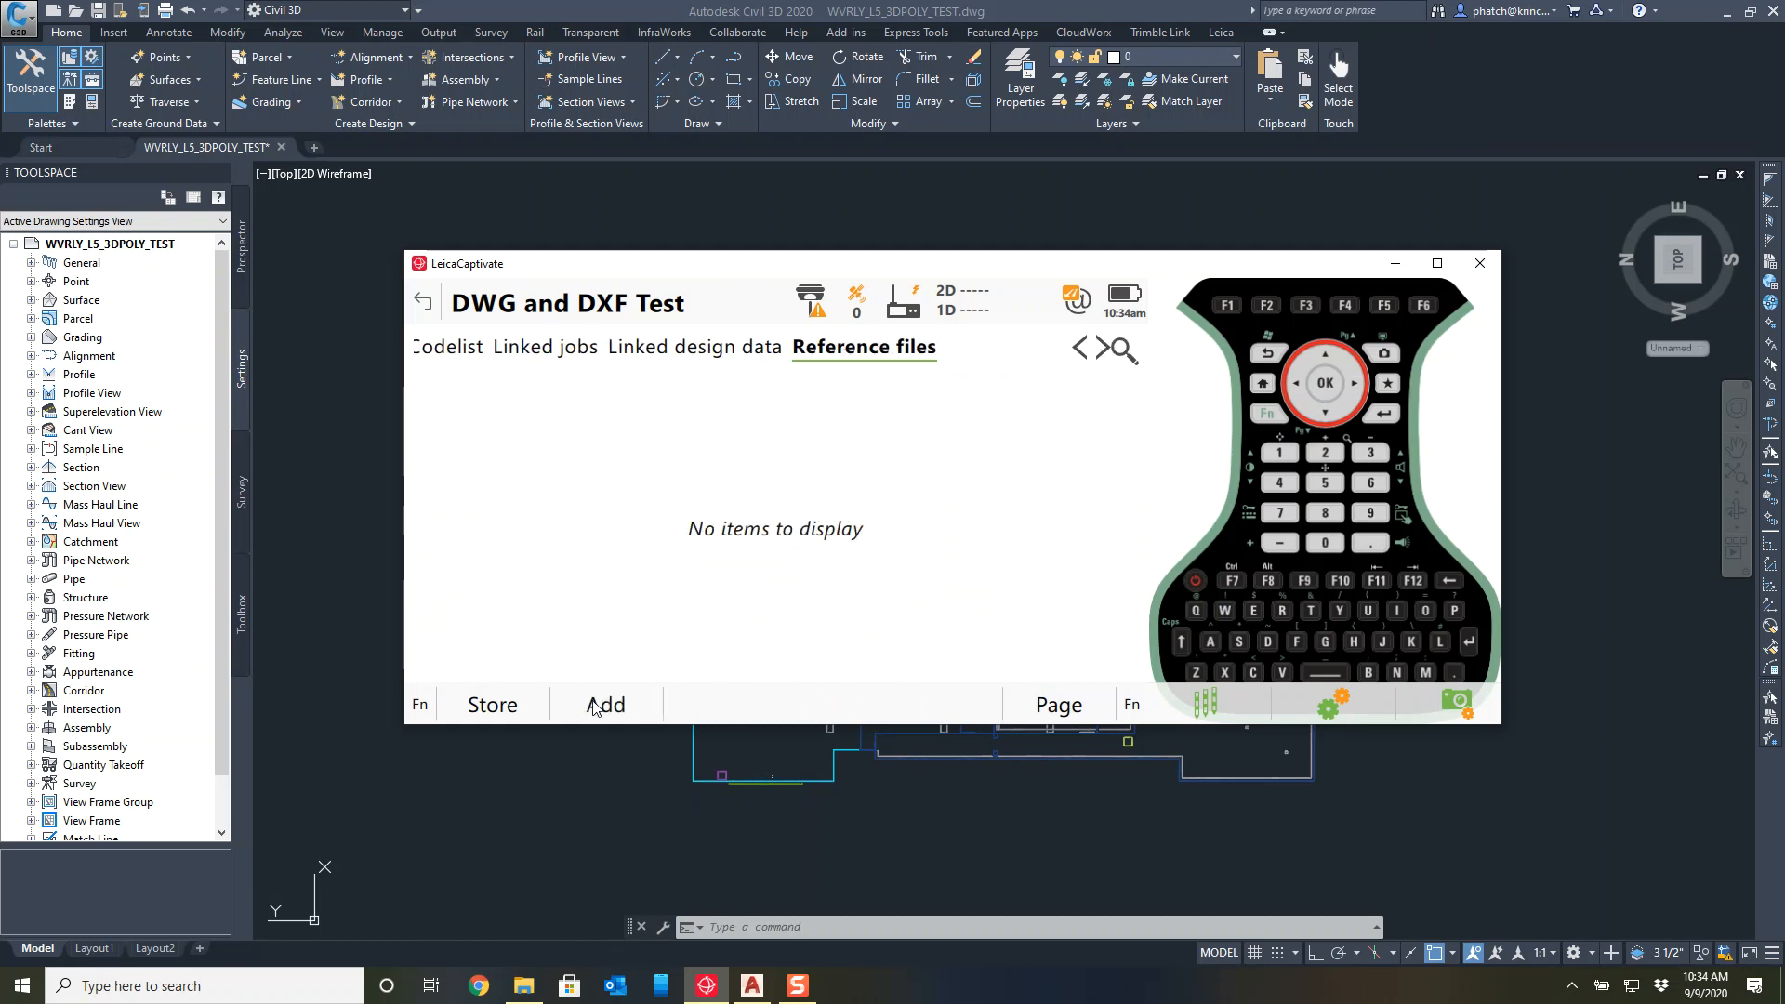
pyautogui.click(863, 346)
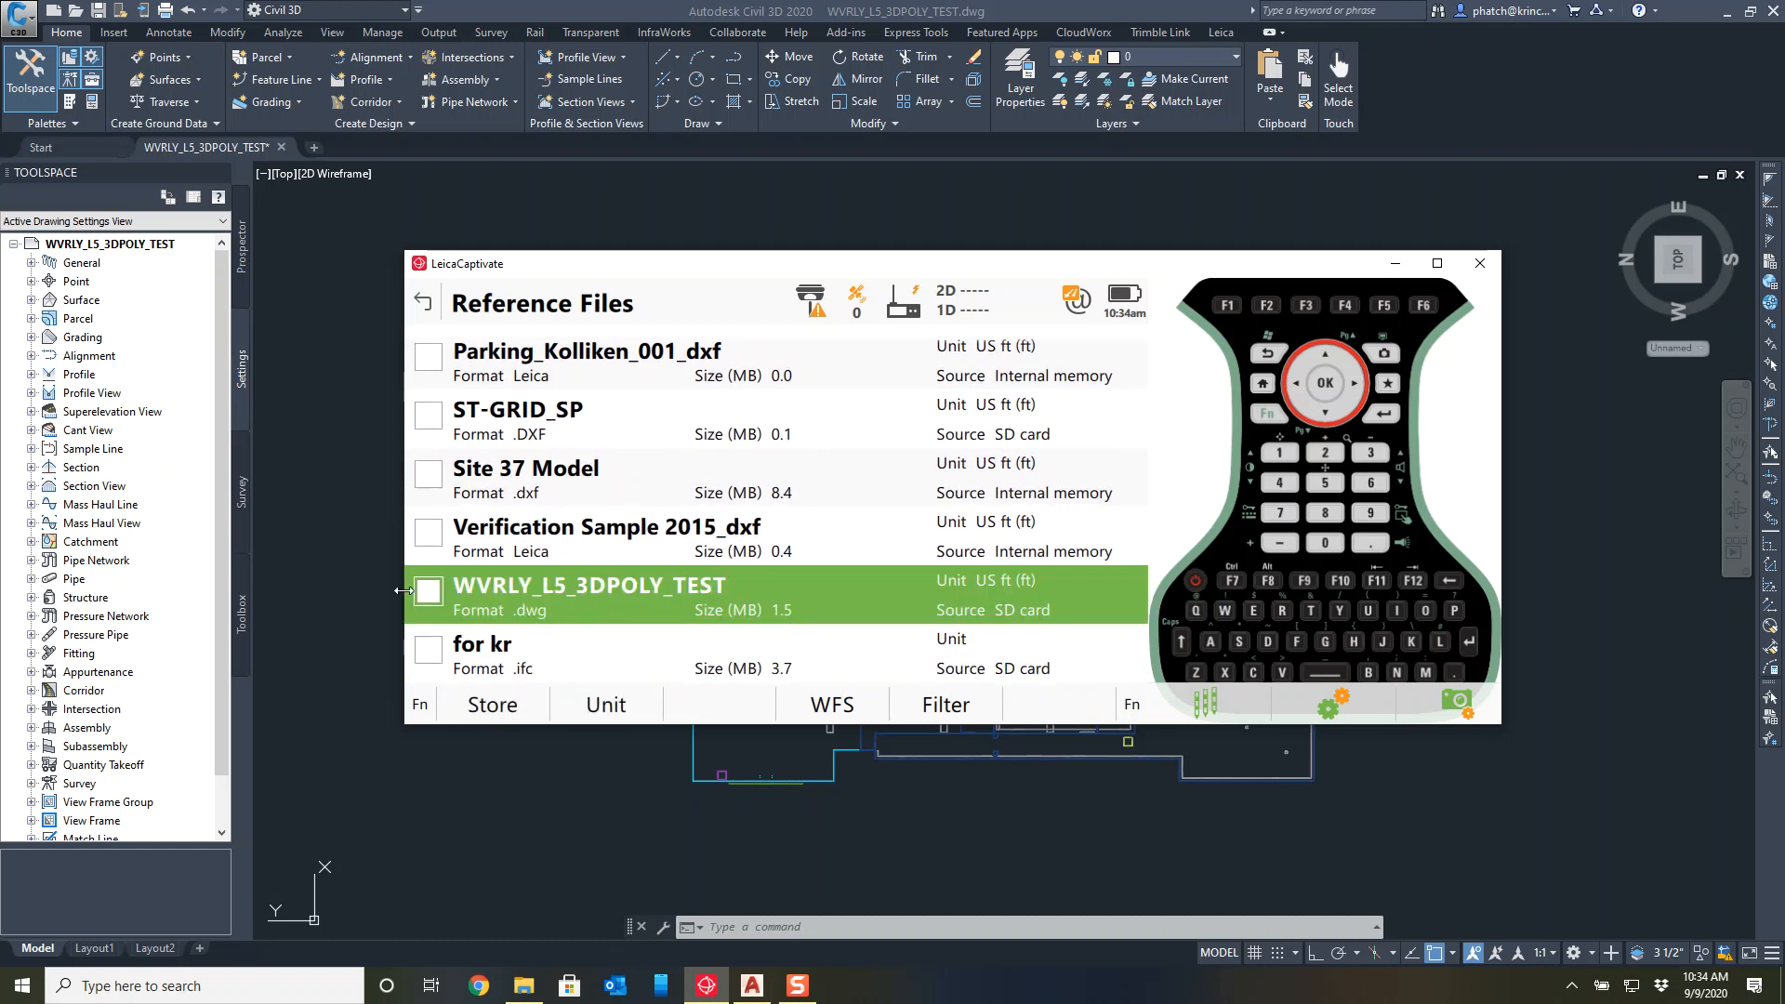
# Filter the reference file list to stop showing DXF files.
pyautogui.click(428, 592)
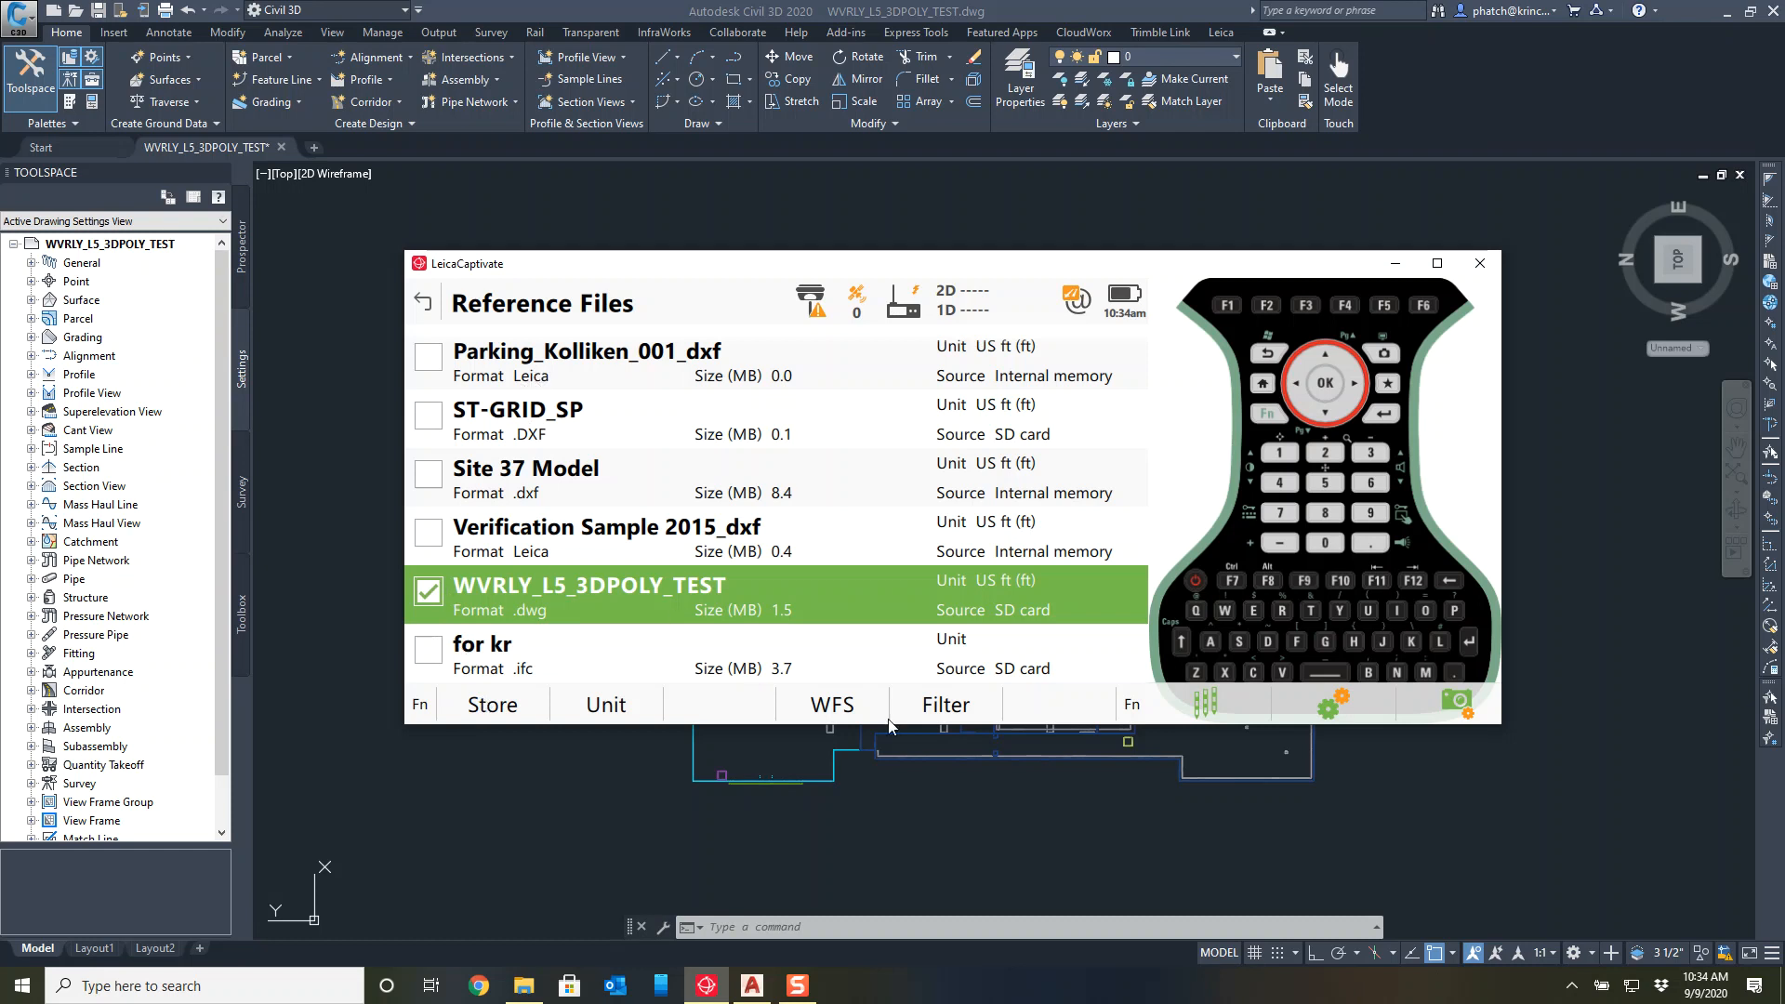
pyautogui.click(944, 704)
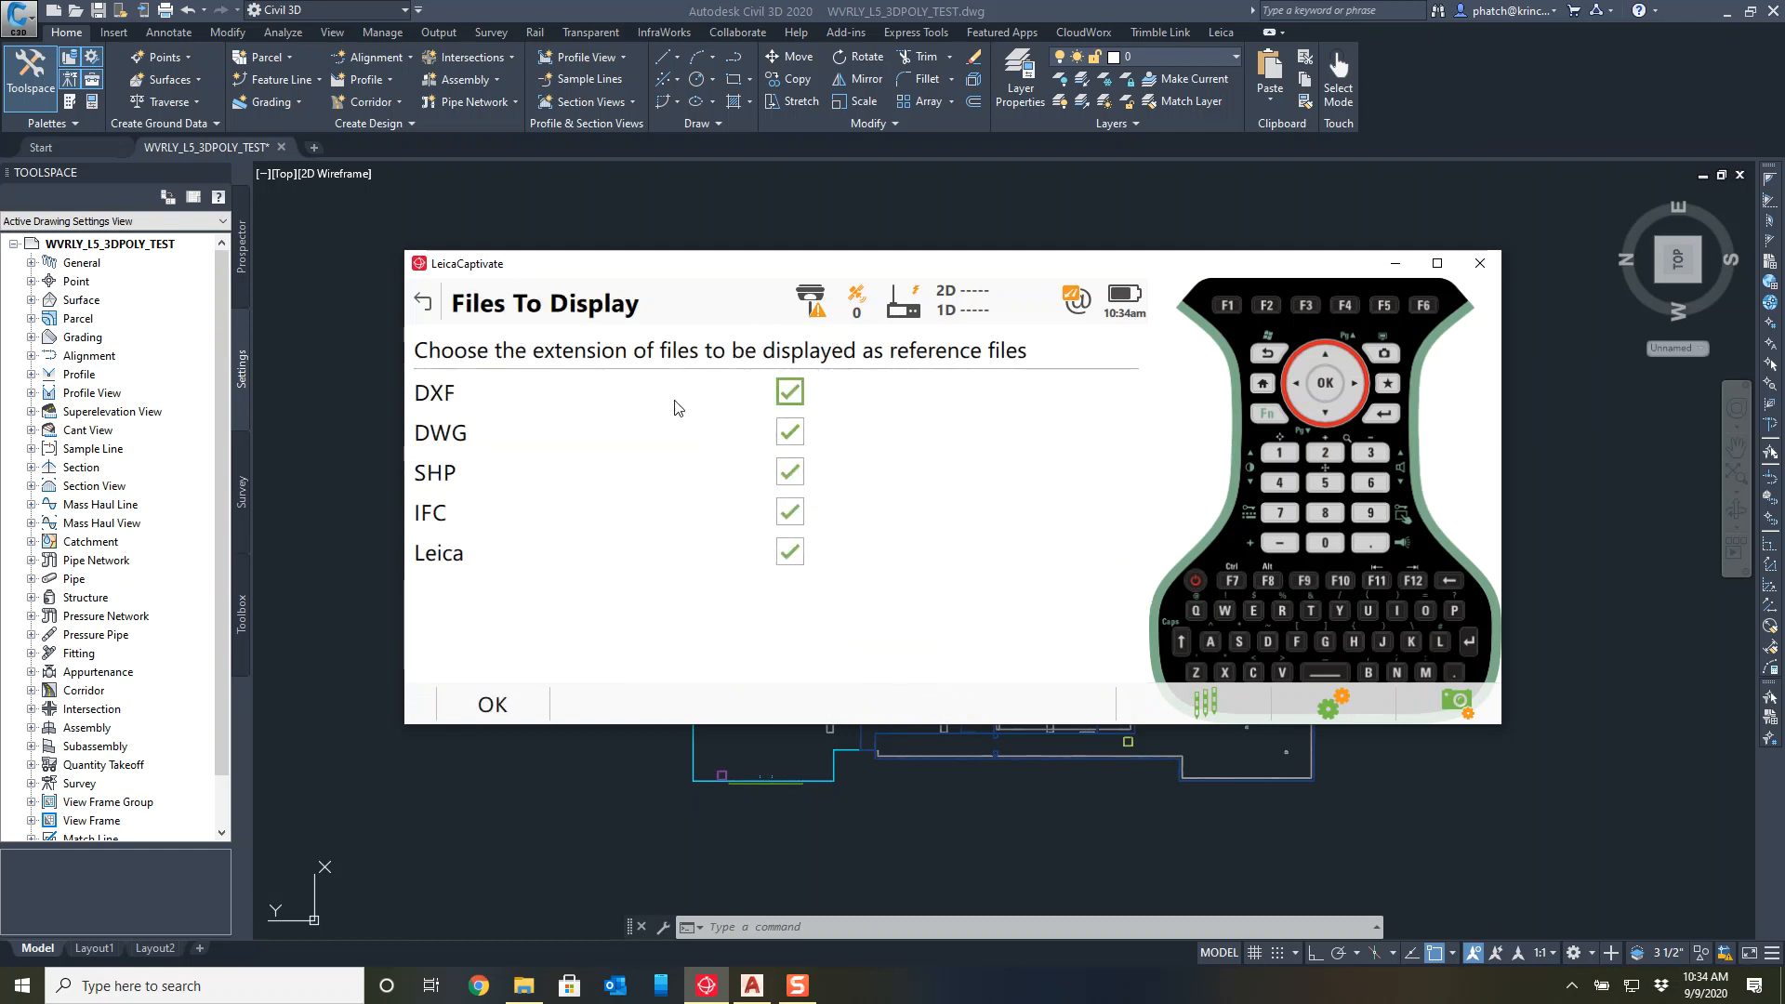
pyautogui.click(788, 392)
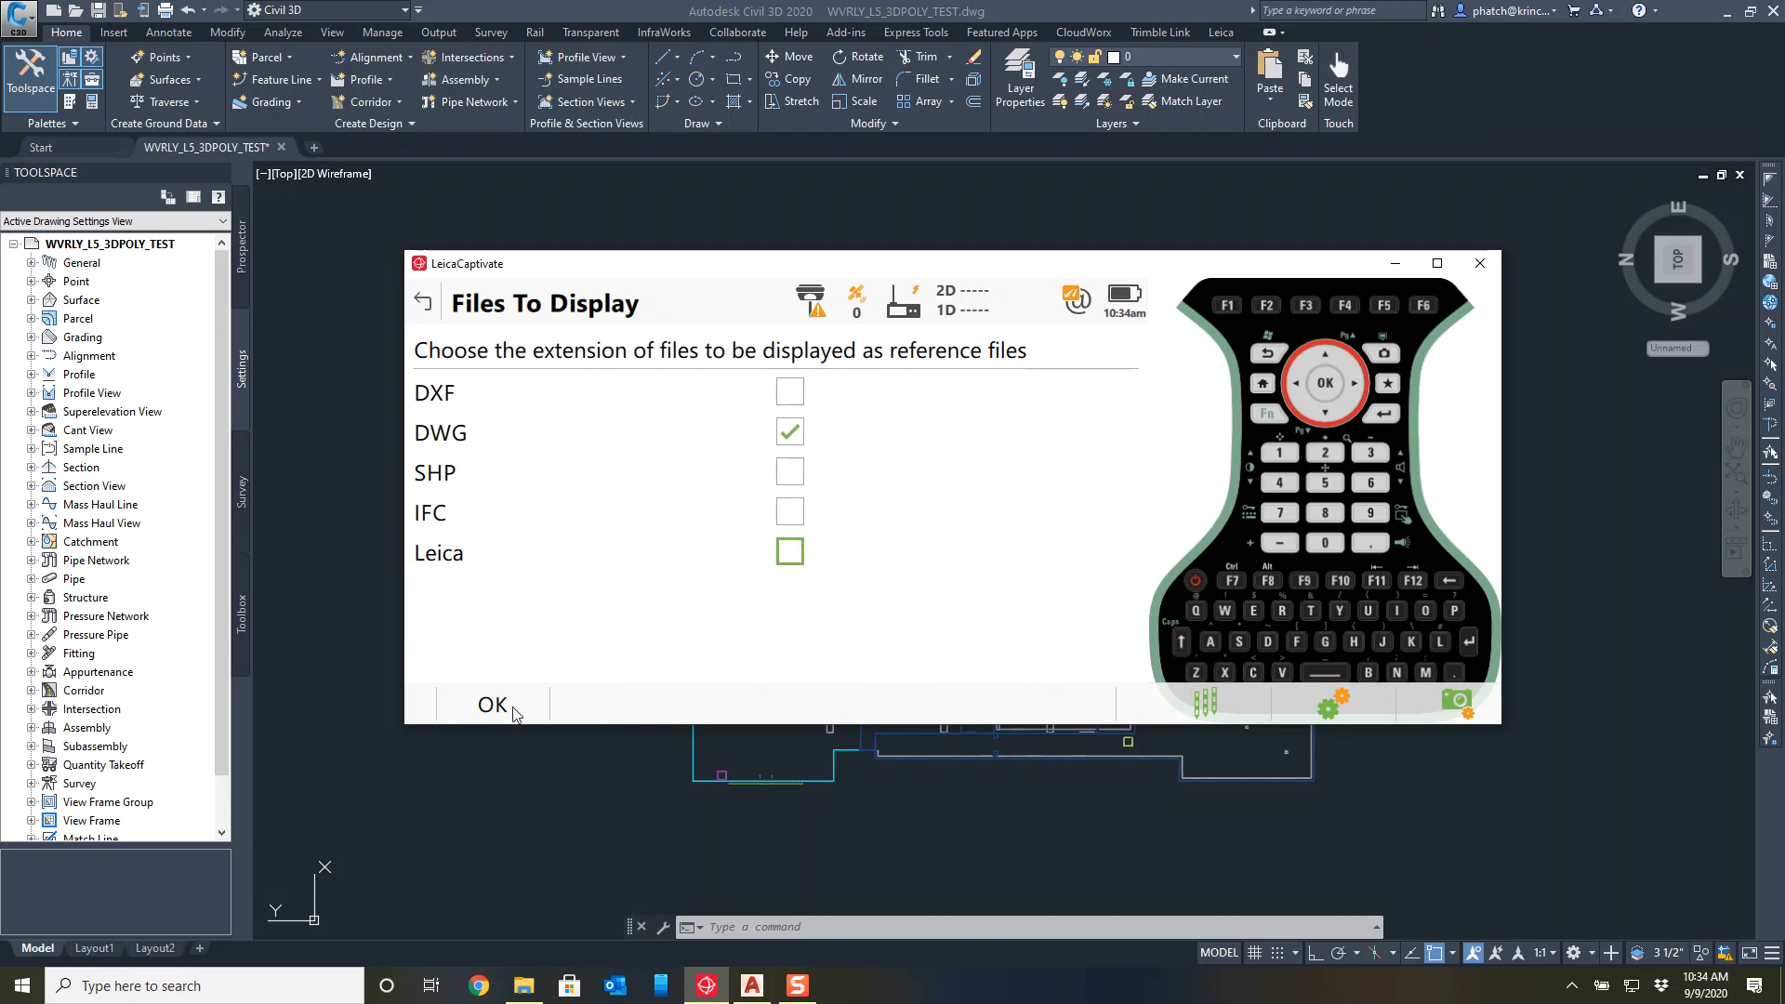
pyautogui.click(492, 704)
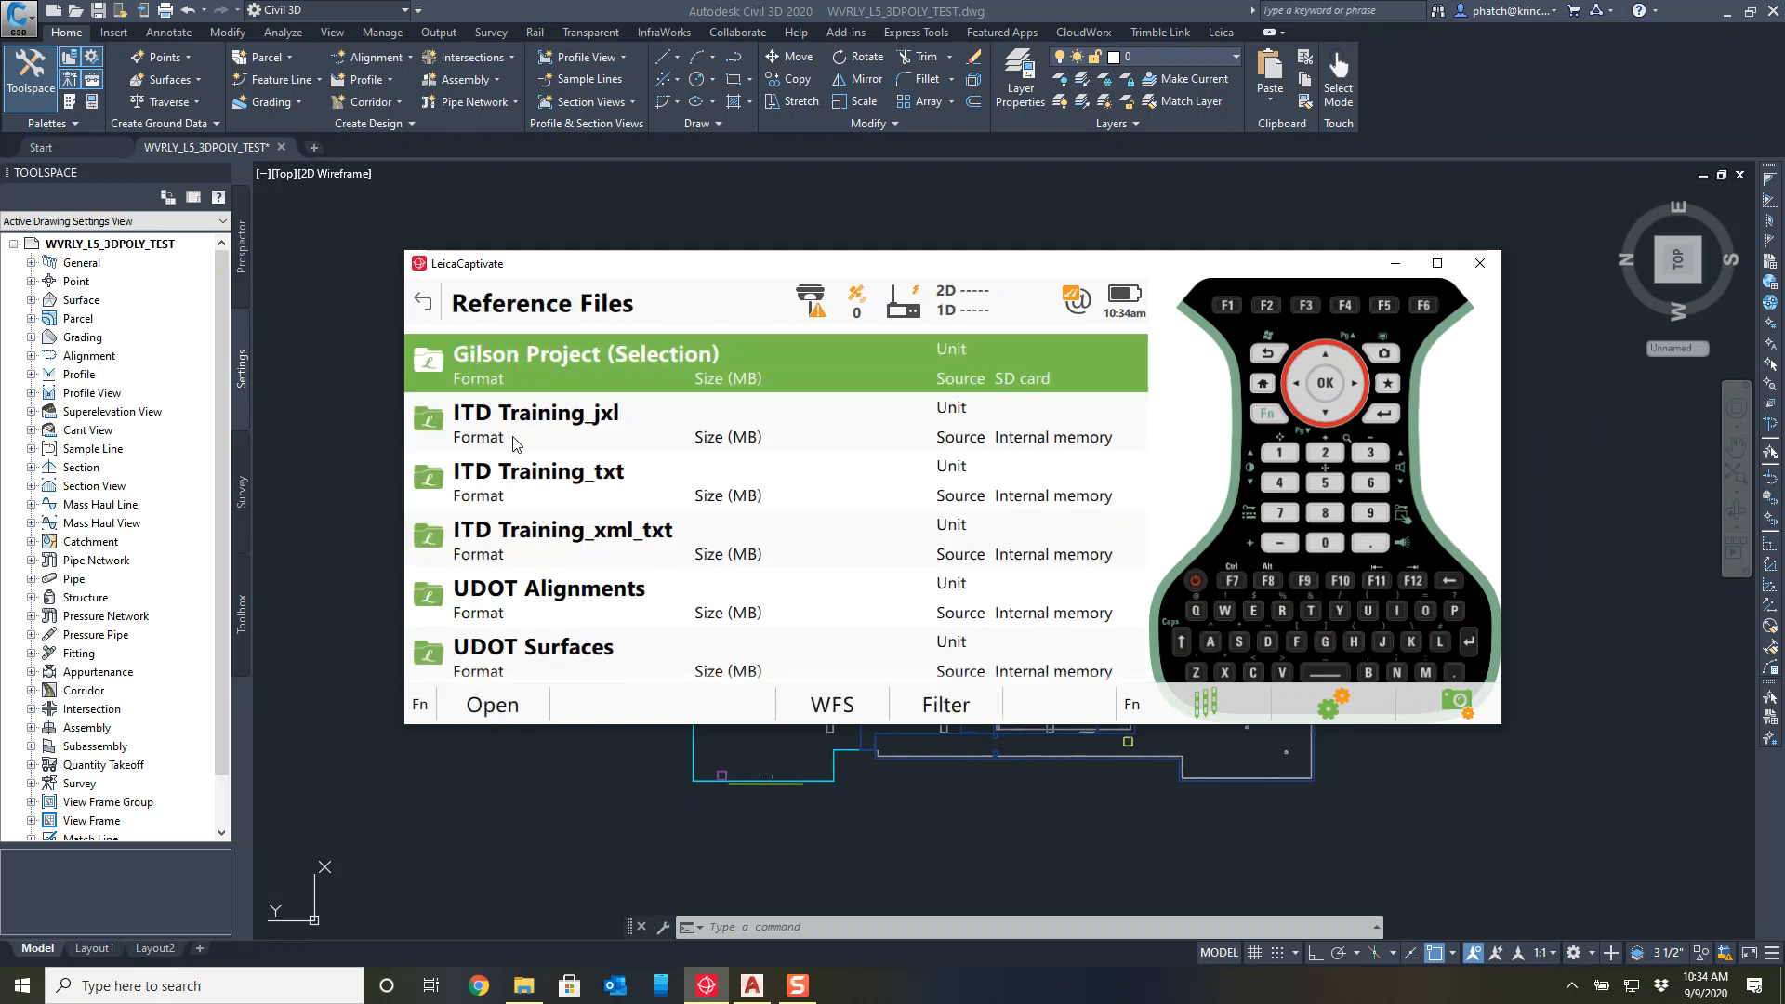
pyautogui.scroll(-3)
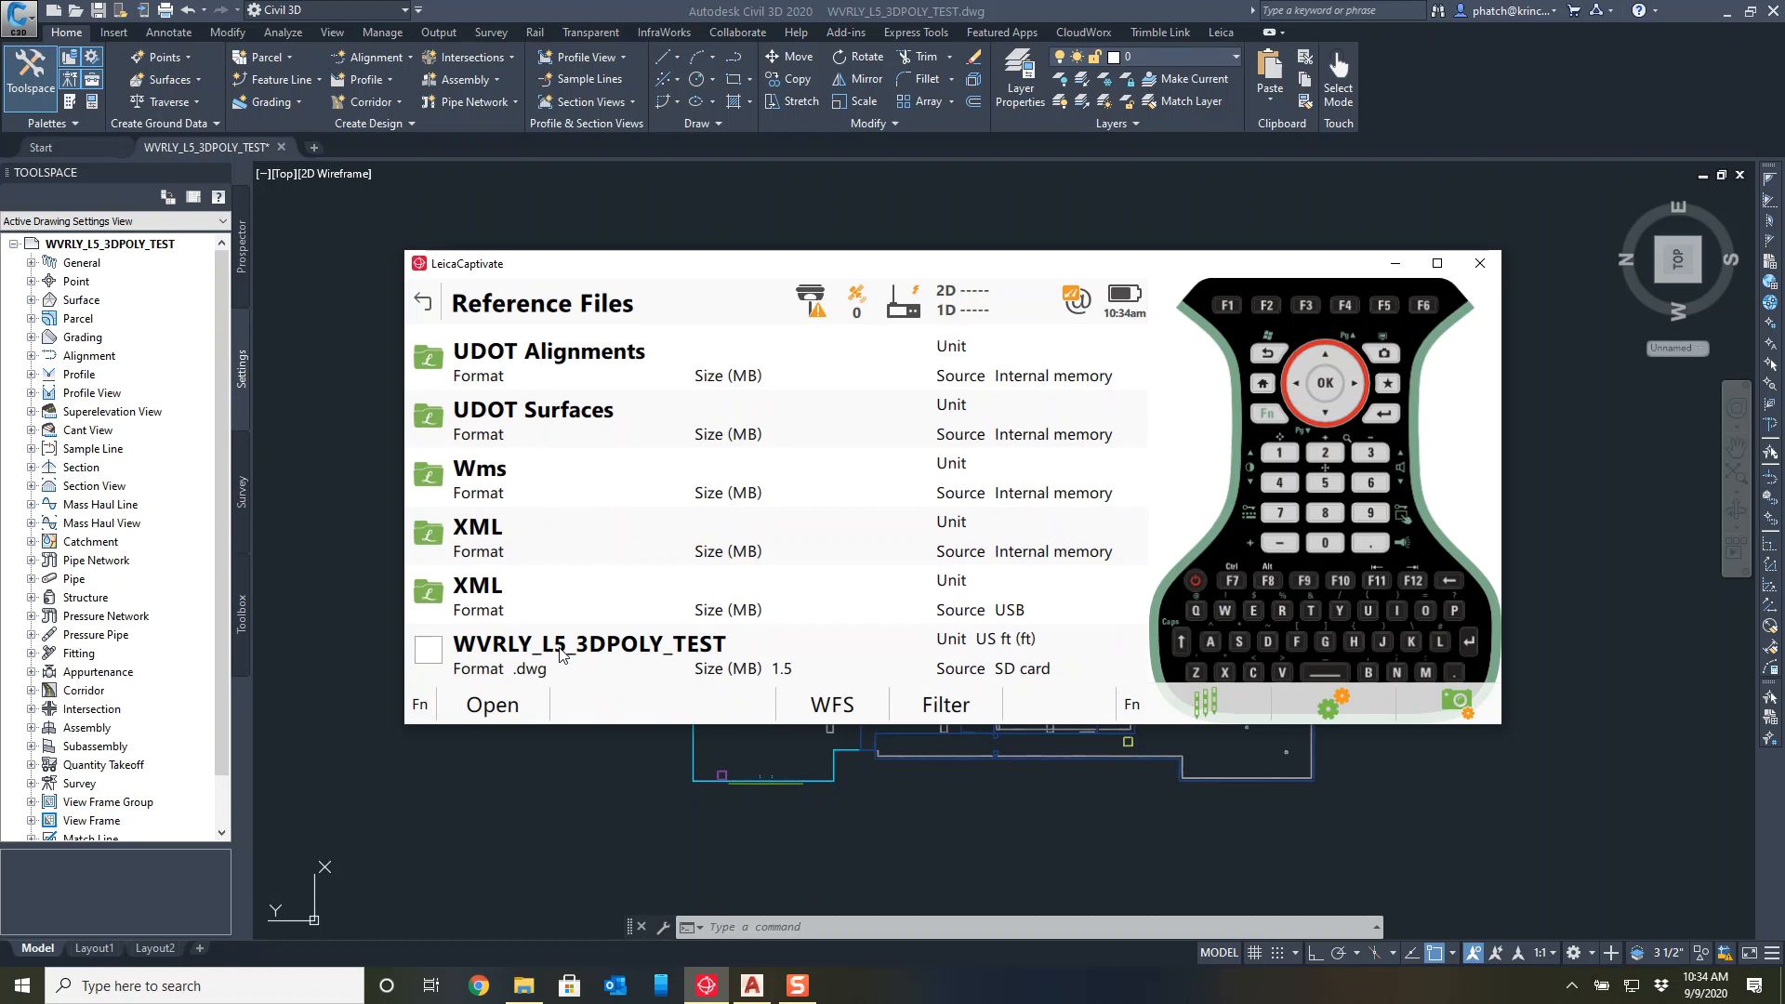
# Select WVRLY_L5_3DPOLY_TEST dwg as reference file and cycle its unit to metres.
pyautogui.click(428, 649)
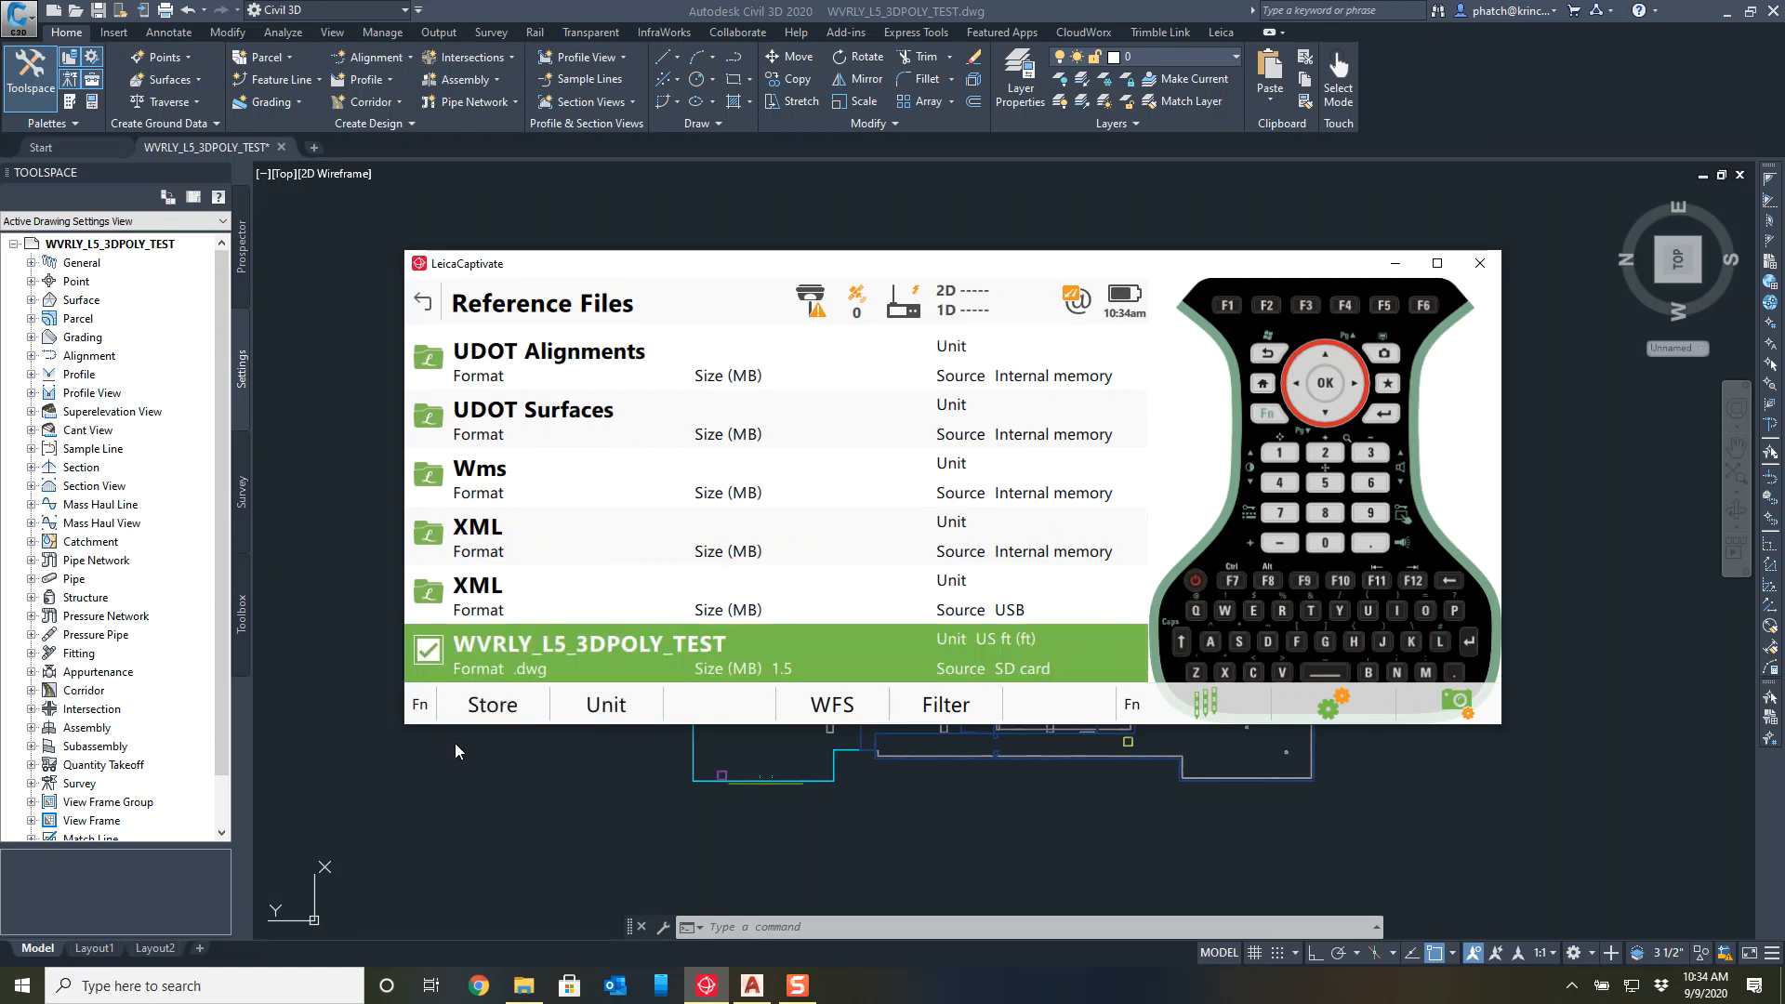
pyautogui.moveTo(991, 655)
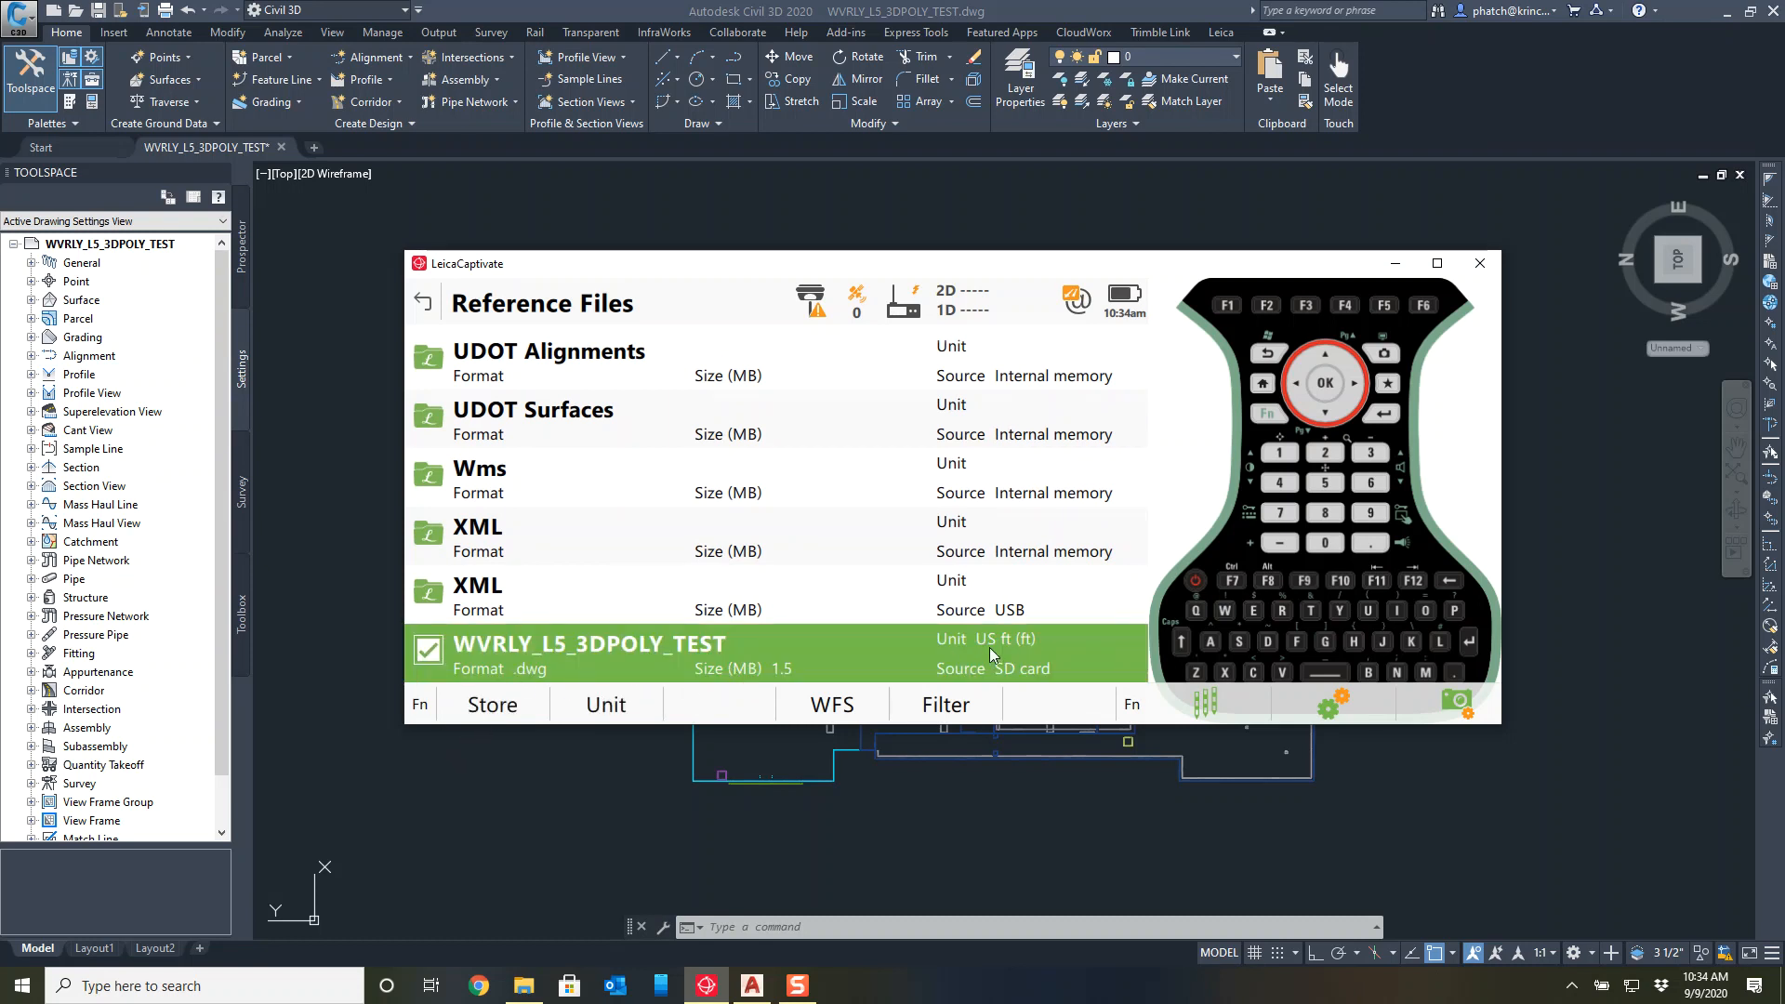
pyautogui.click(606, 703)
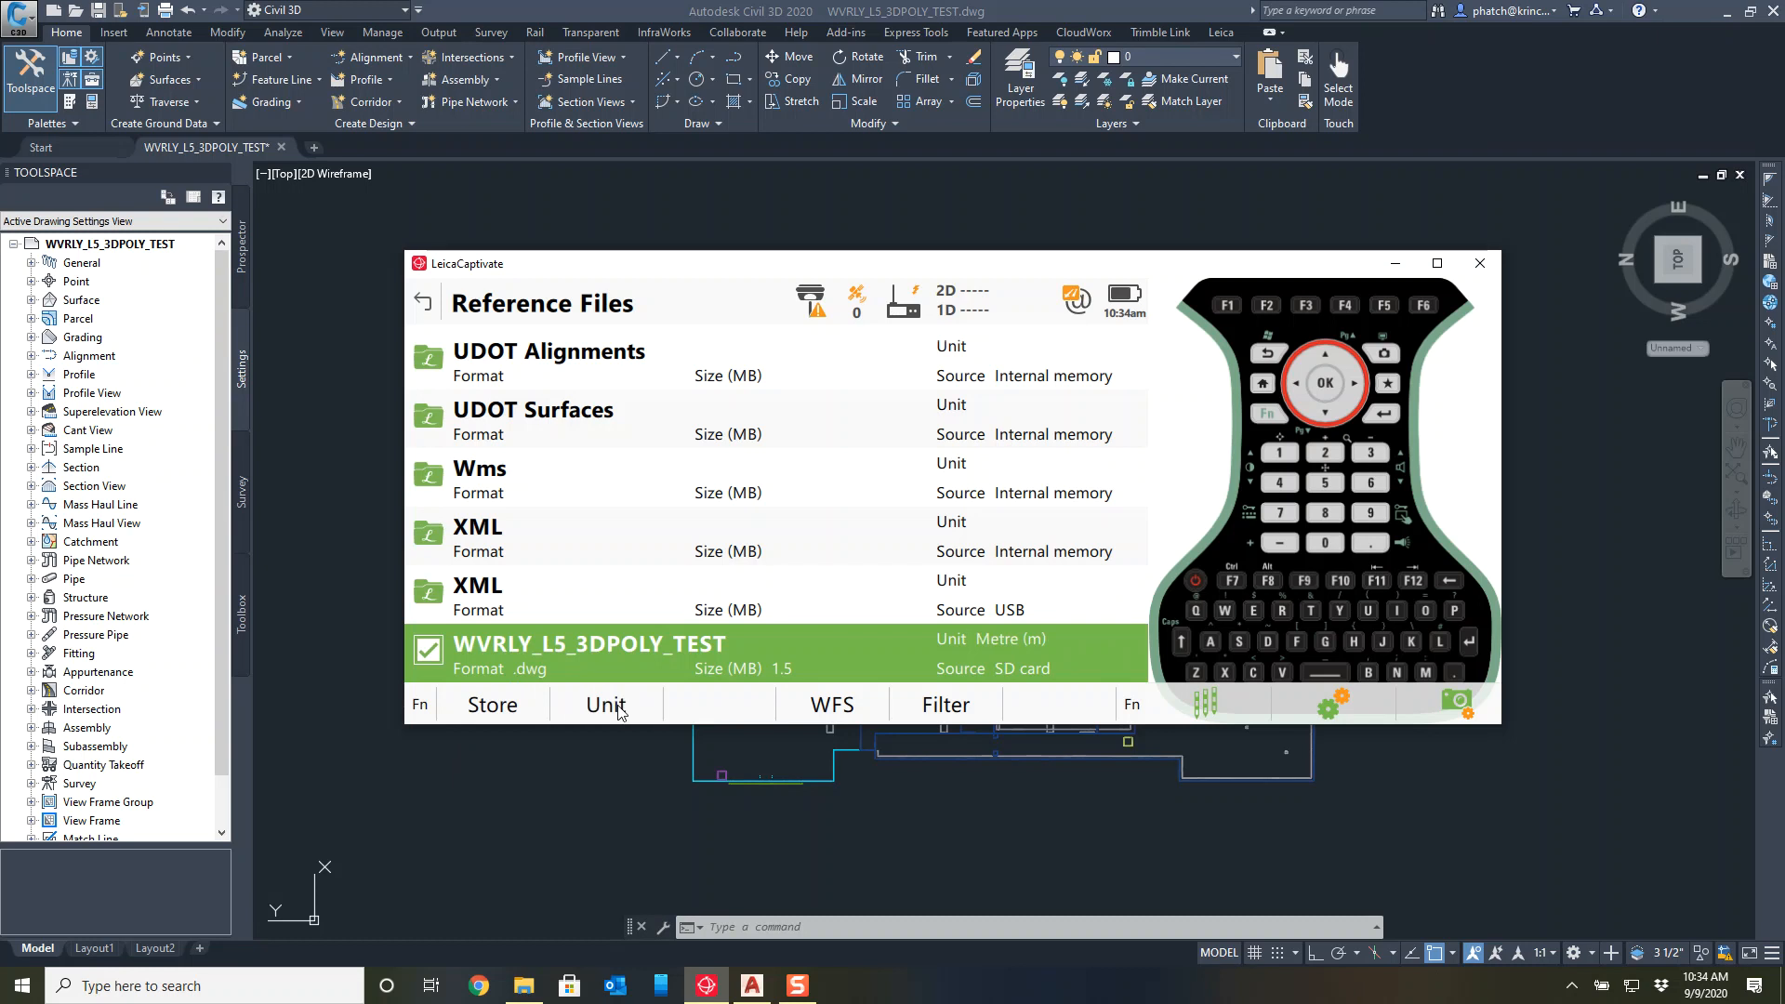
pyautogui.click(606, 703)
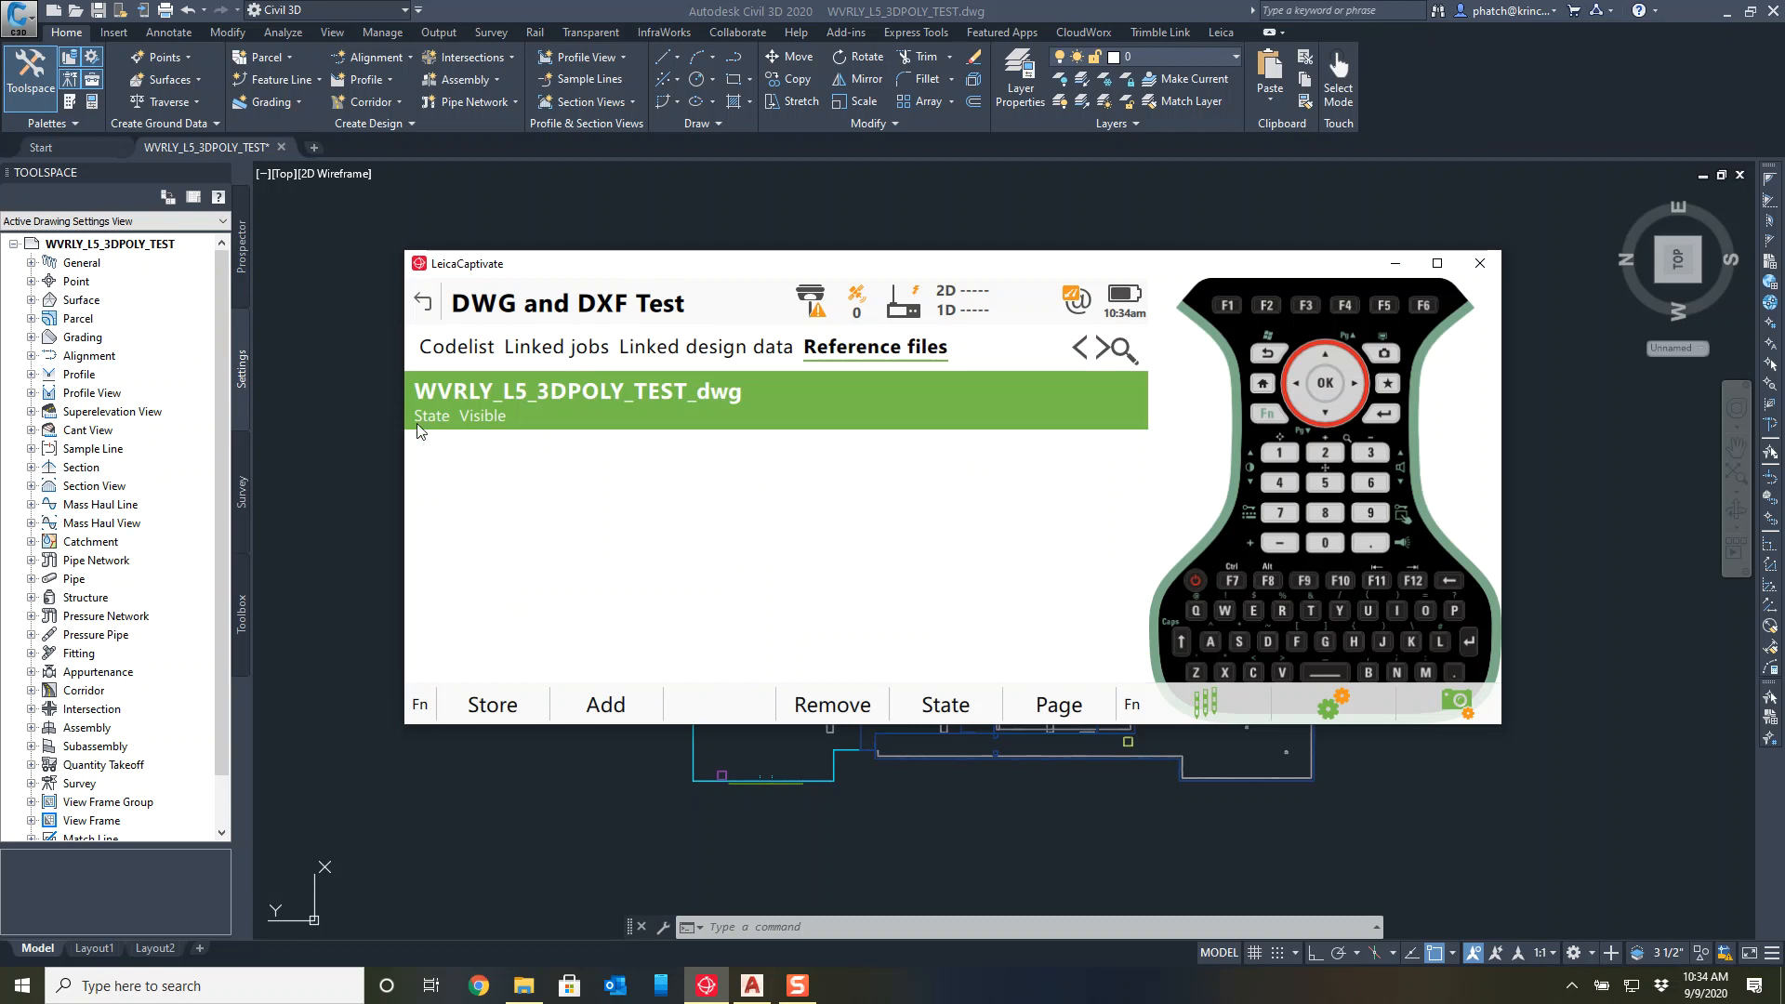
pyautogui.moveTo(735, 390)
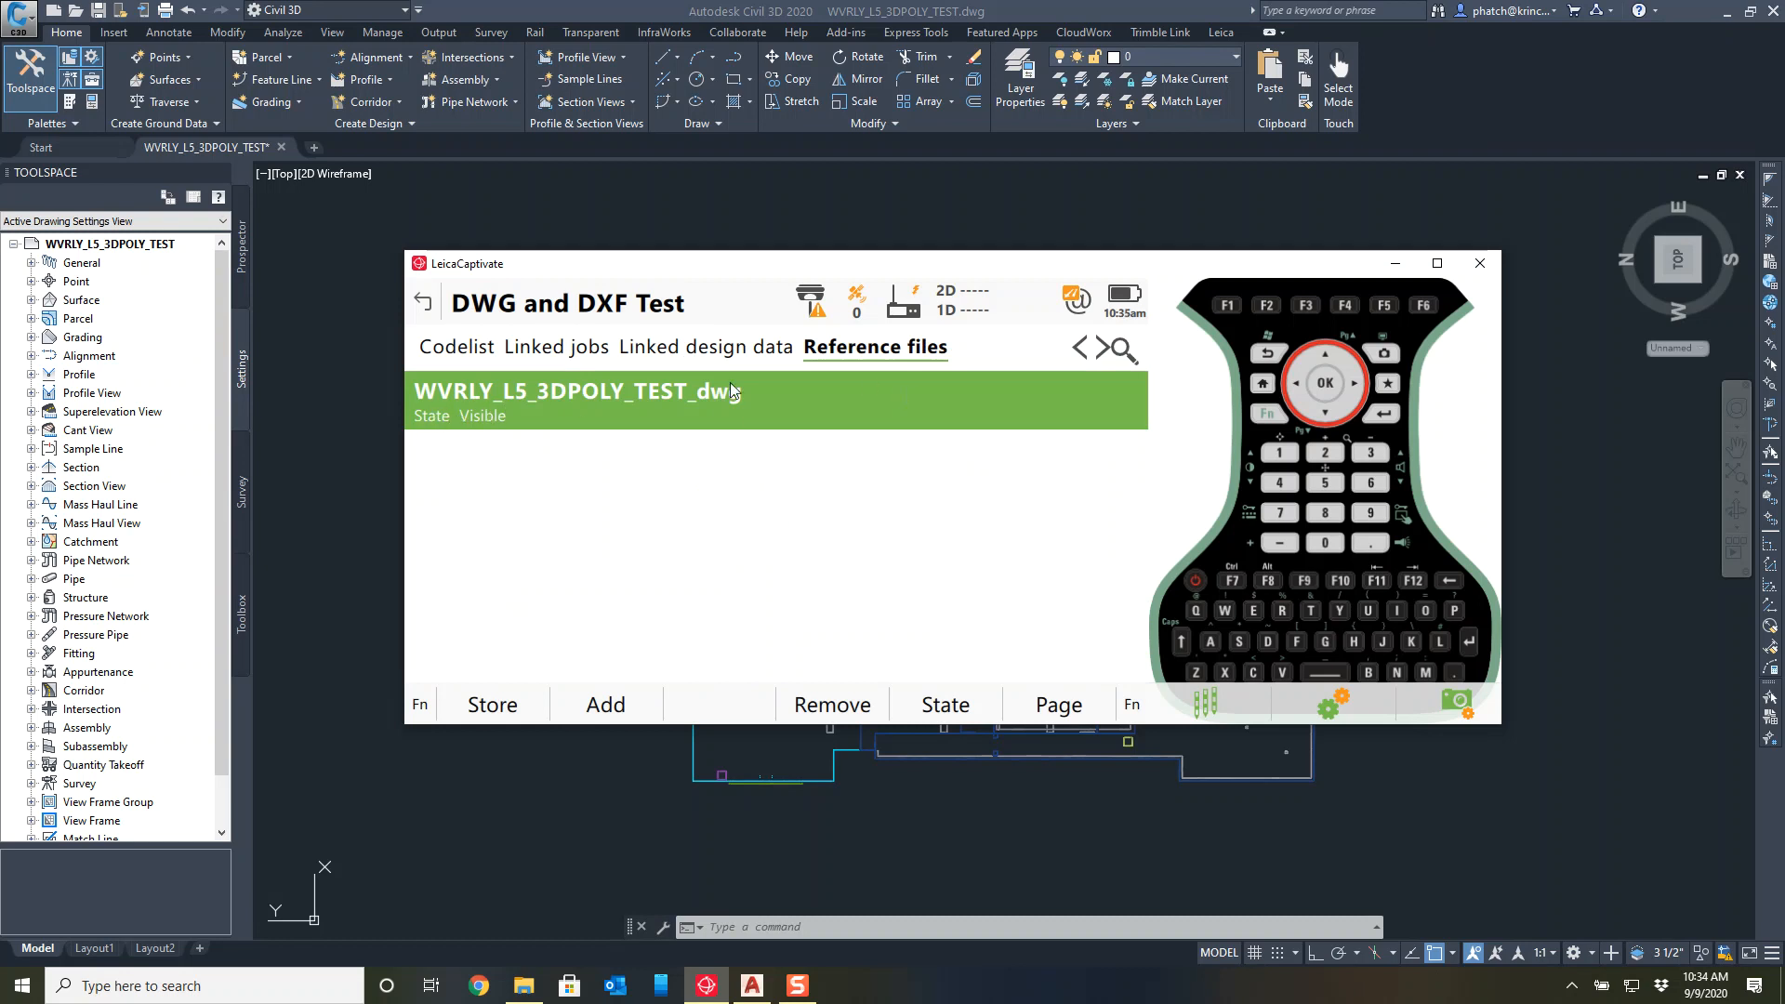
# Toggle the reference drawing hidden then visible again, and store the job's settings.
pyautogui.click(944, 703)
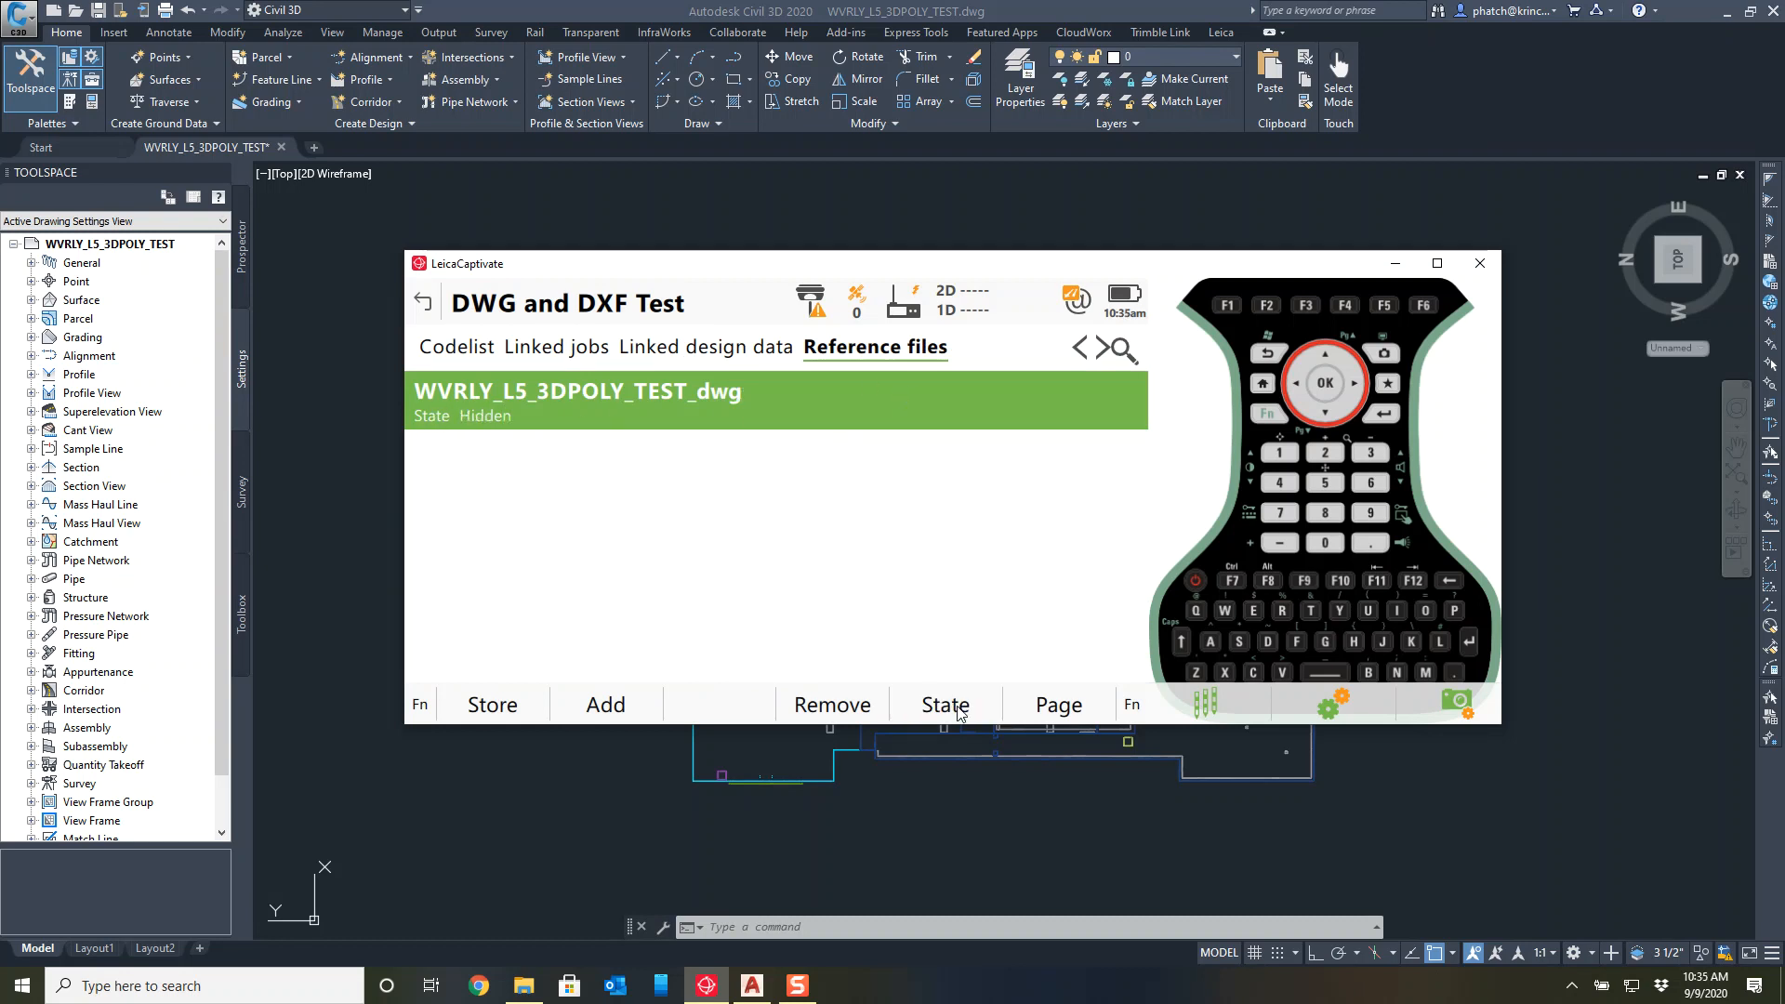
pyautogui.click(944, 703)
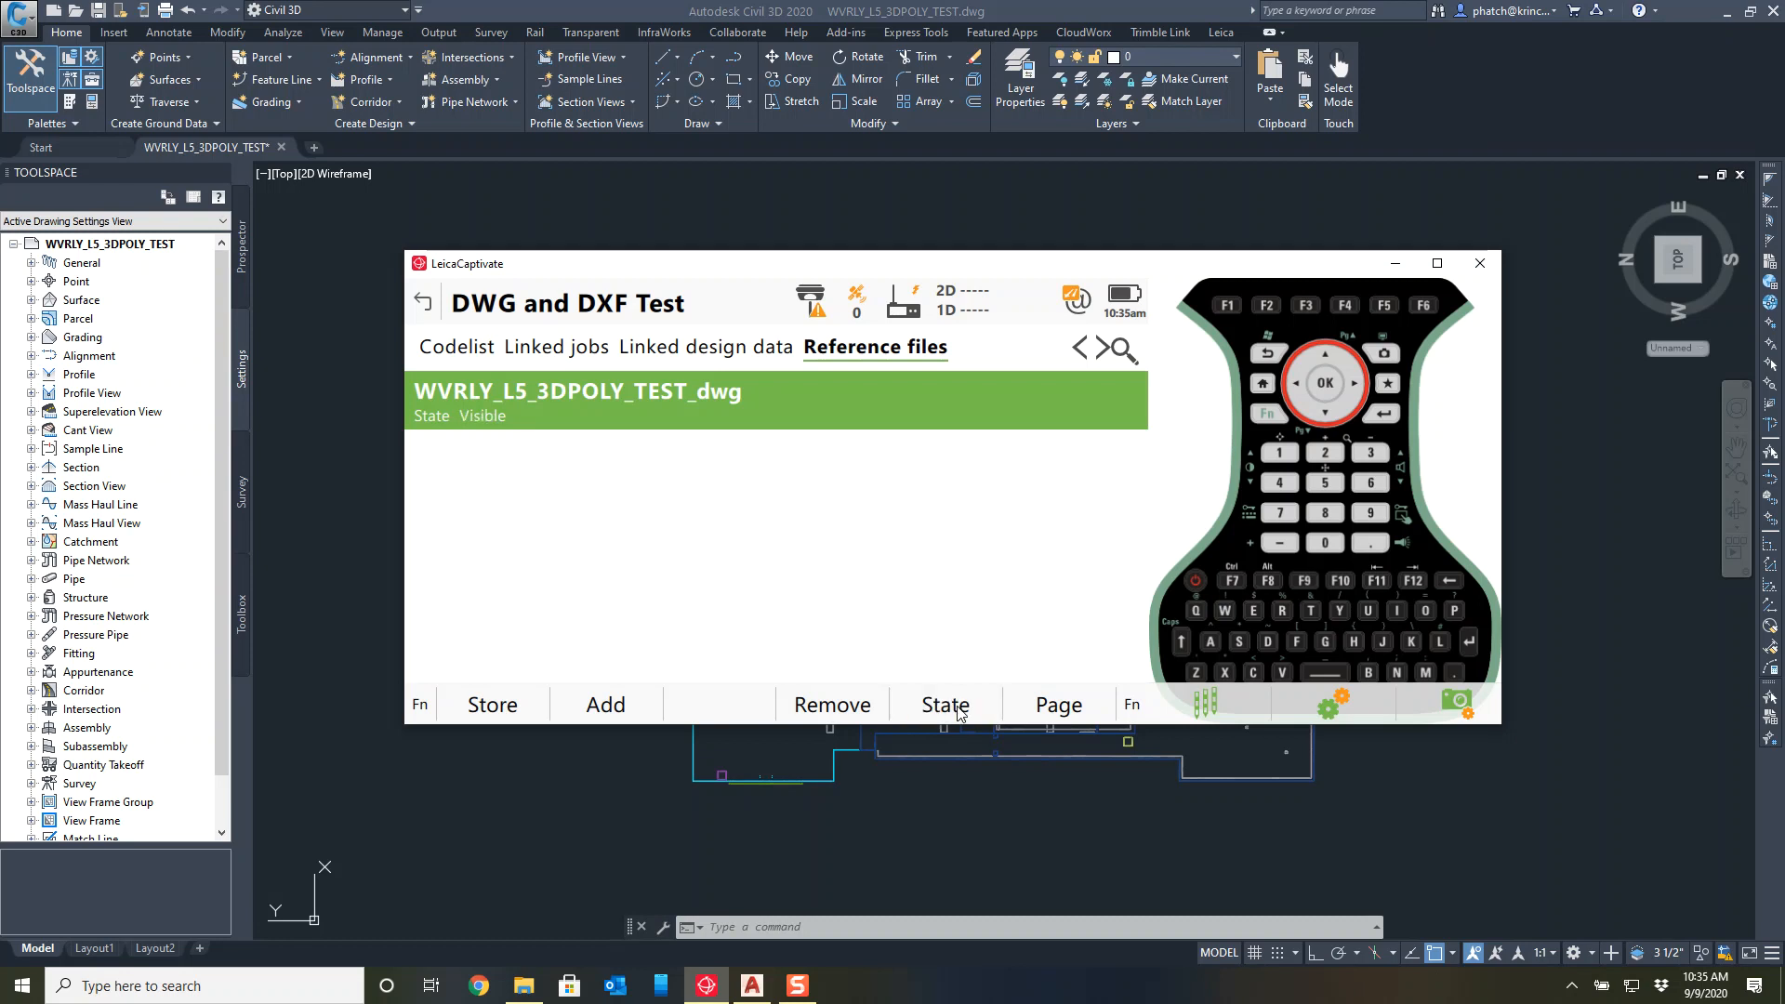
pyautogui.moveTo(465, 511)
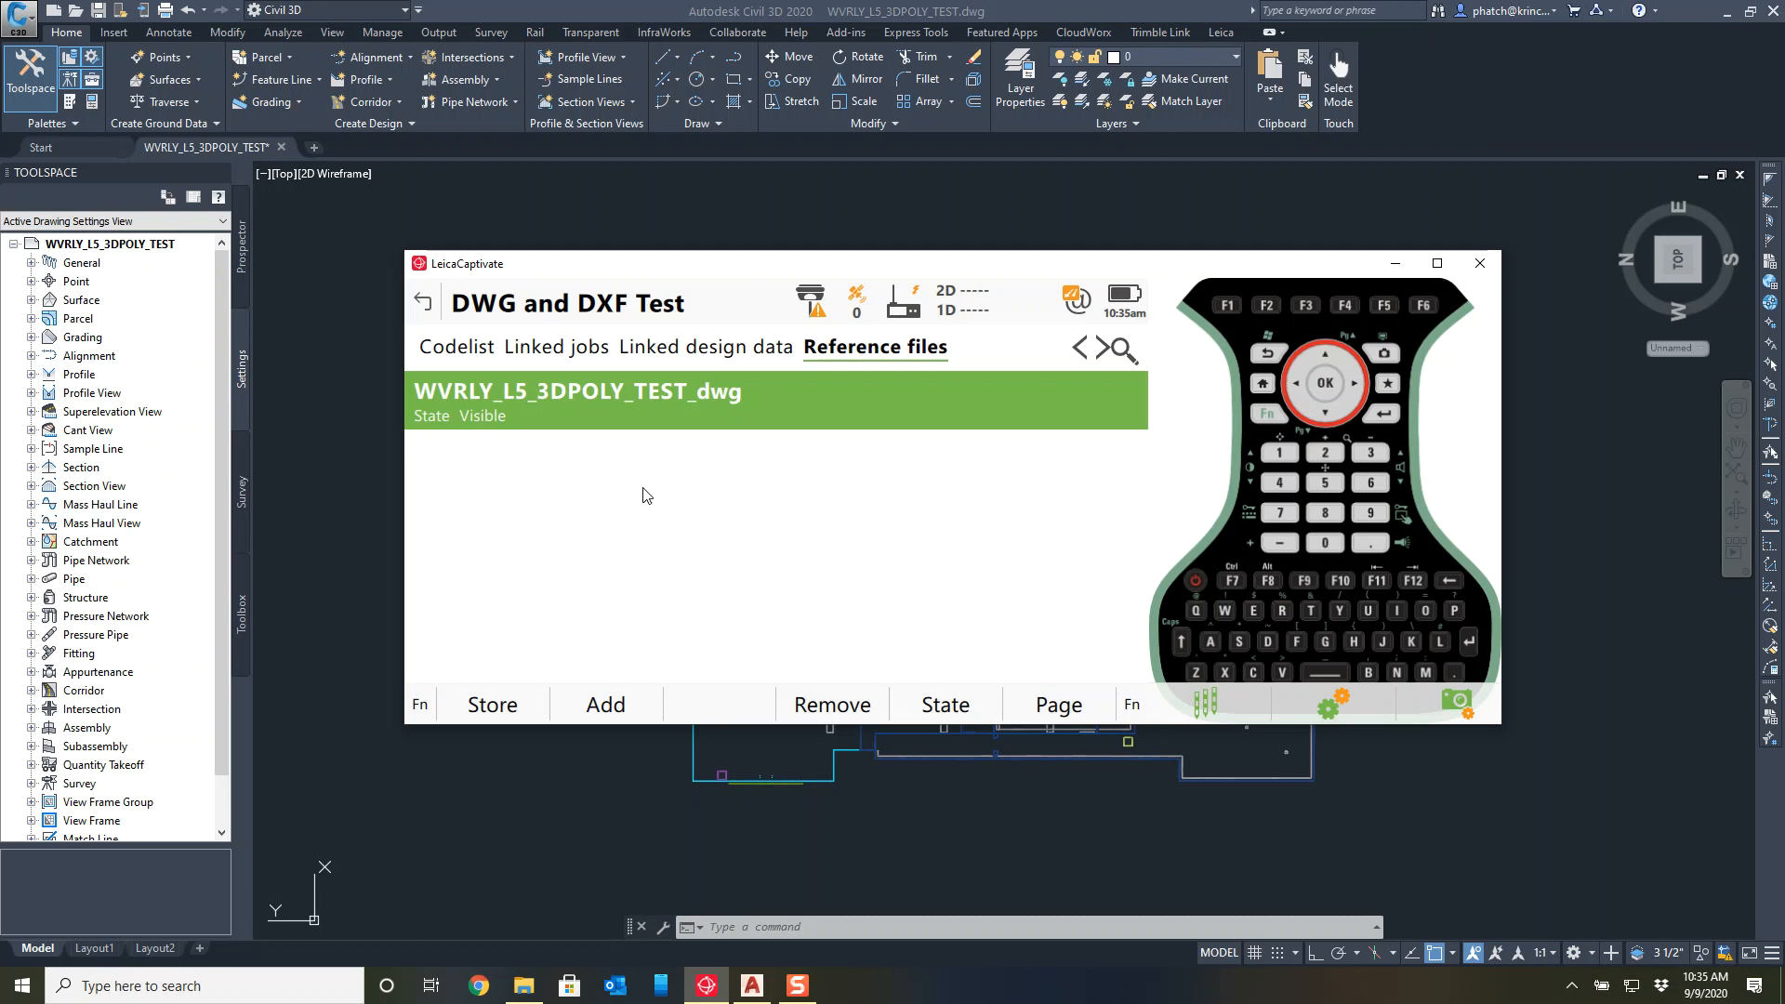
pyautogui.moveTo(521, 705)
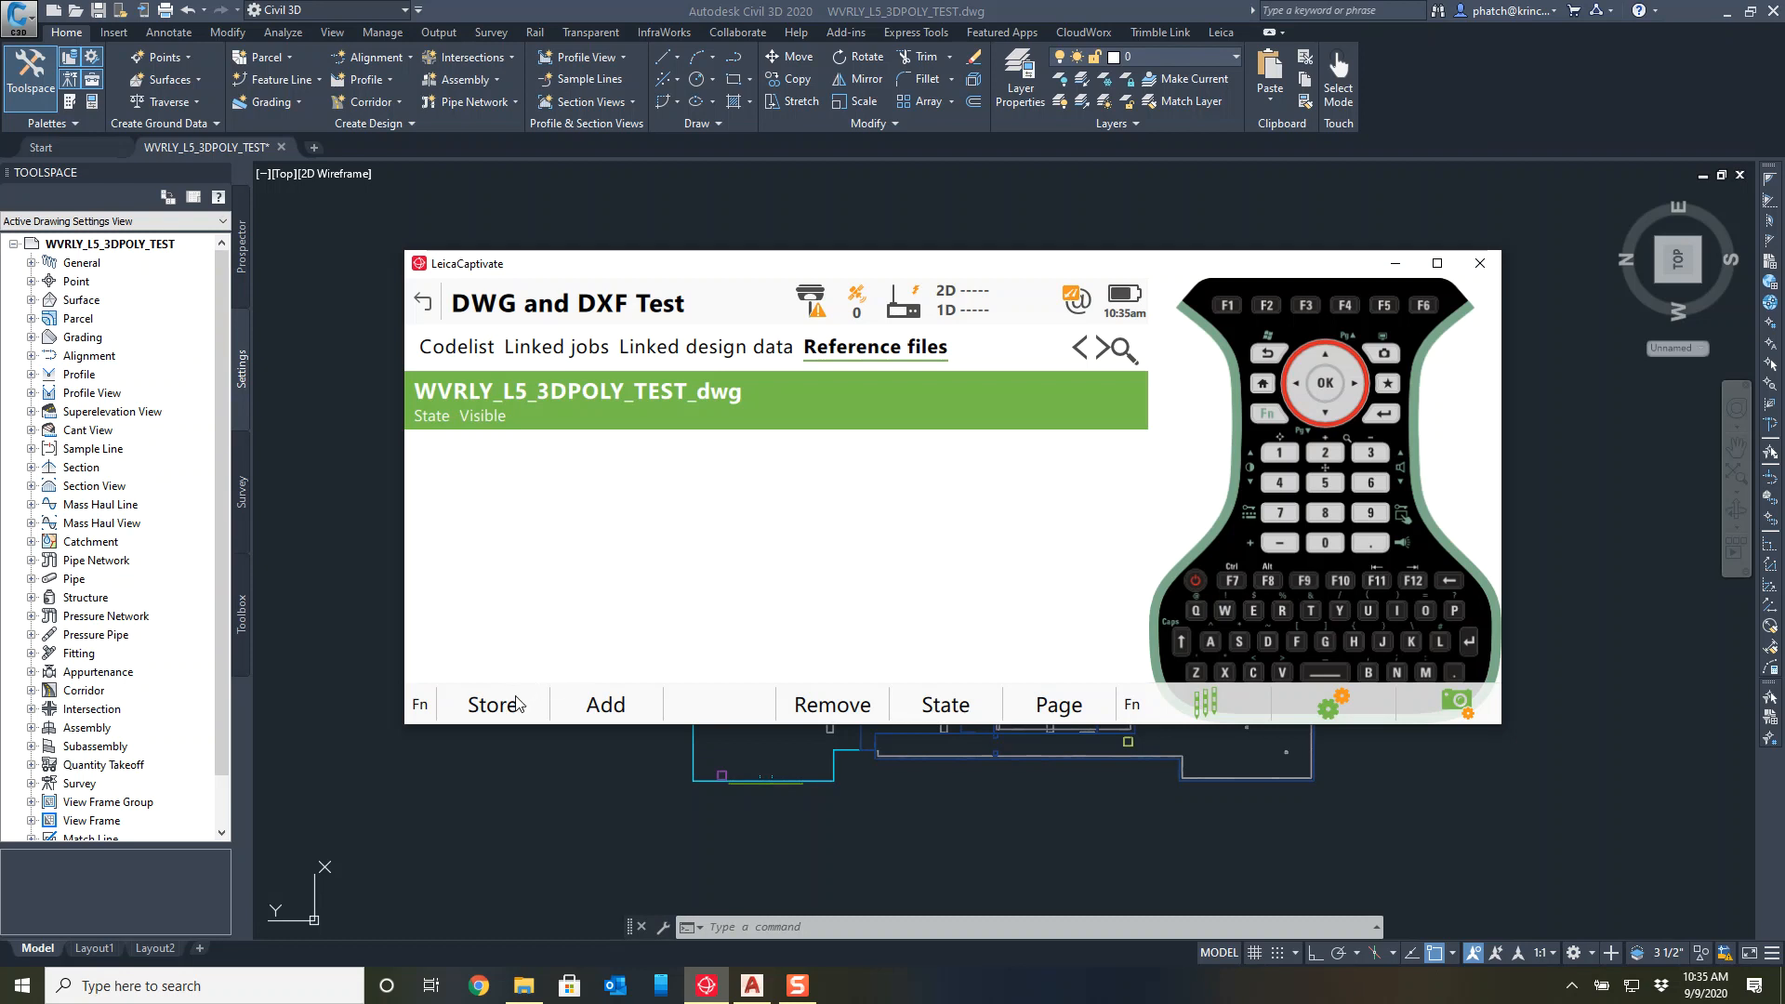
pyautogui.click(422, 302)
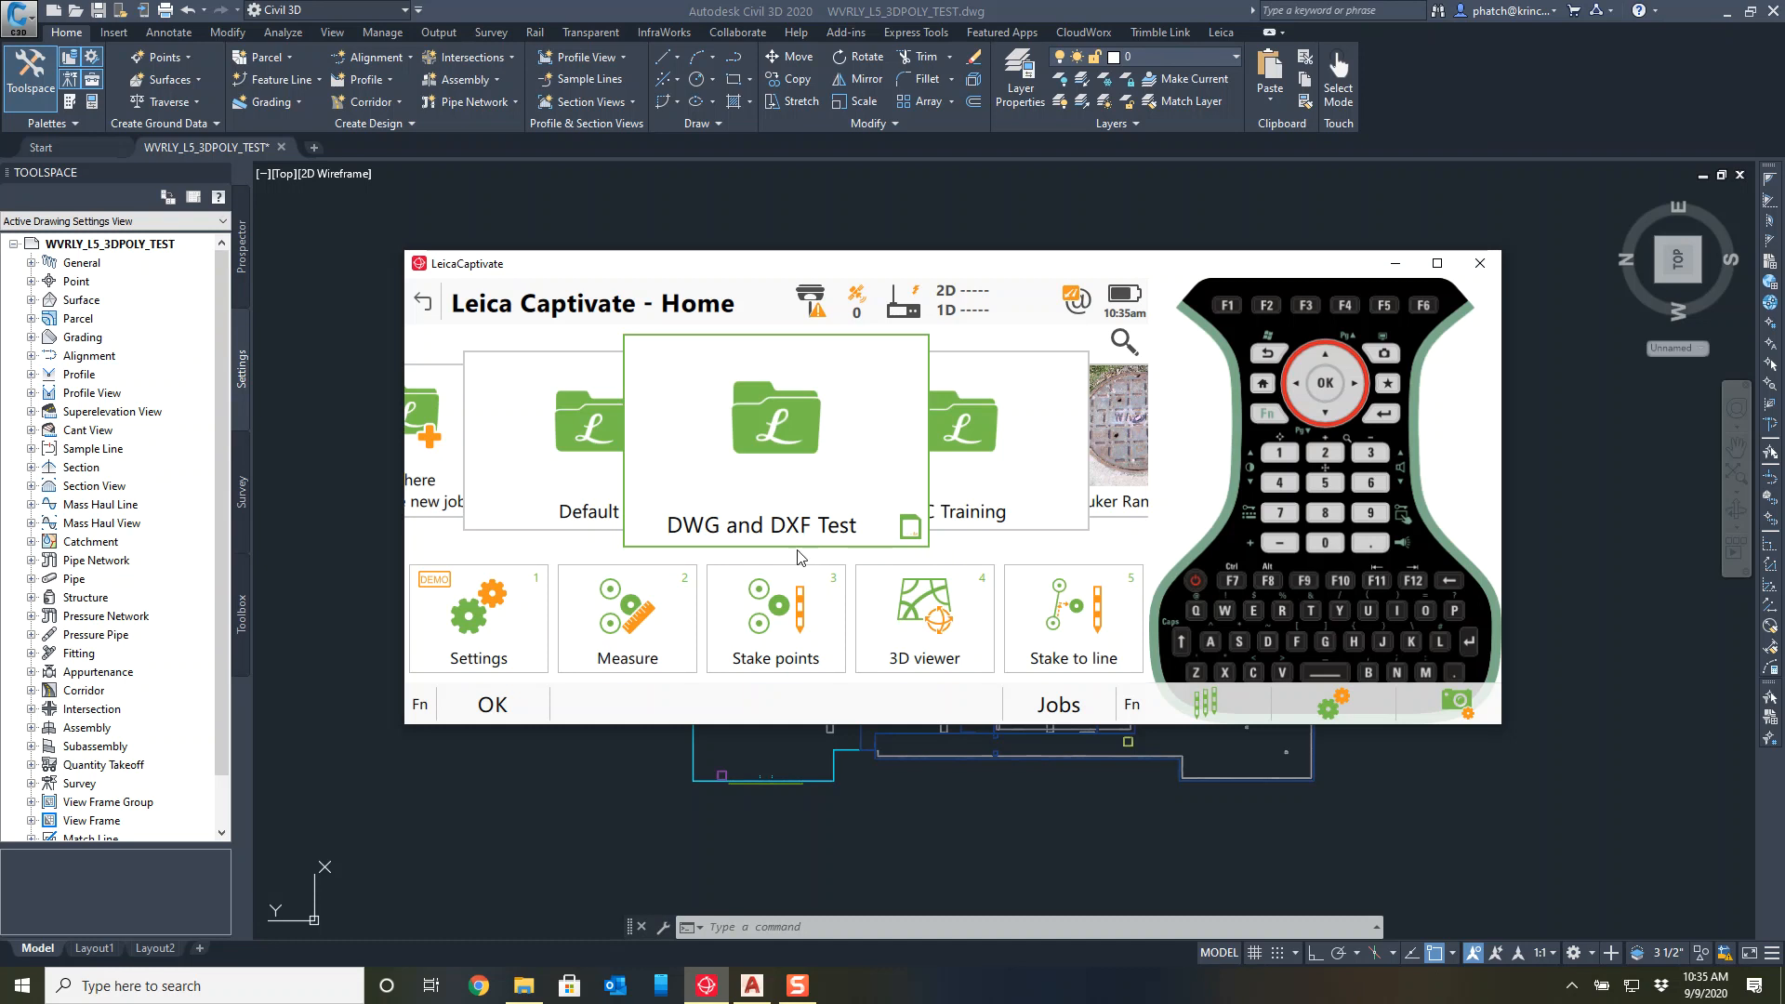
# Choose DXF data import for the job and reach its import settings.
pyautogui.click(775, 419)
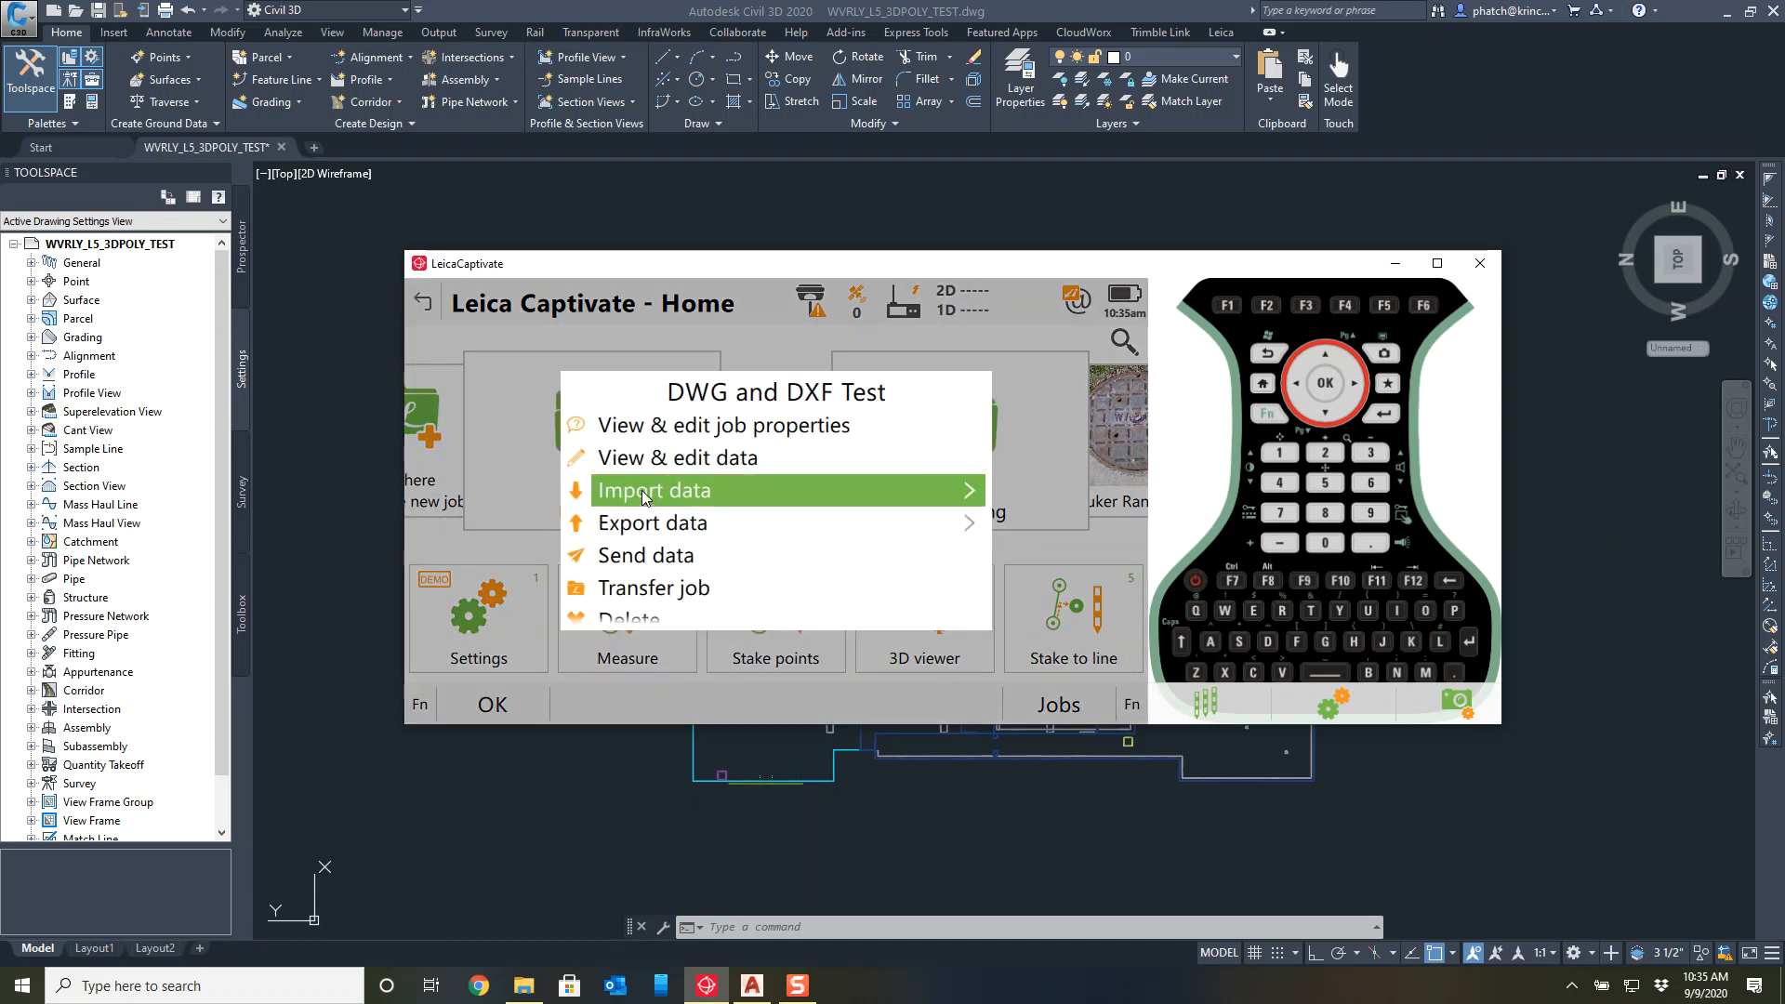
pyautogui.click(655, 489)
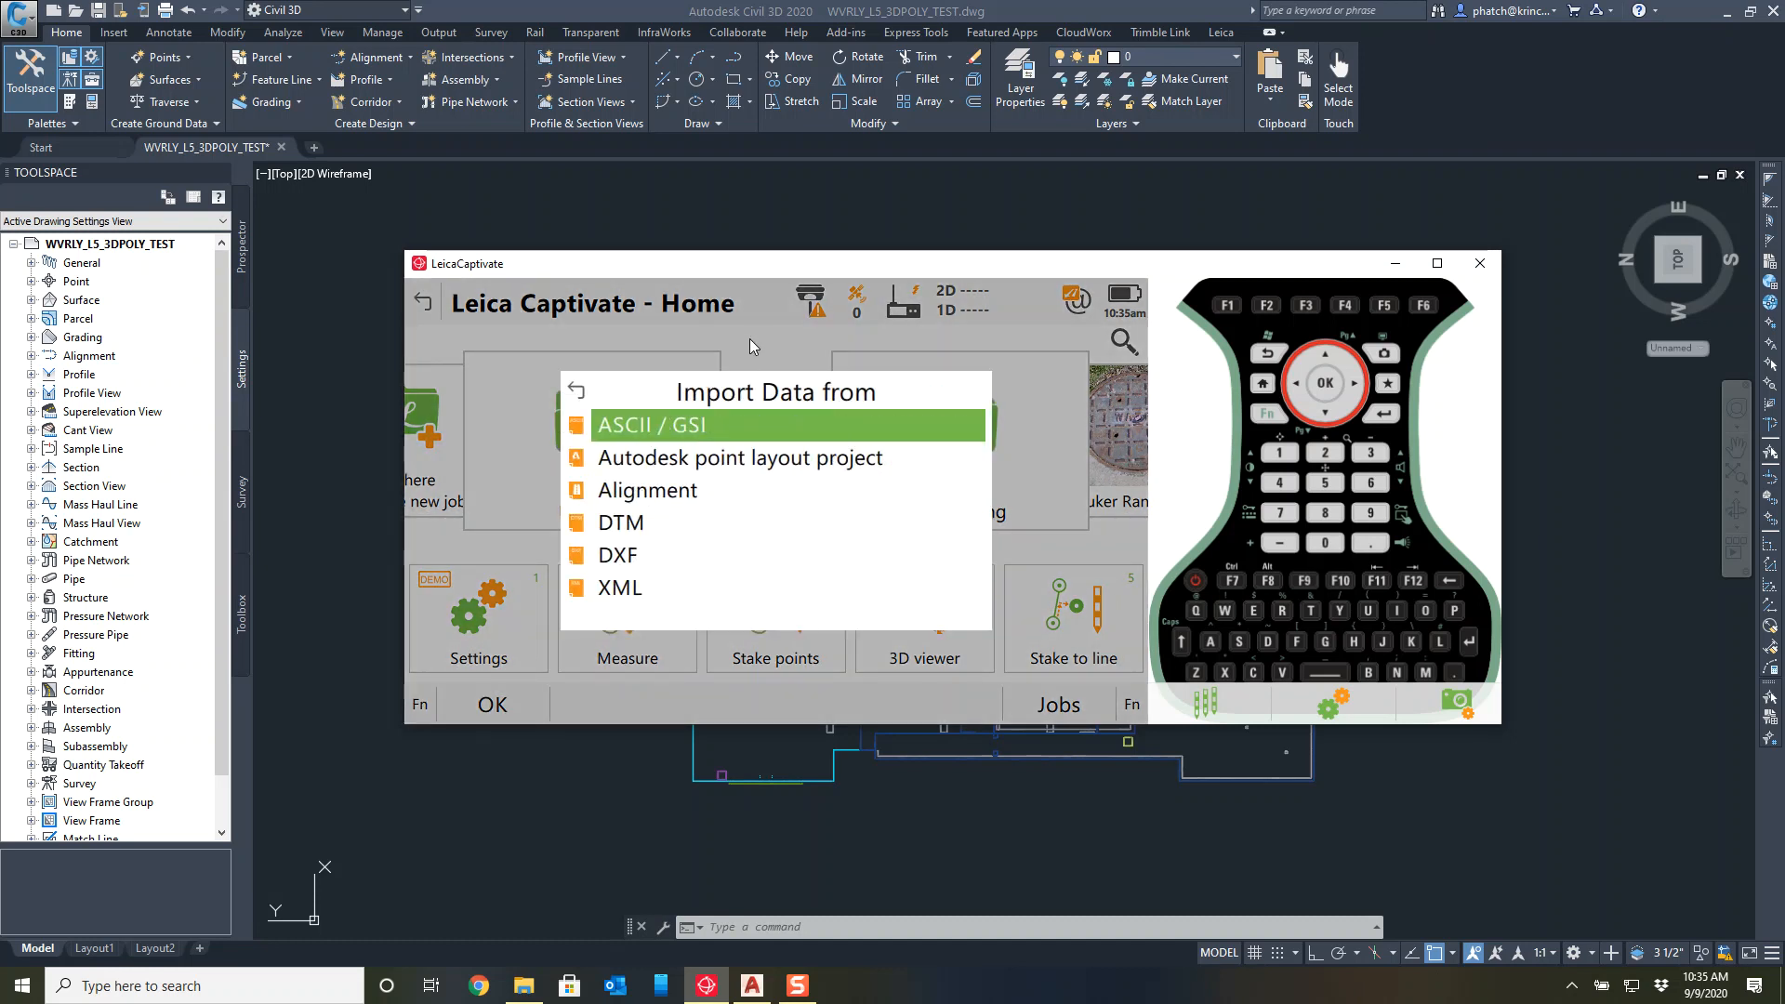
pyautogui.click(577, 390)
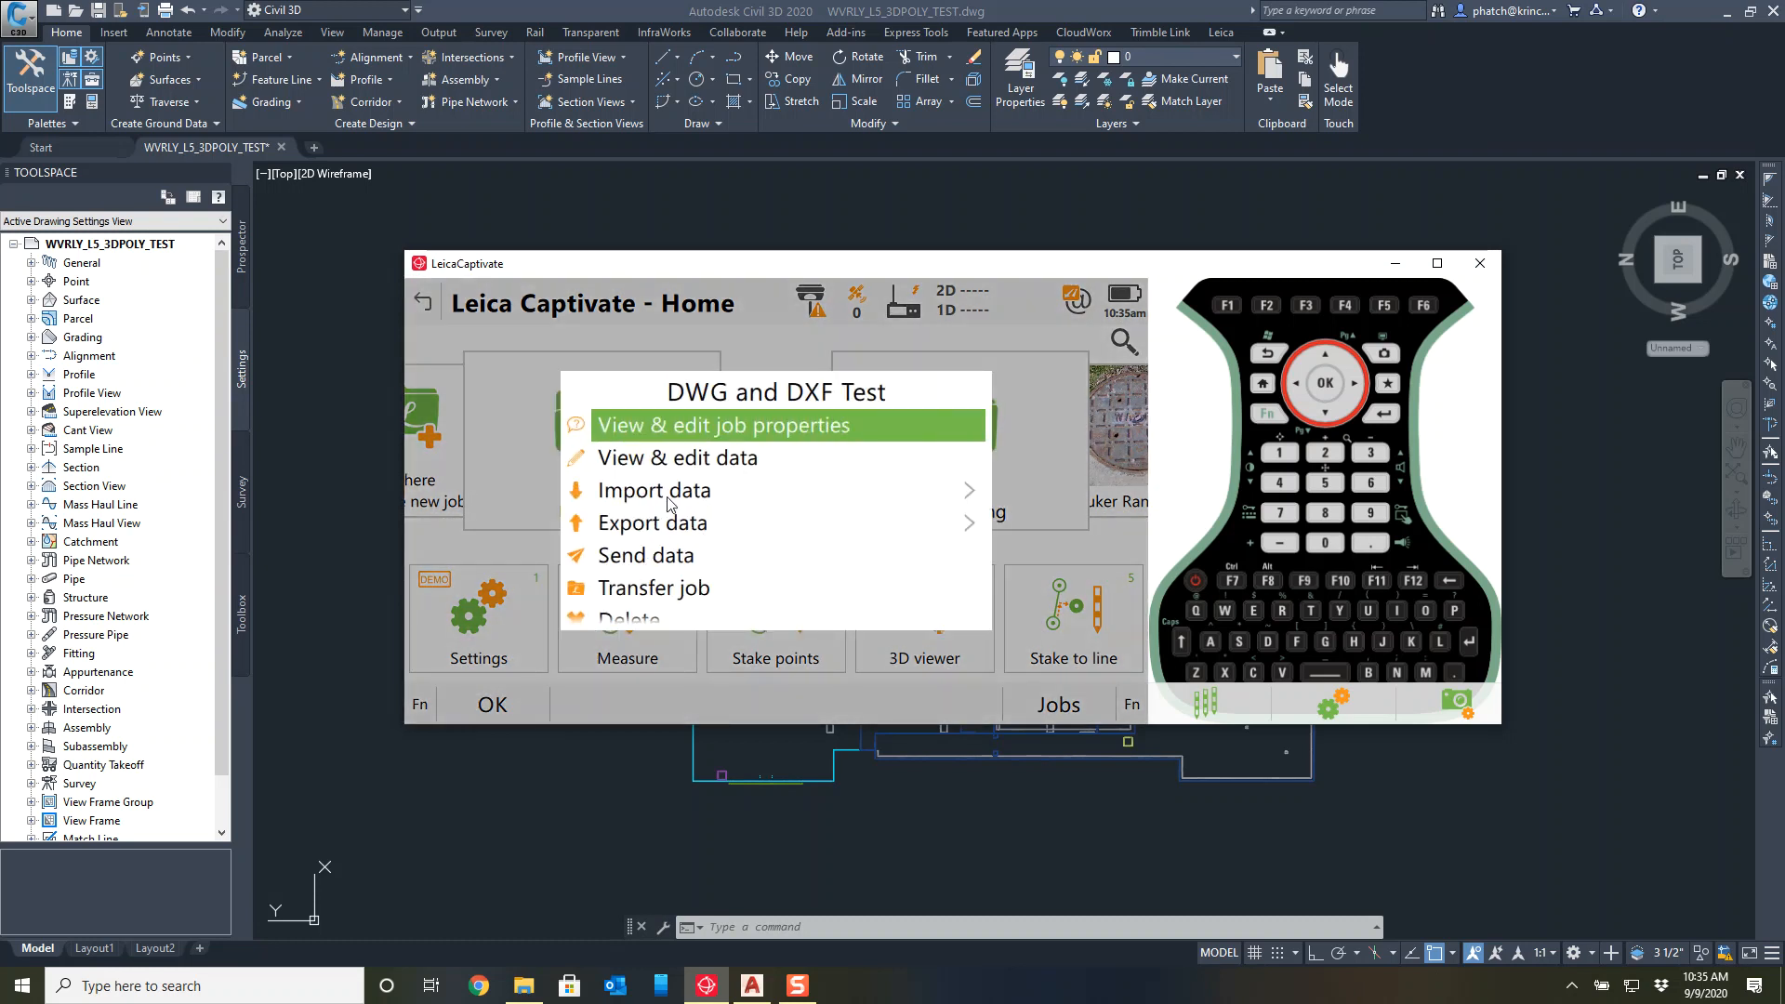
pyautogui.click(653, 489)
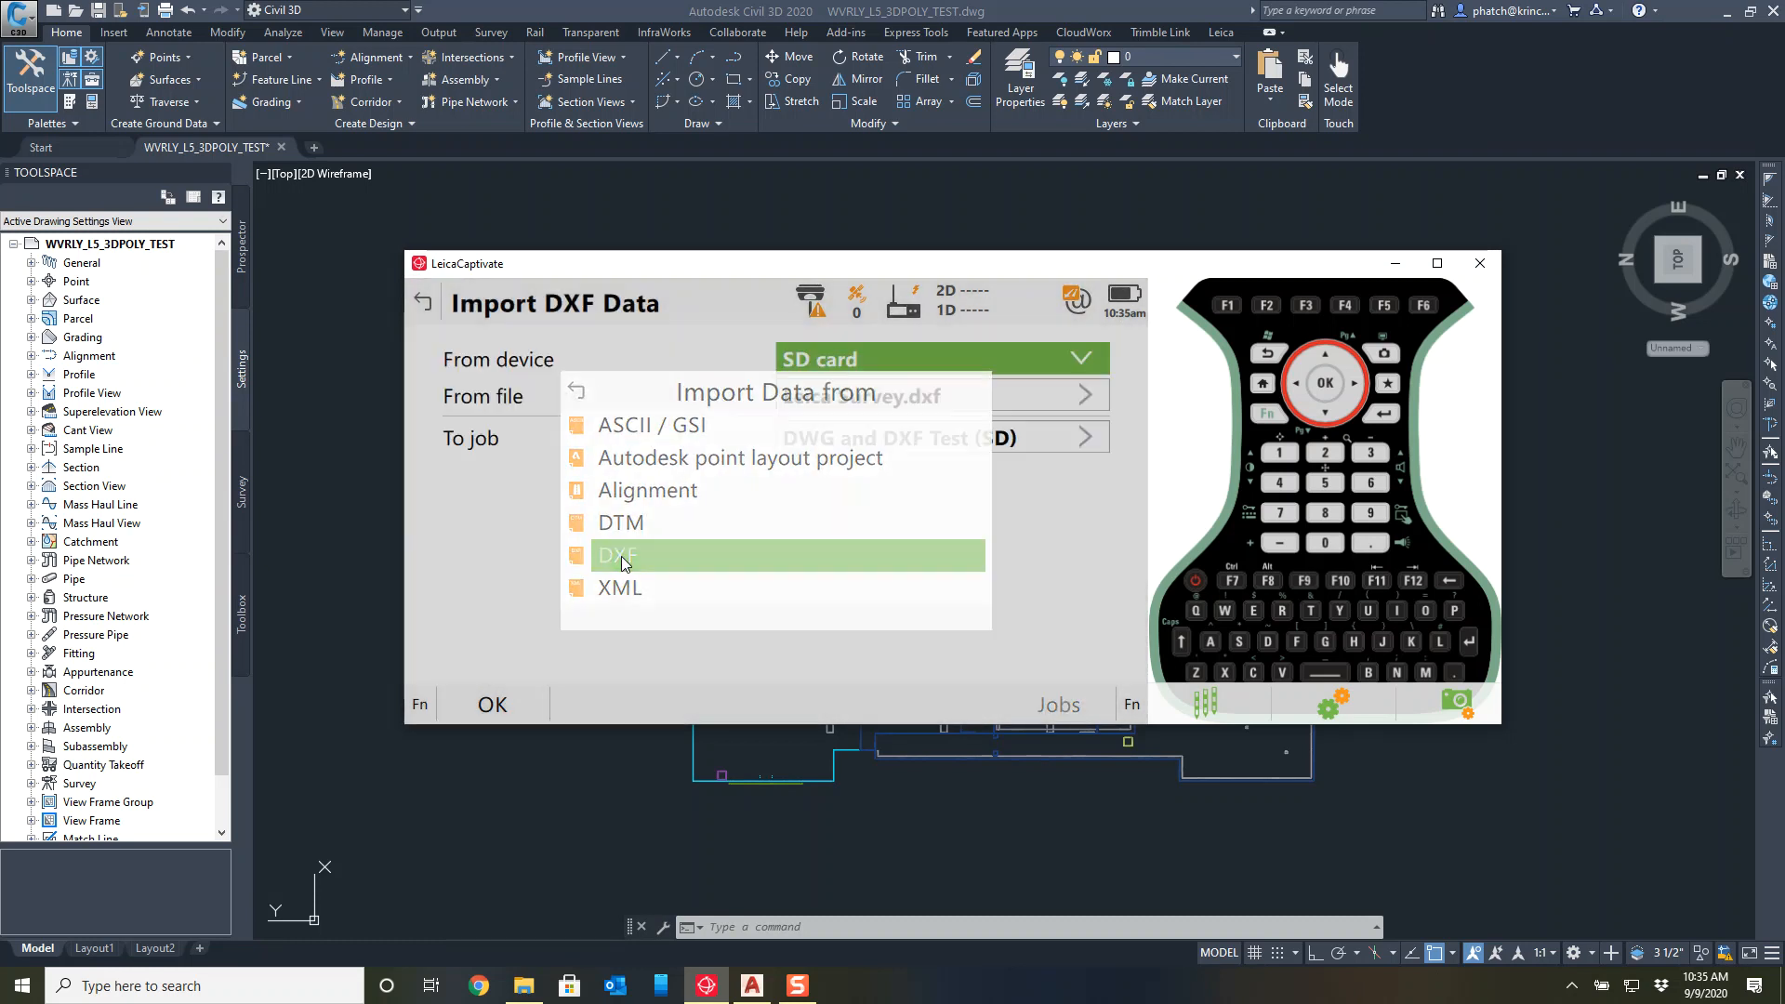
pyautogui.click(618, 554)
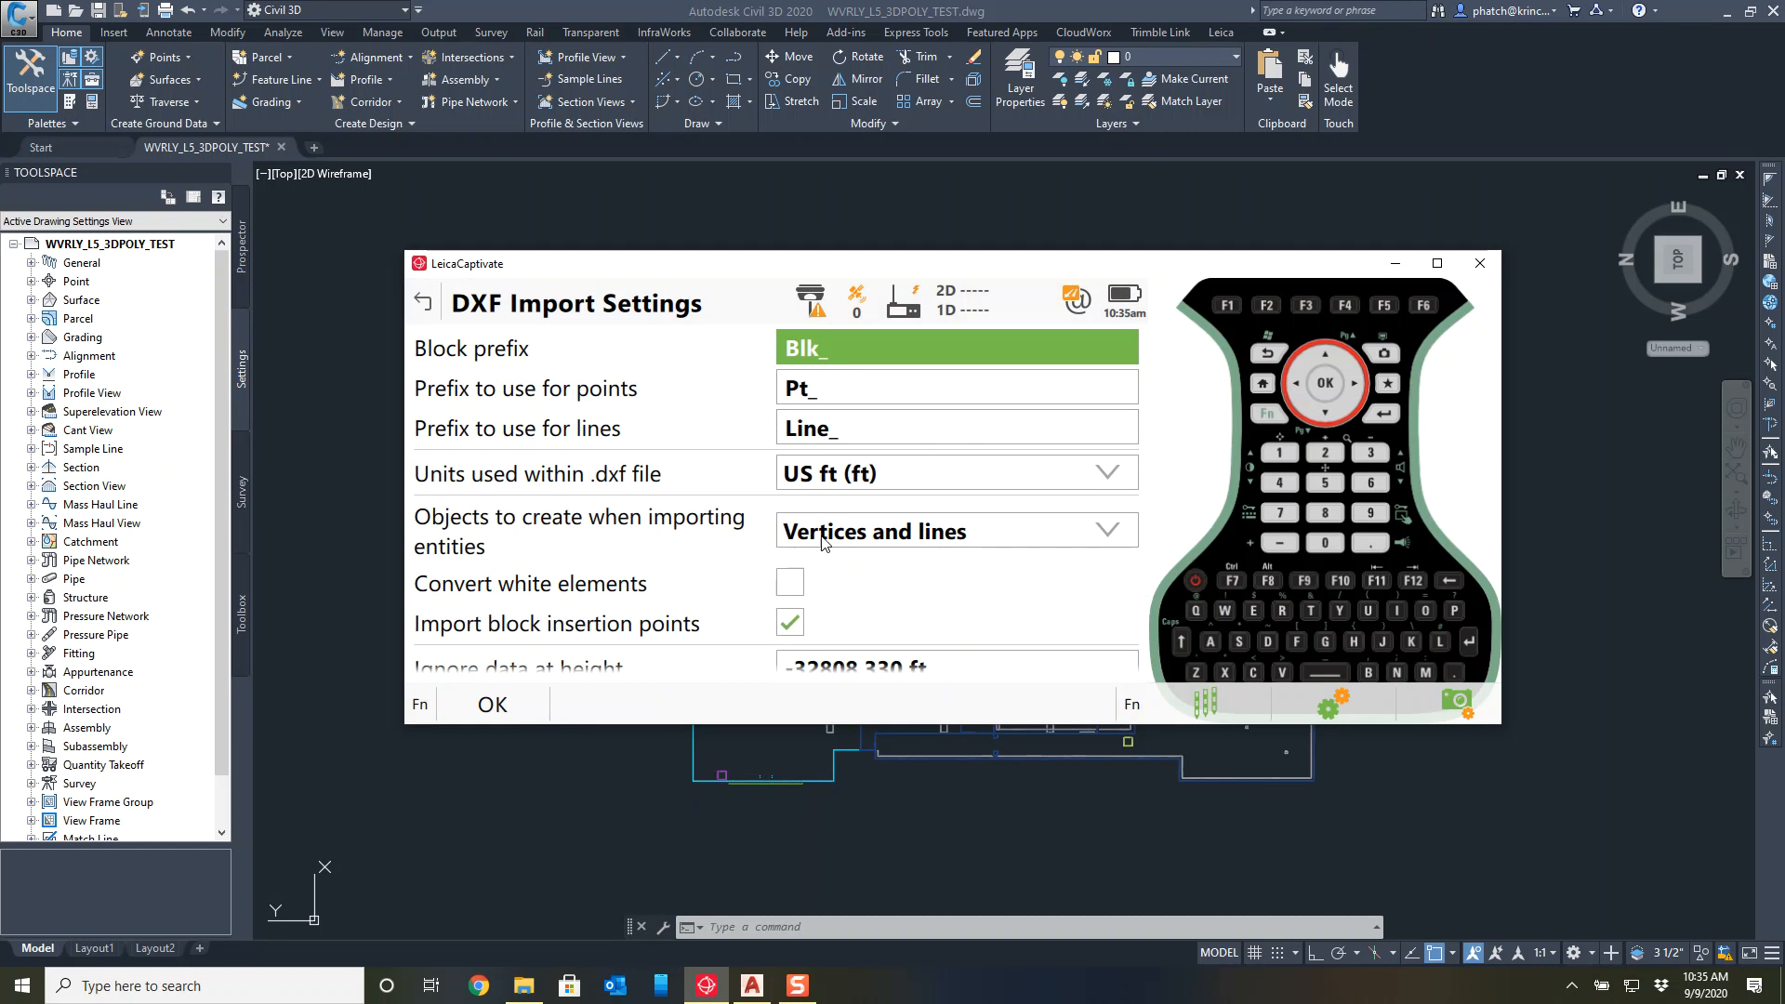
# Set objects to create when importing entities to 'Only at vertices'.
pyautogui.click(954, 530)
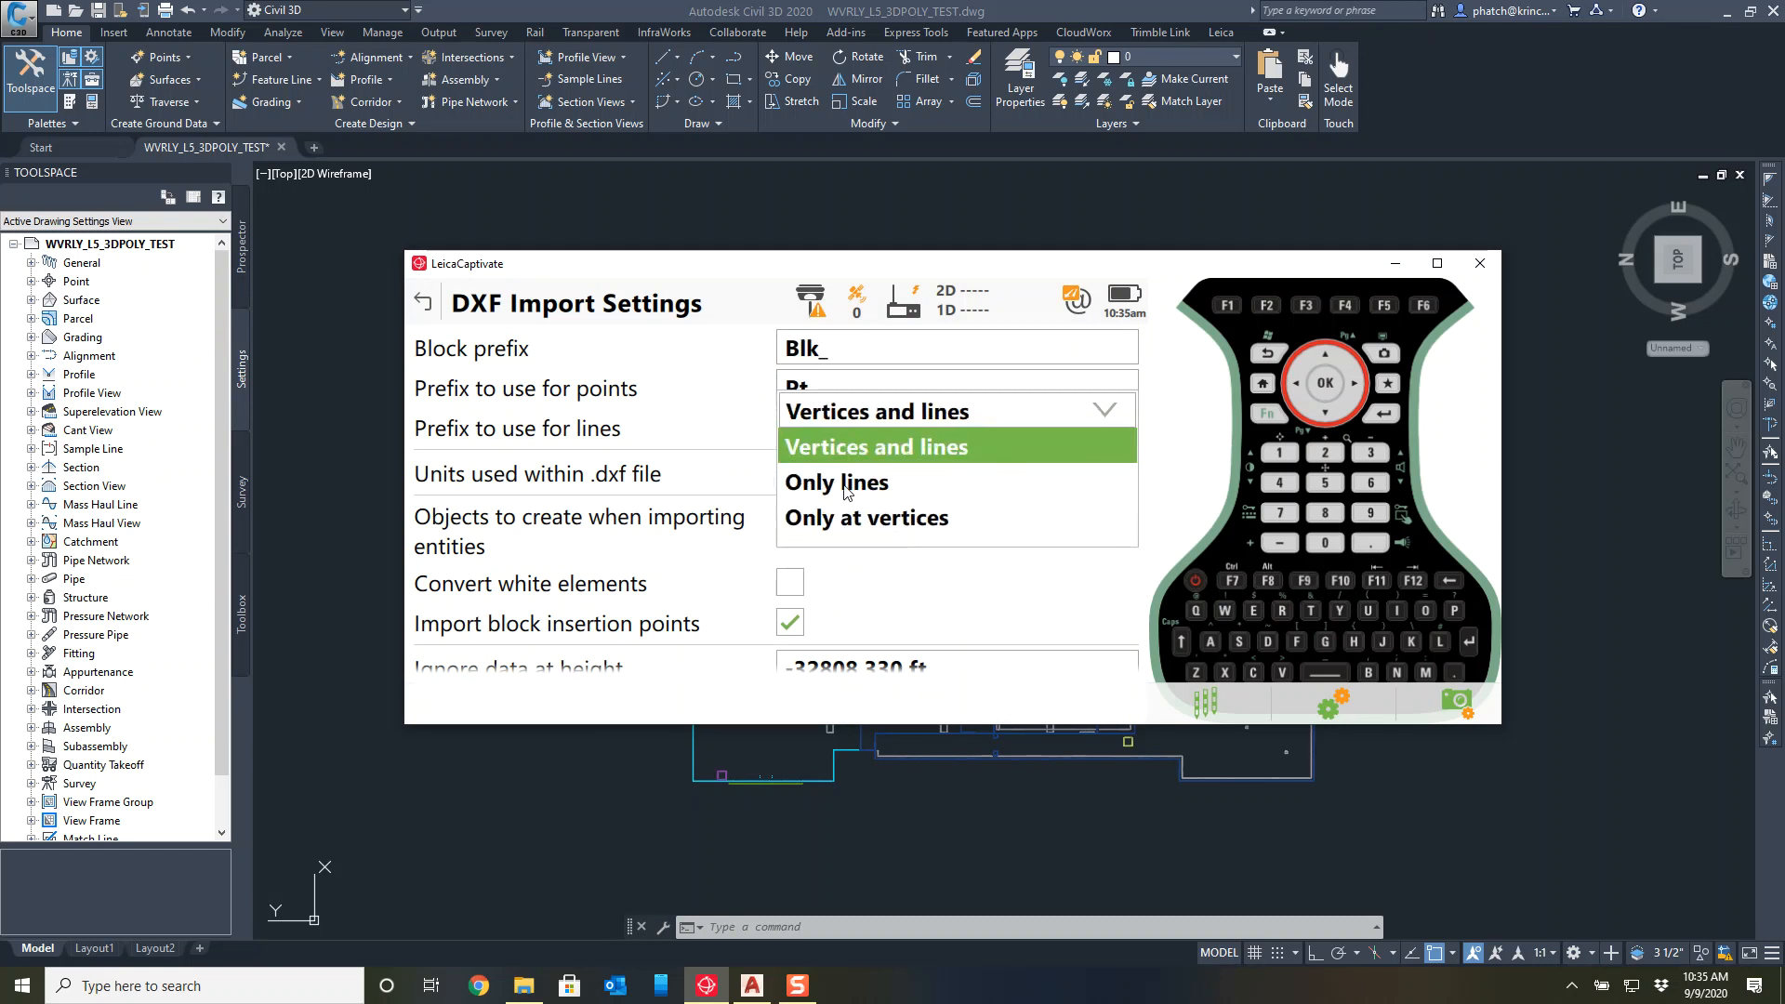
pyautogui.click(837, 482)
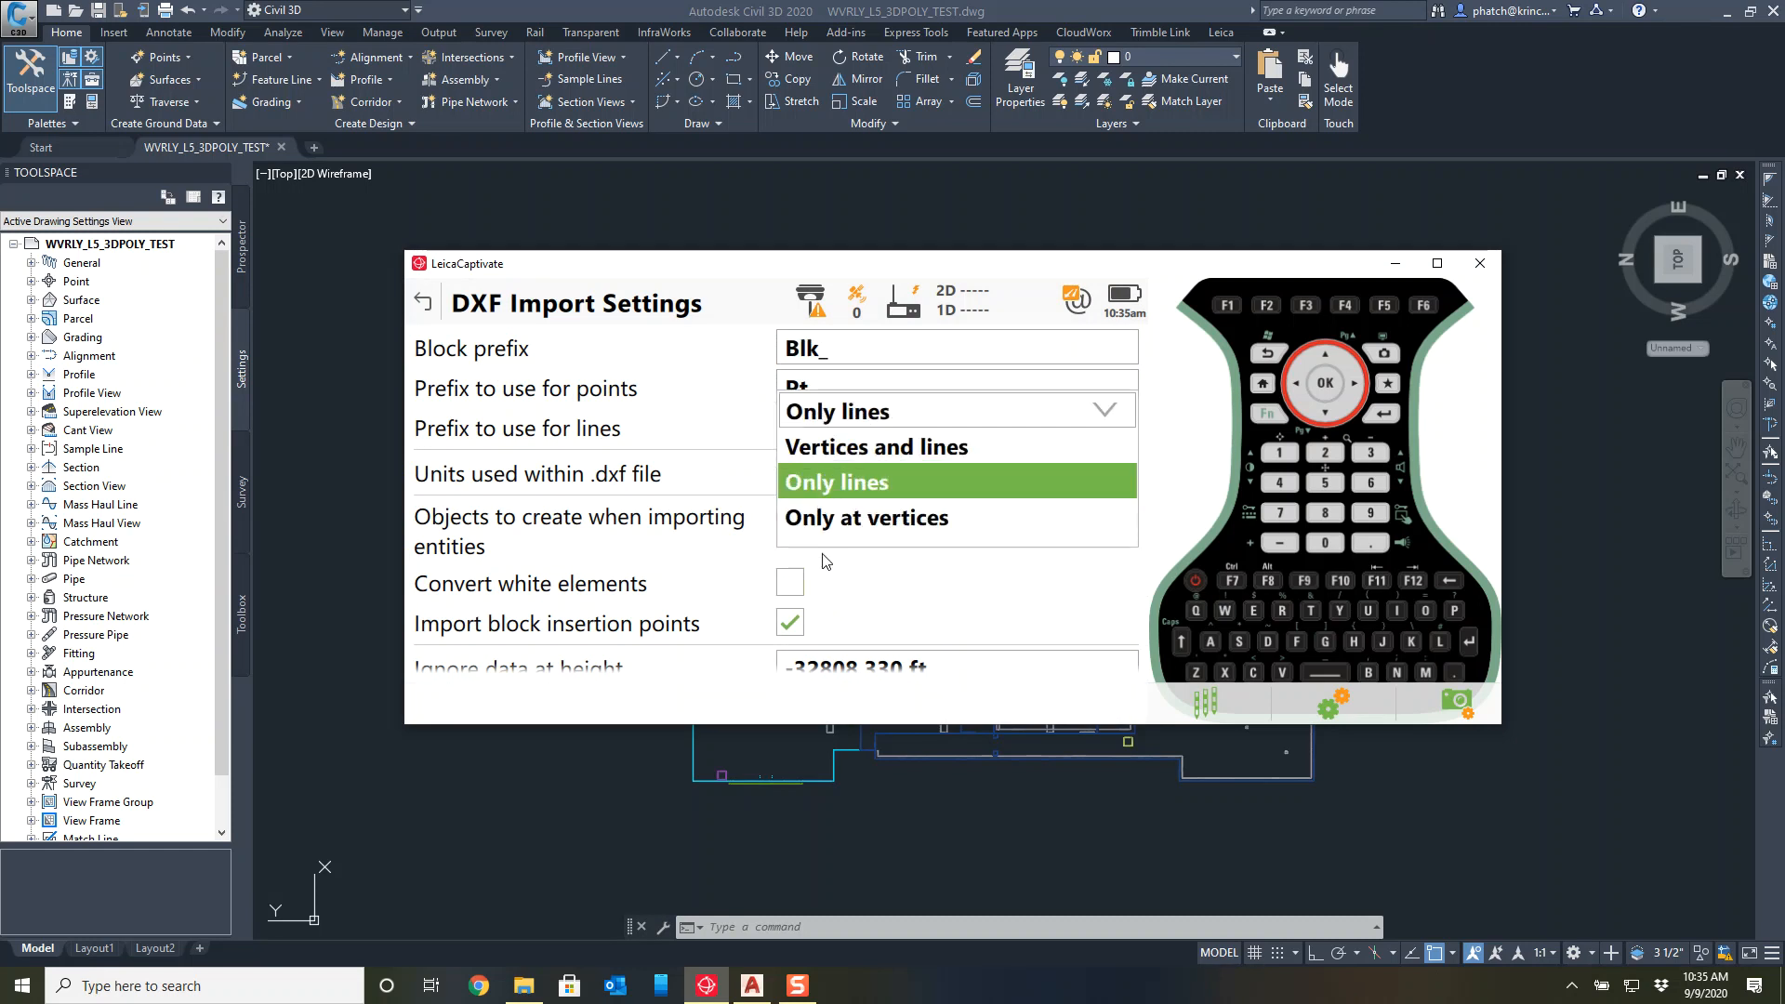
pyautogui.click(864, 519)
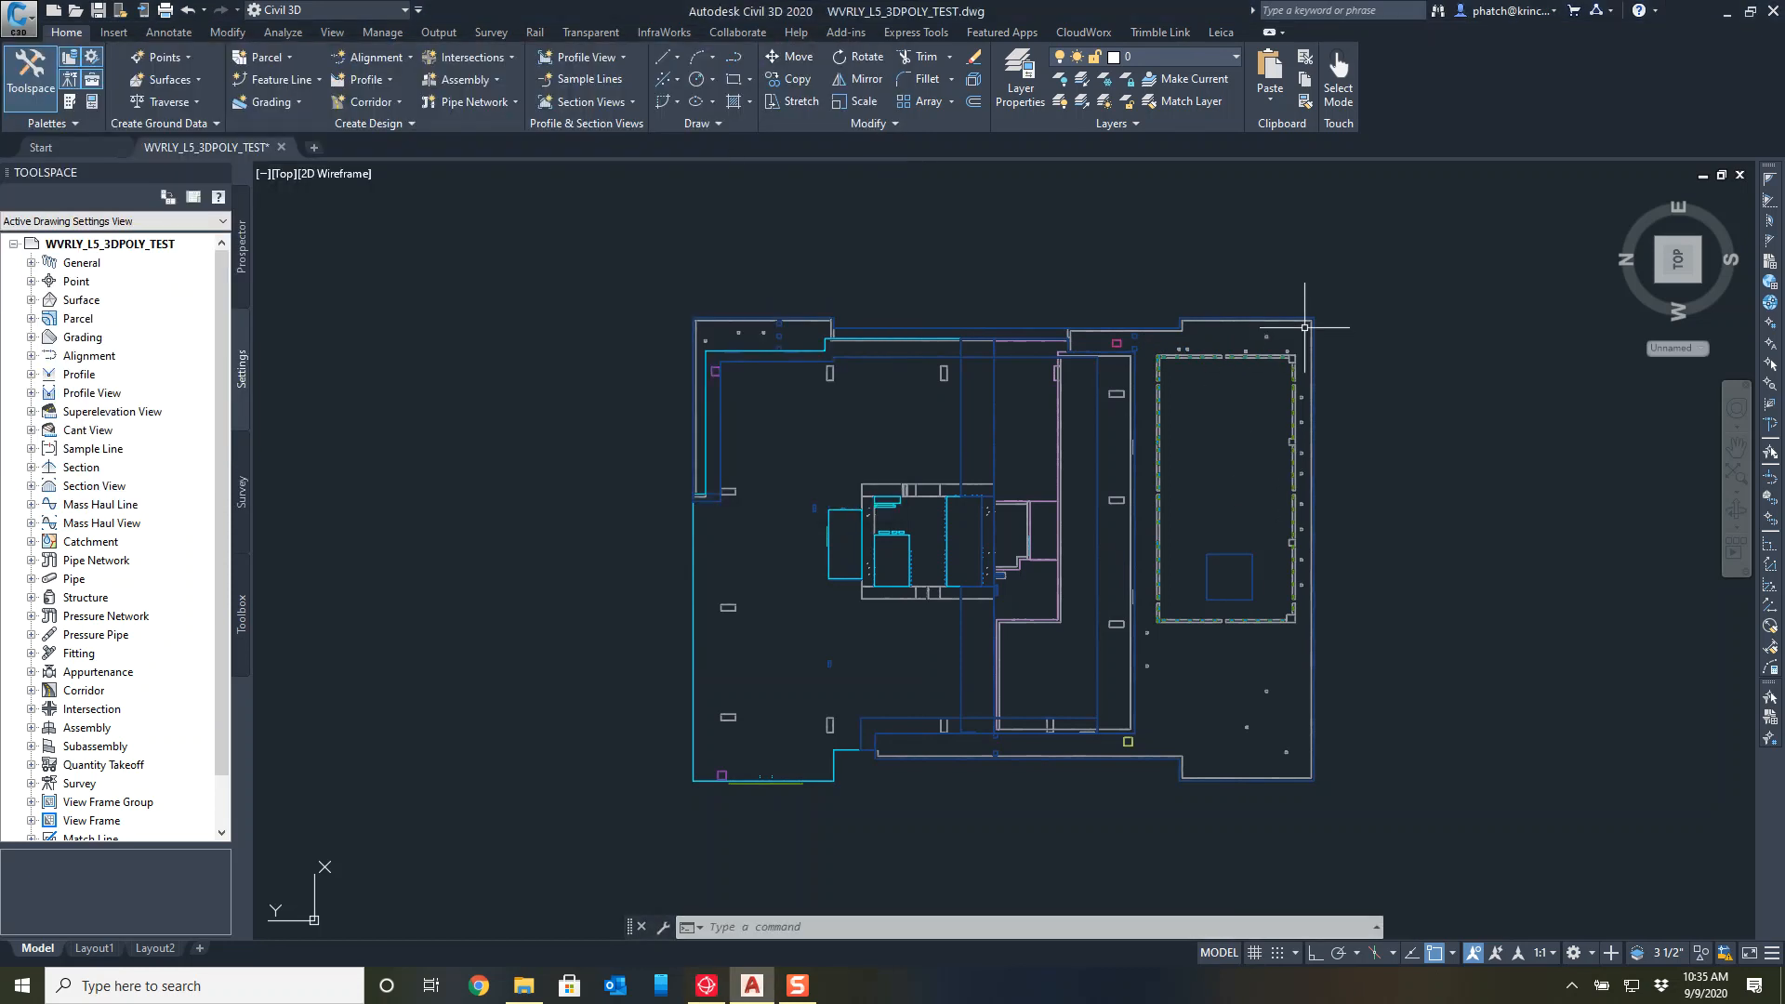
pyautogui.moveTo(1320, 312)
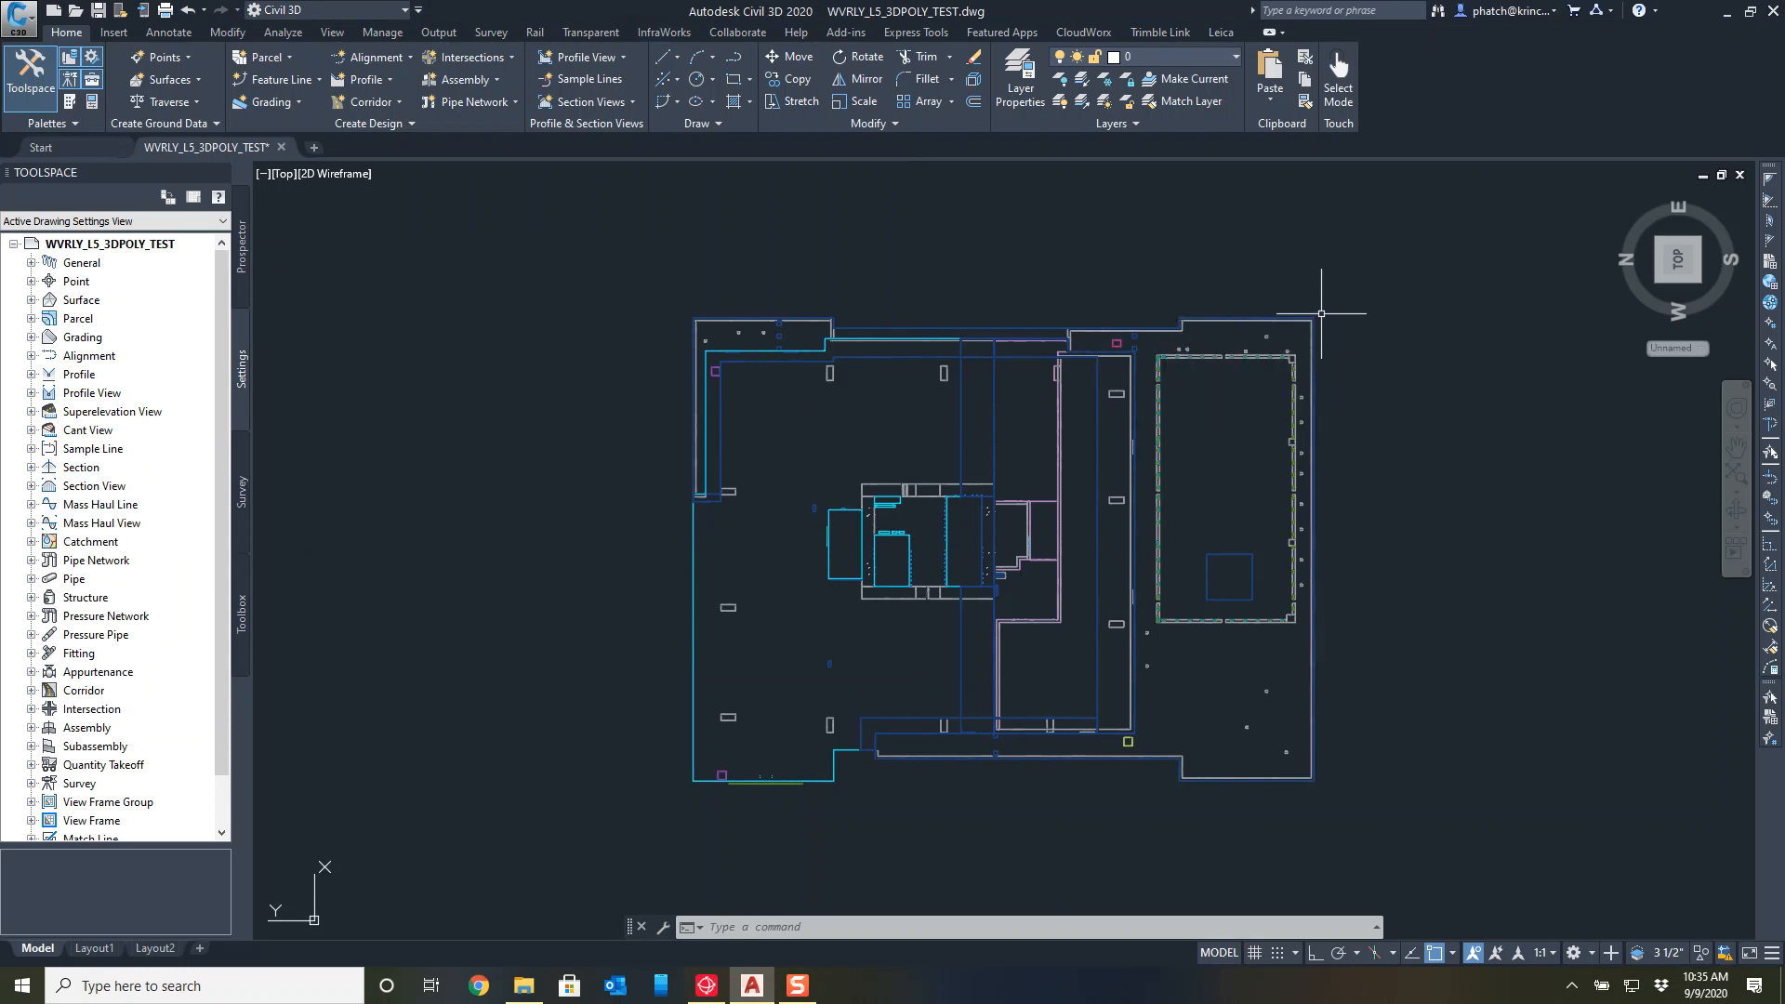
pyautogui.moveTo(1320, 313)
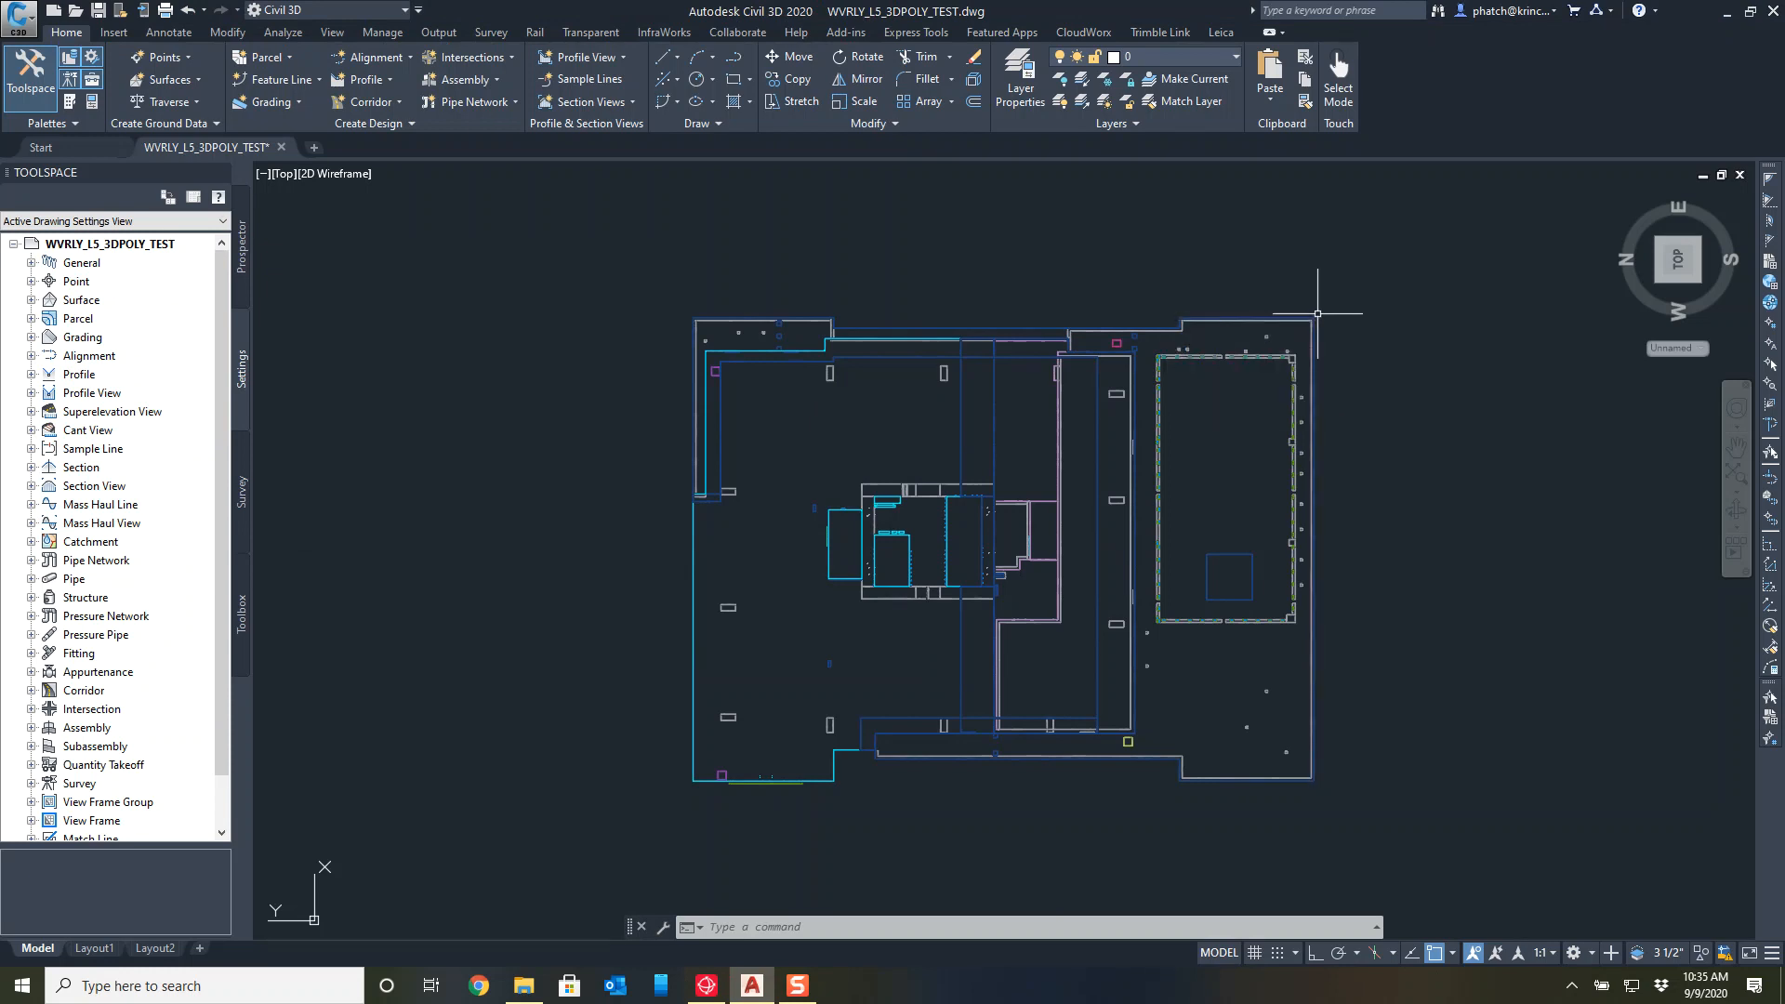
pyautogui.moveTo(1251, 317)
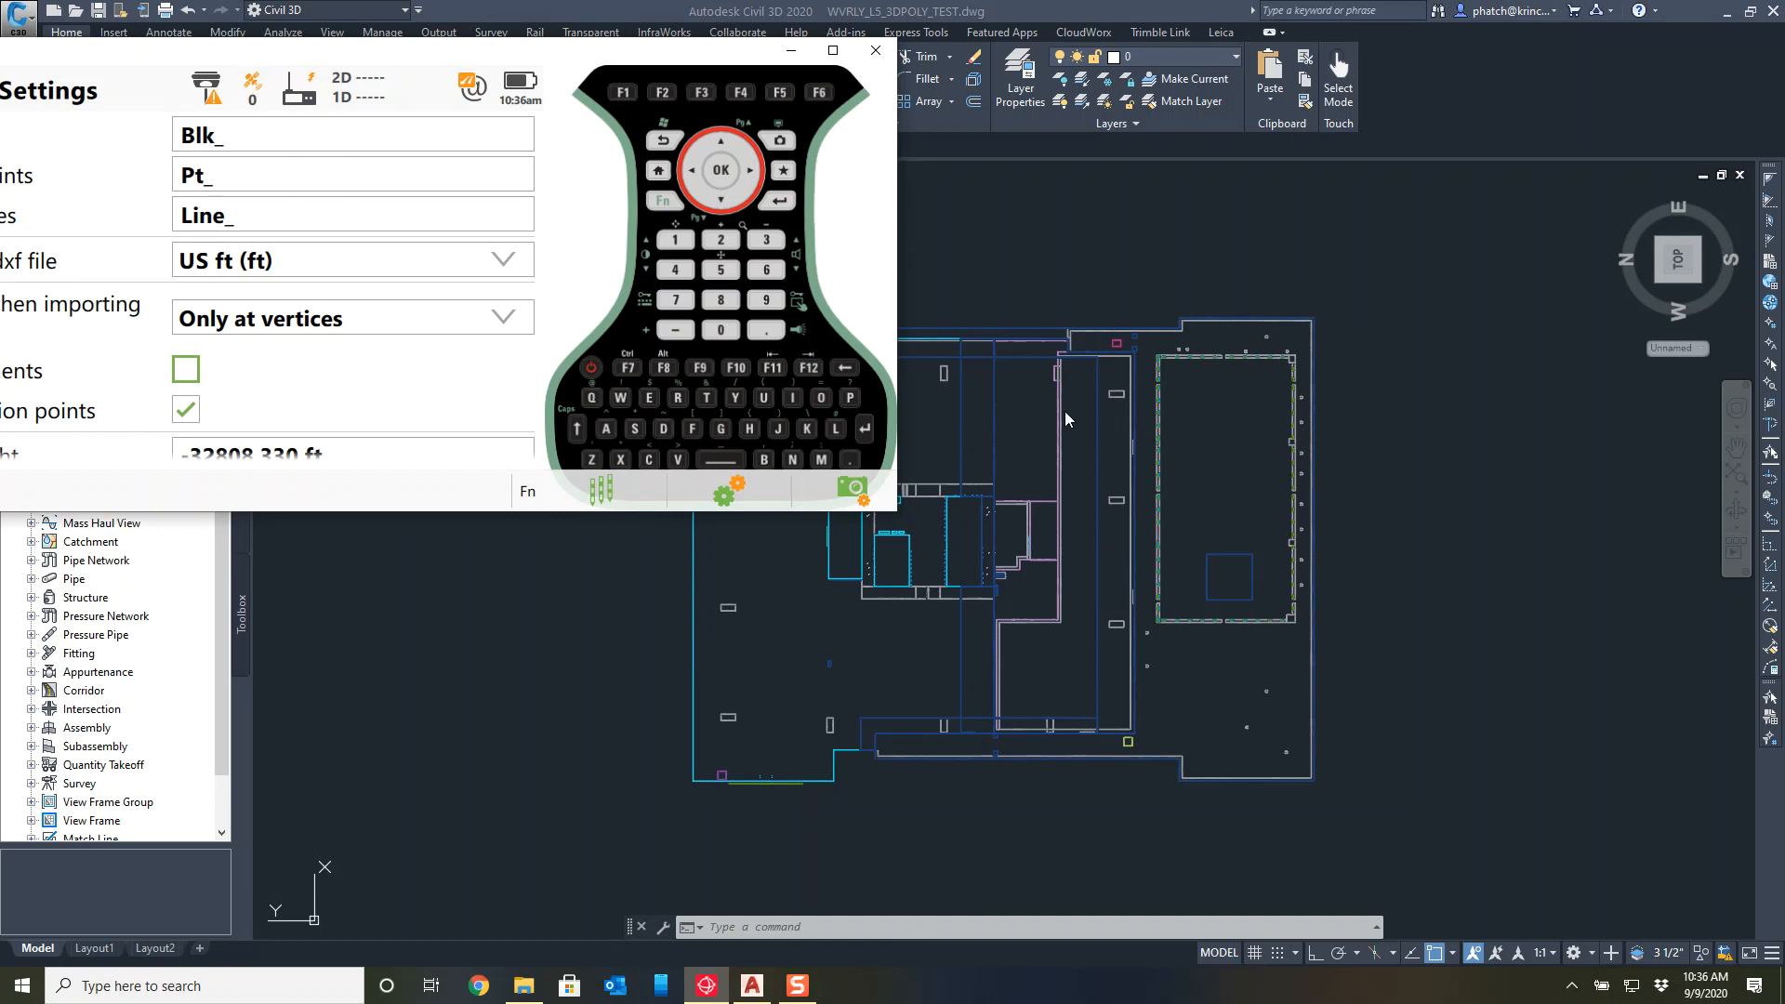
pyautogui.moveTo(349, 327)
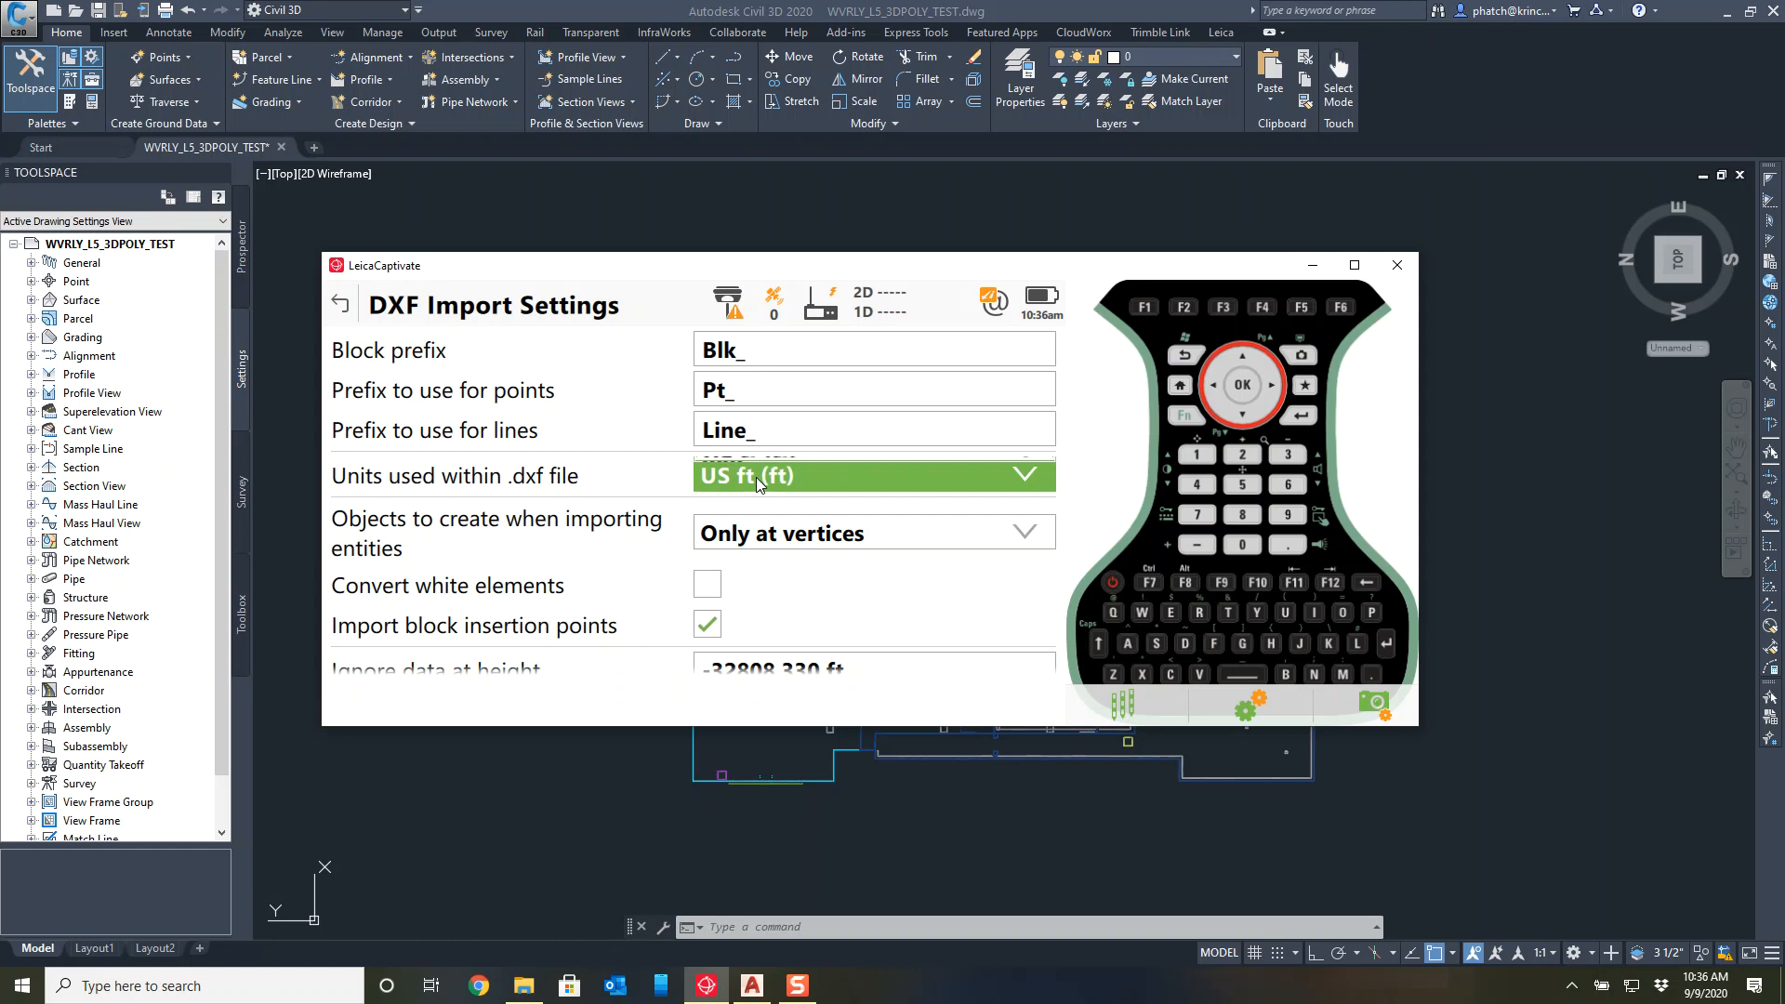
# Set DXF units to International ft, create objects only at vertices, and confirm the settings.
pyautogui.click(874, 474)
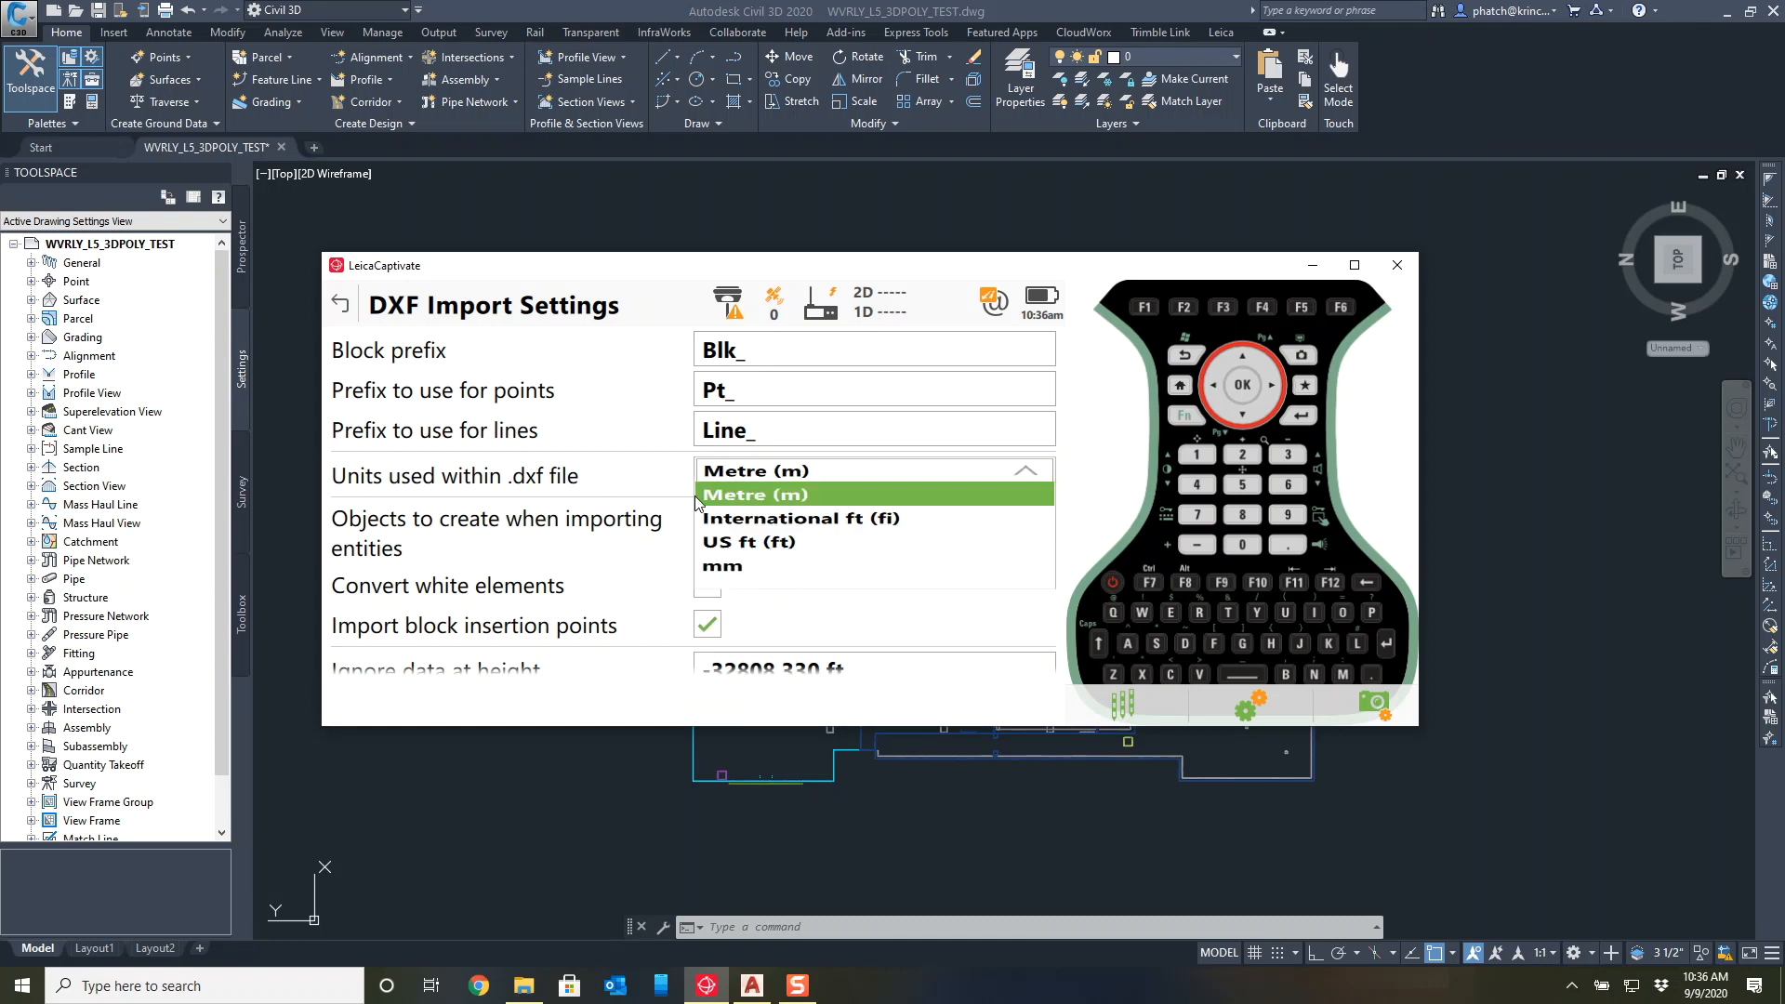
pyautogui.click(749, 541)
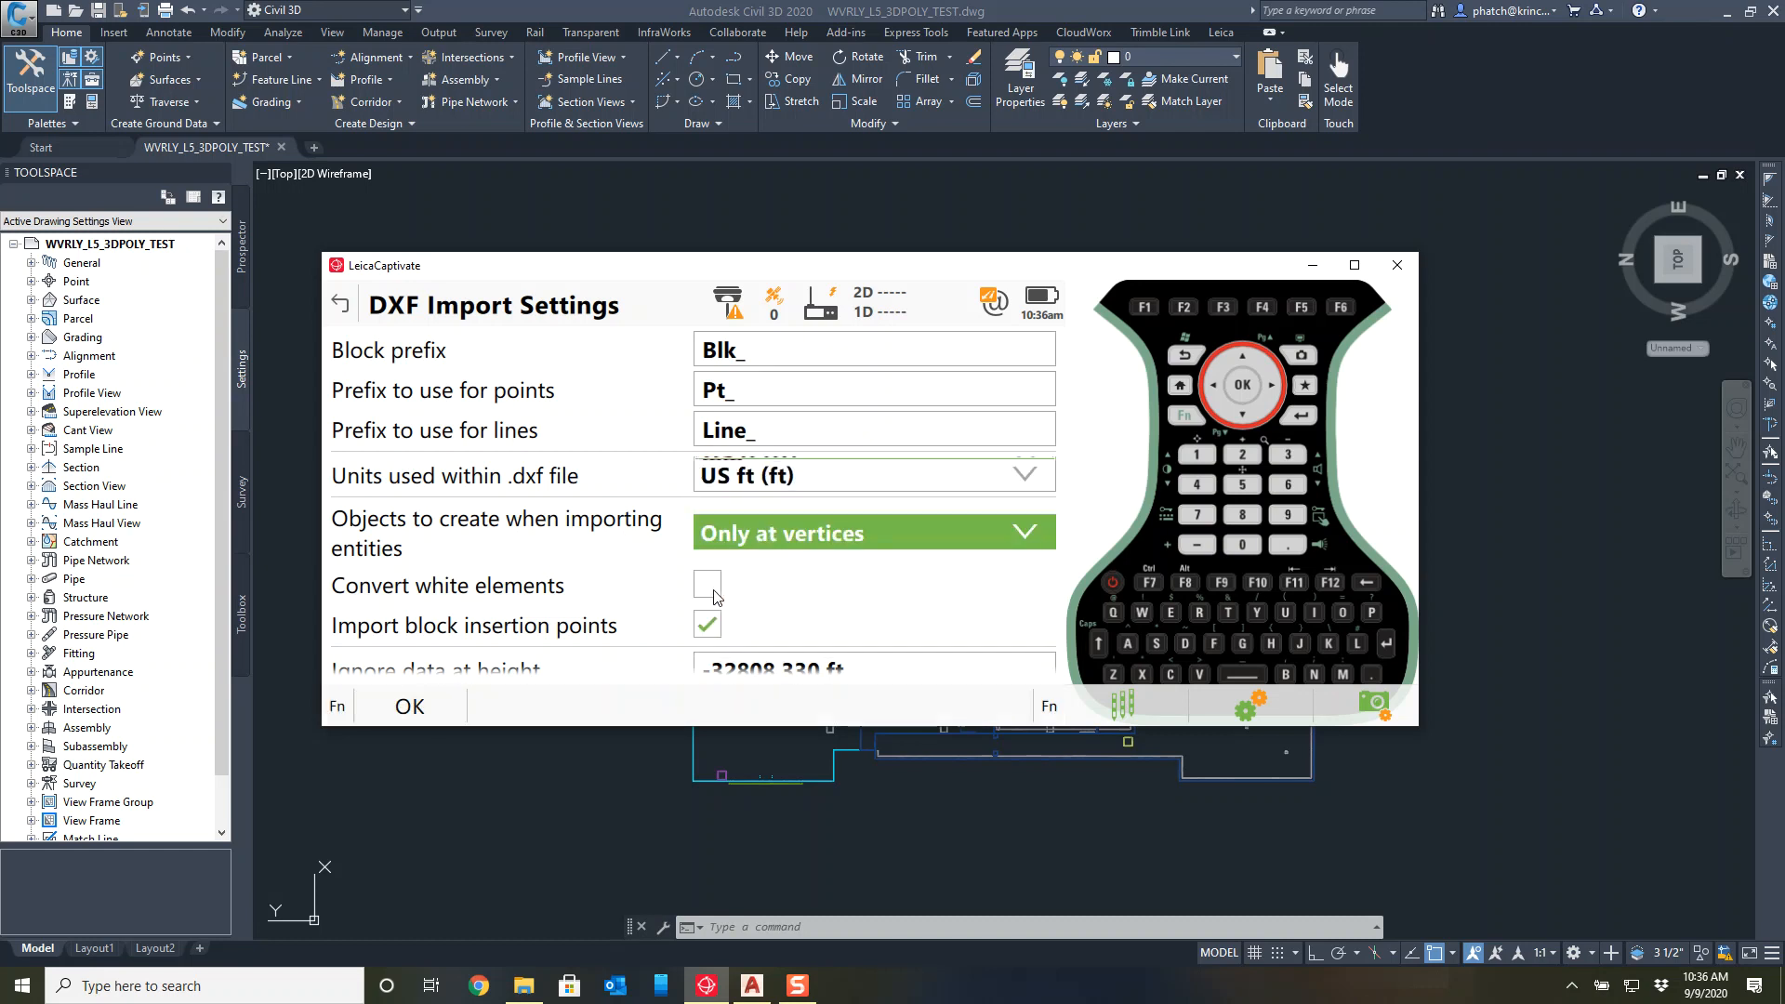
pyautogui.click(874, 476)
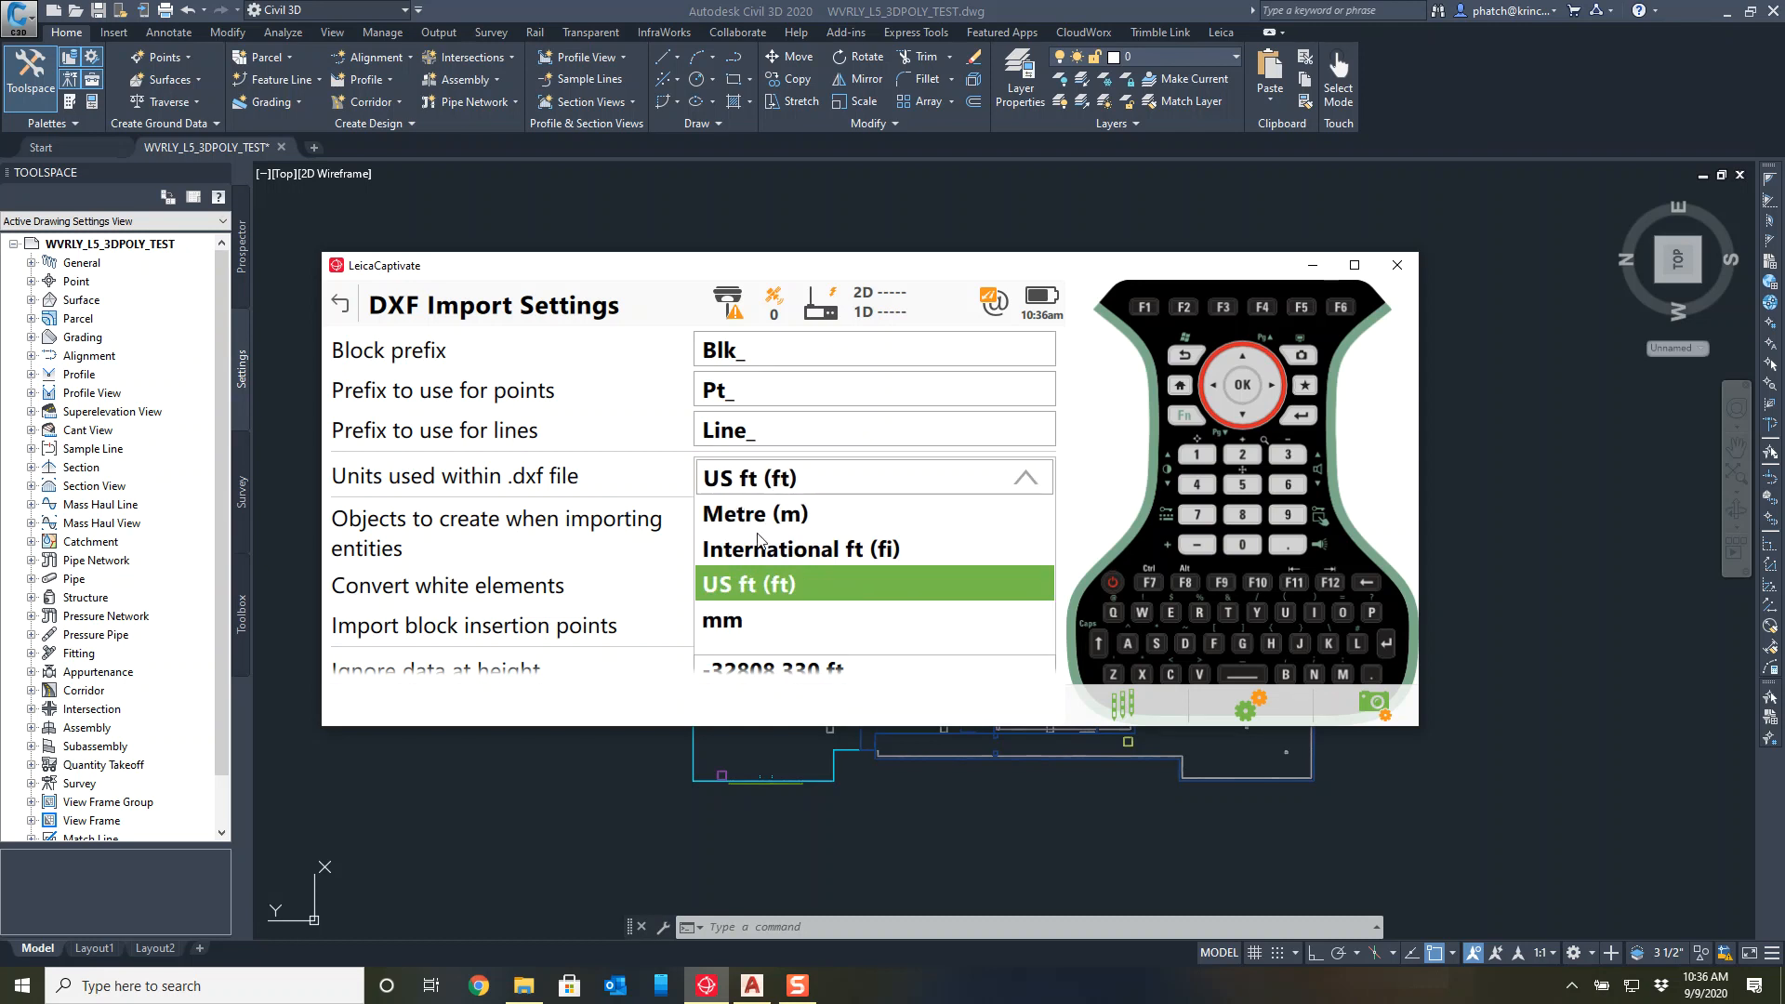
pyautogui.click(799, 547)
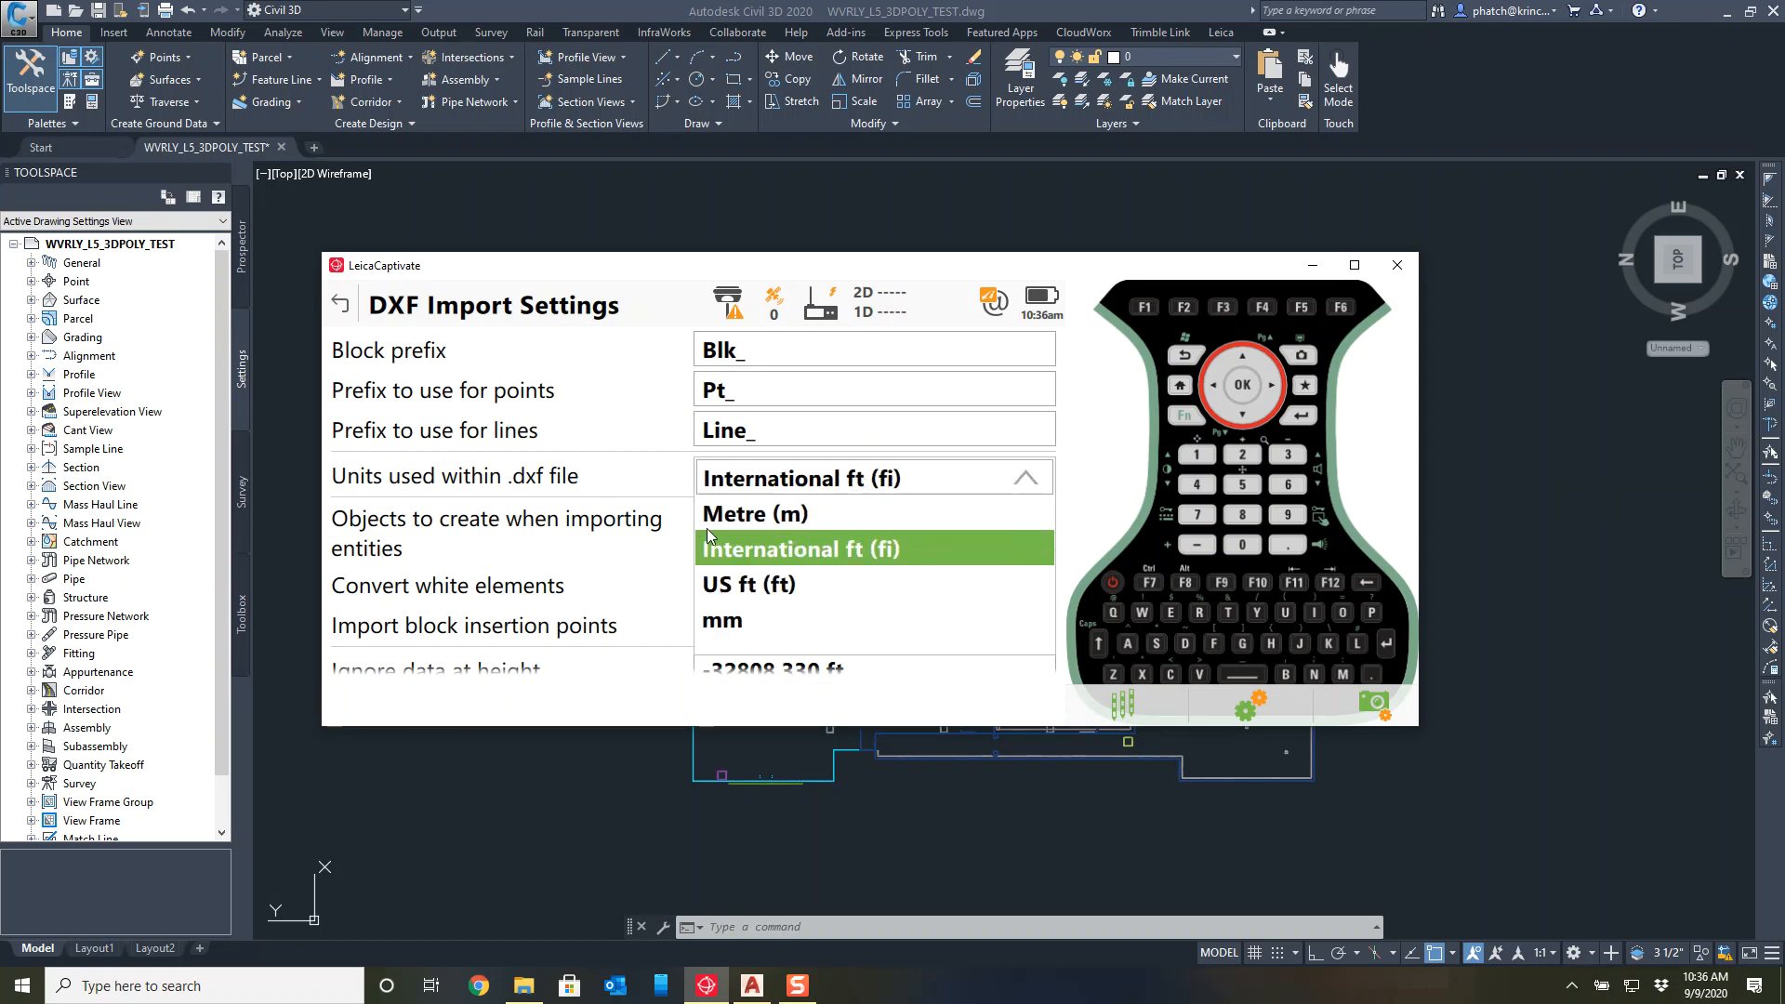
pyautogui.click(749, 581)
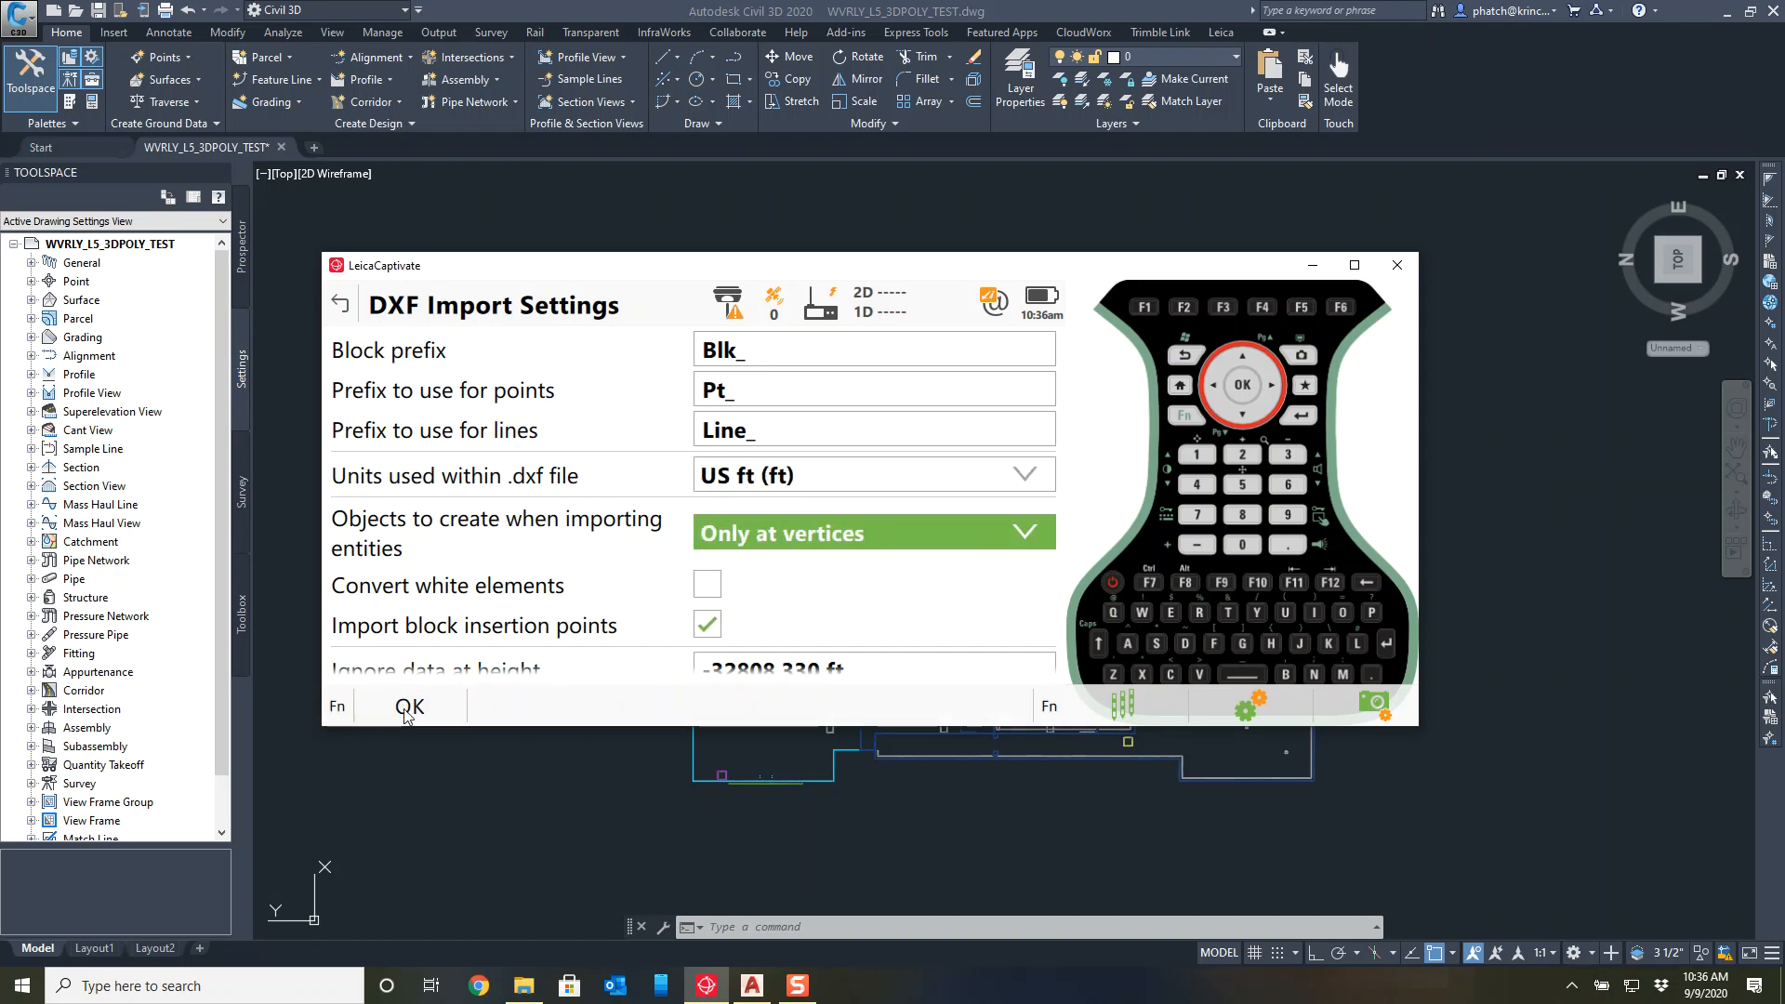
pyautogui.click(338, 303)
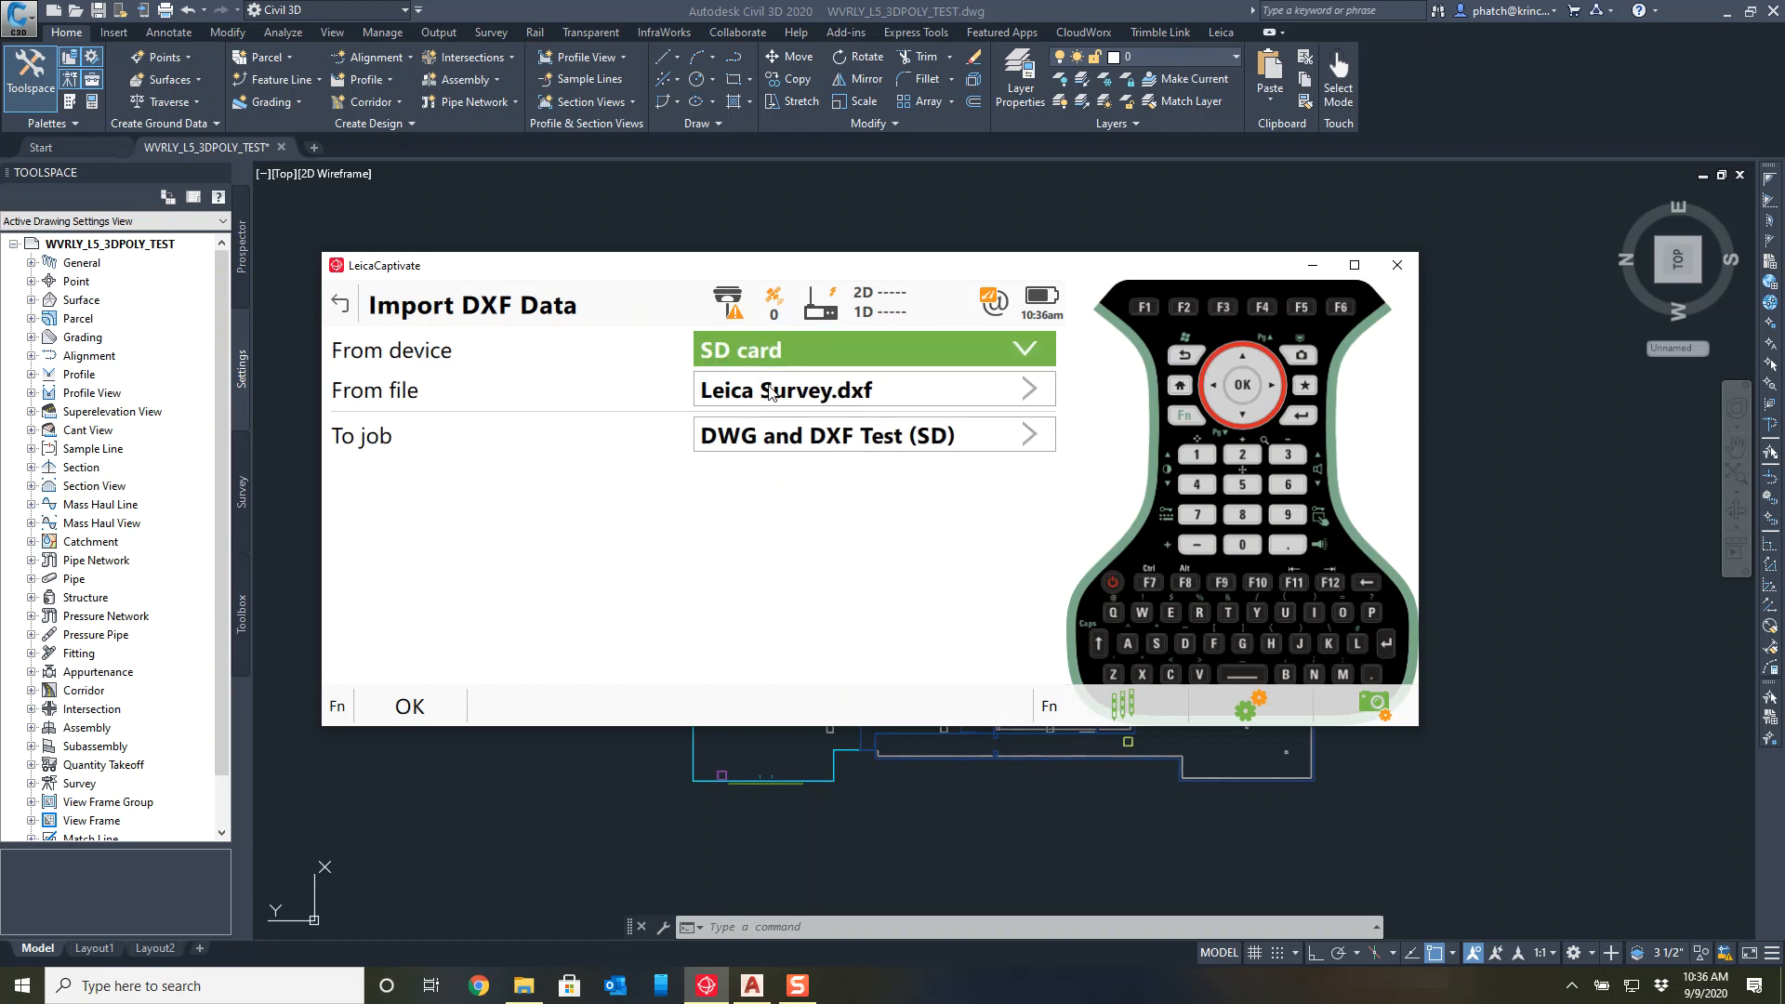
# Import the DXF file, then show the whole job tilted to a 3D perspective in the 3D viewer.
pyautogui.click(339, 303)
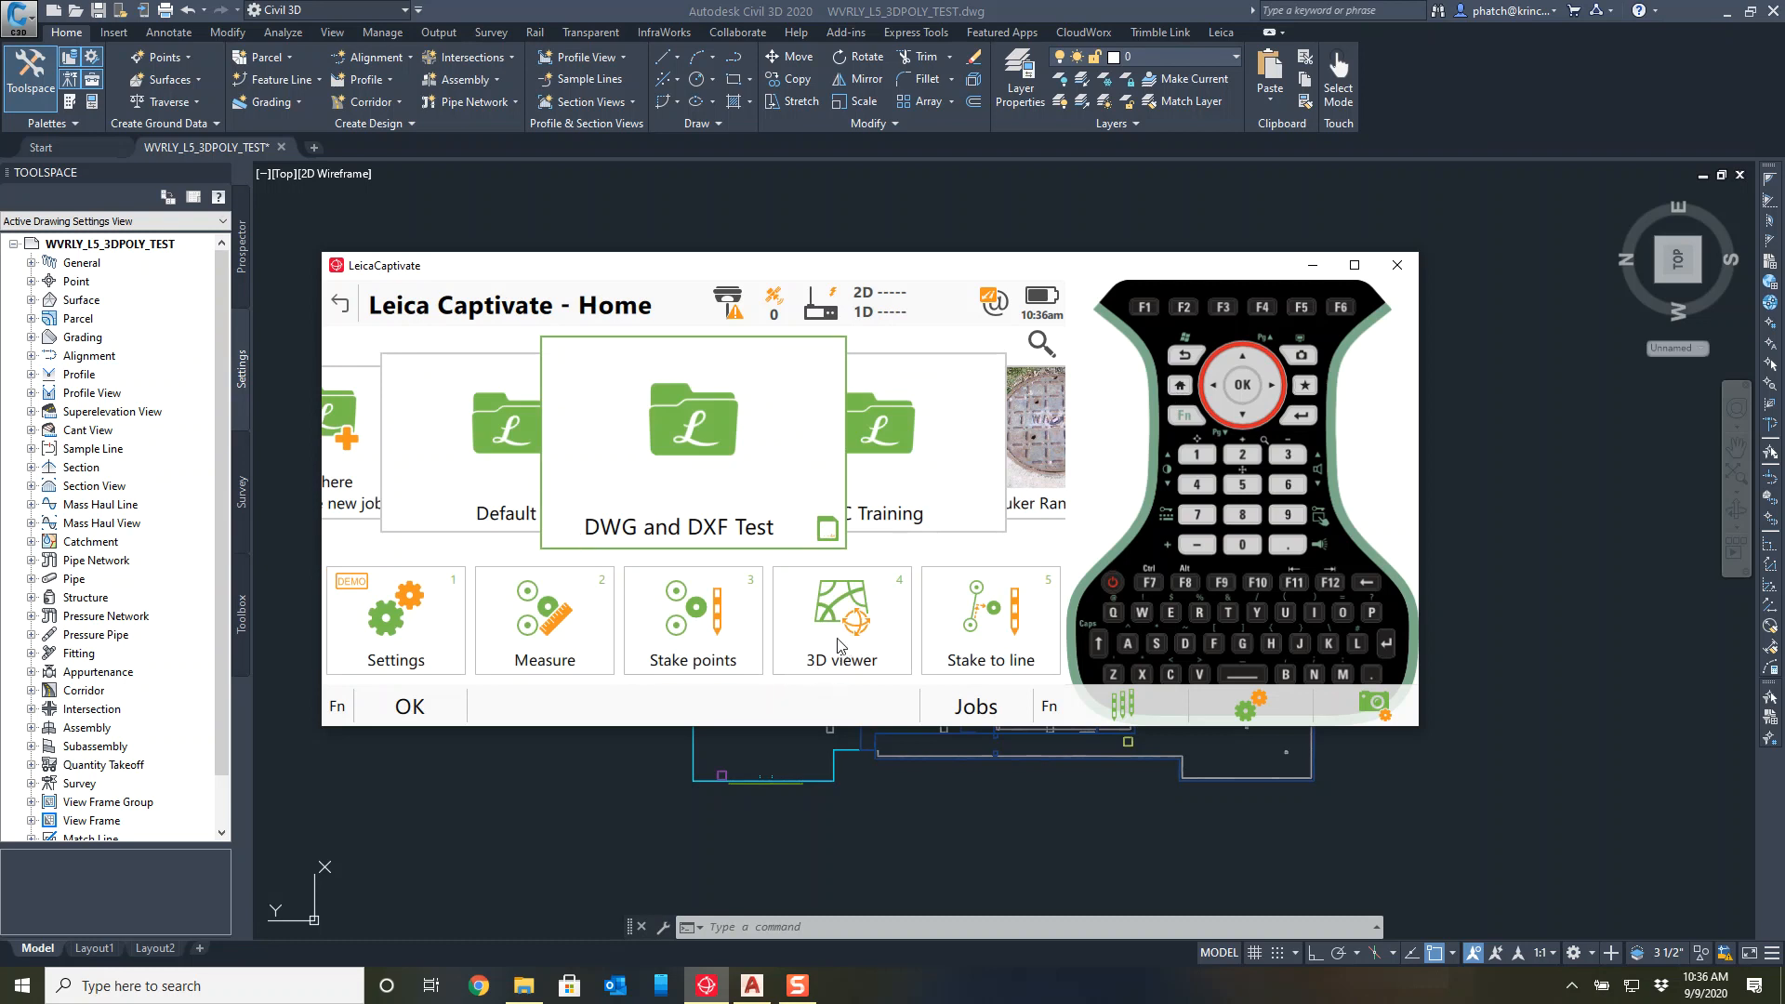
pyautogui.doubleClick(692, 438)
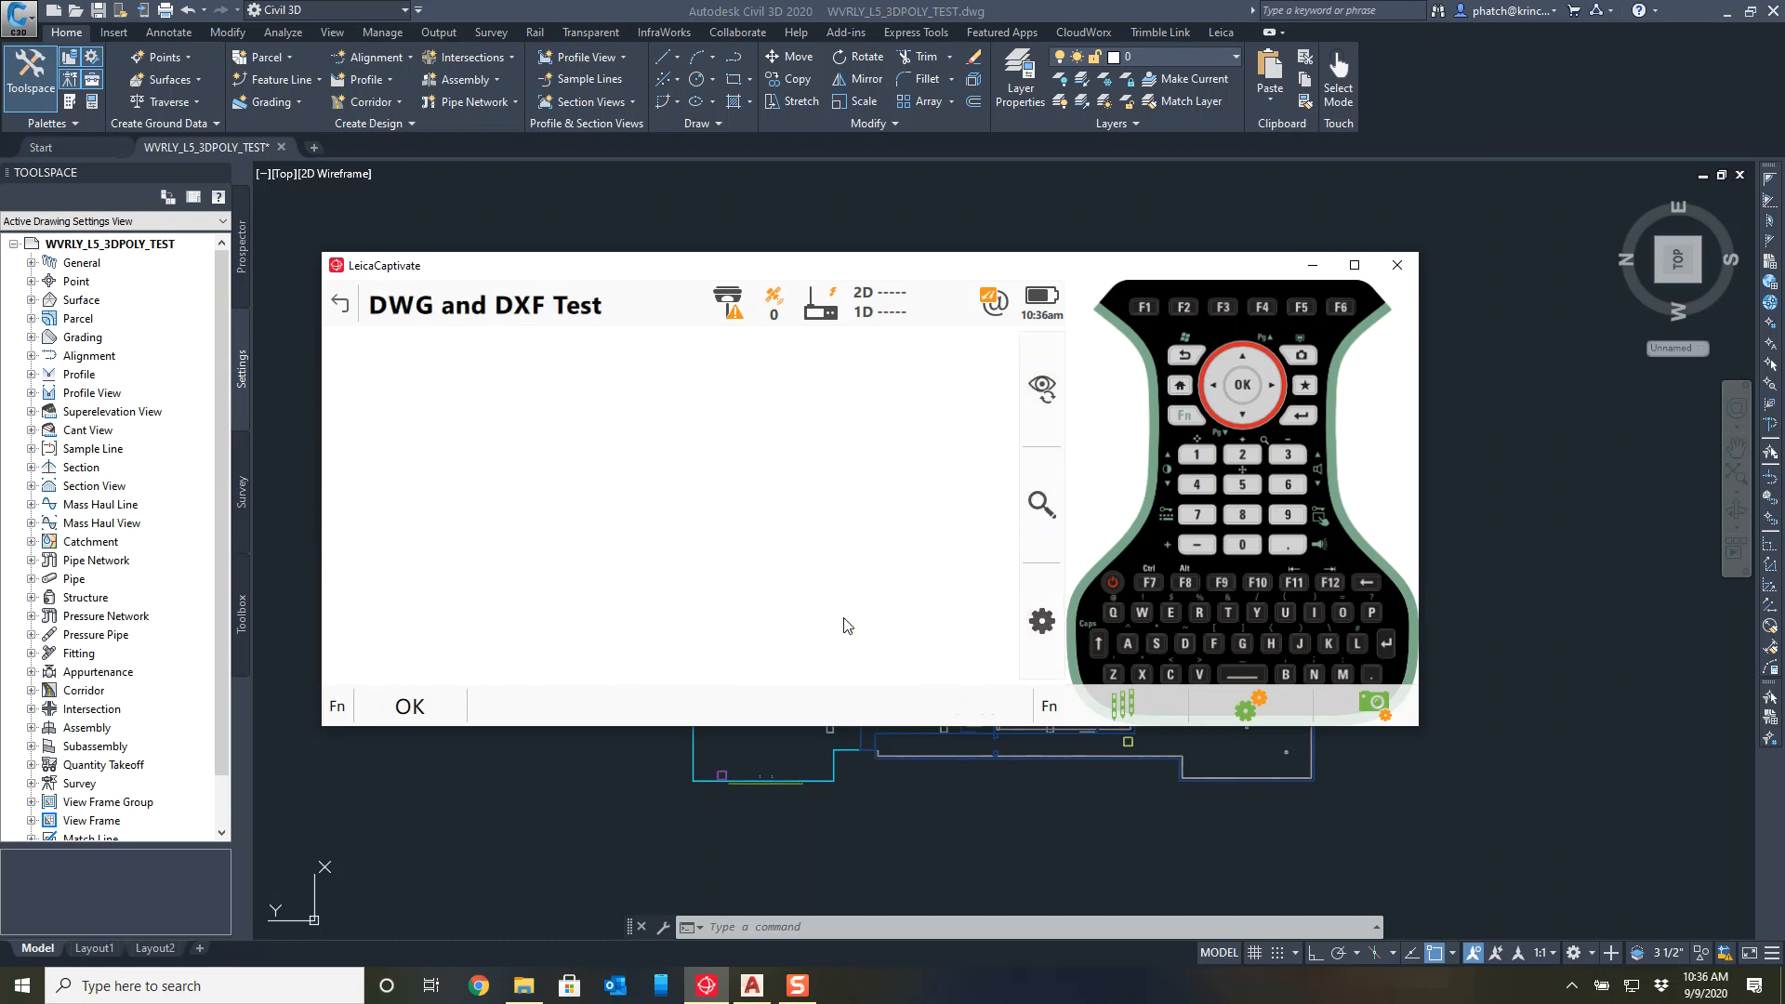
pyautogui.click(1041, 504)
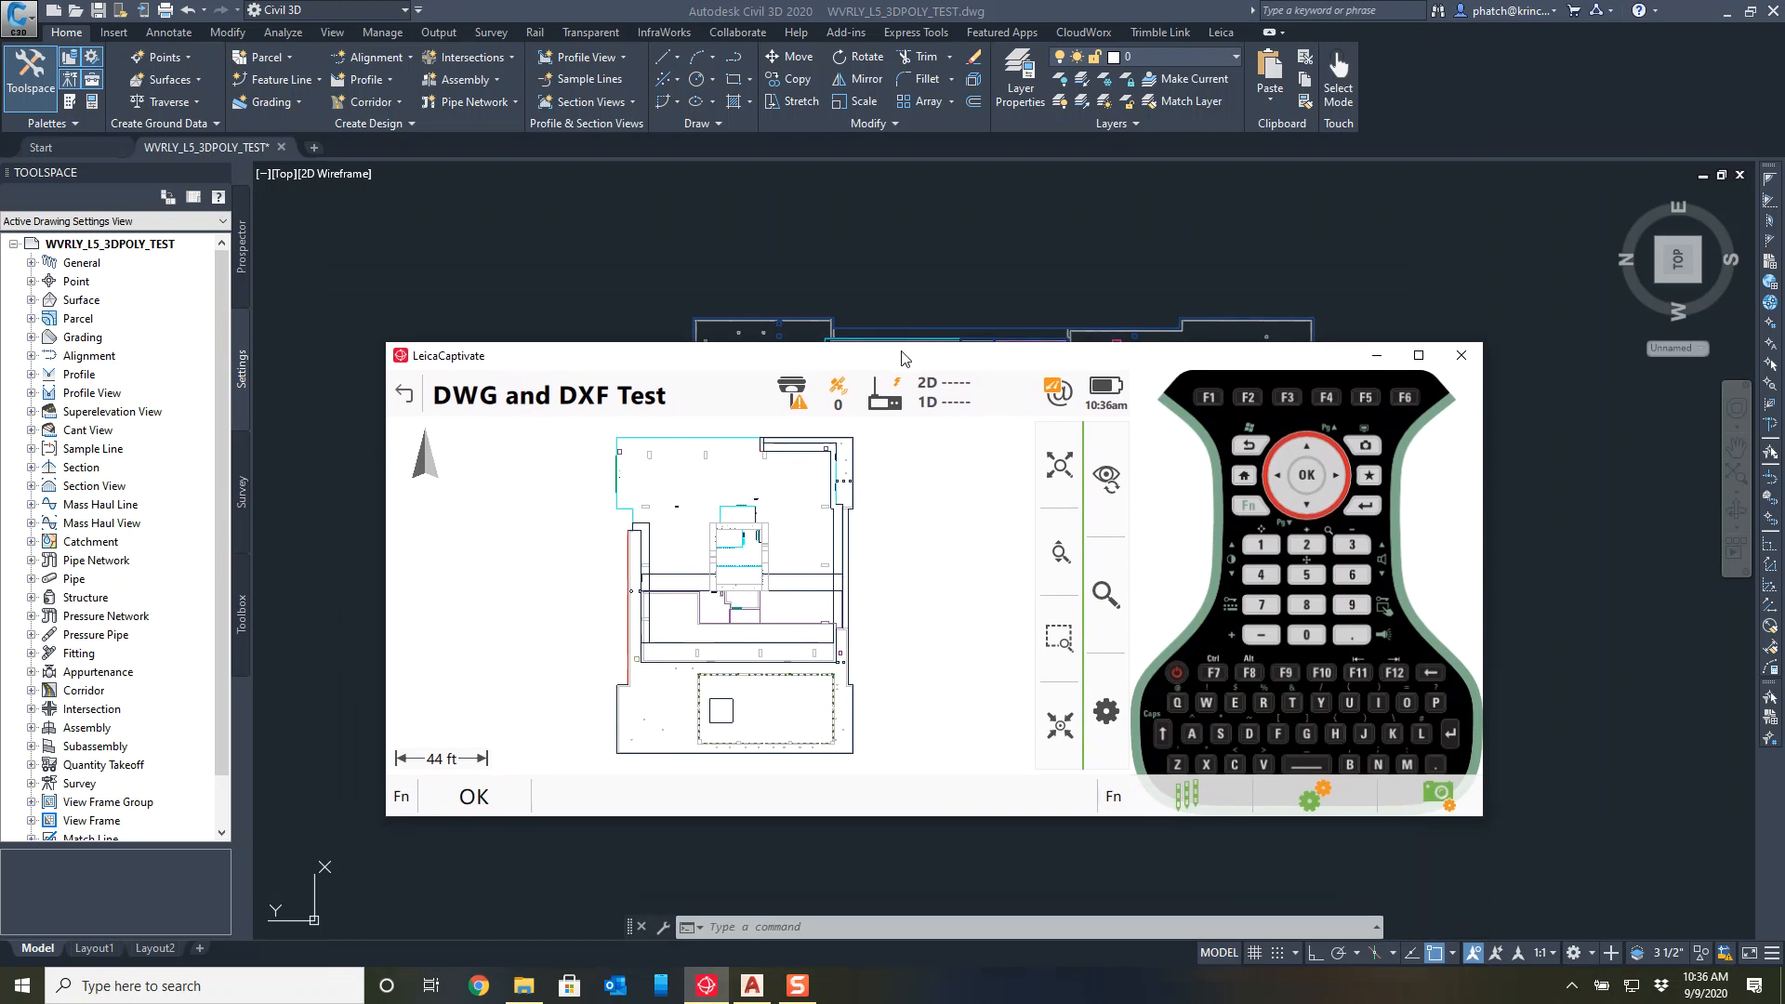
pyautogui.click(1058, 682)
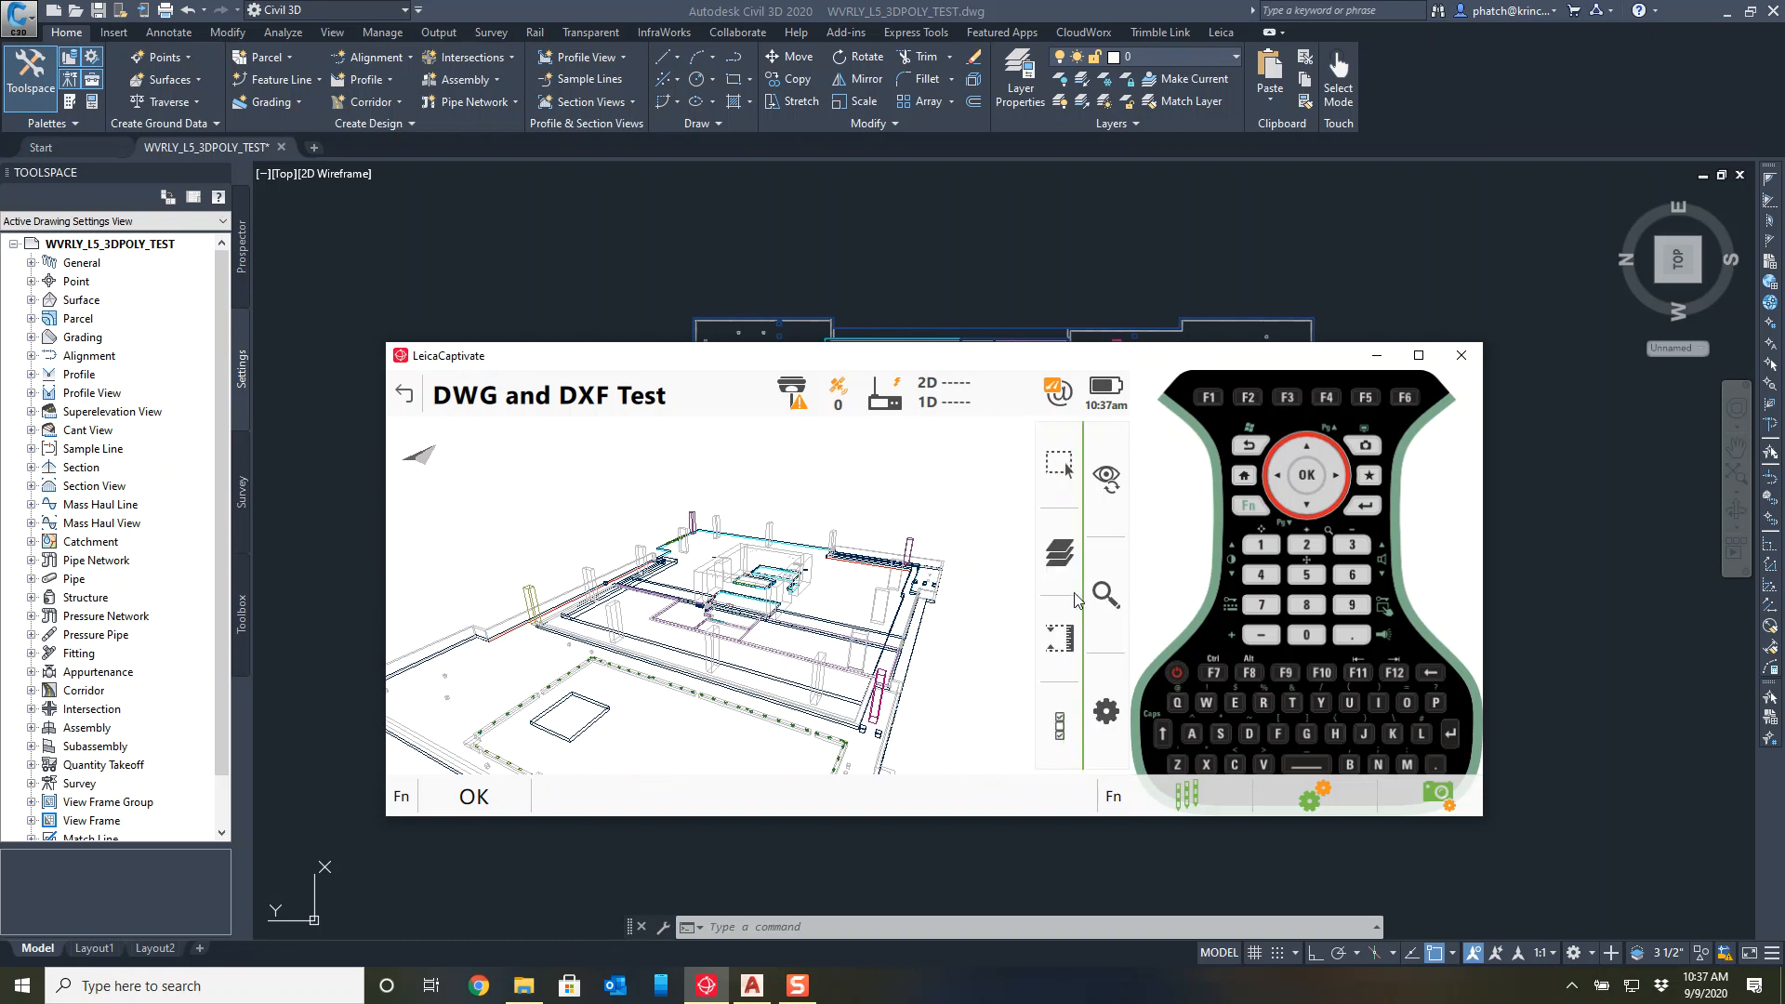
# In Layer Management's CAD layers, make the Default$L05_ANCHOR layer Selectable.
pyautogui.click(1057, 552)
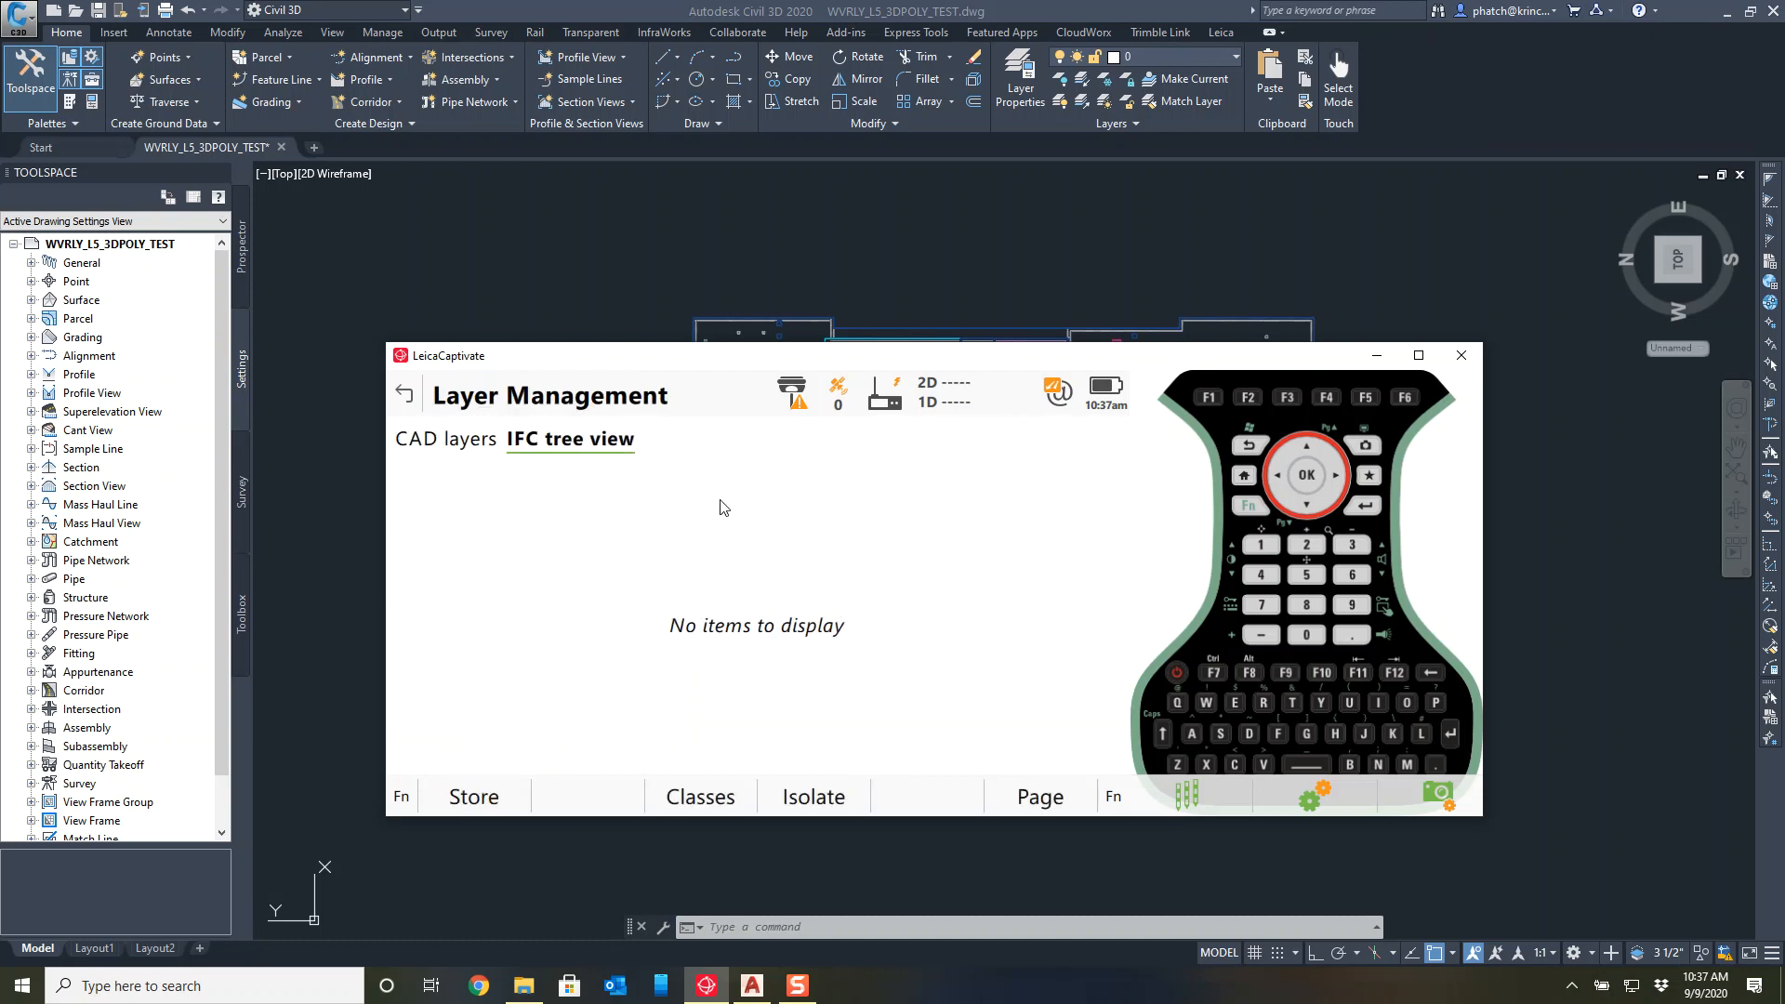
pyautogui.click(448, 439)
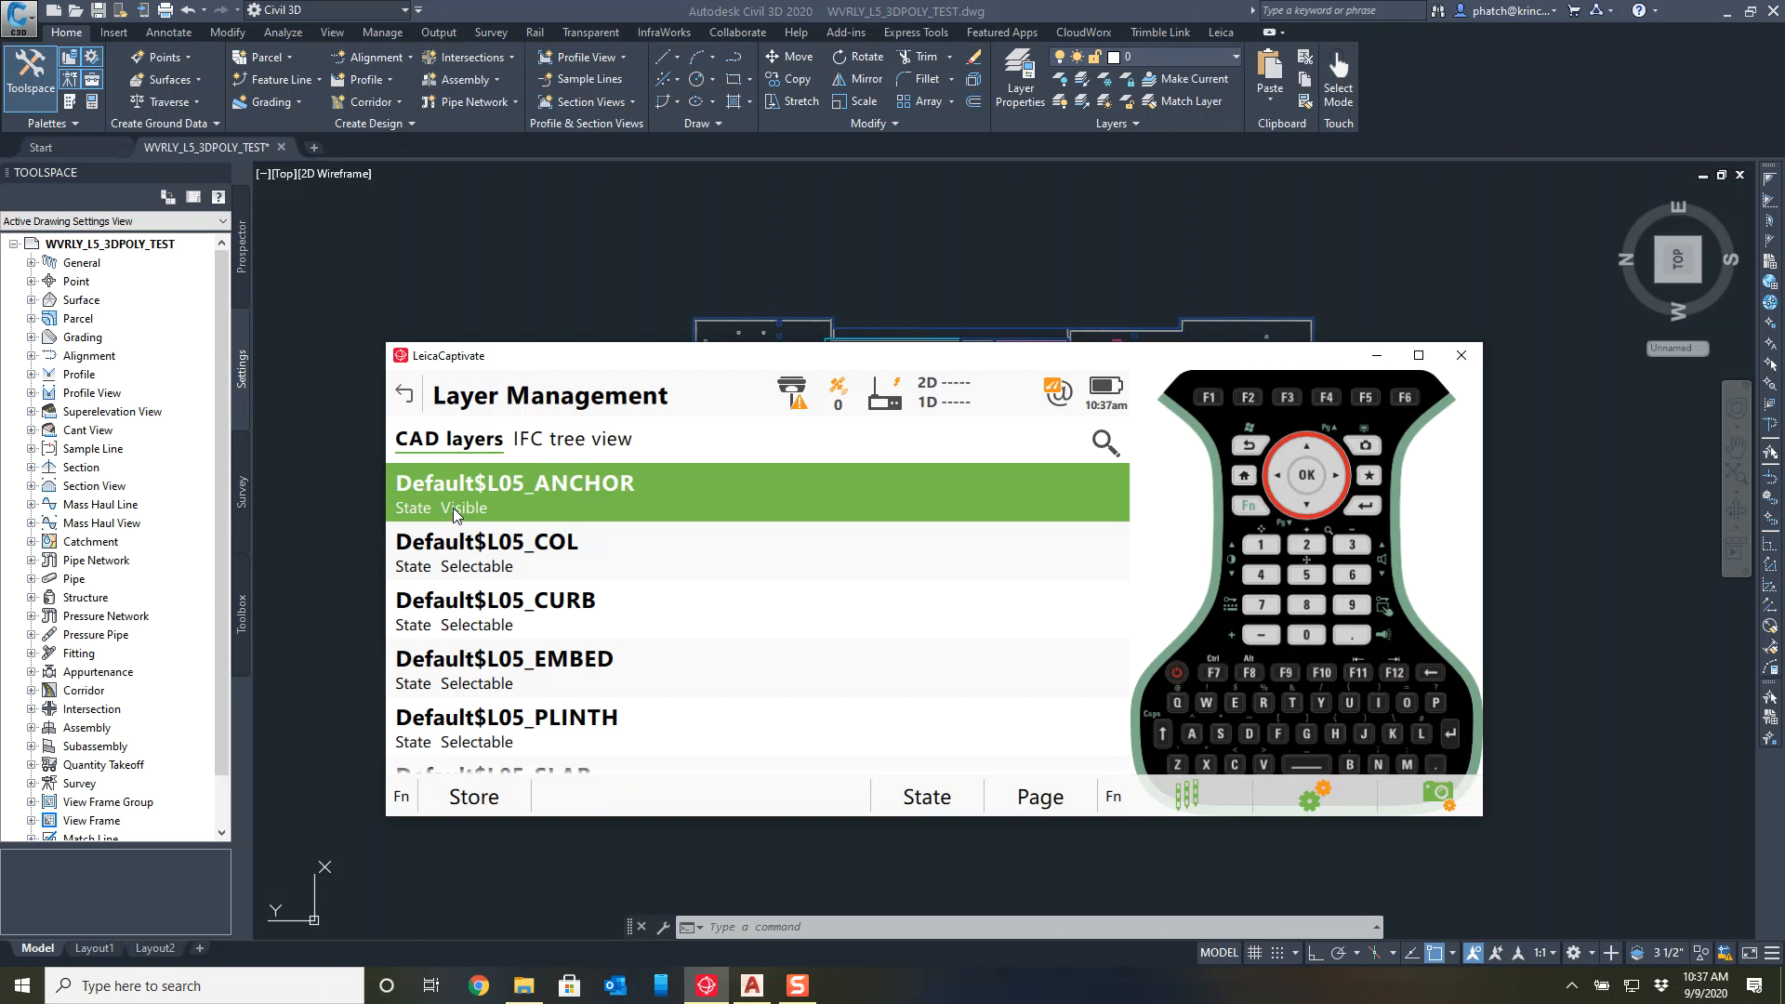
pyautogui.click(455, 508)
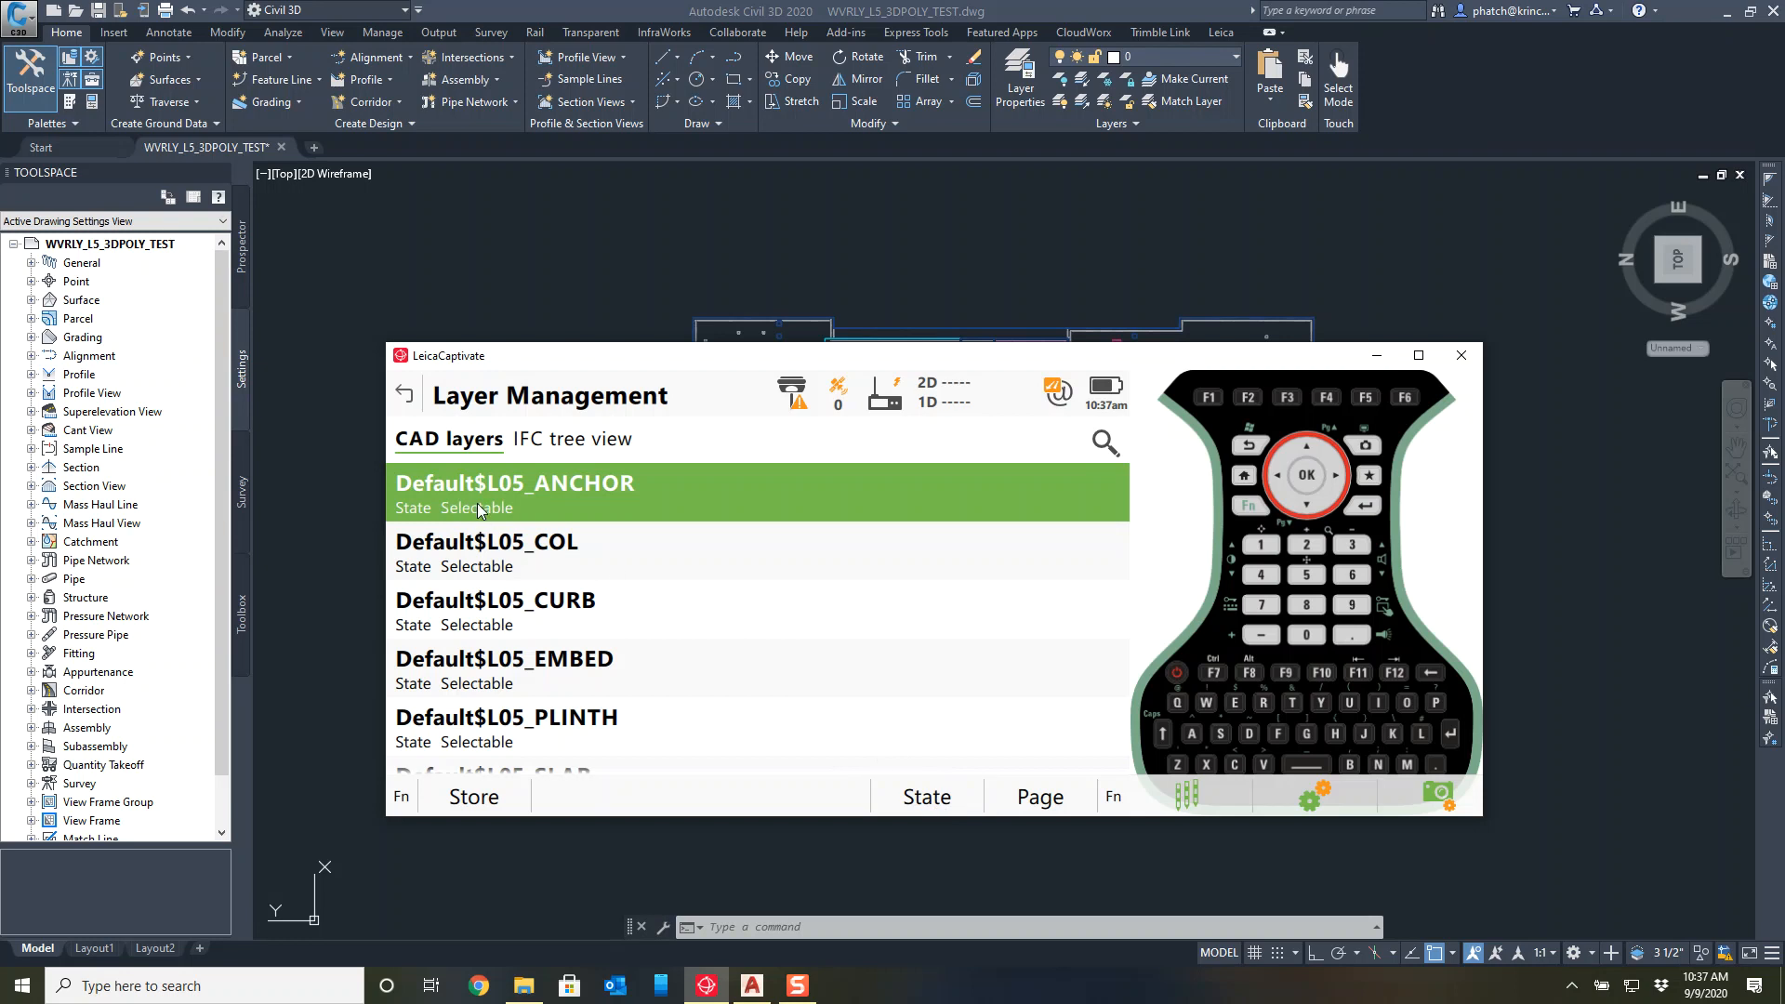
pyautogui.moveTo(1307, 377)
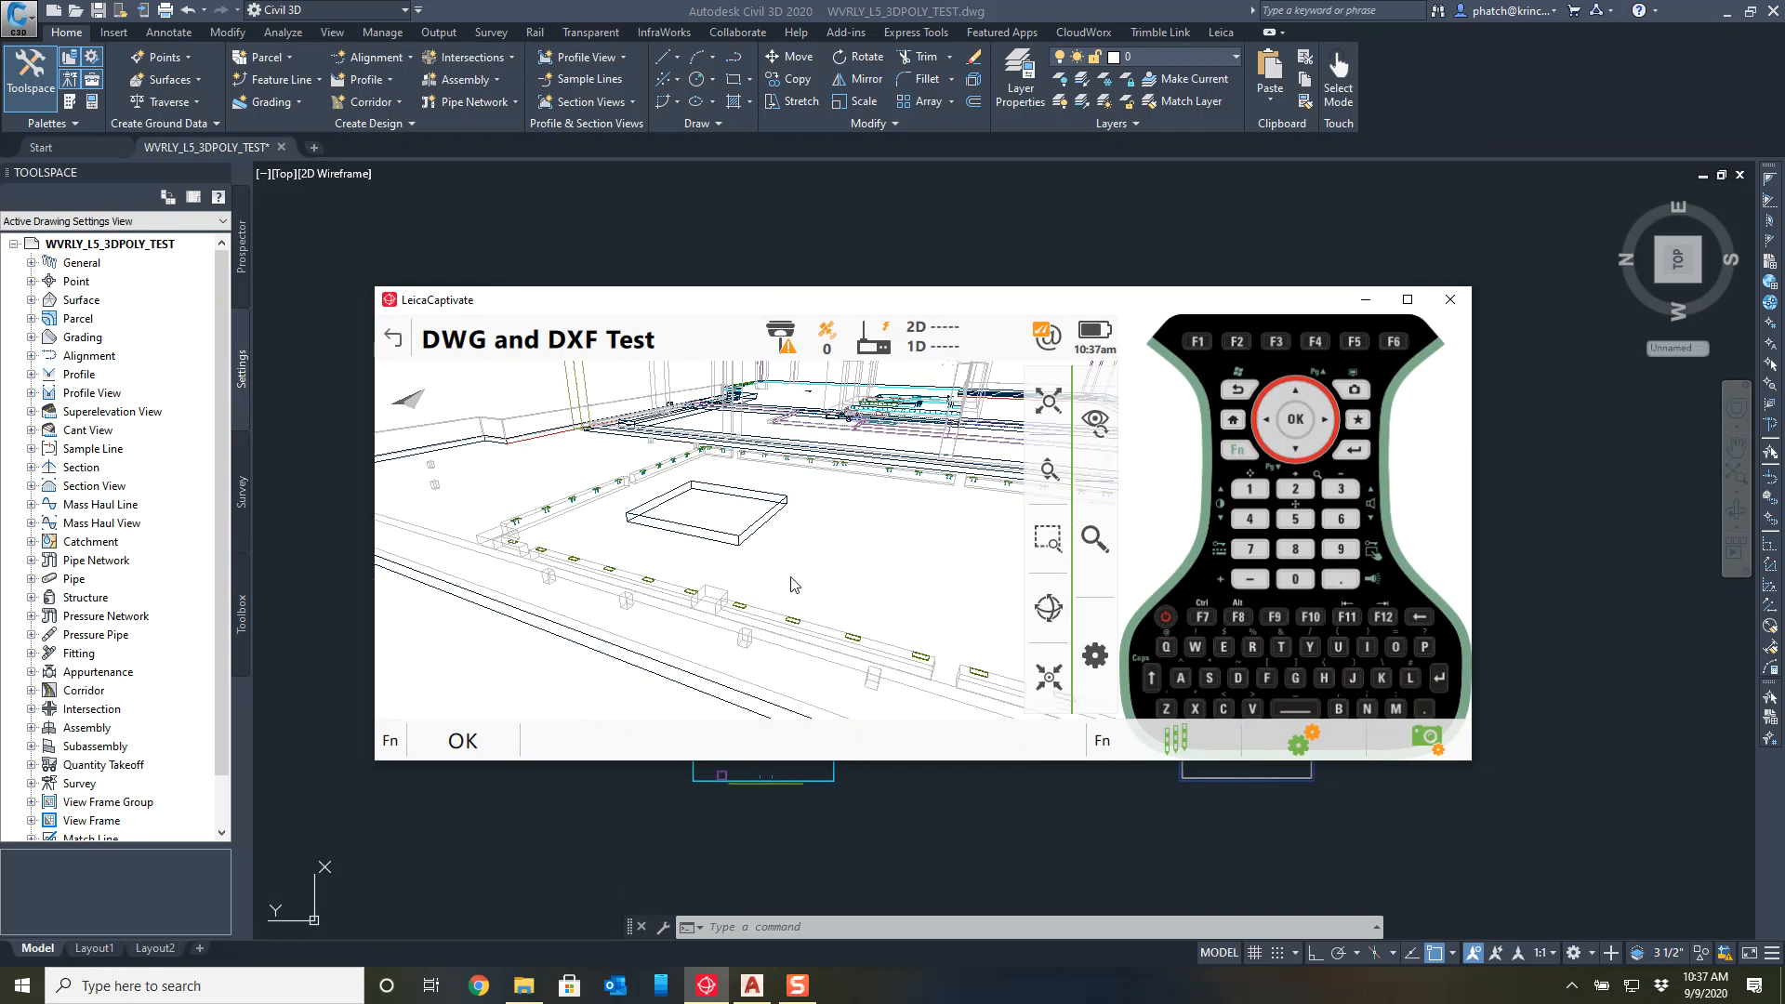
pyautogui.moveTo(847, 513)
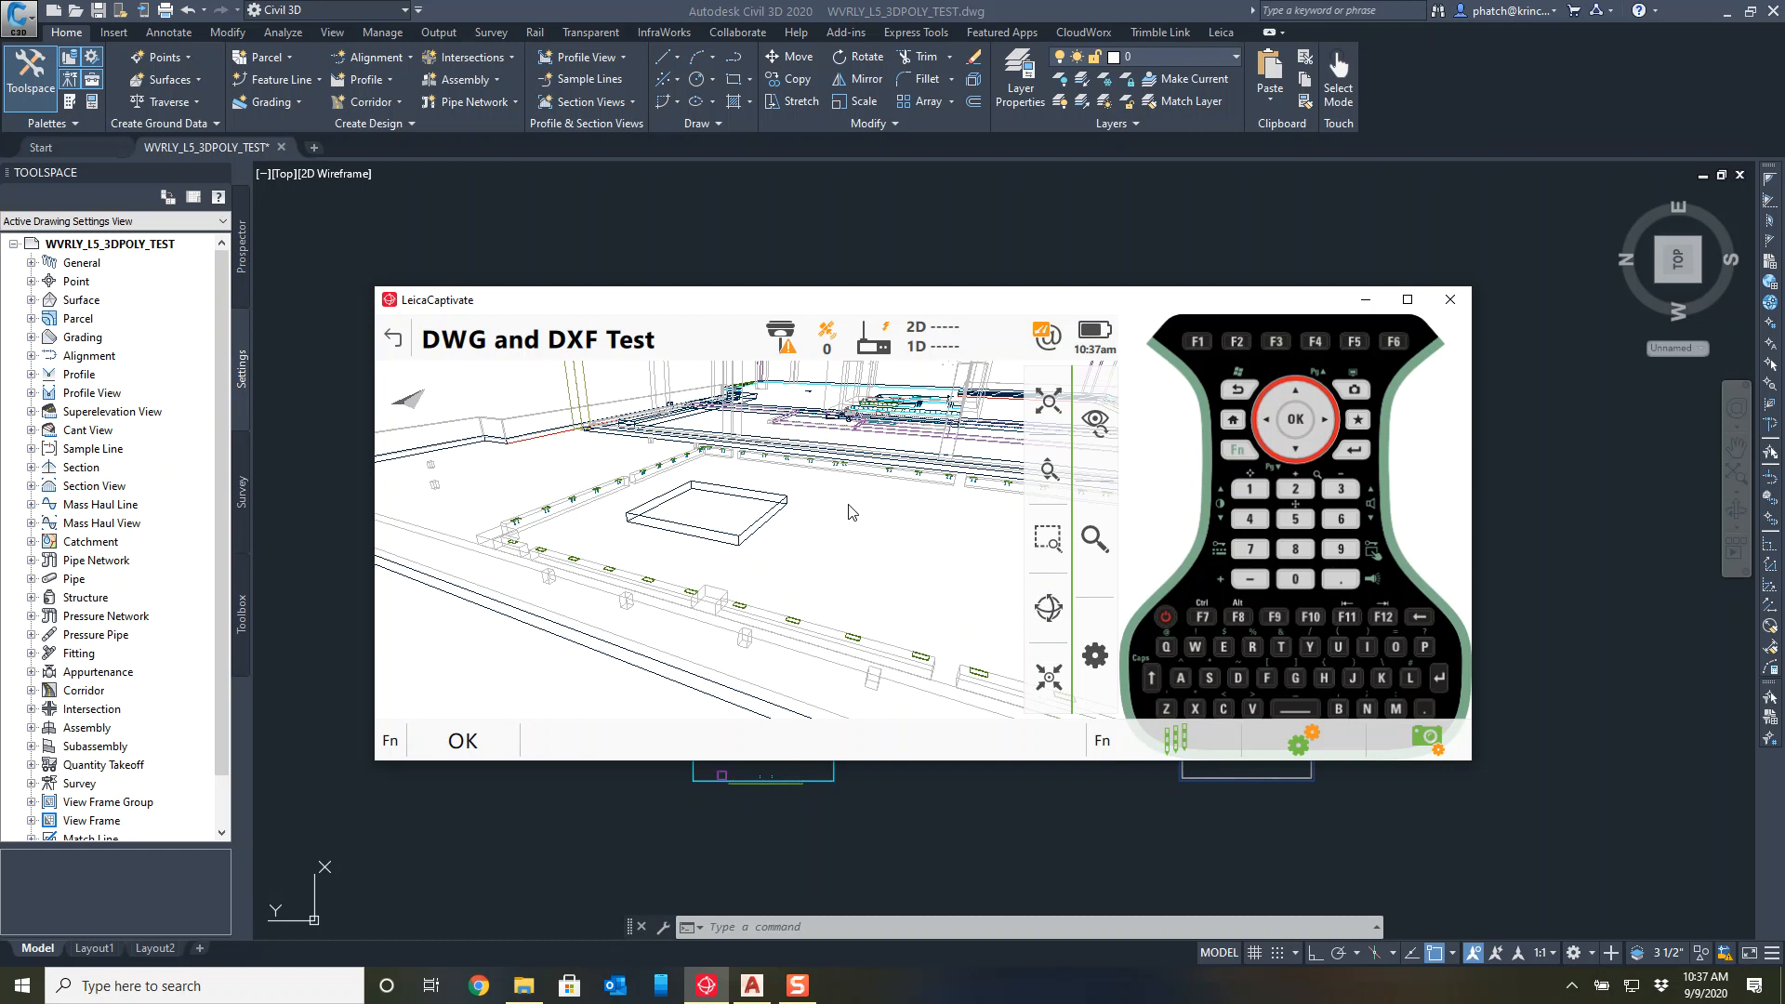
pyautogui.moveTo(771, 519)
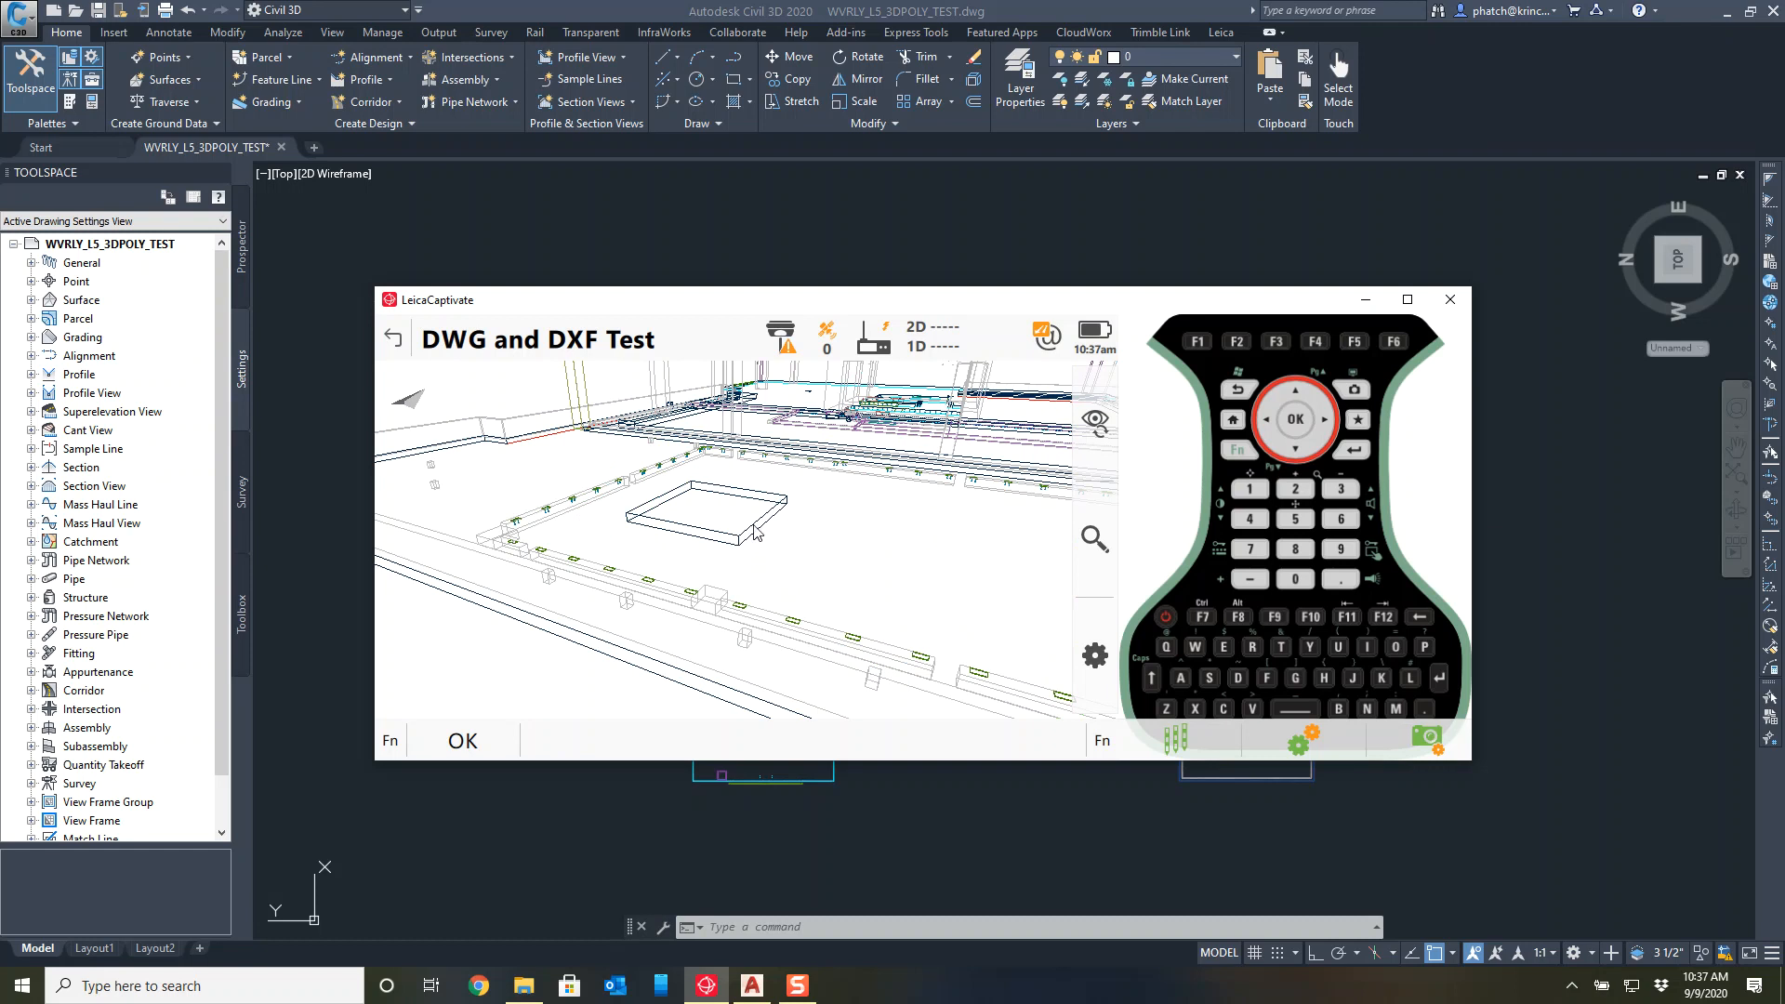
pyautogui.moveTo(751, 535)
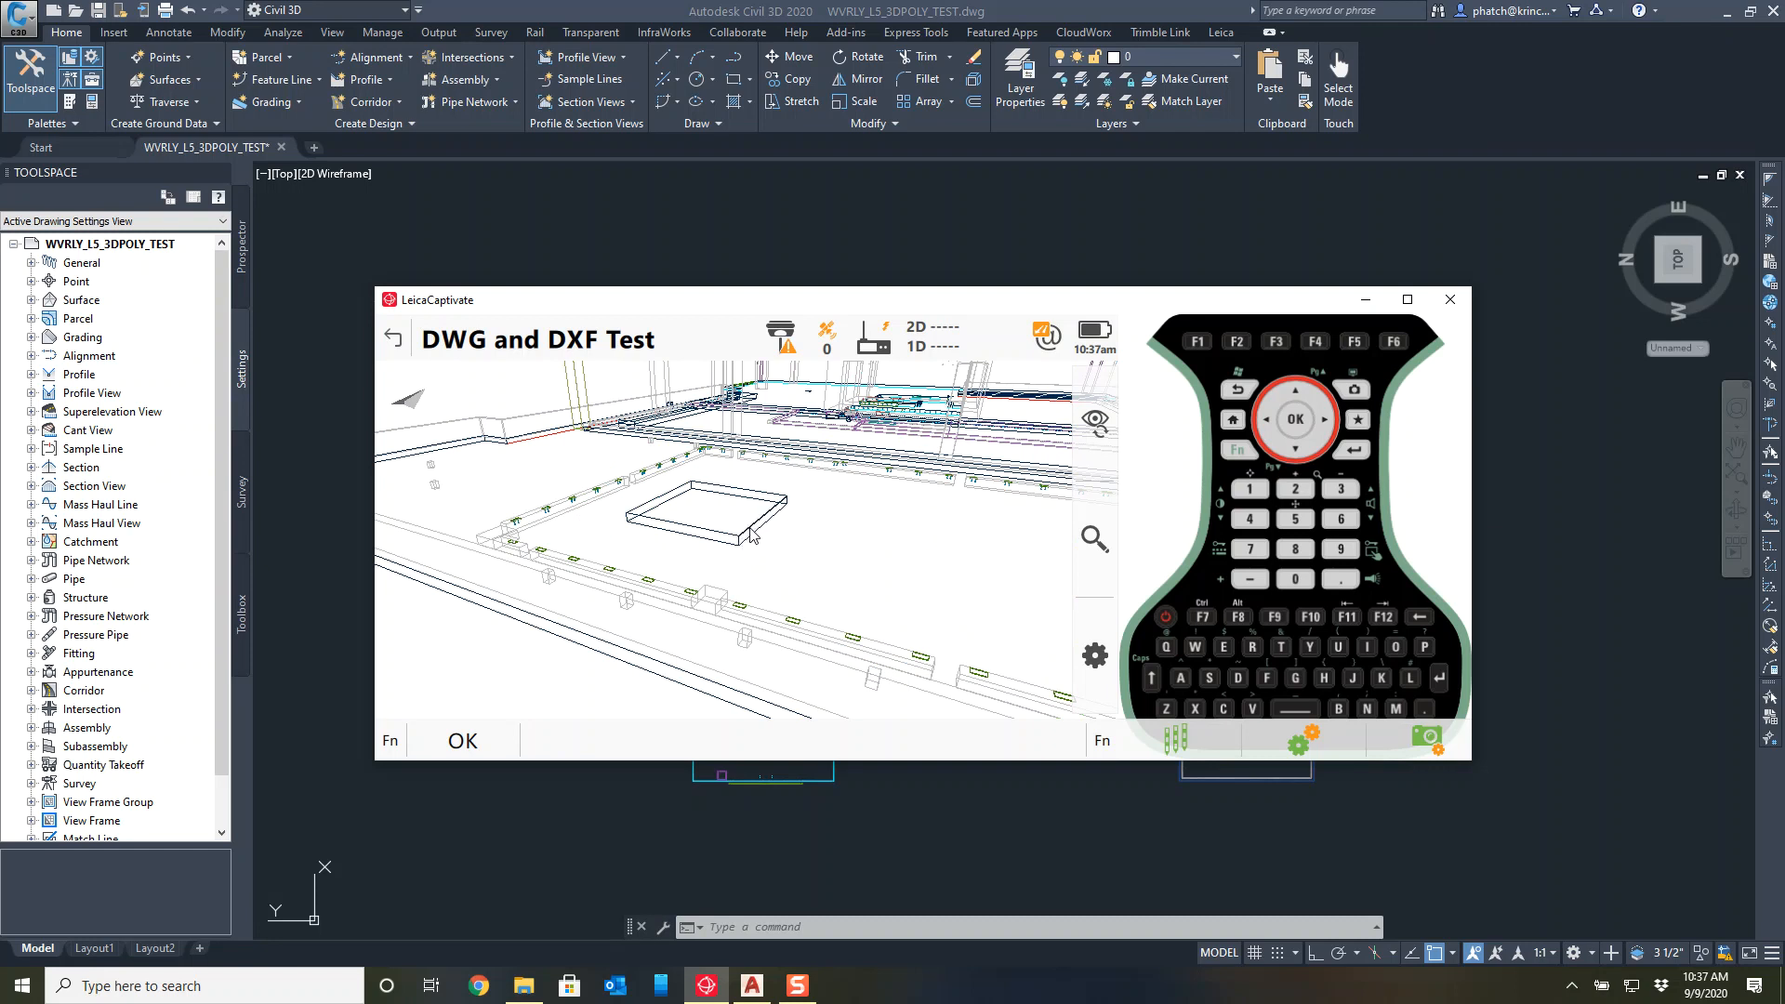
pyautogui.moveTo(877, 521)
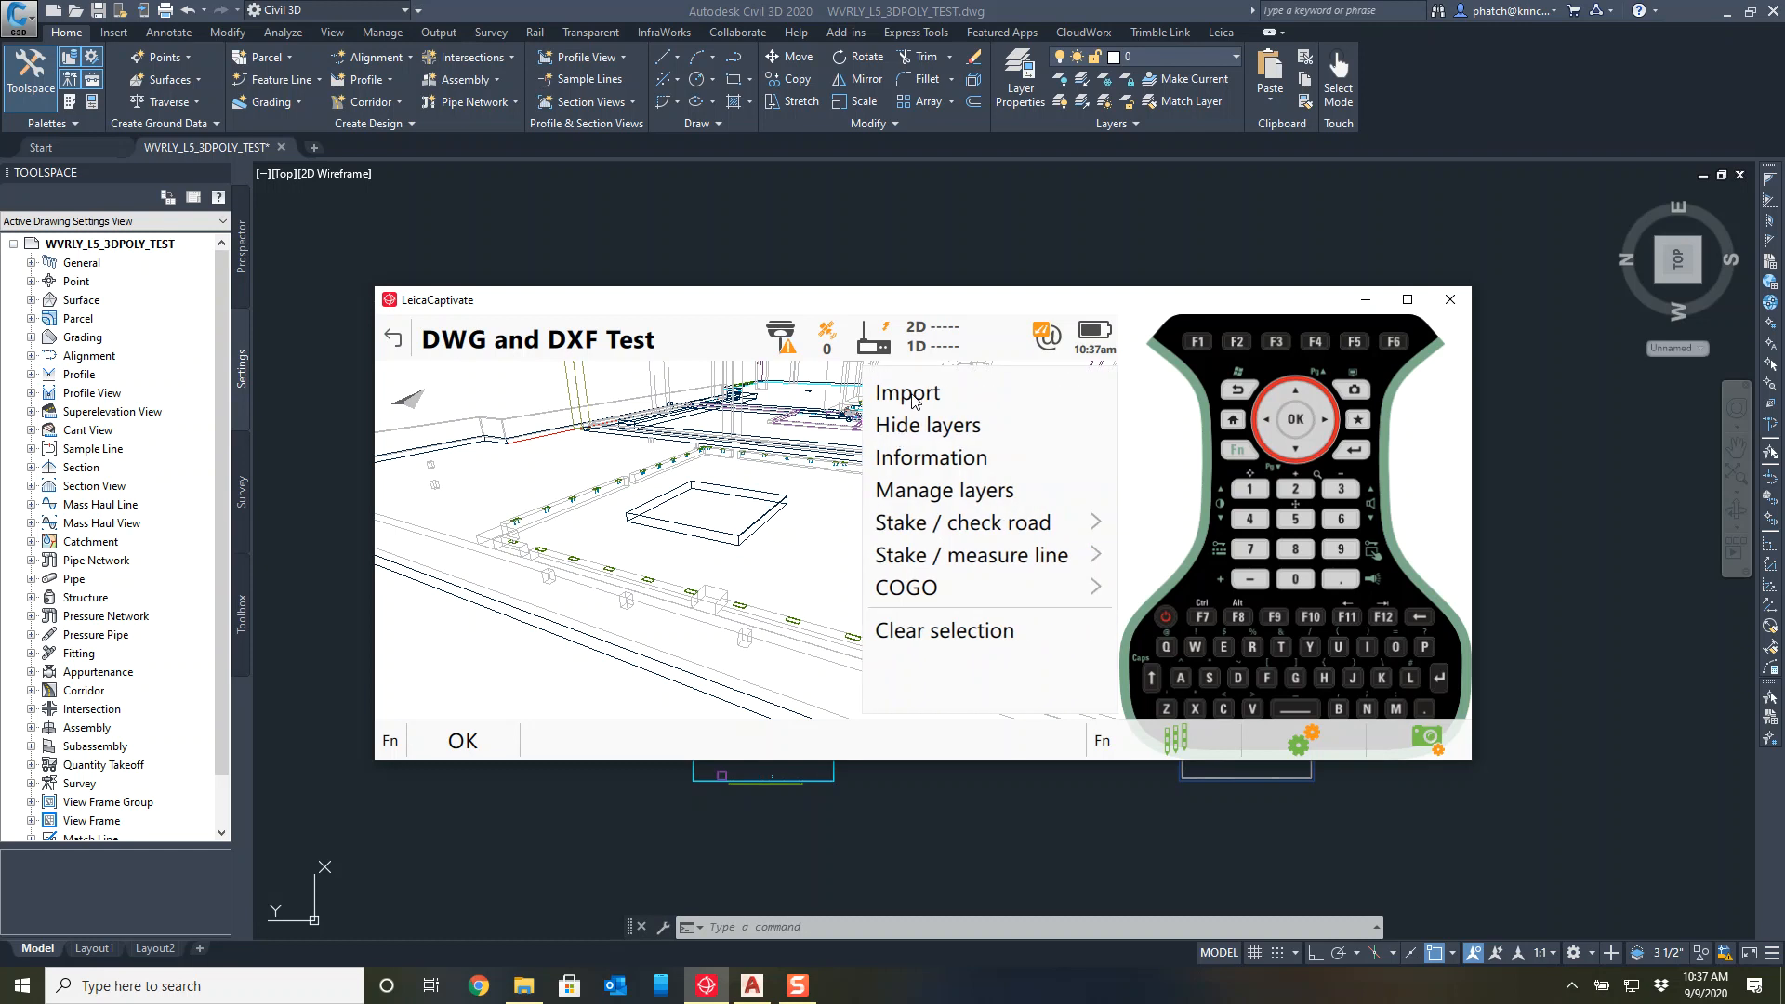
# Start importing more data into the job from the viewer's context menu.
pyautogui.click(907, 392)
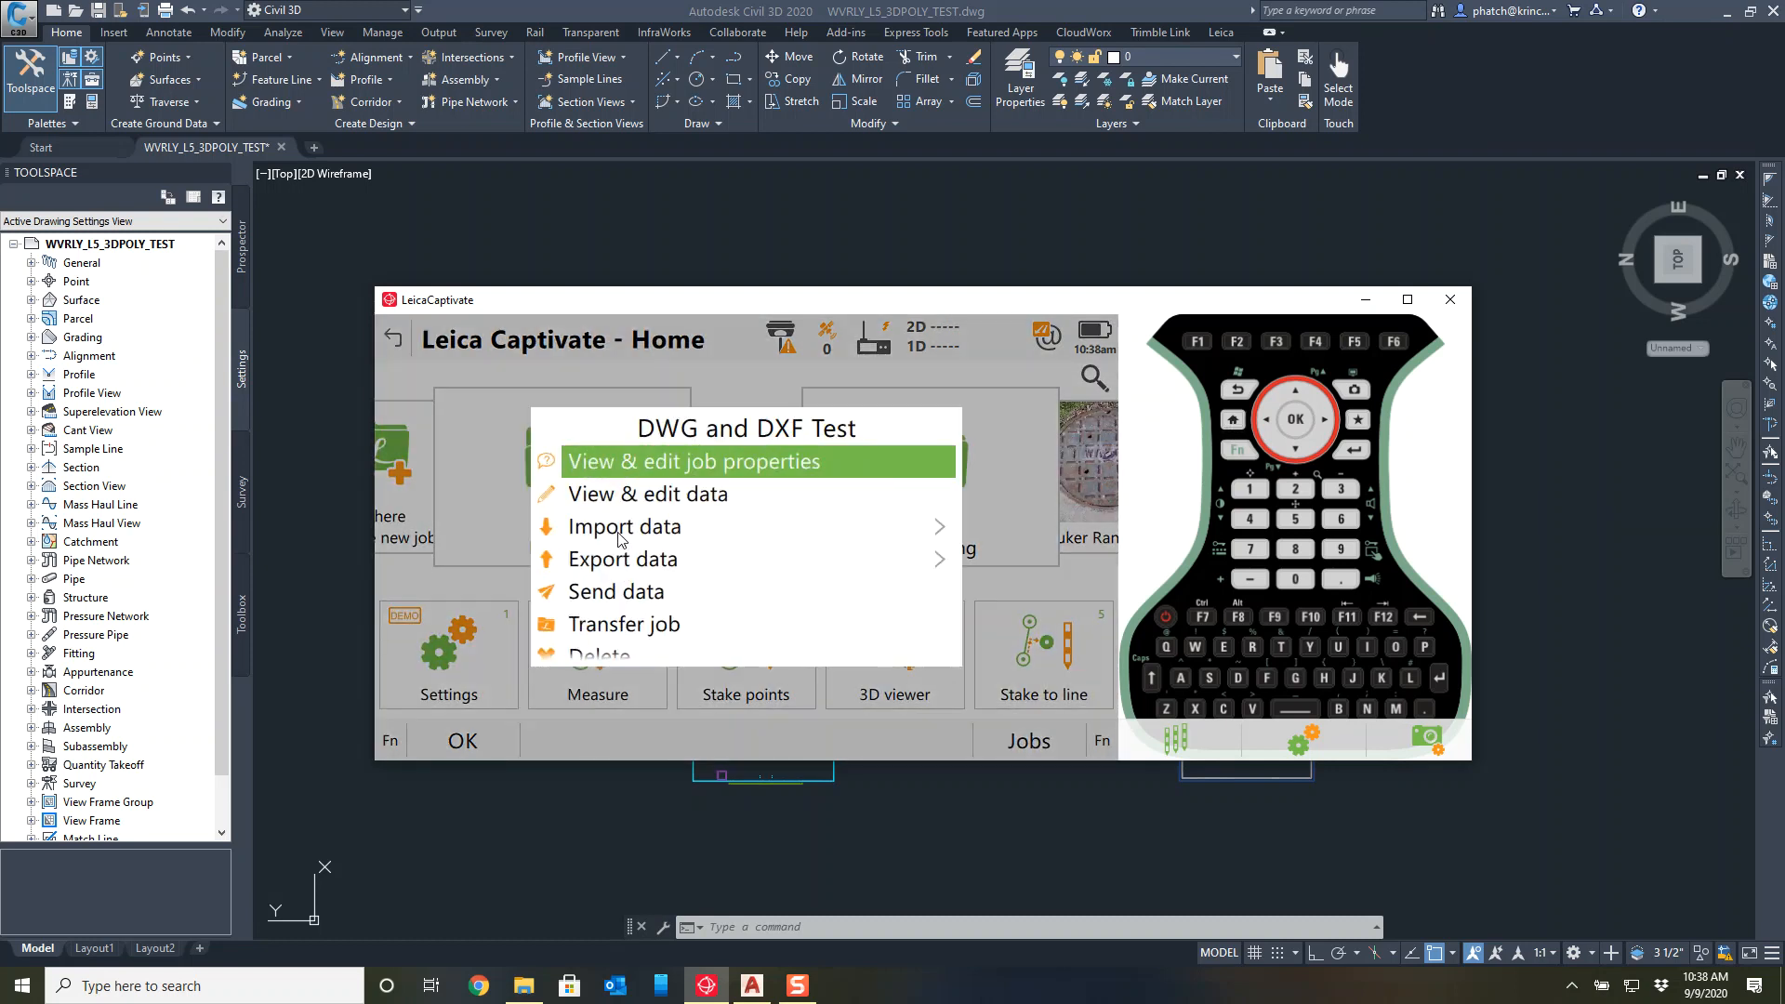
# Reimport the DXF with Objects set to Vertices and lines.
pyautogui.click(621, 526)
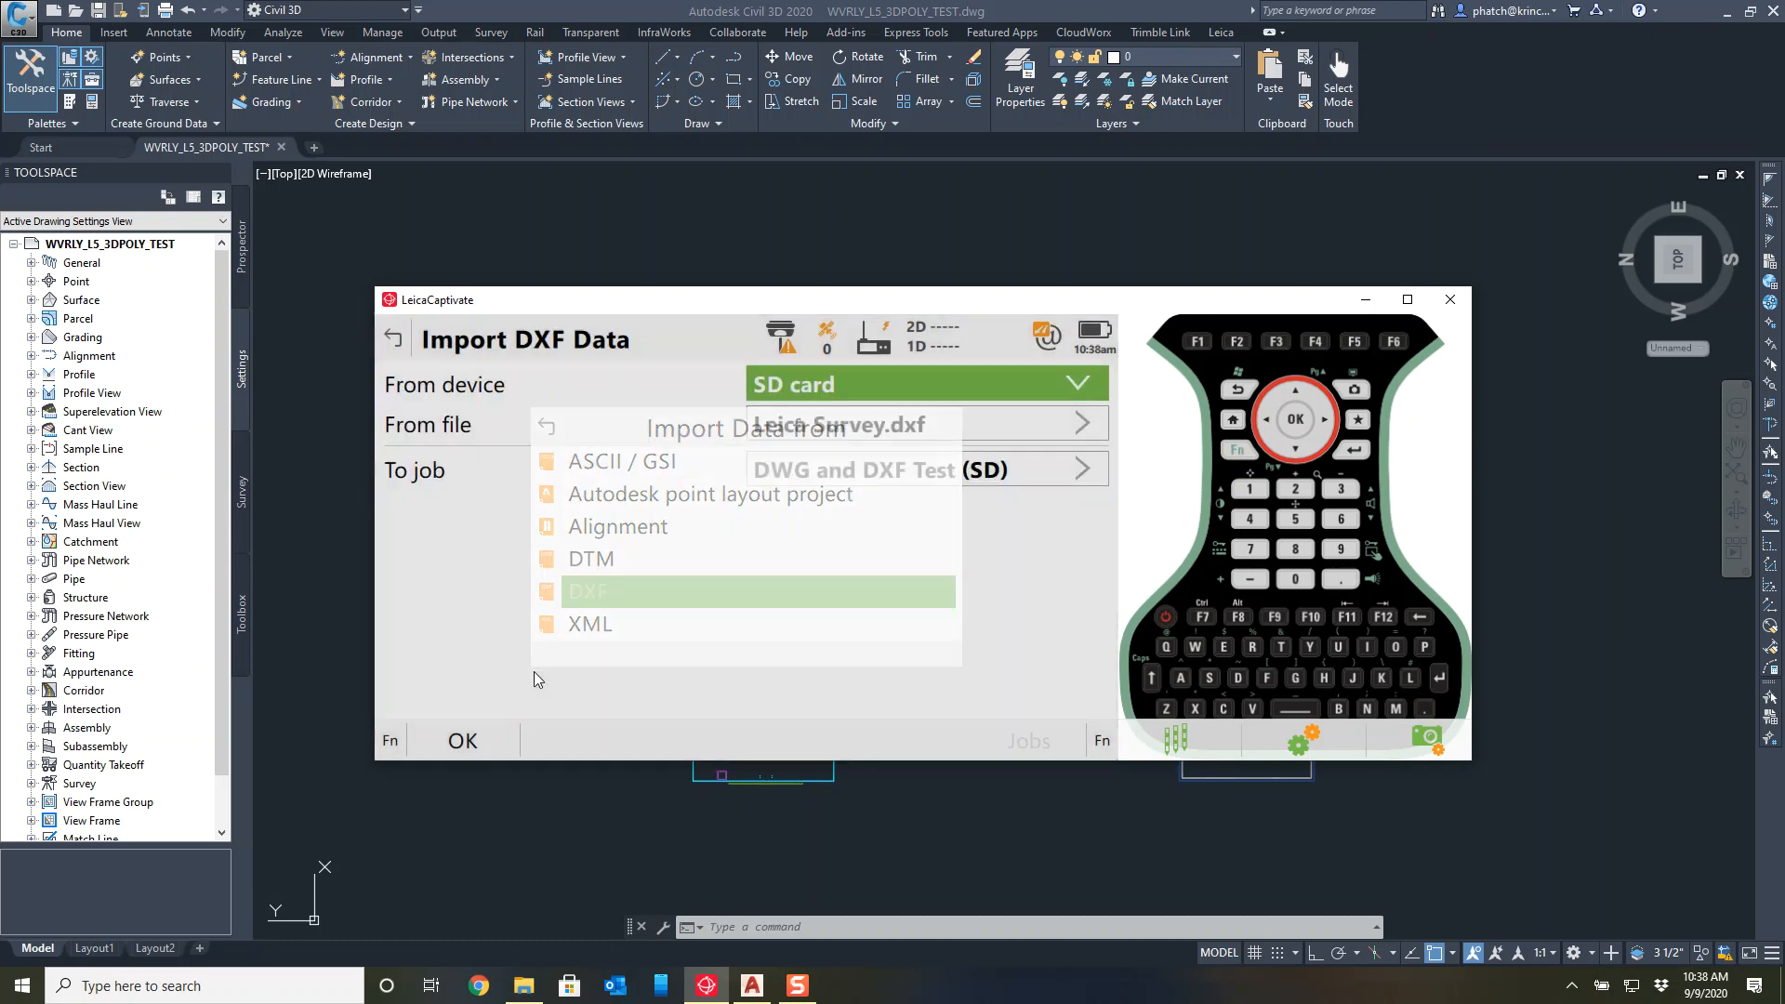
pyautogui.click(590, 591)
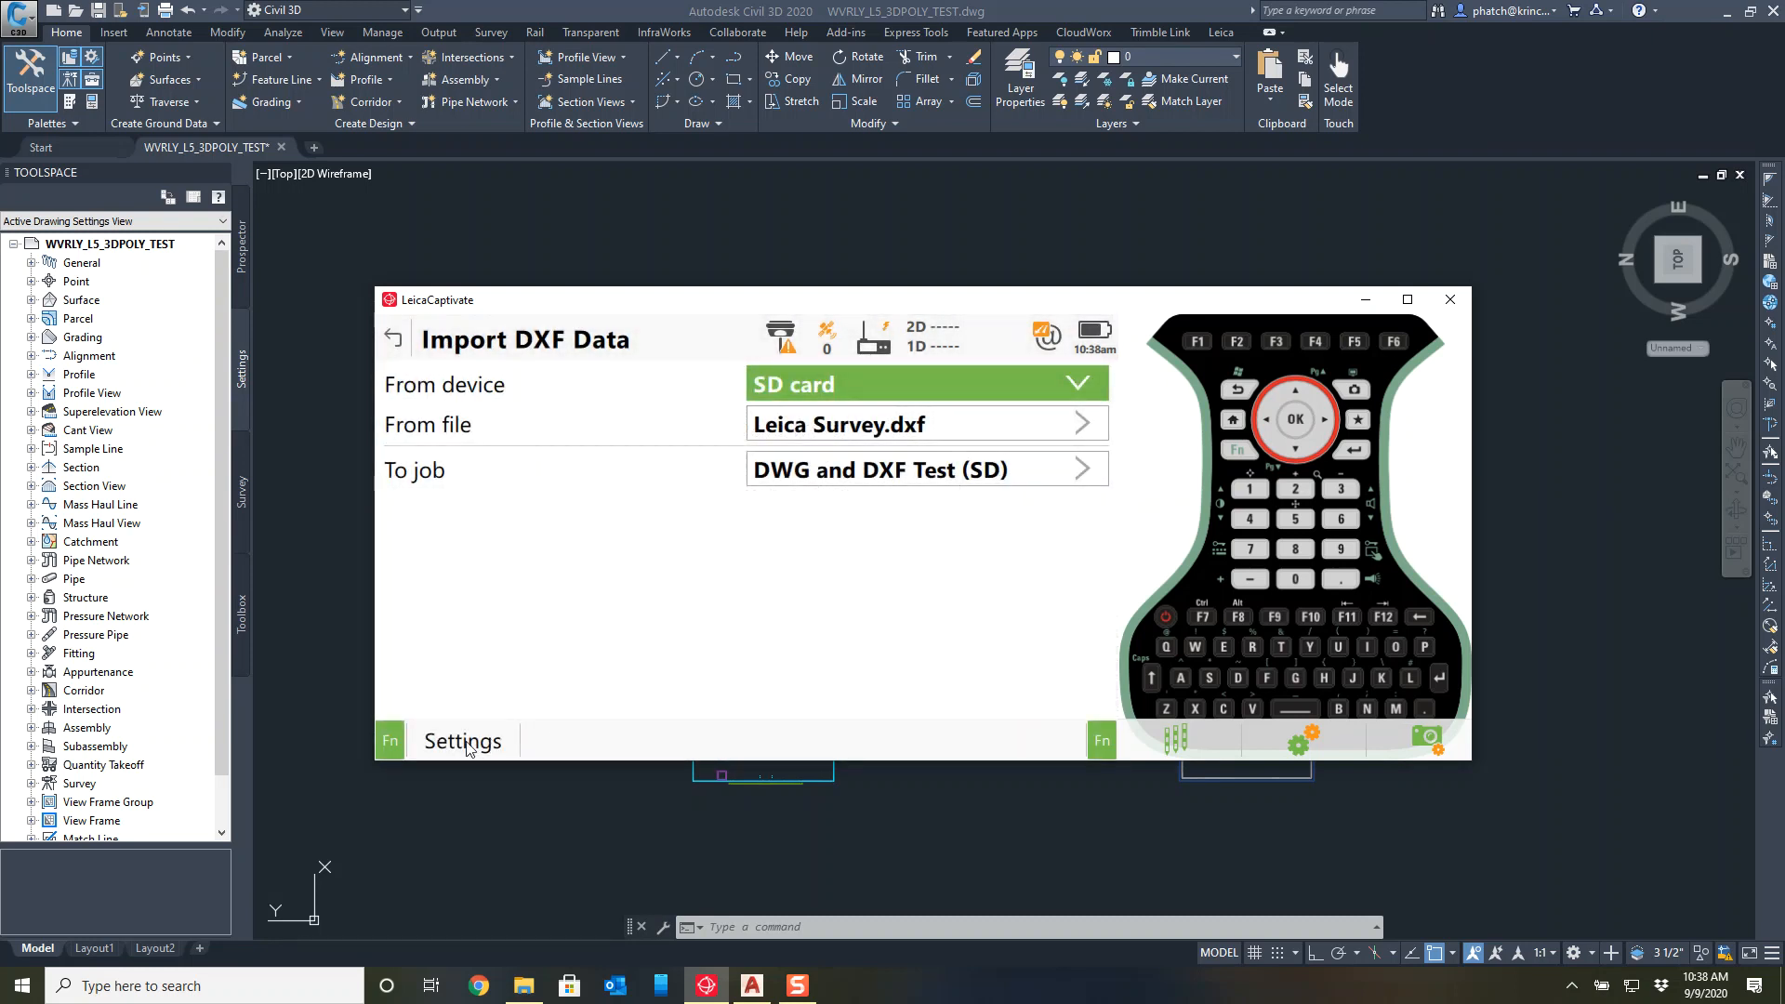
pyautogui.click(463, 742)
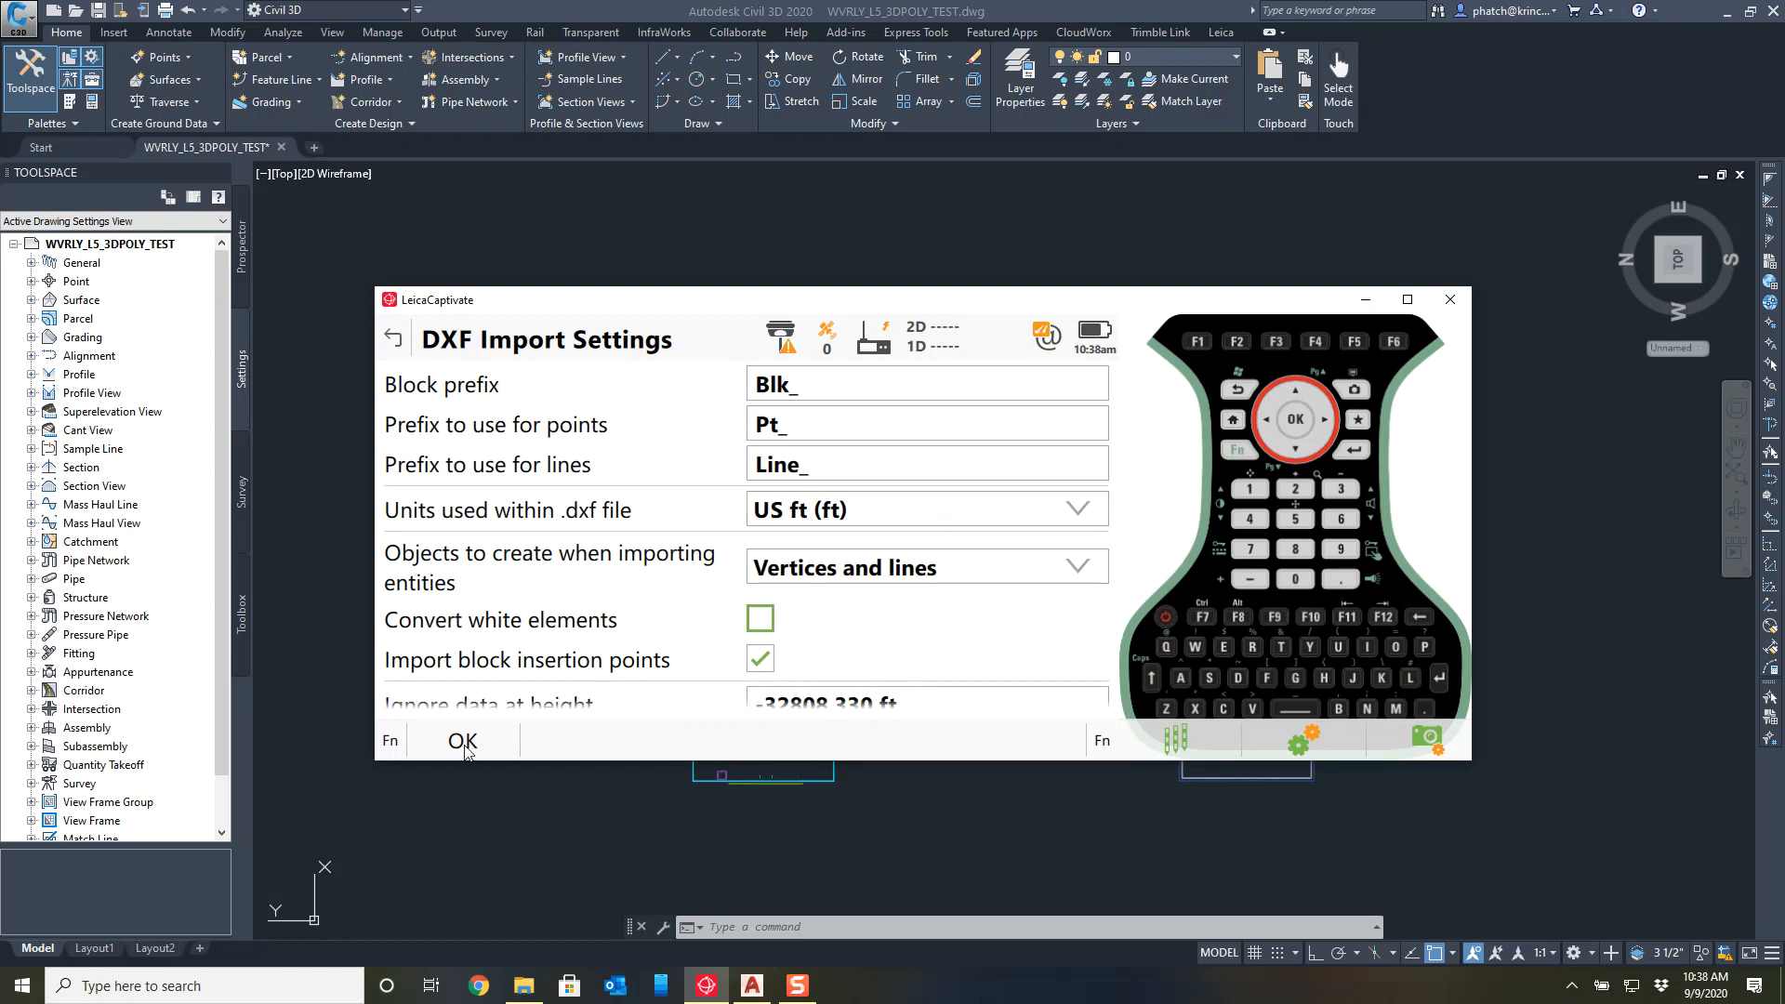
pyautogui.click(463, 742)
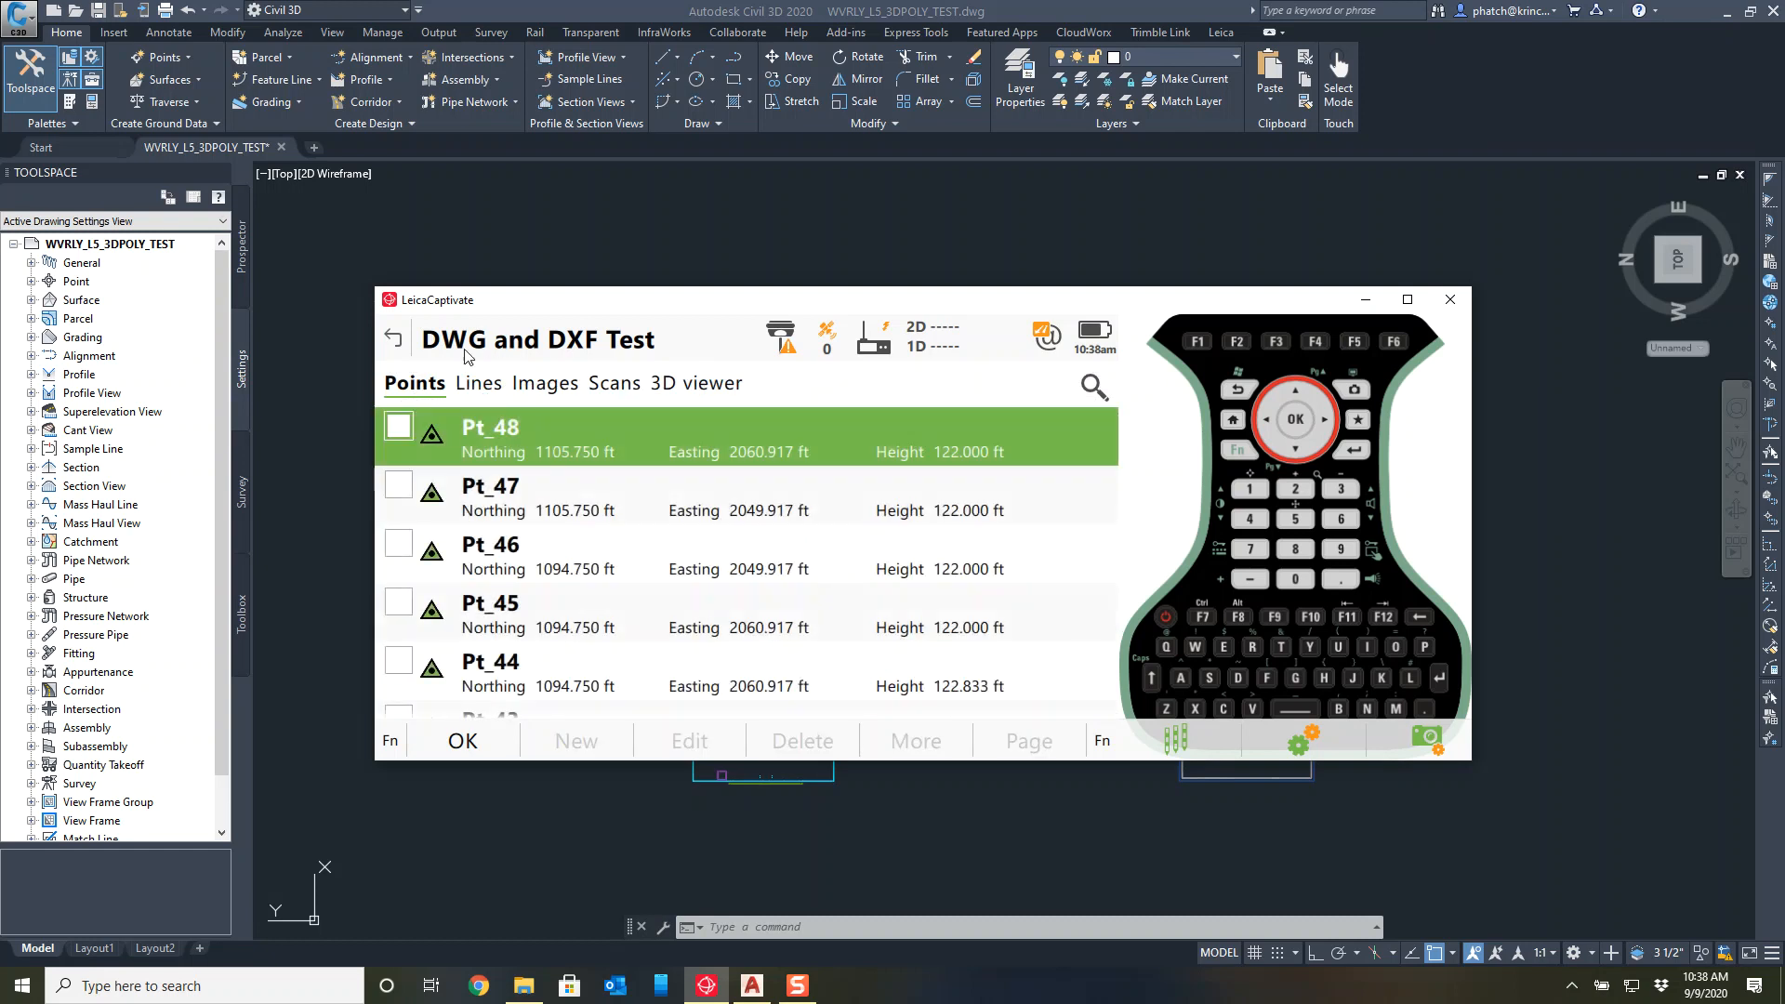
# Review the imported Line_1 and labelled points Pt_43–Pt_48 in the job data.
pyautogui.click(476, 383)
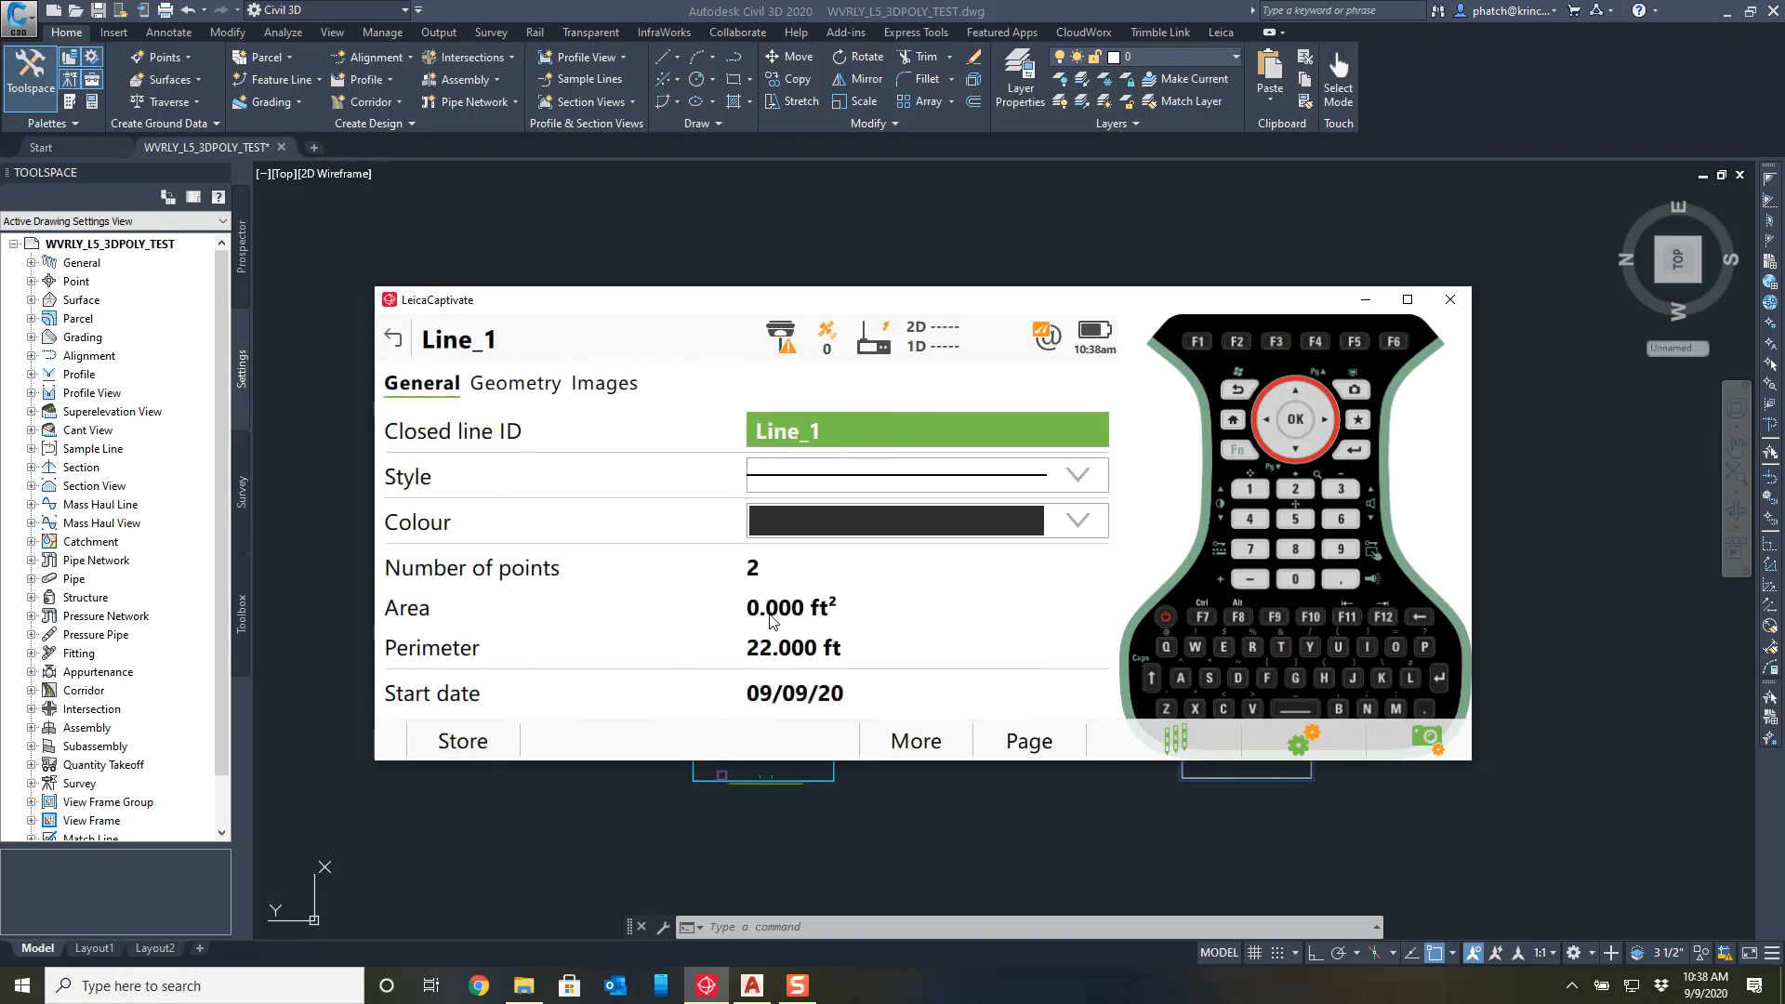
pyautogui.click(392, 339)
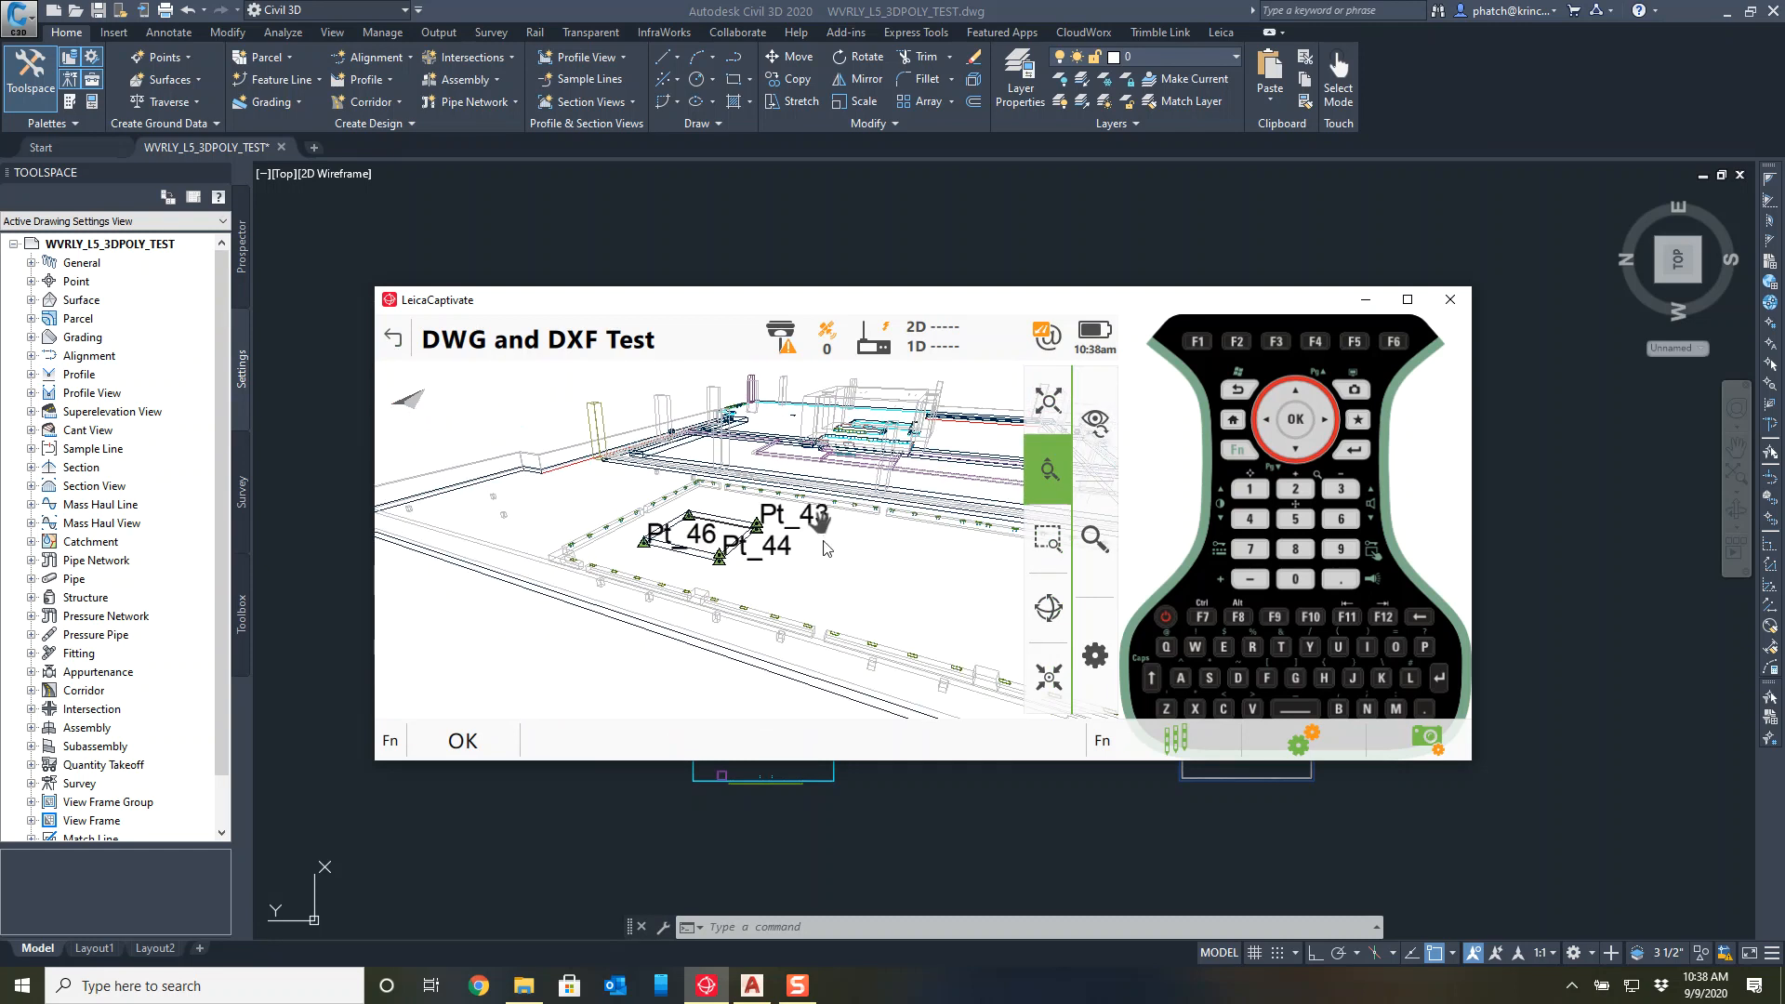
# Pan the 3D viewer over the building model and bring up the selection and layer tools.
pyautogui.click(1047, 606)
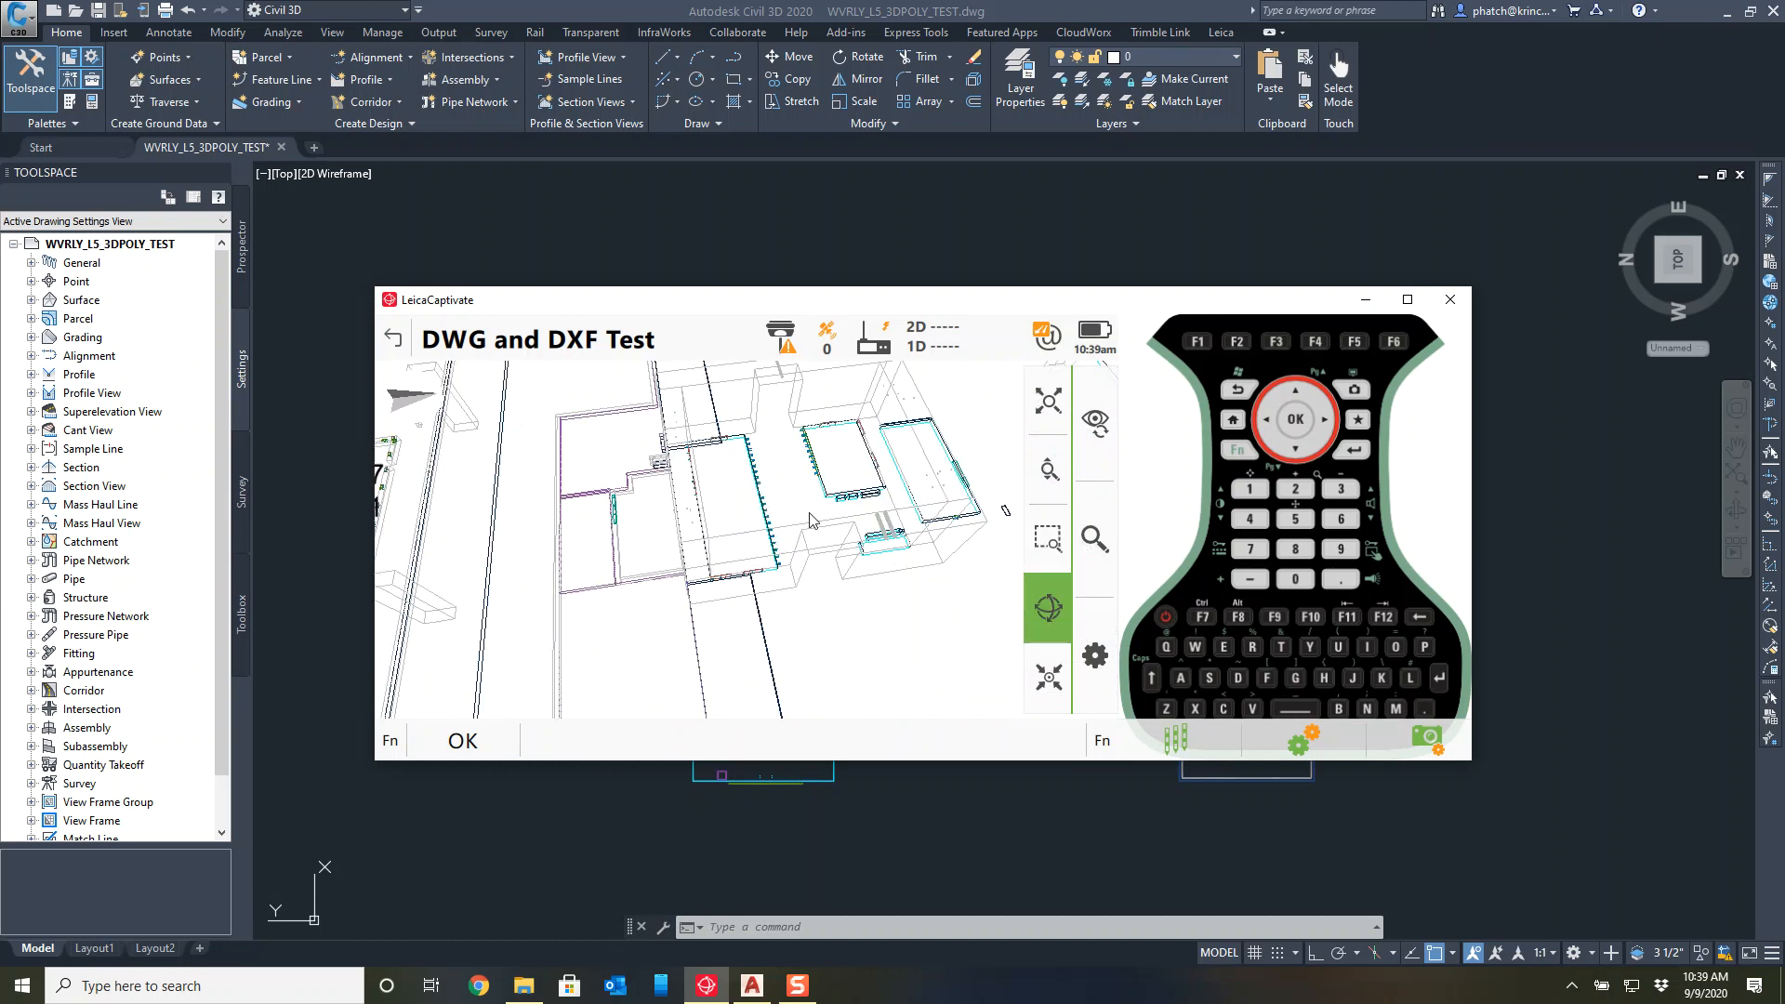
pyautogui.click(1045, 470)
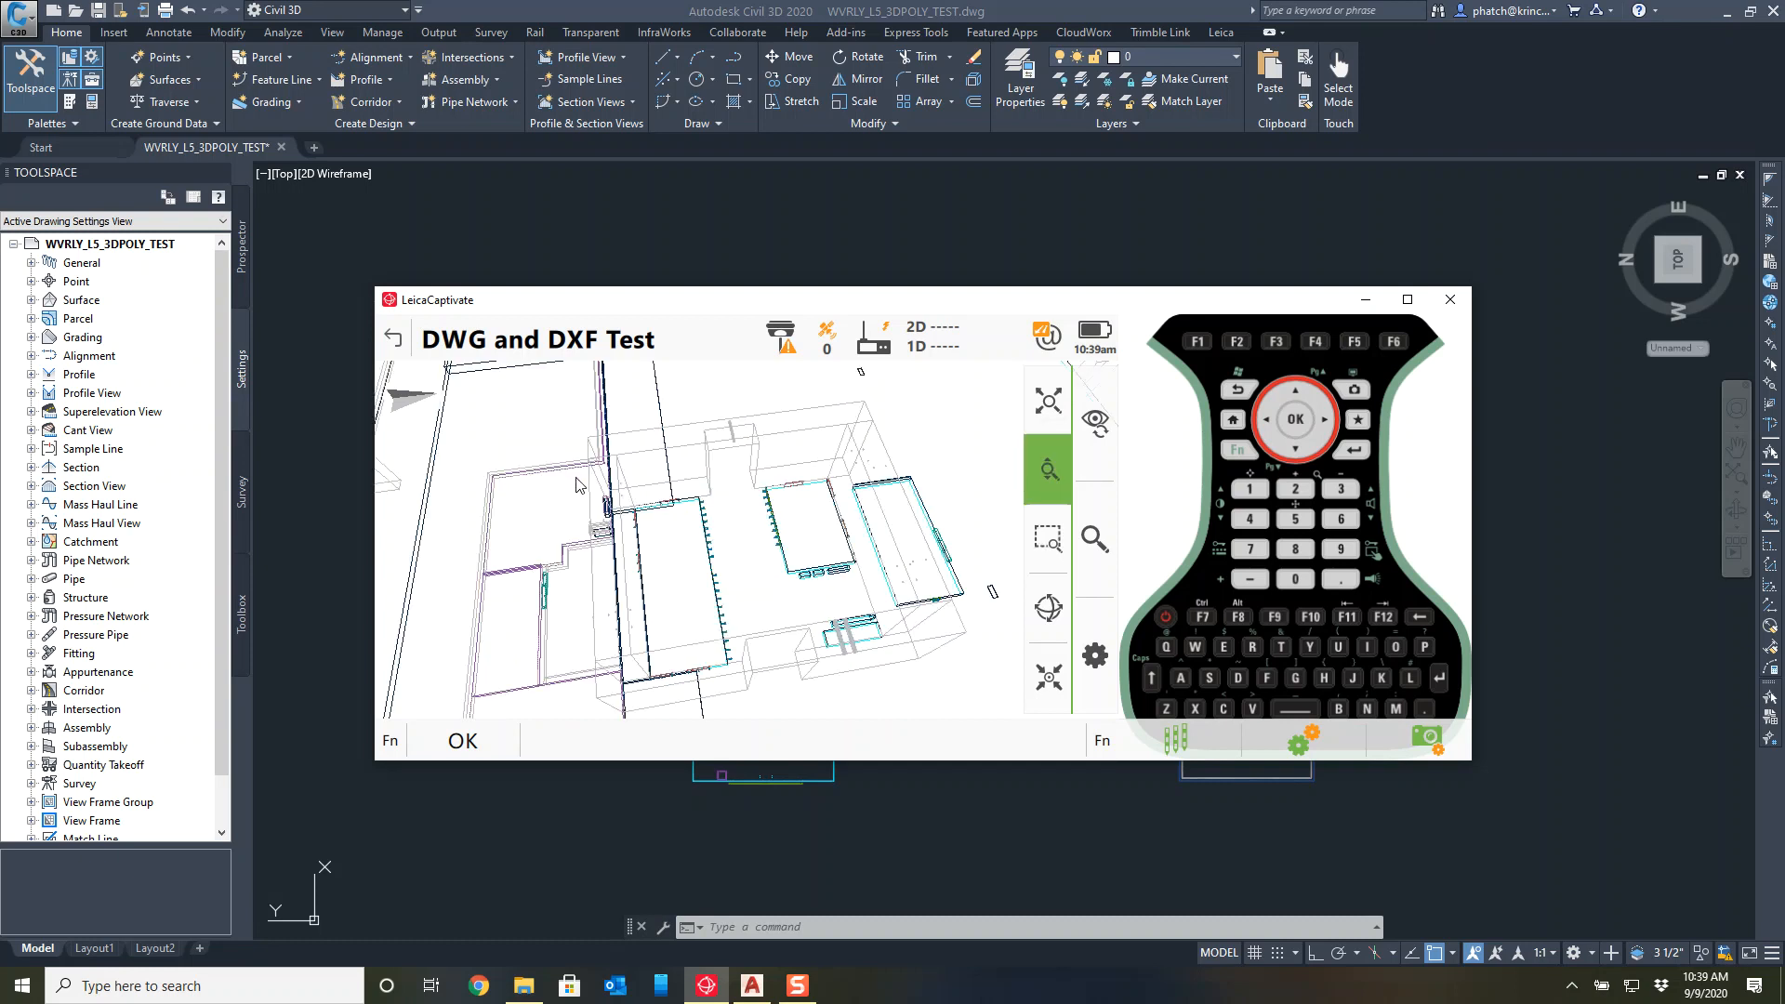
pyautogui.click(1047, 471)
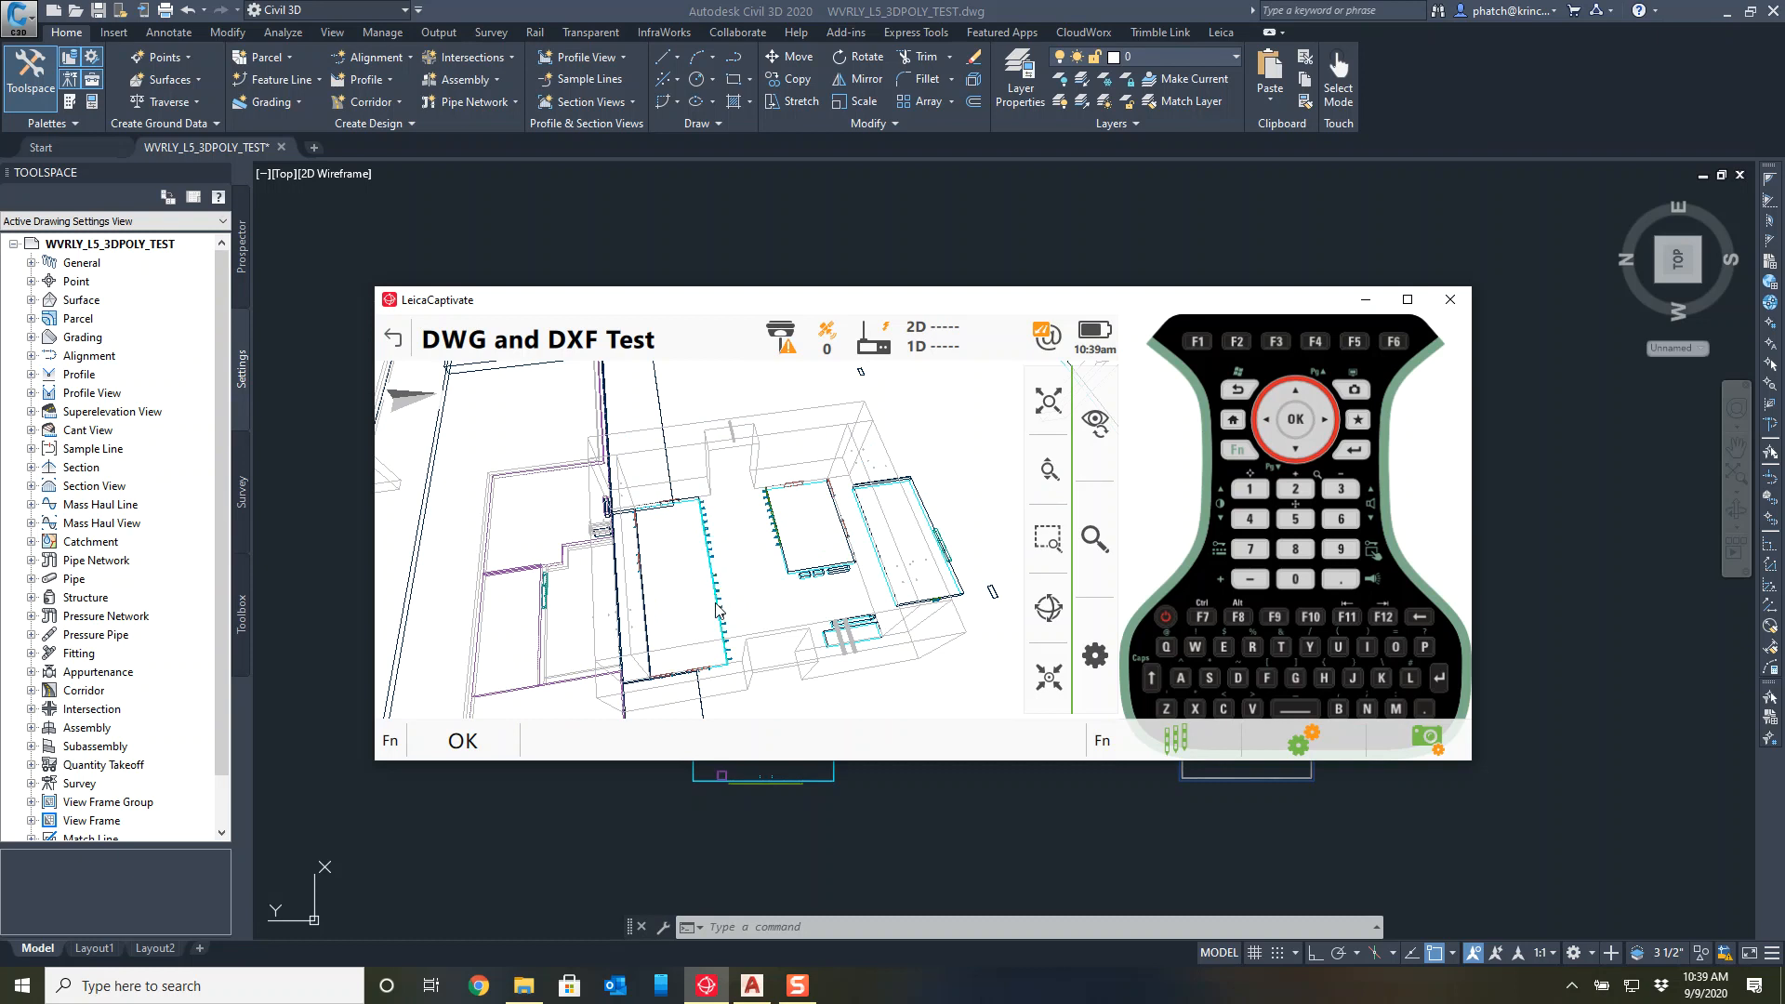
pyautogui.moveTo(718, 571)
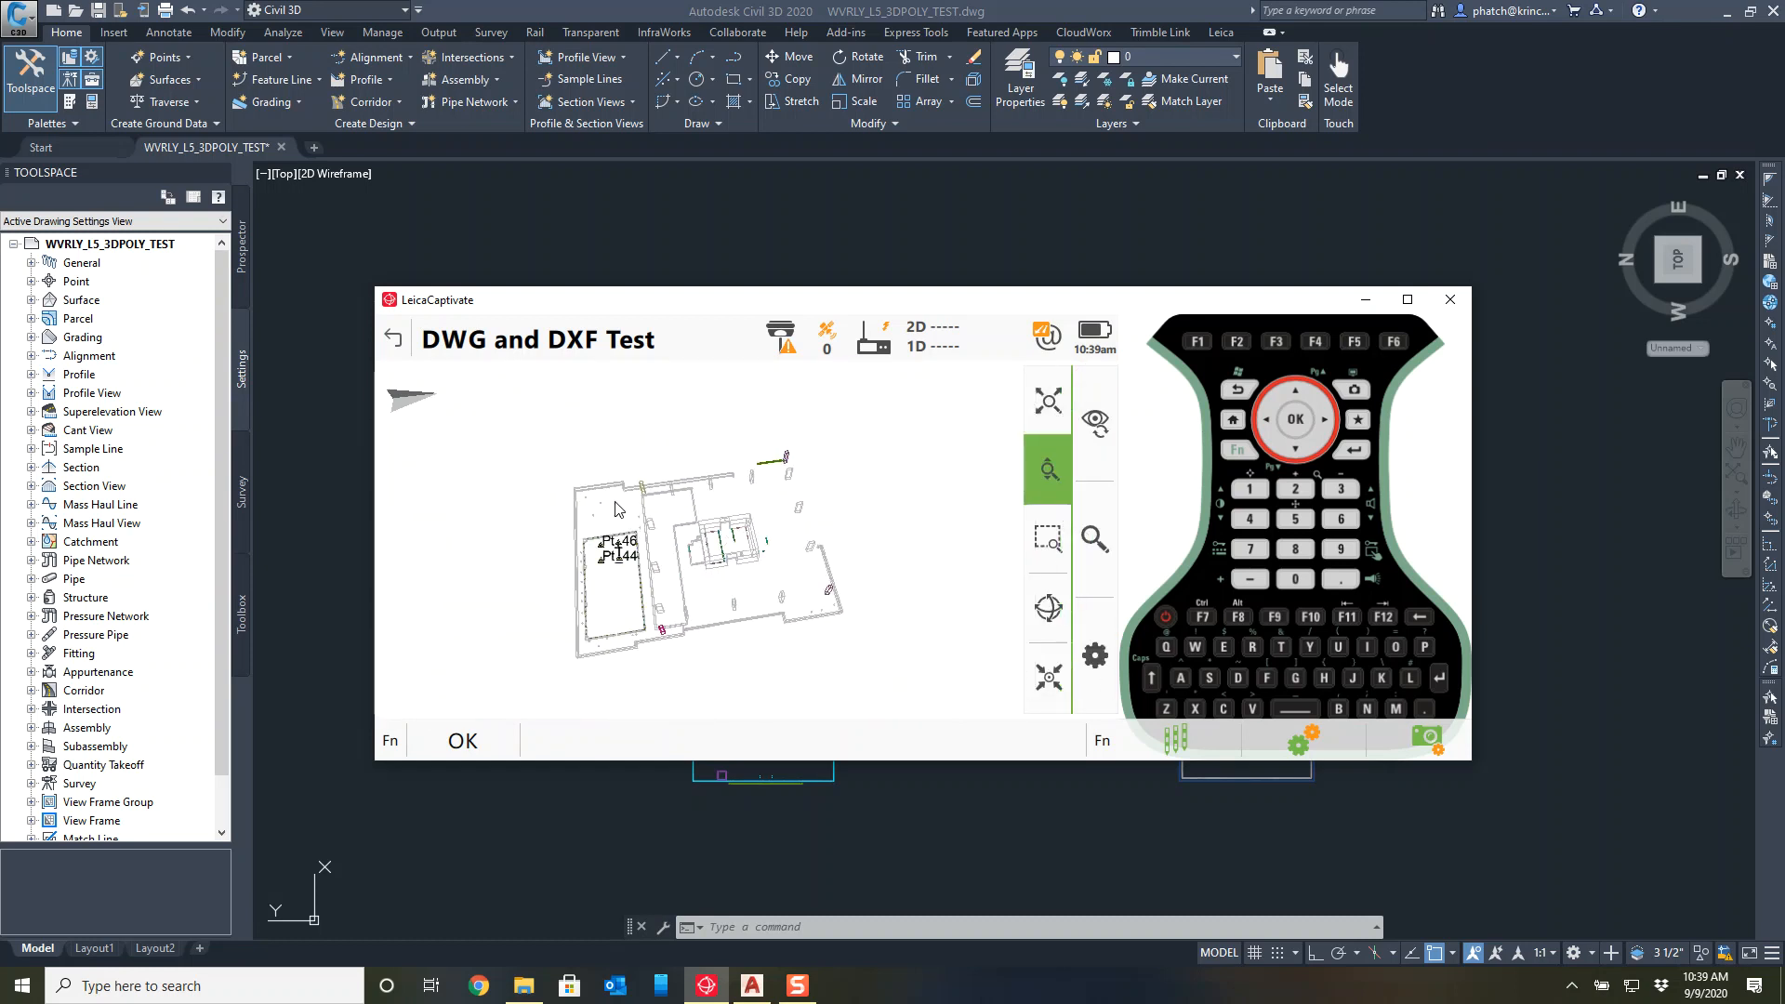
pyautogui.click(1046, 470)
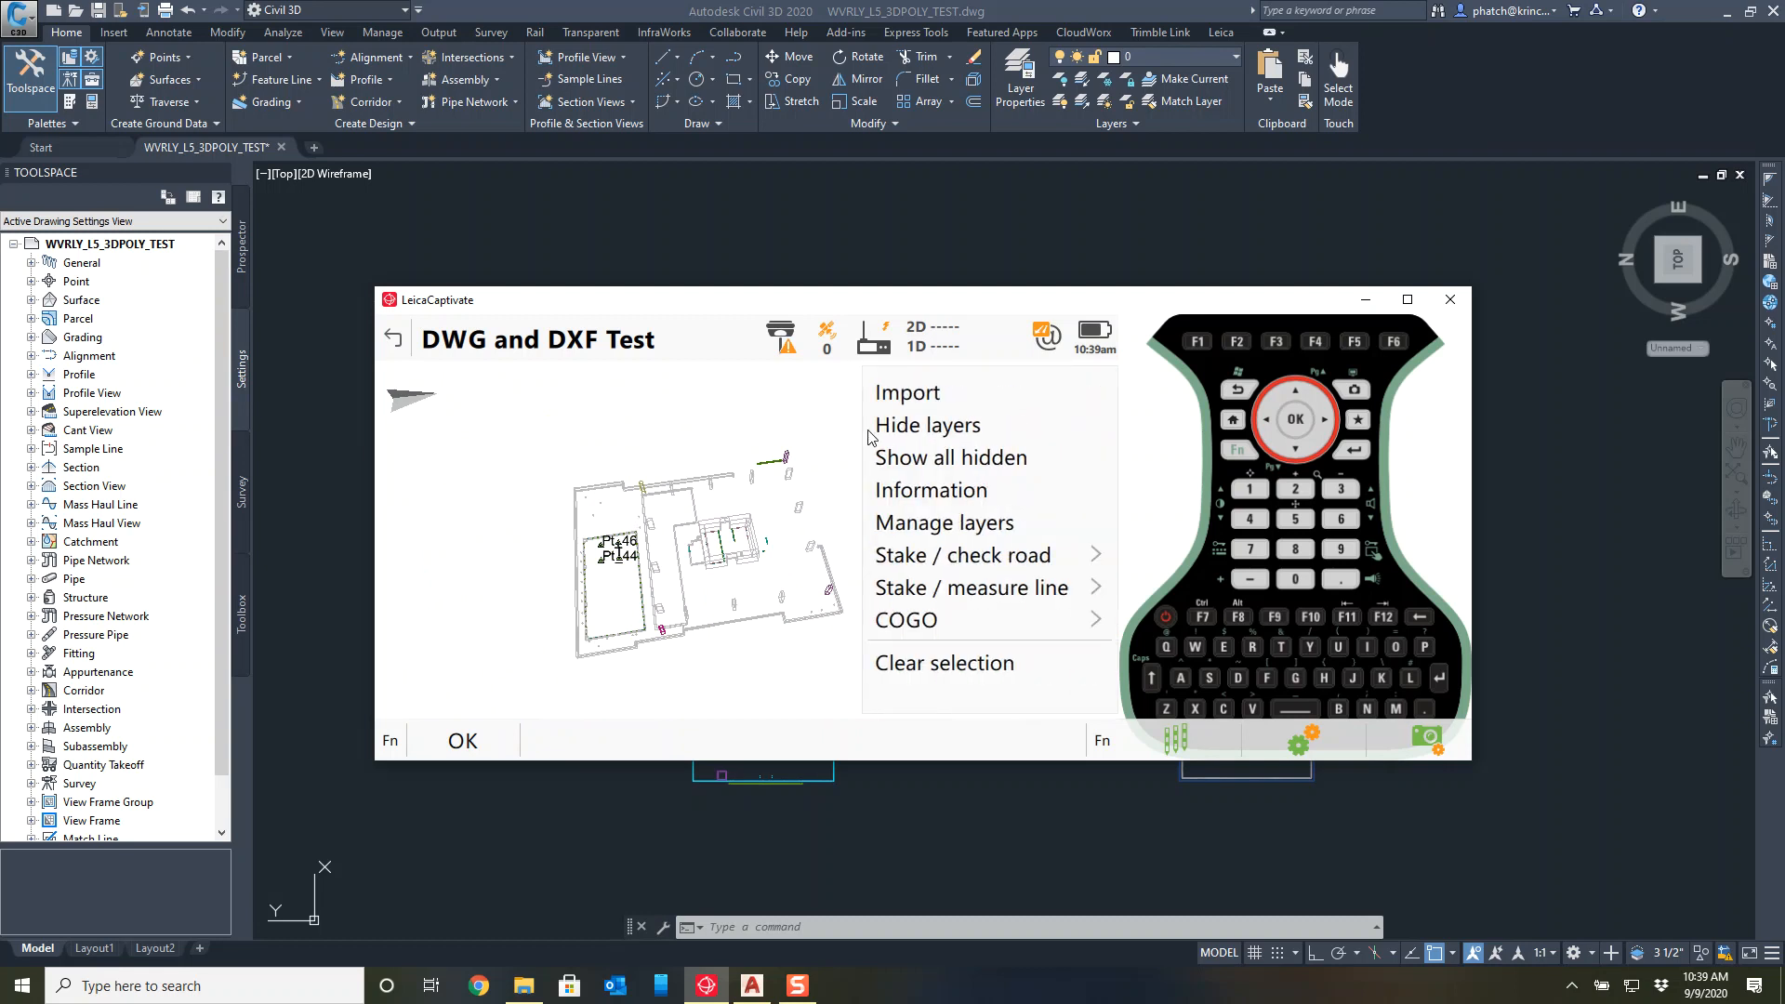
pyautogui.click(1058, 474)
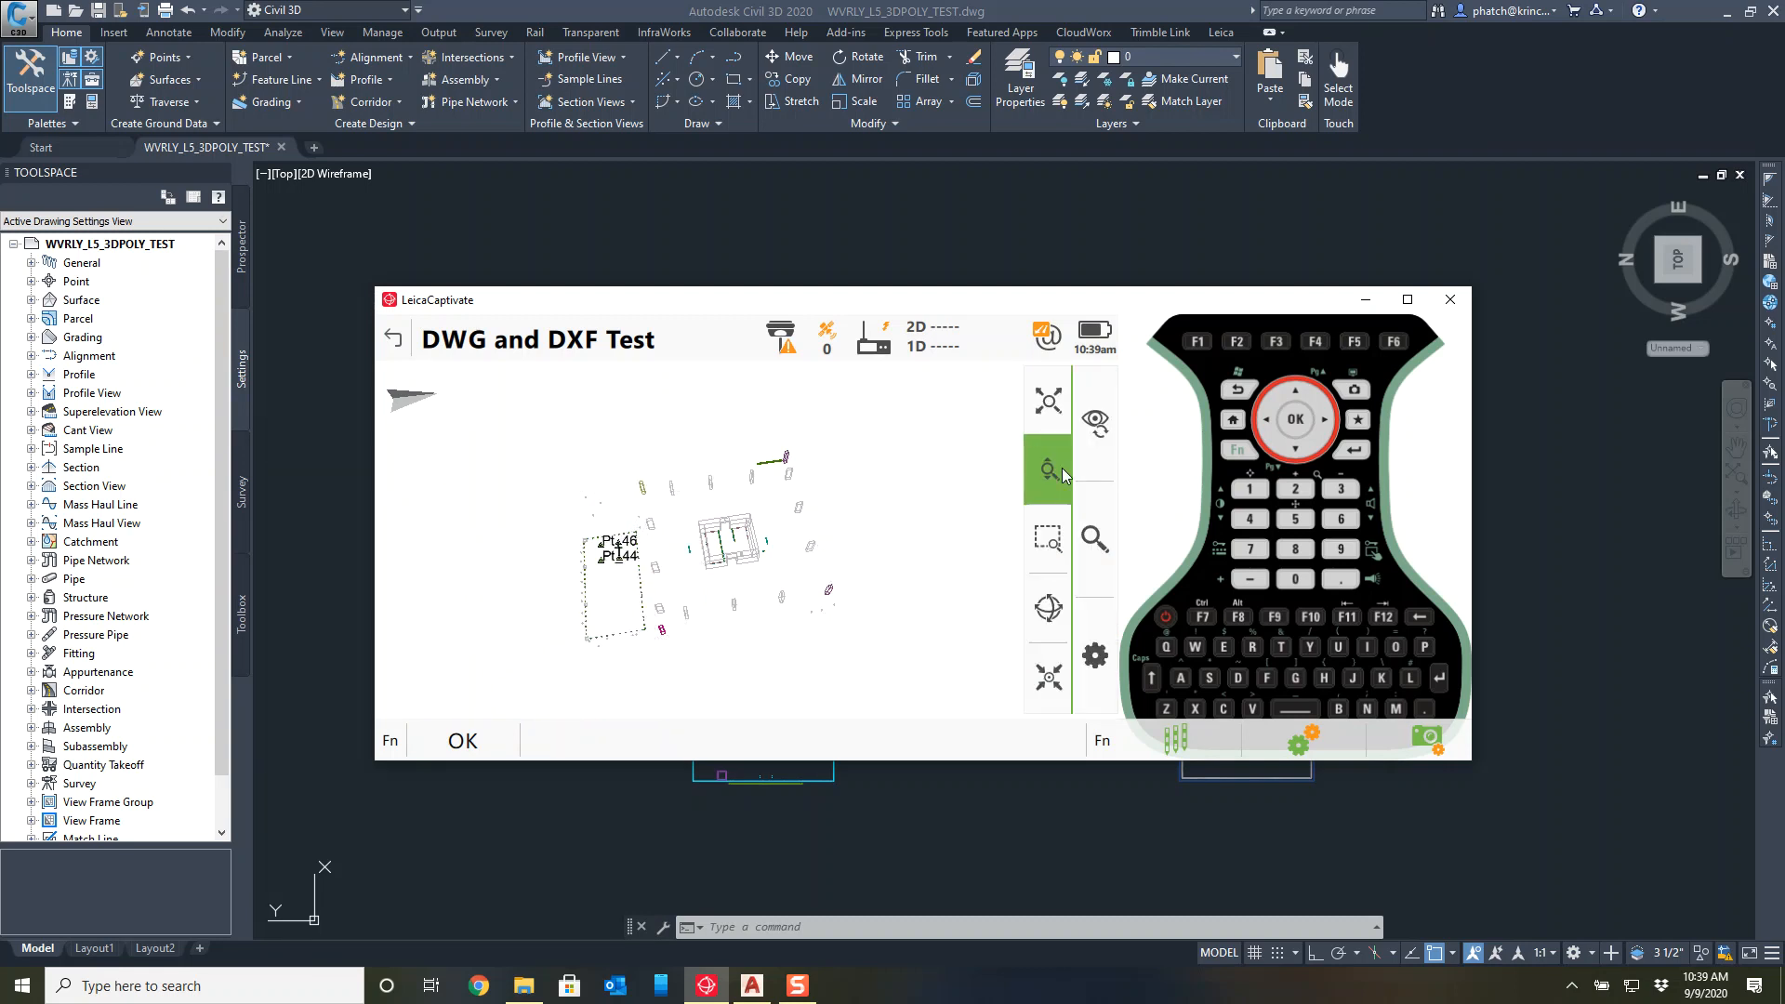
pyautogui.click(1047, 606)
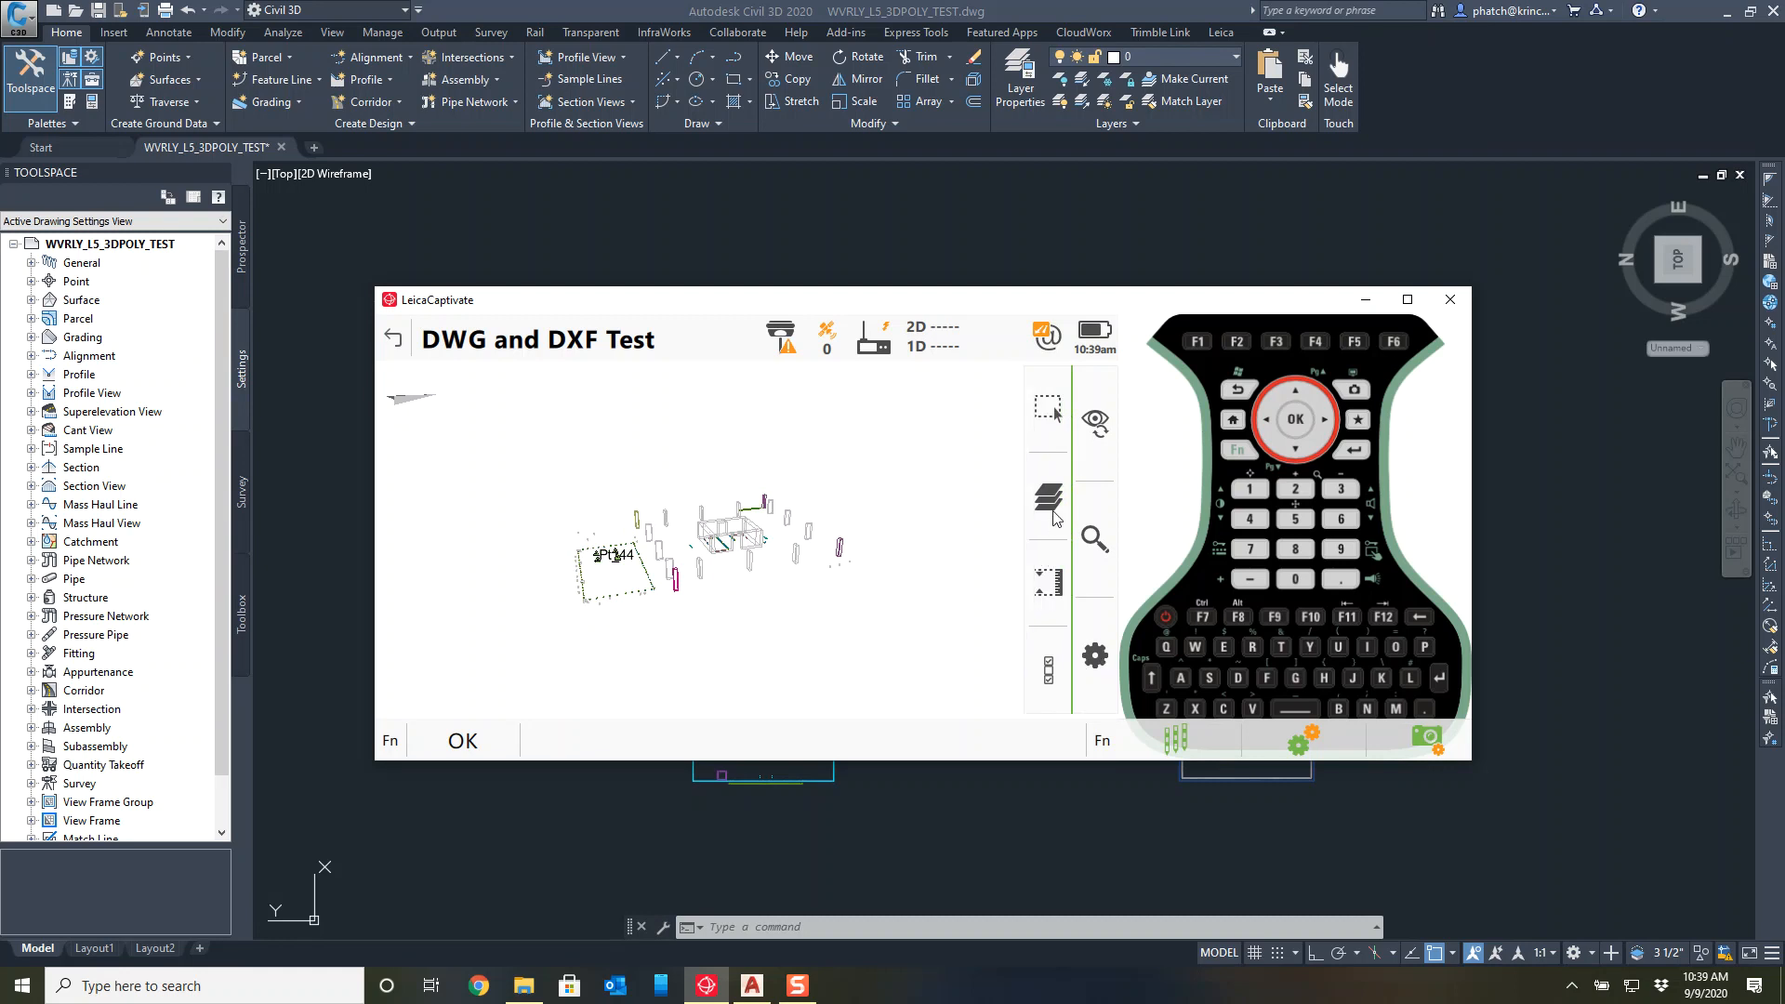
# Change the Default$L05_CURB layer's display state in Layer Management and enlarge the building view.
pyautogui.click(1045, 504)
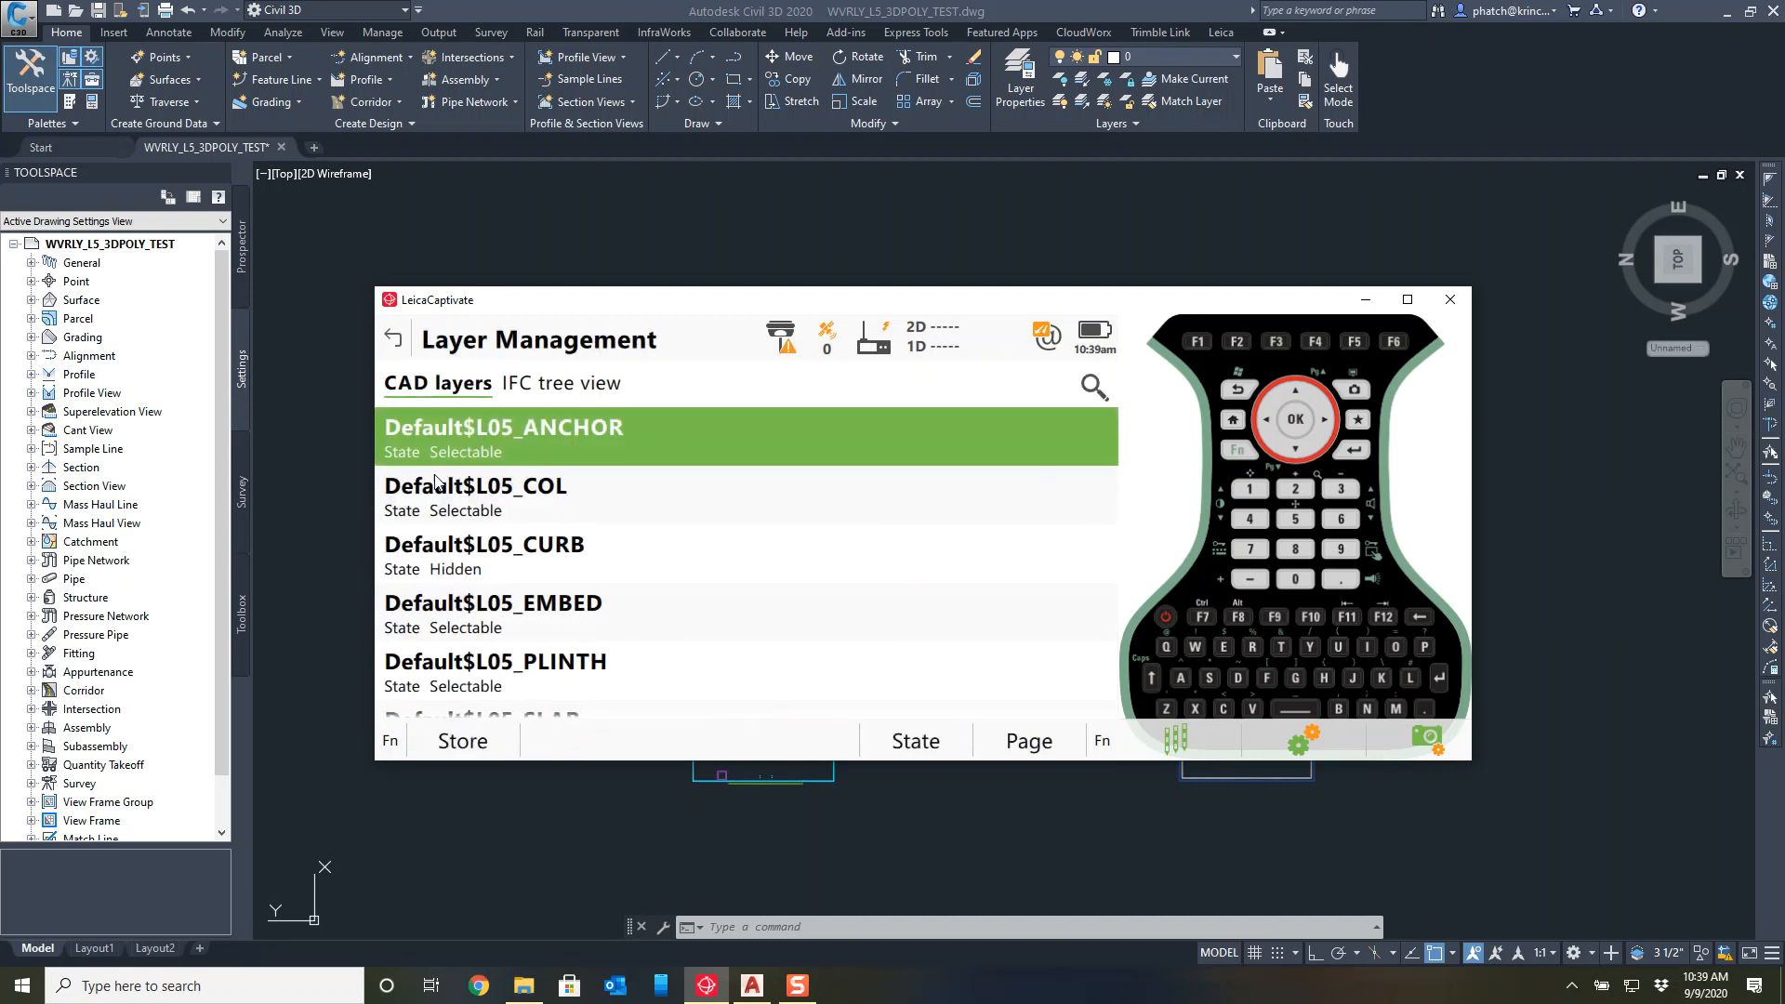
pyautogui.moveTo(424, 573)
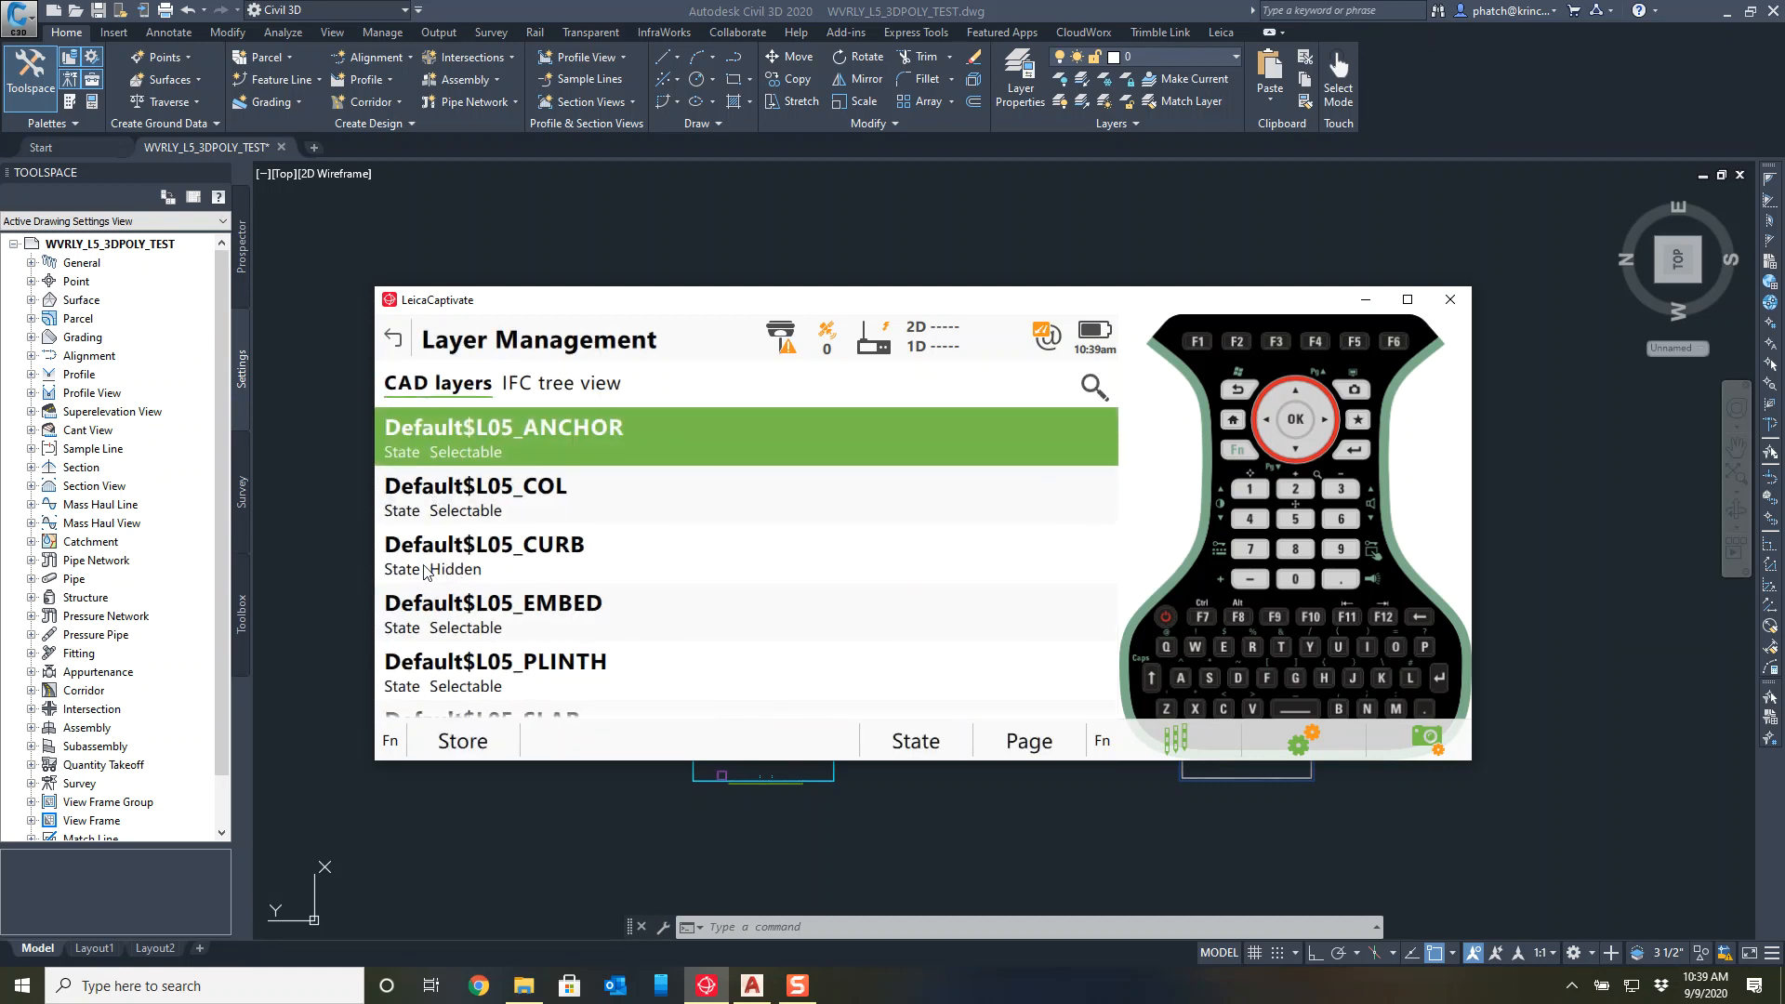
pyautogui.scroll(-3)
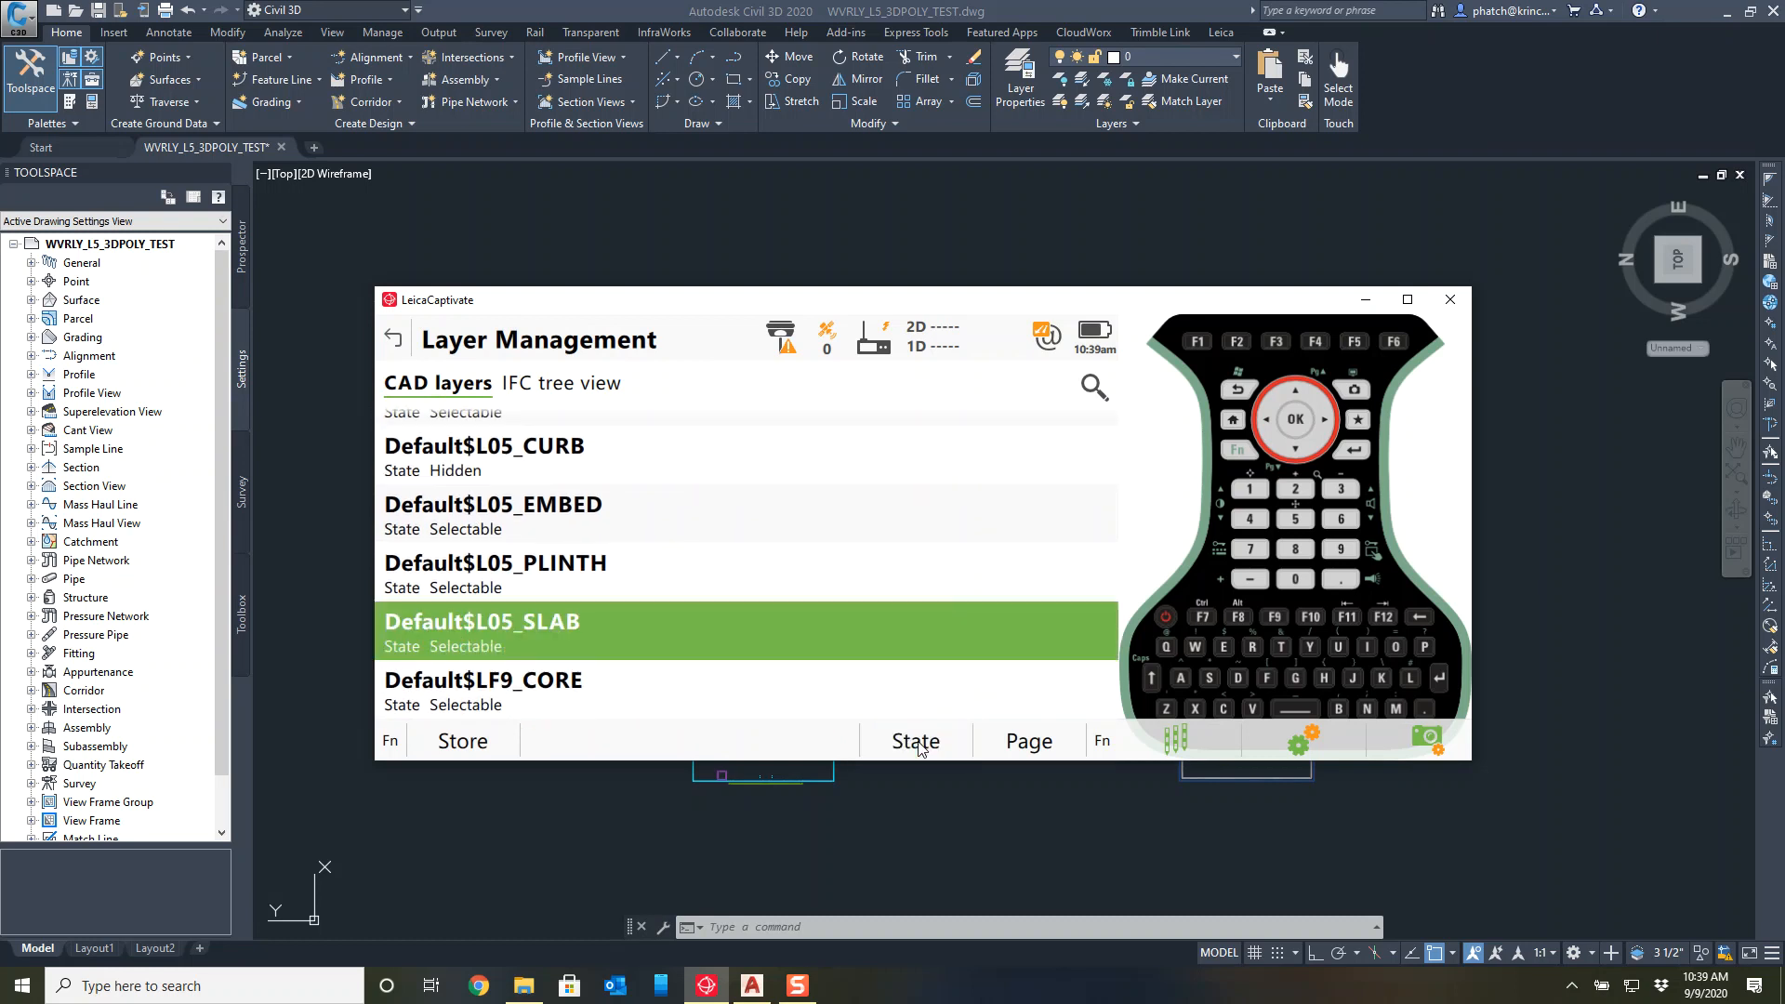
pyautogui.click(483, 444)
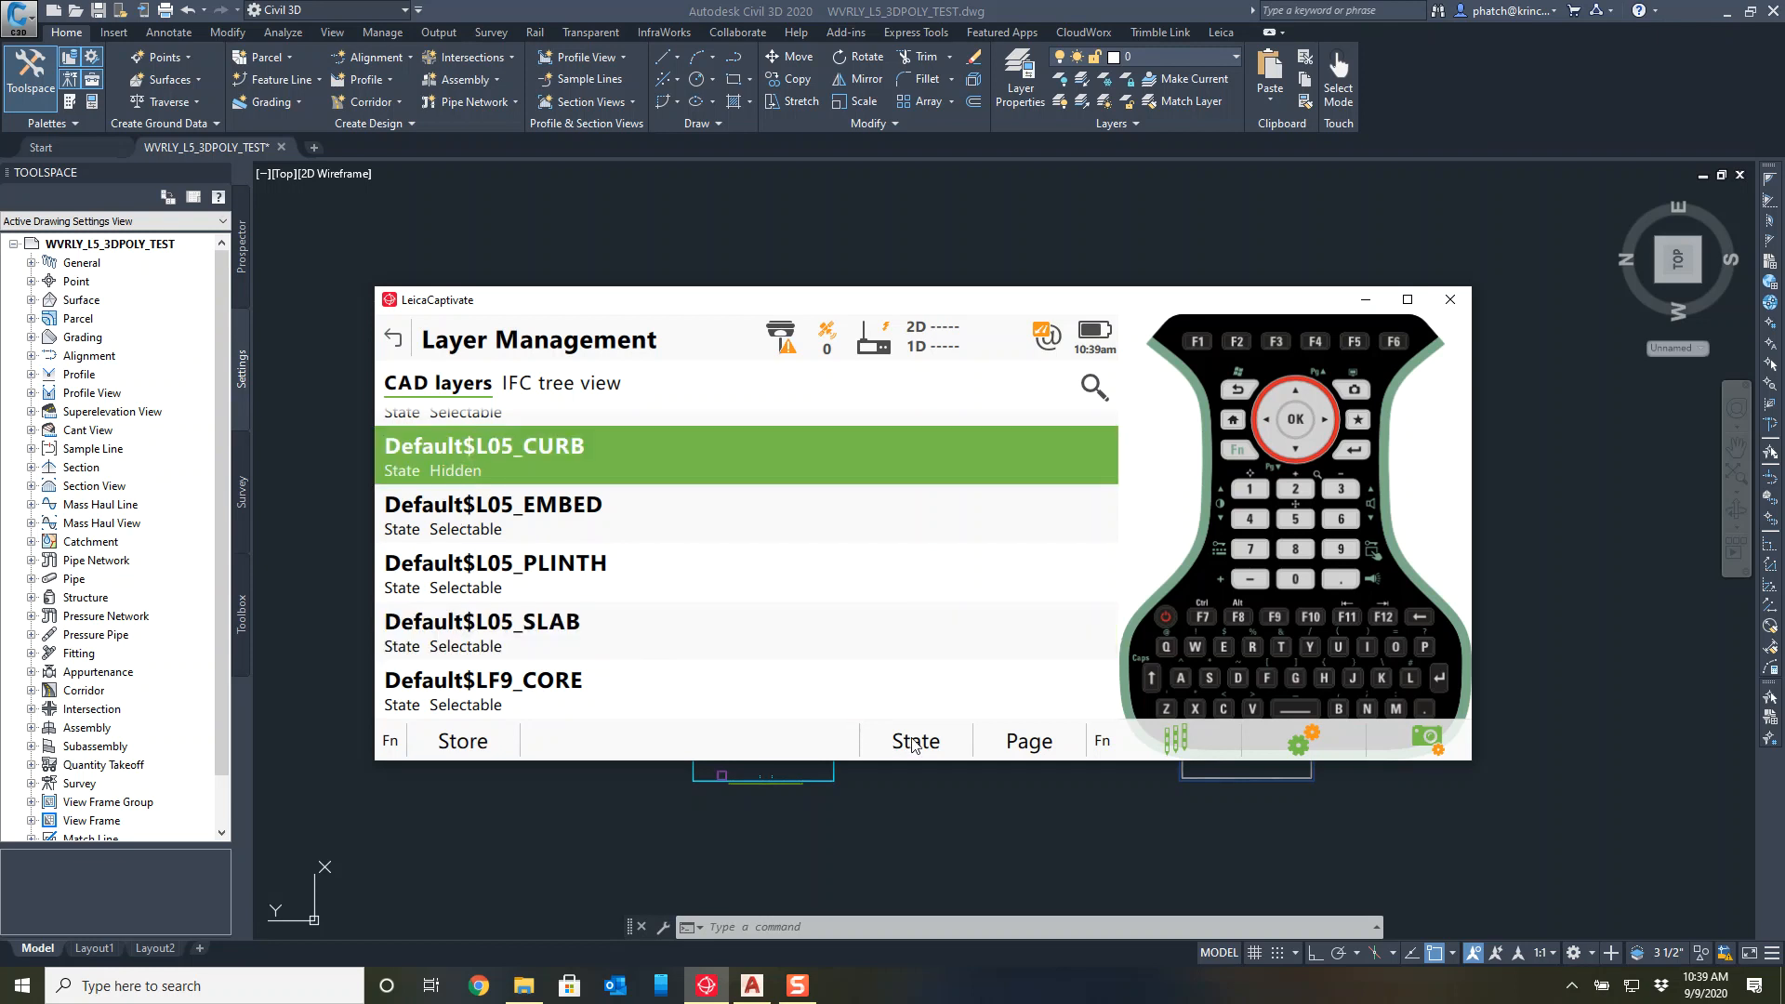
pyautogui.click(393, 339)
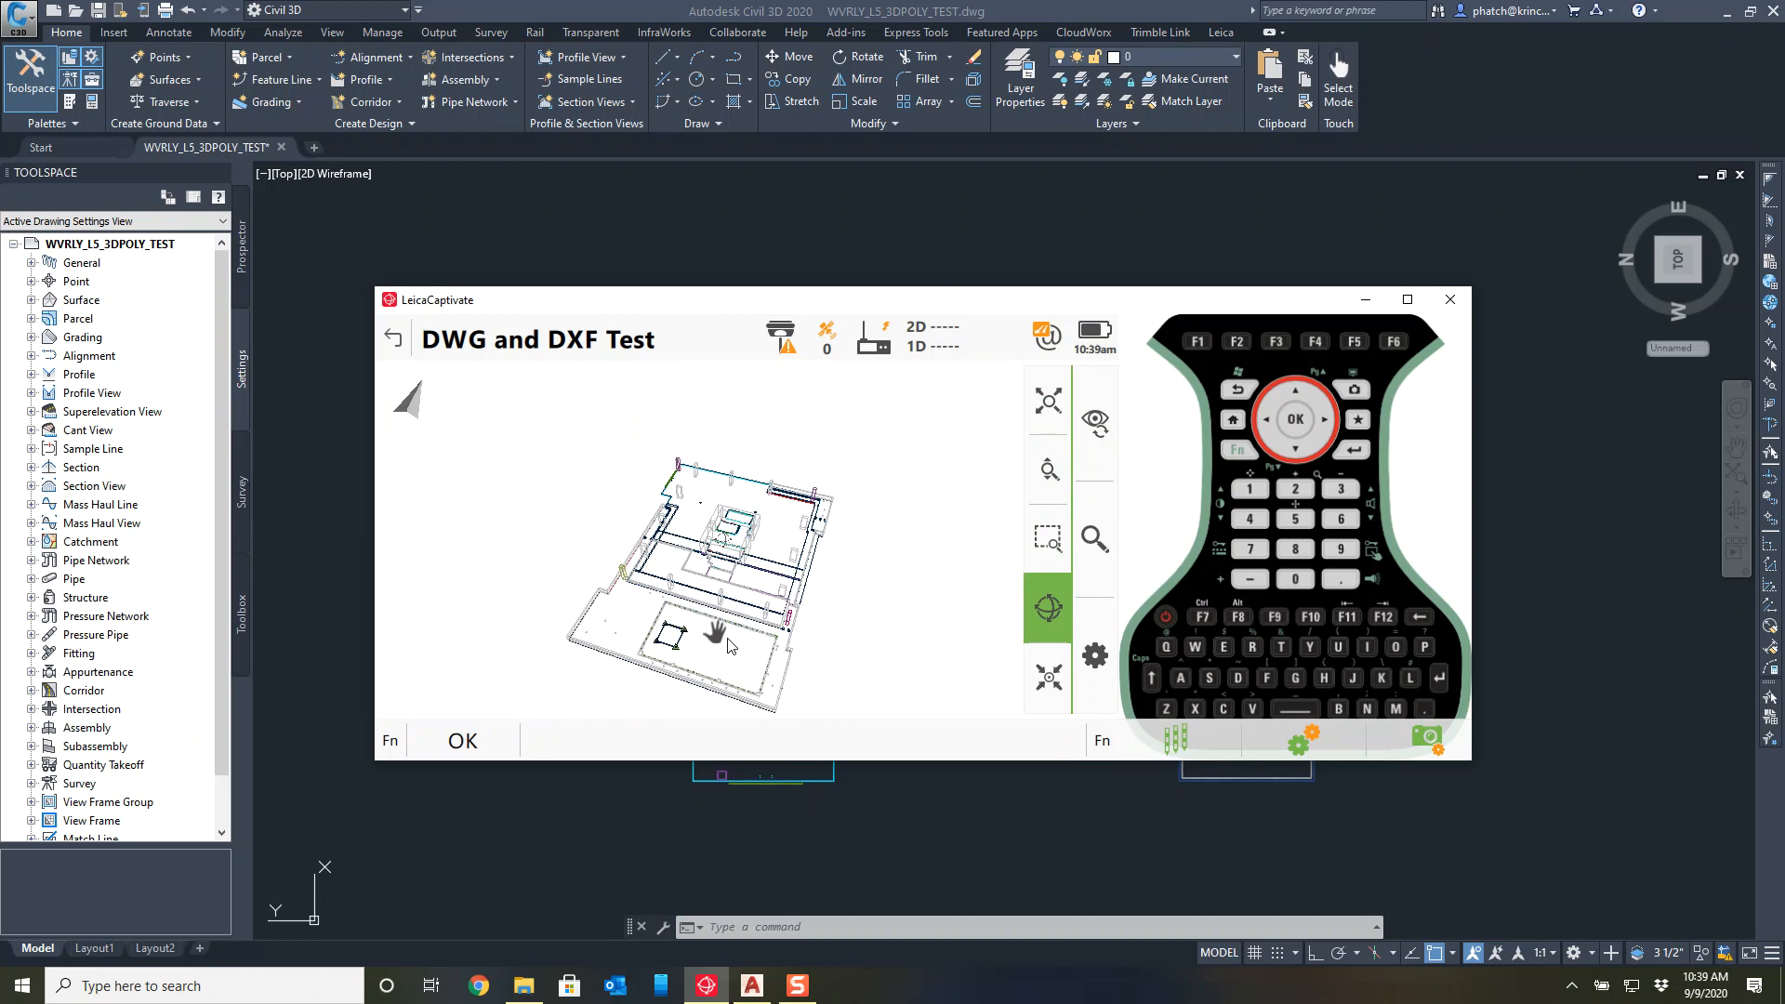
pyautogui.click(1047, 539)
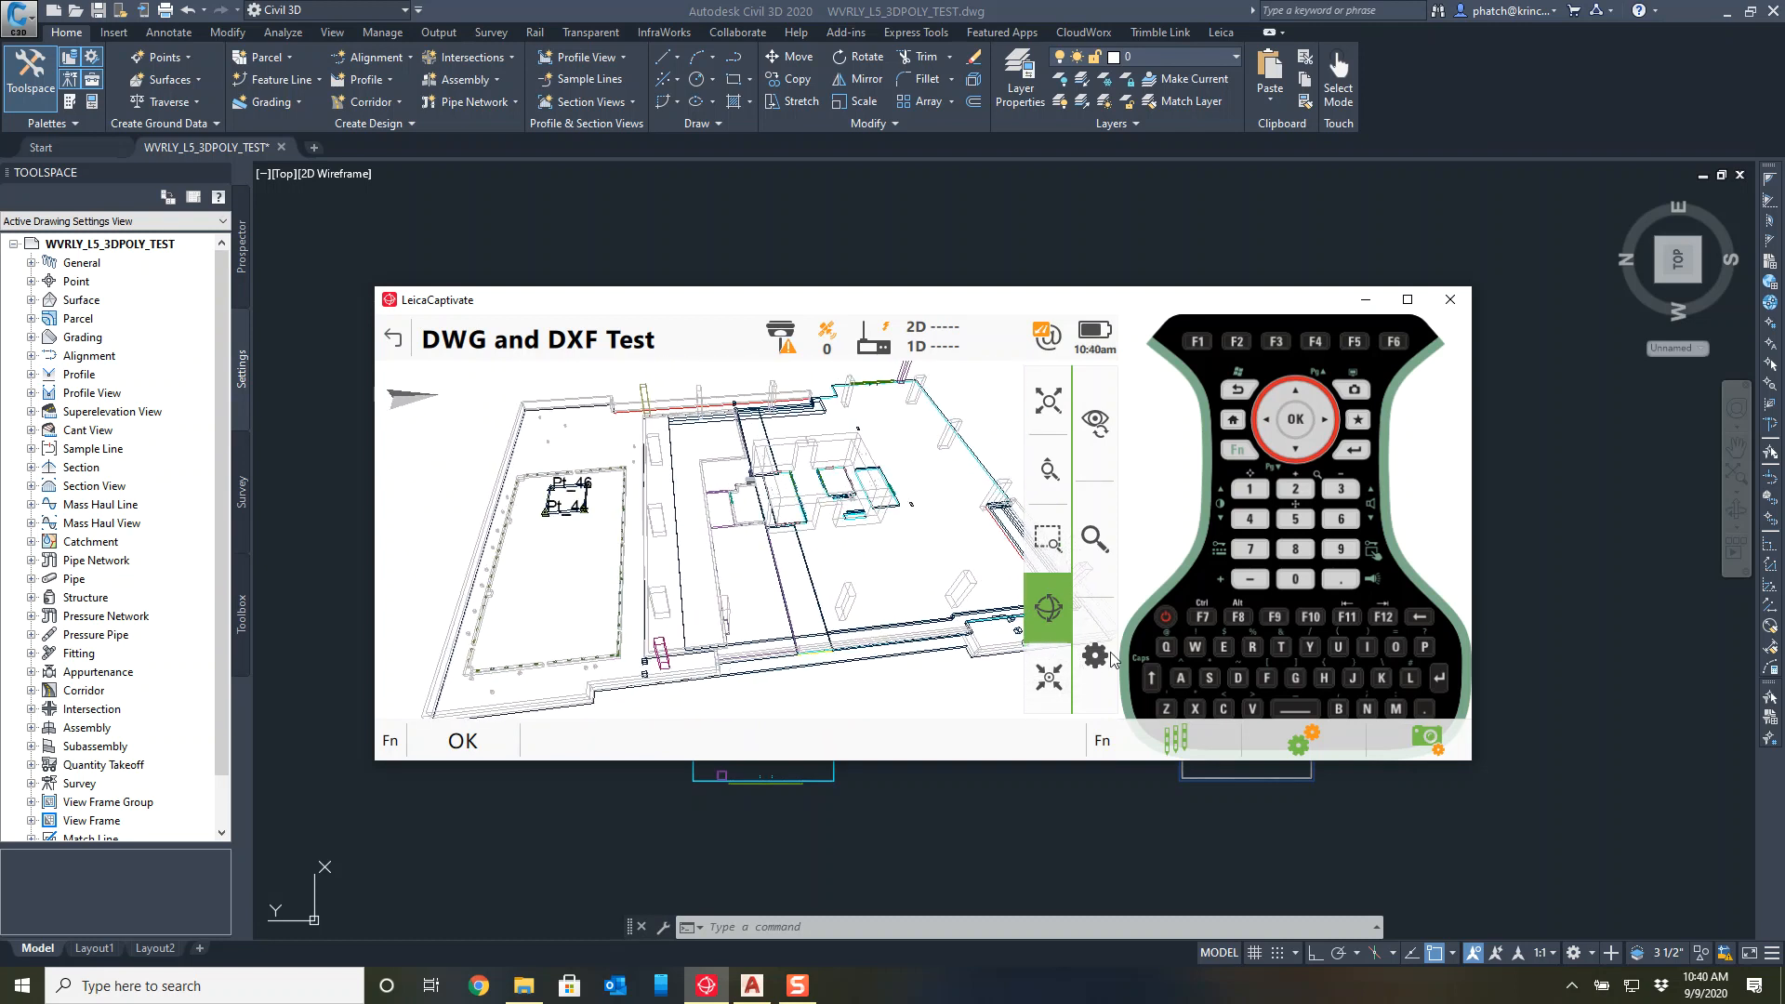
# Set all CAD layers to Visible via Fn > All in Layer Management.
pyautogui.click(1094, 655)
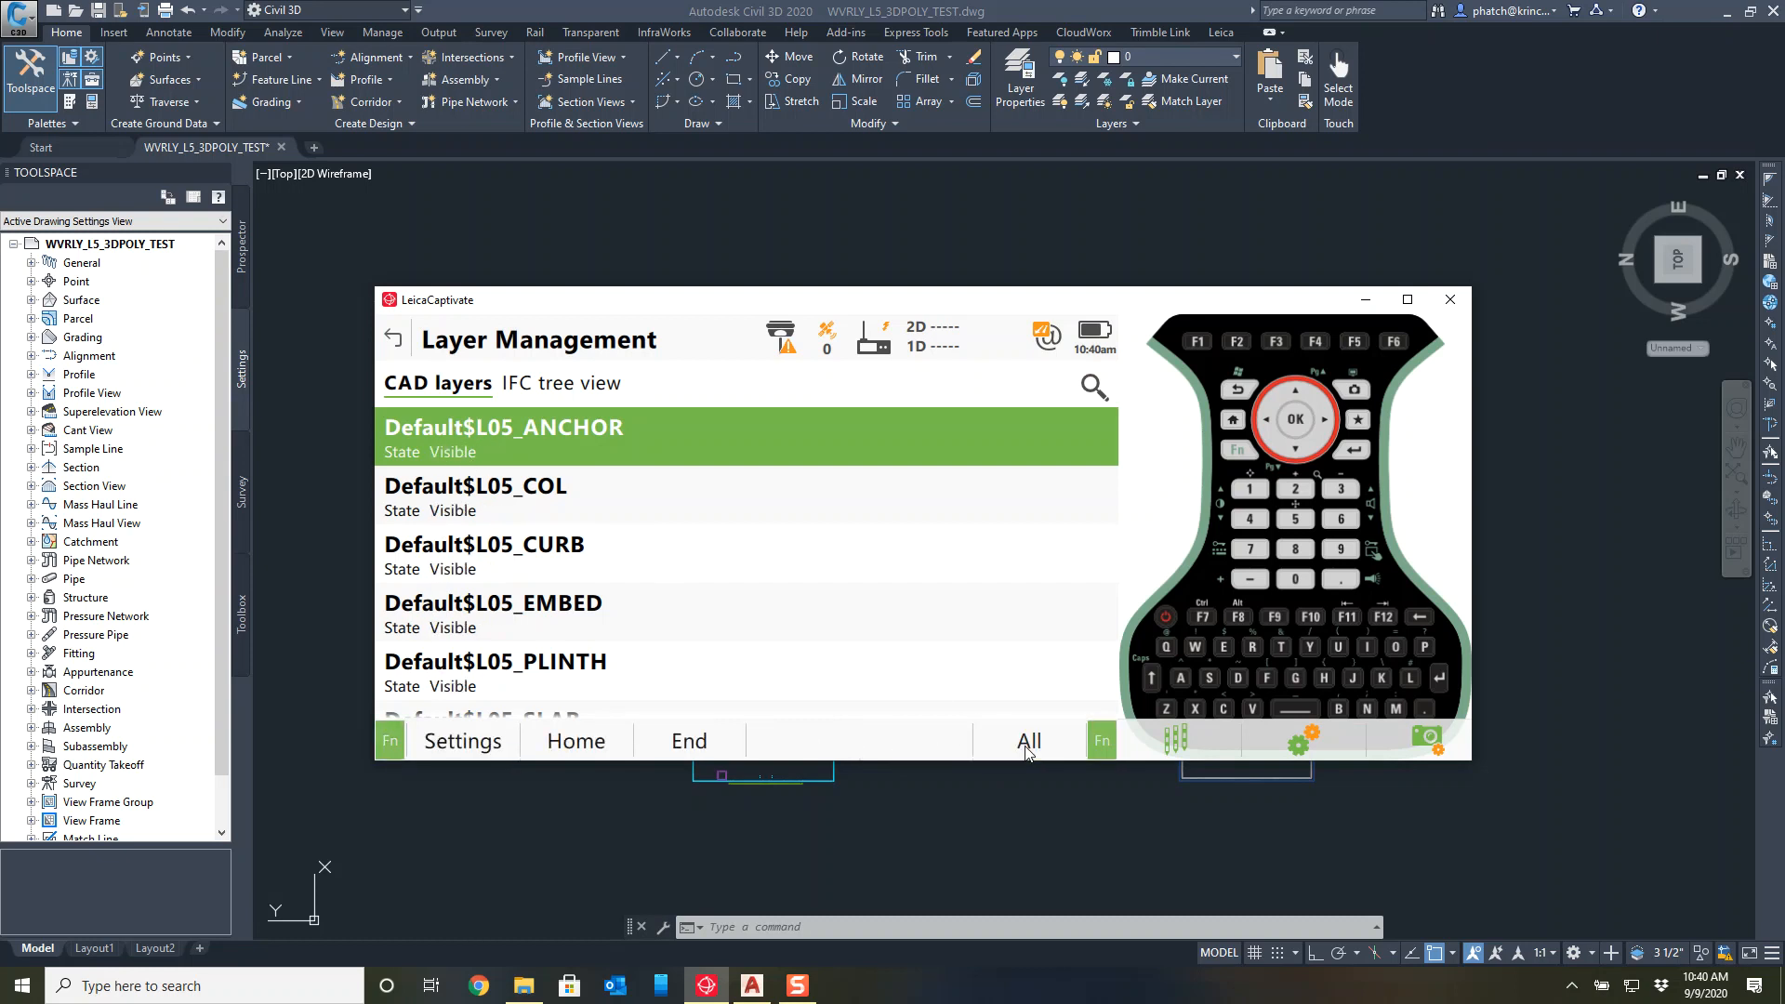
pyautogui.click(393, 339)
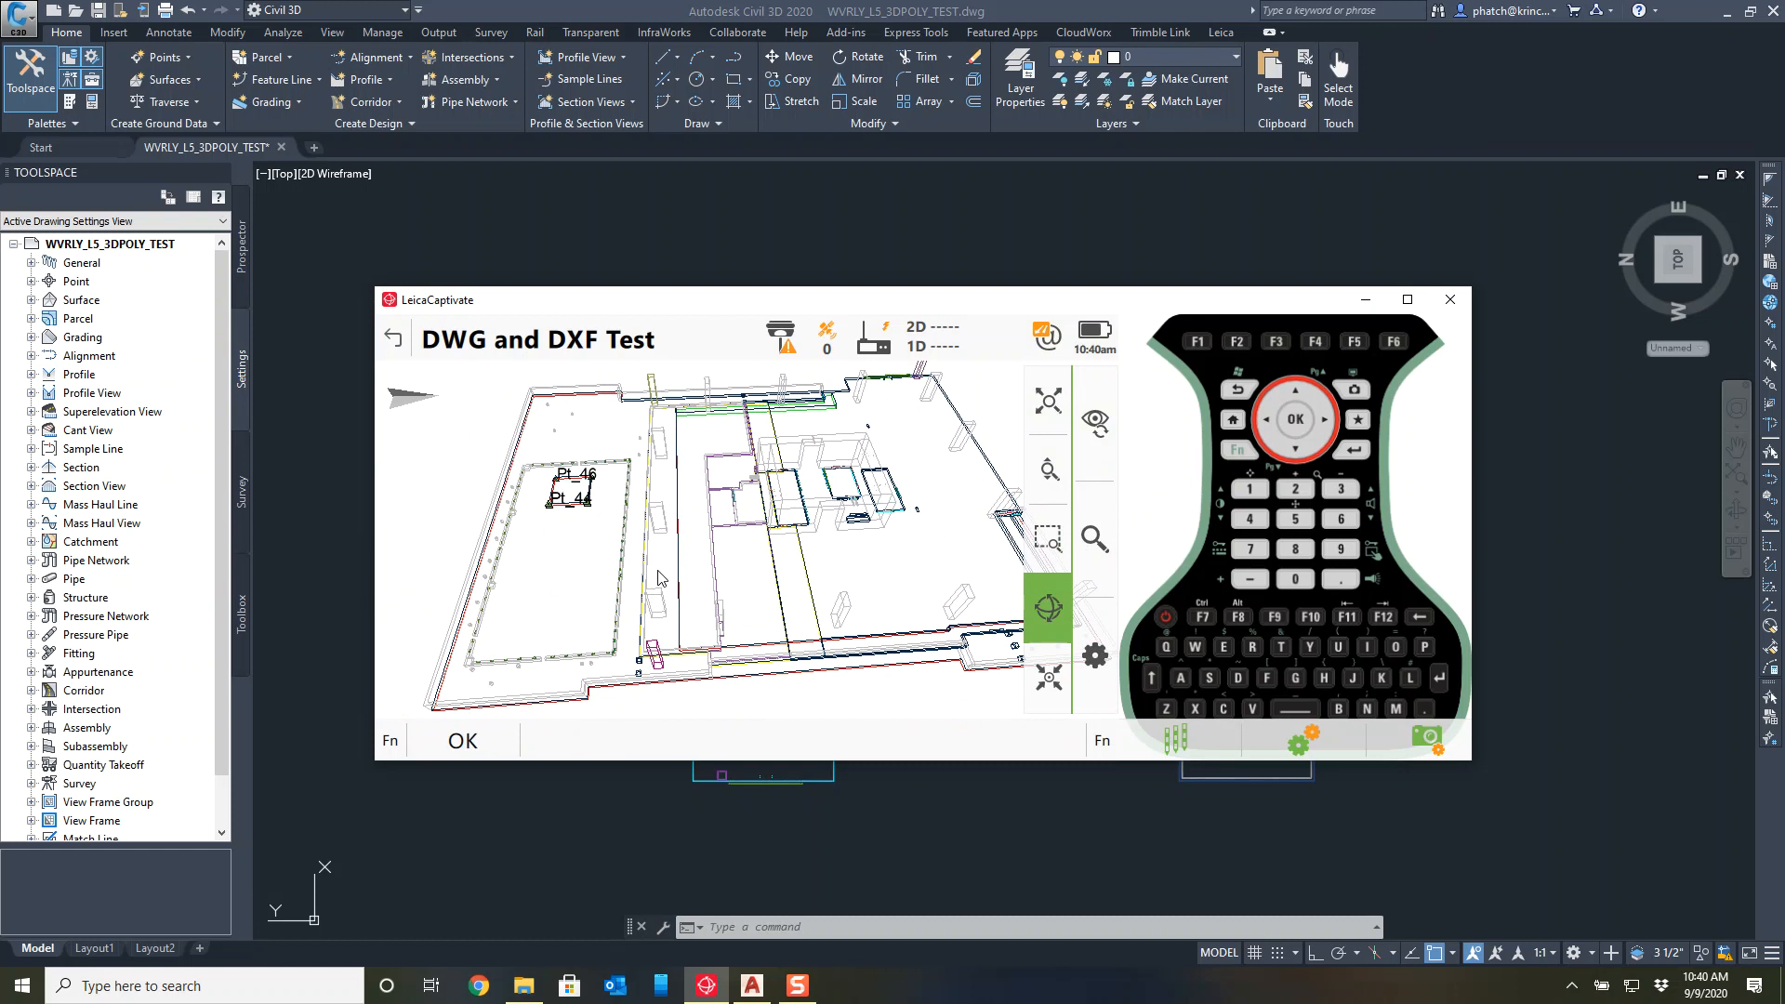
pyautogui.moveTo(658, 600)
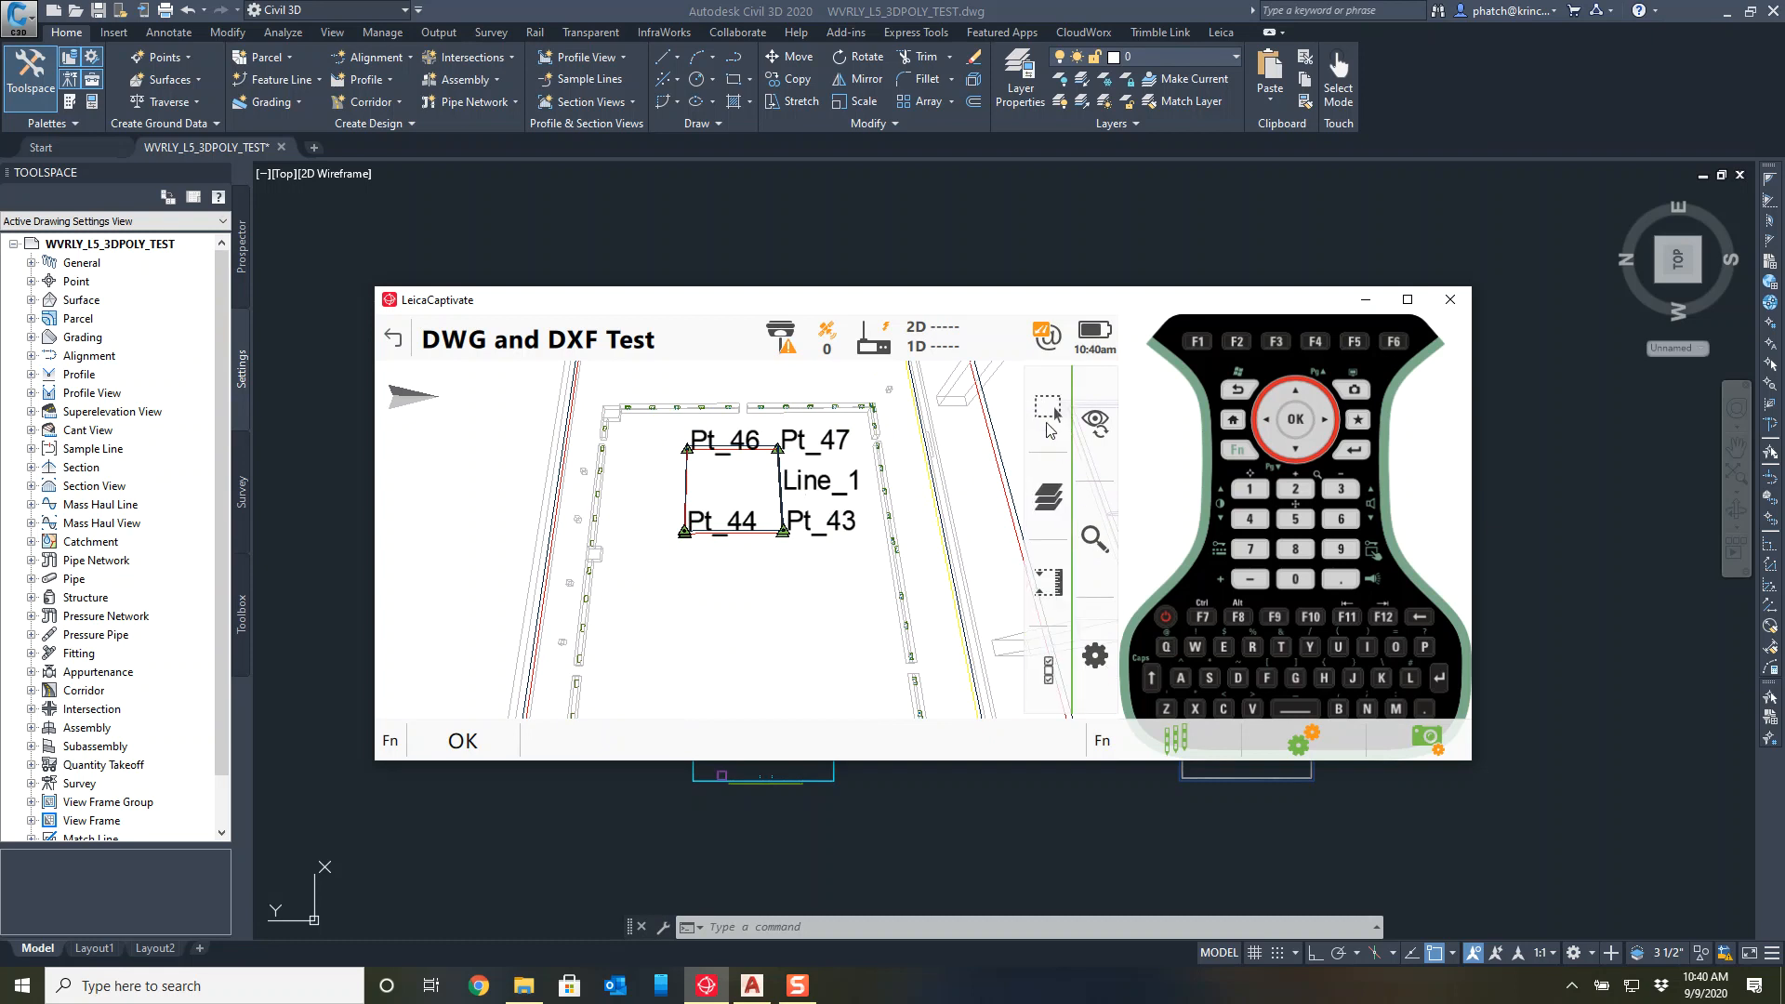
# Delete the seven imported objects, Pt_43–Pt_47 and Line_1, around the square.
pyautogui.click(1046, 409)
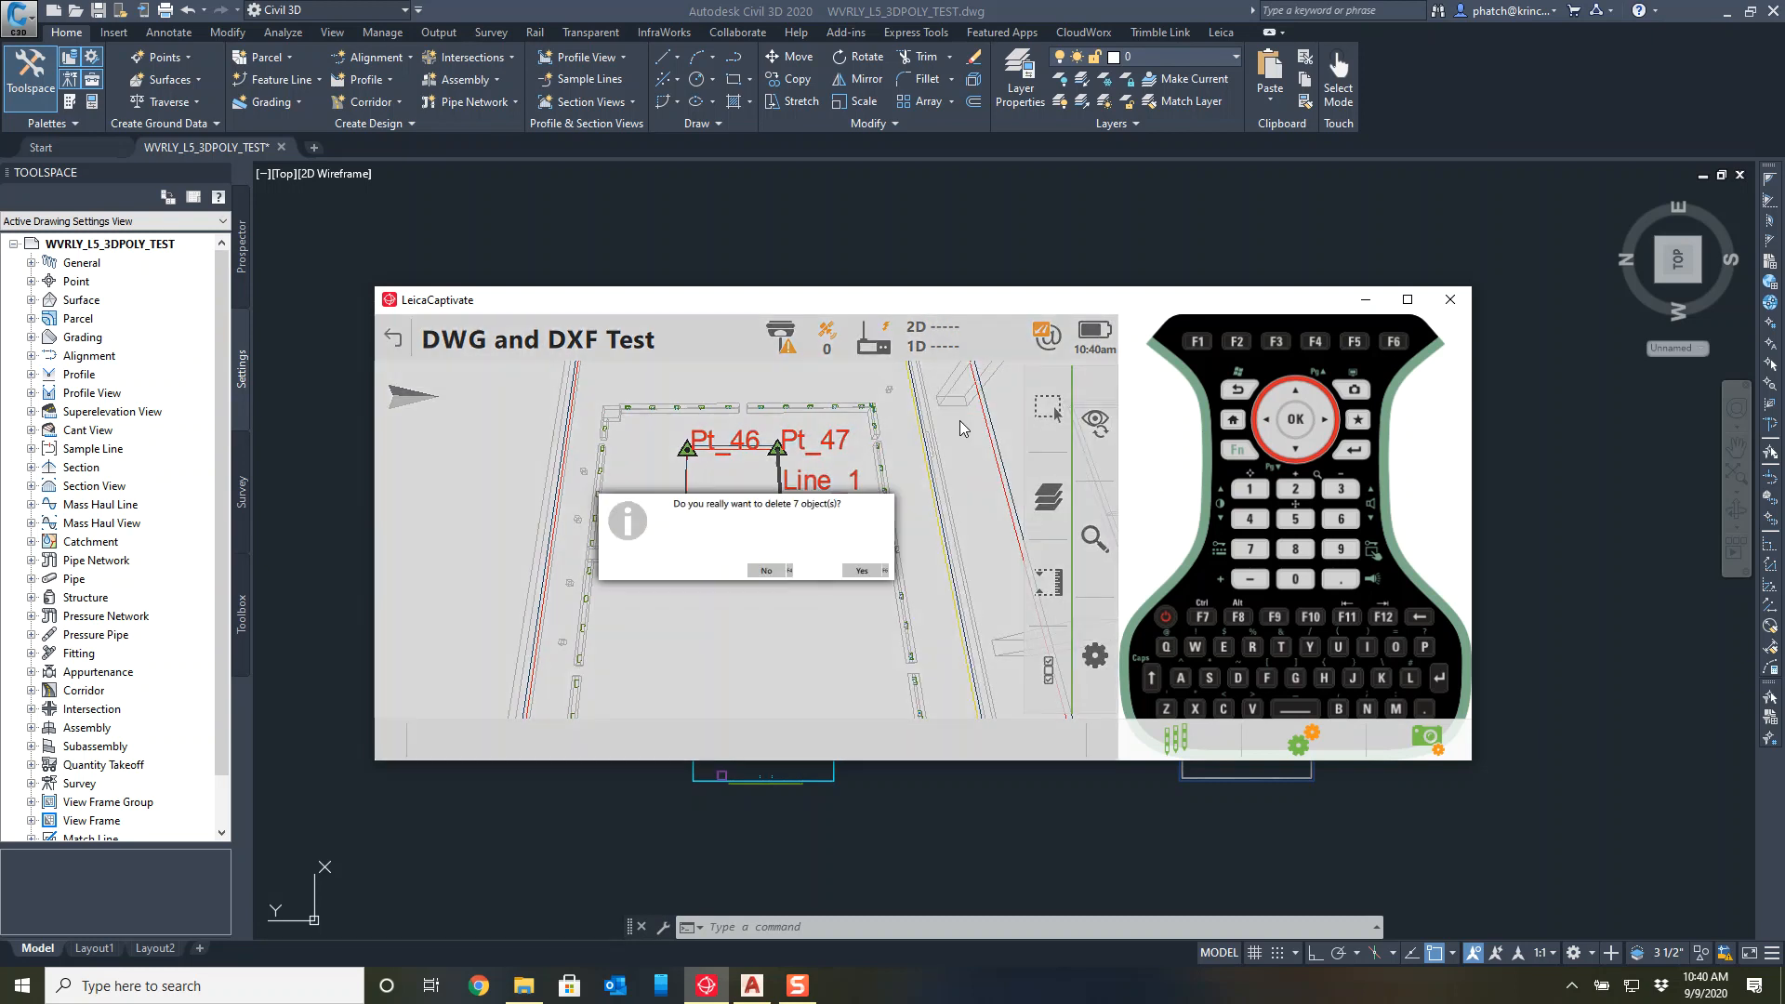
pyautogui.click(860, 571)
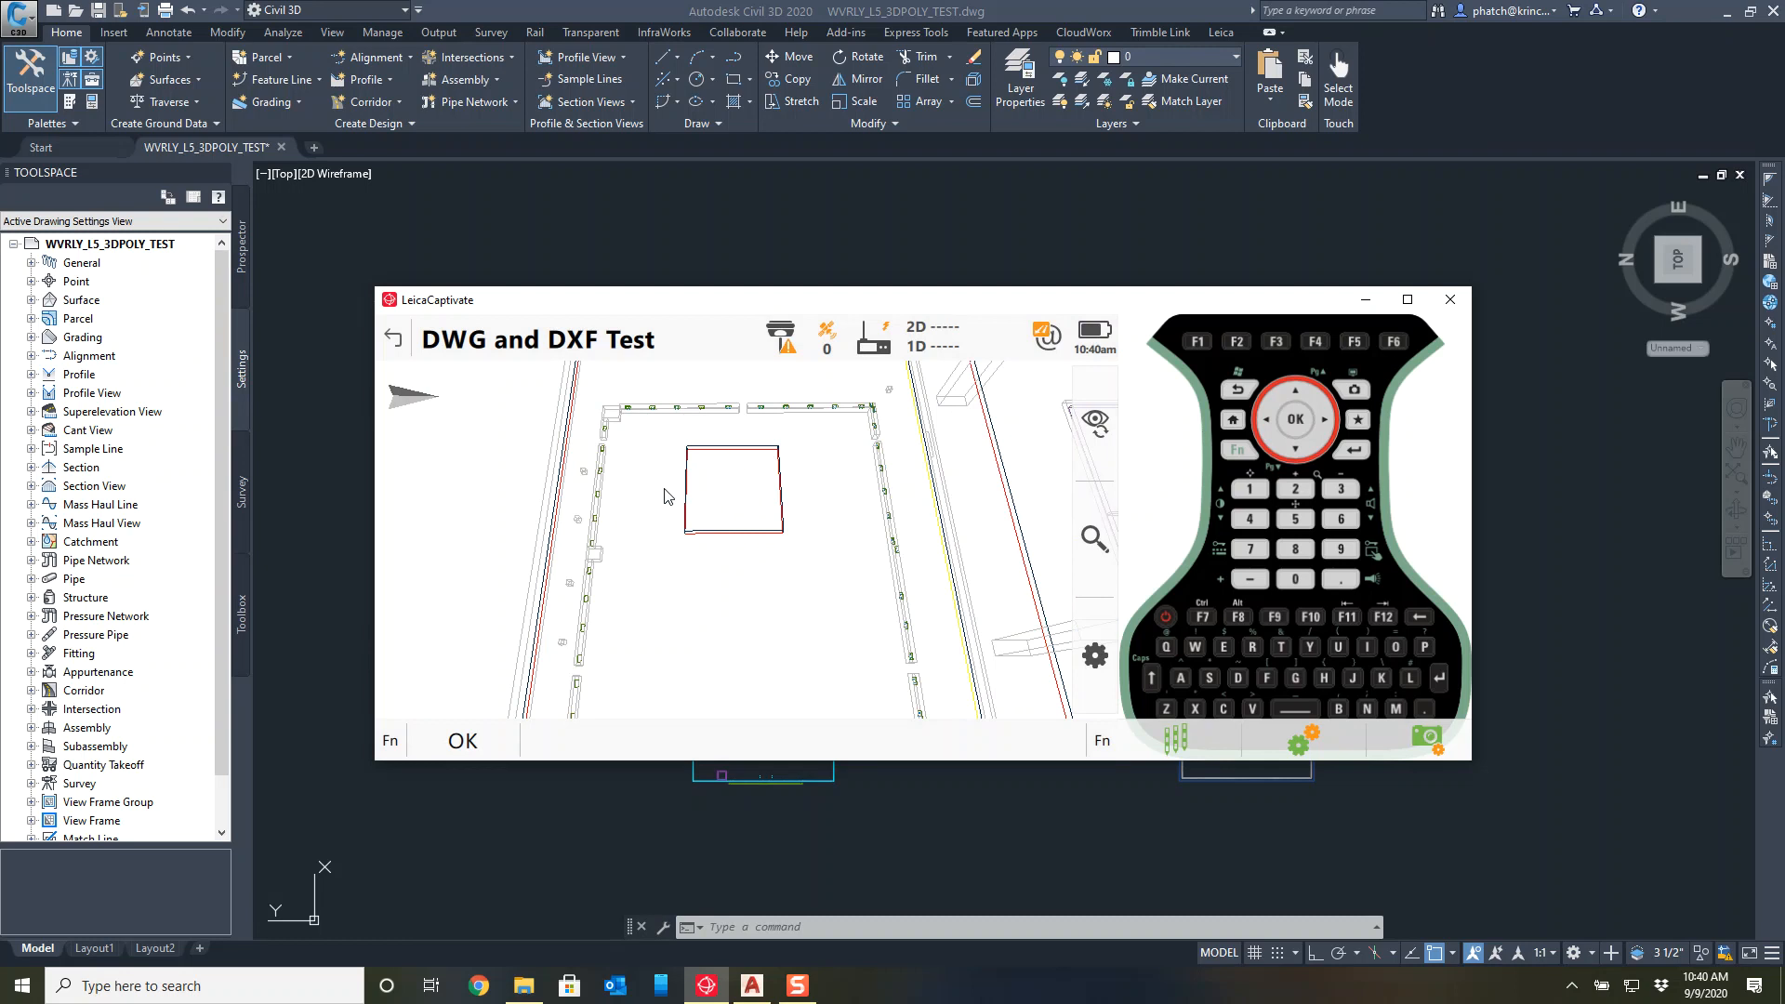
pyautogui.moveTo(753, 520)
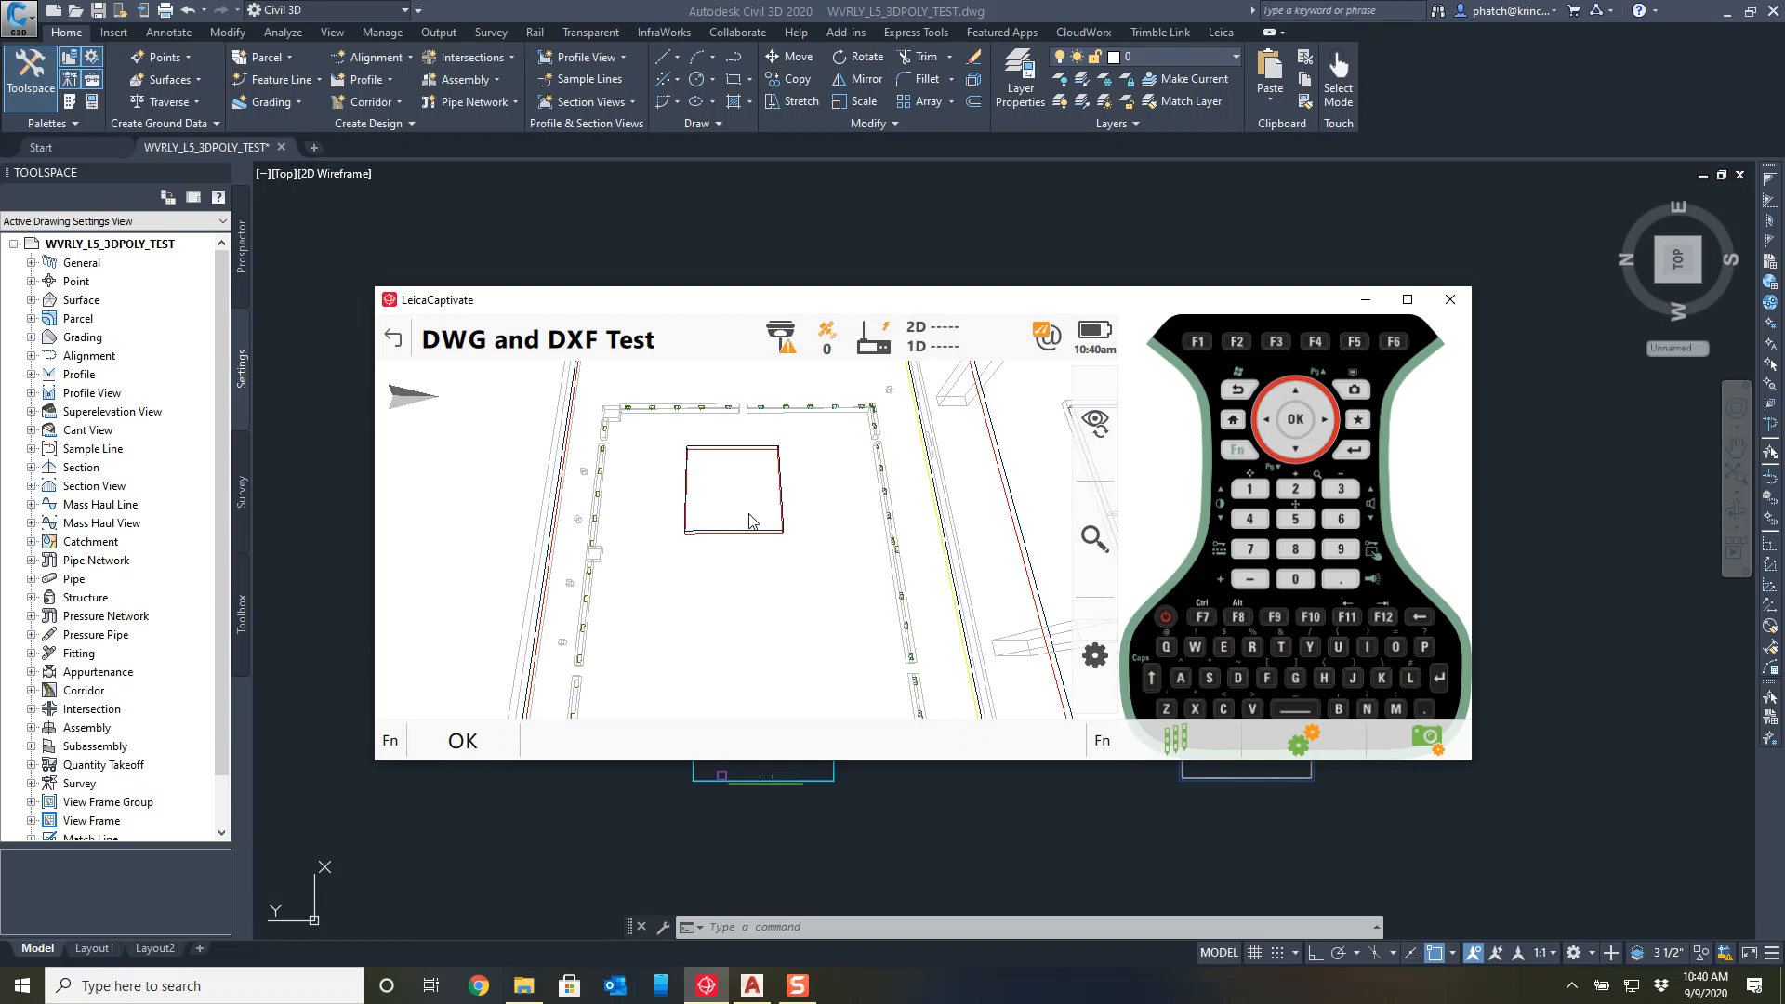
pyautogui.moveTo(803, 507)
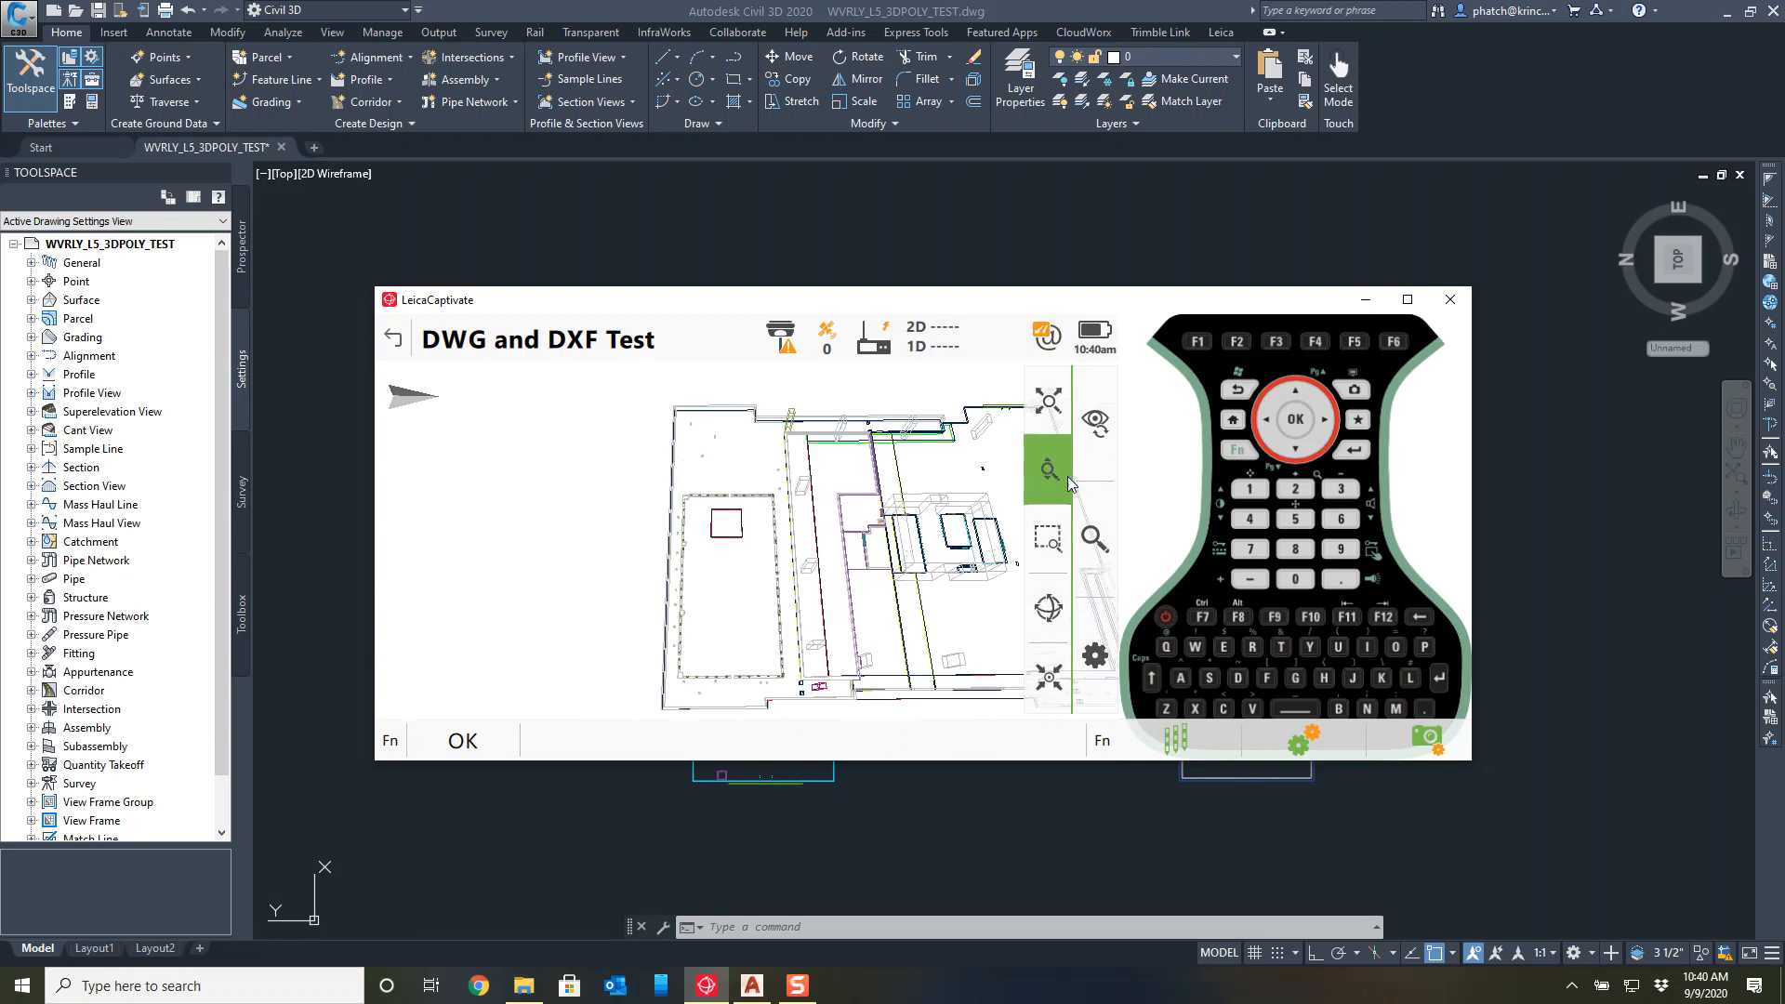
# Select the square outline and list its actions such as import, layers and COGO.
pyautogui.click(1047, 470)
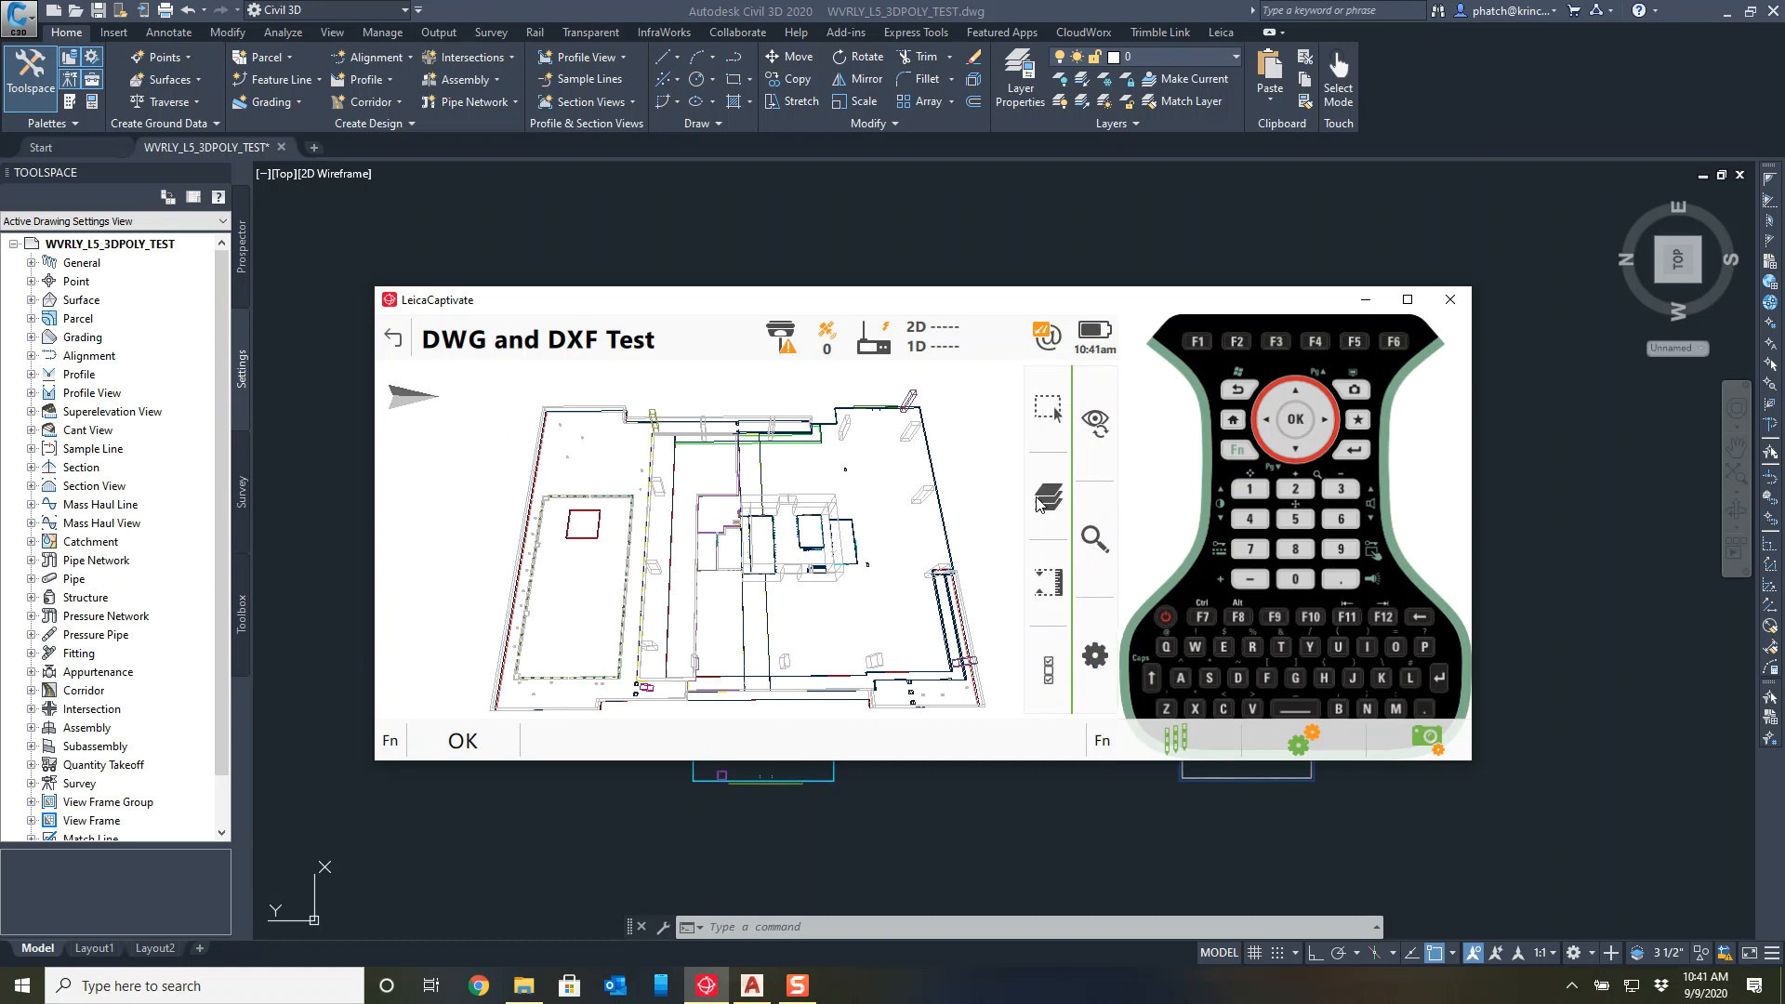
pyautogui.click(1045, 498)
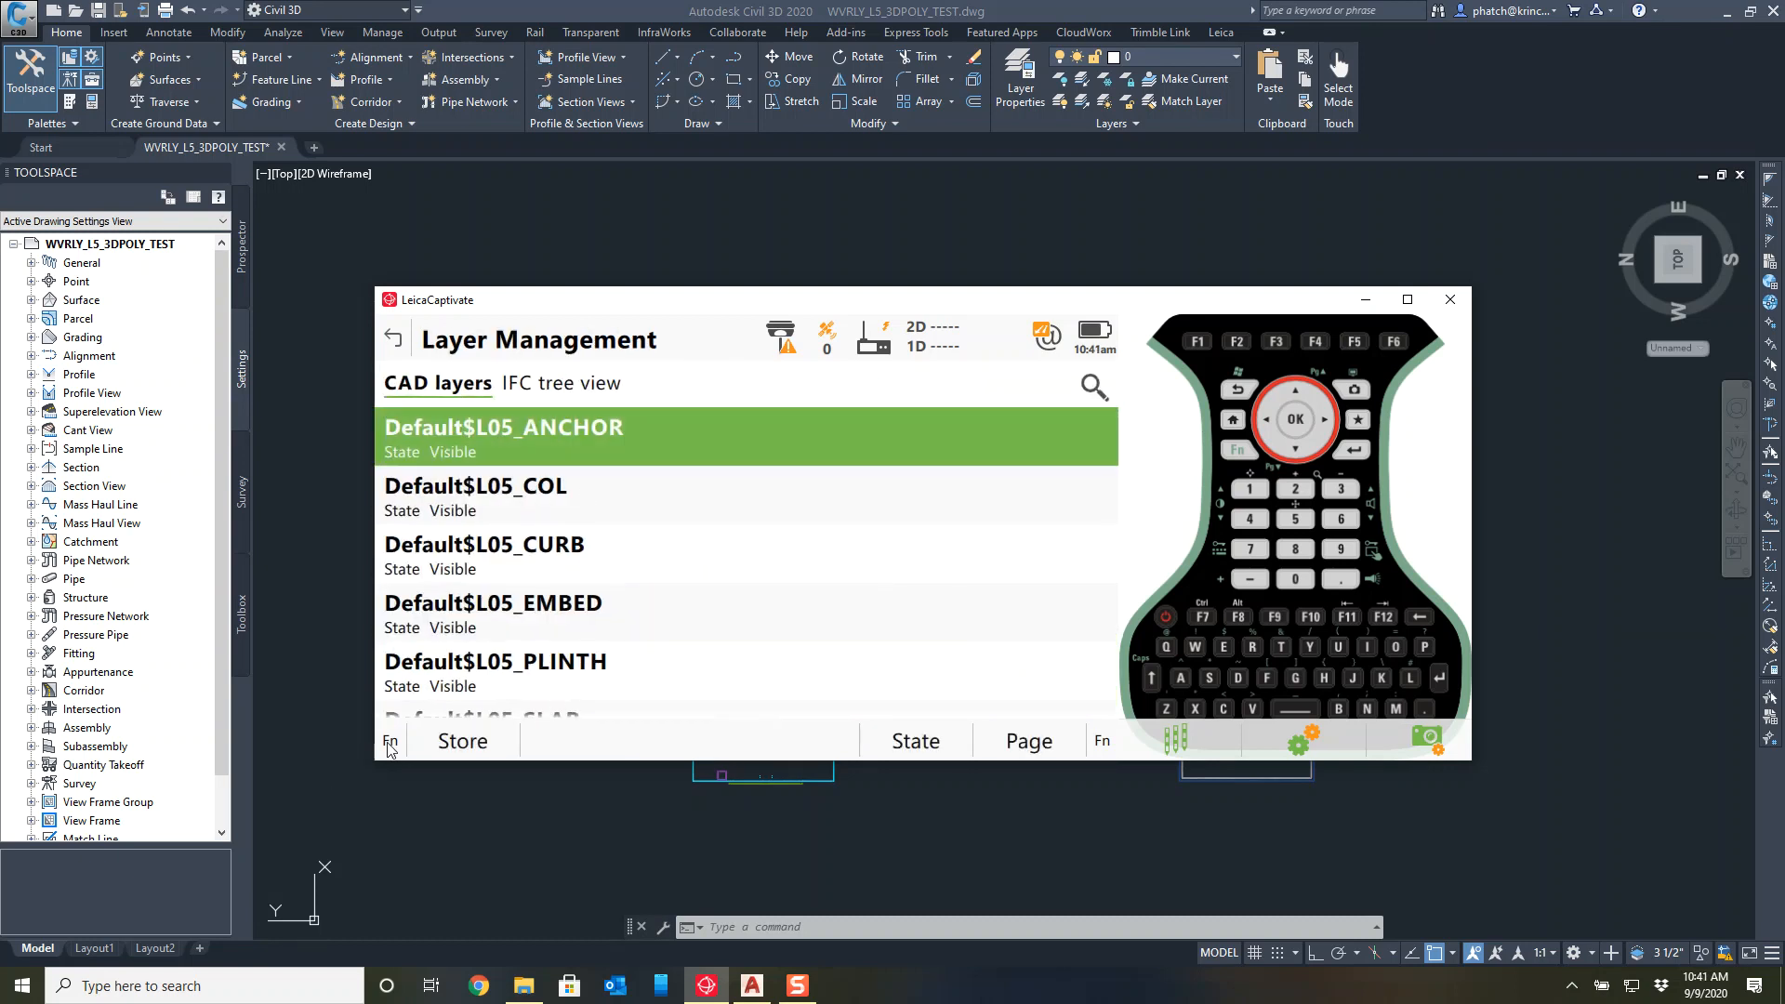
pyautogui.click(915, 742)
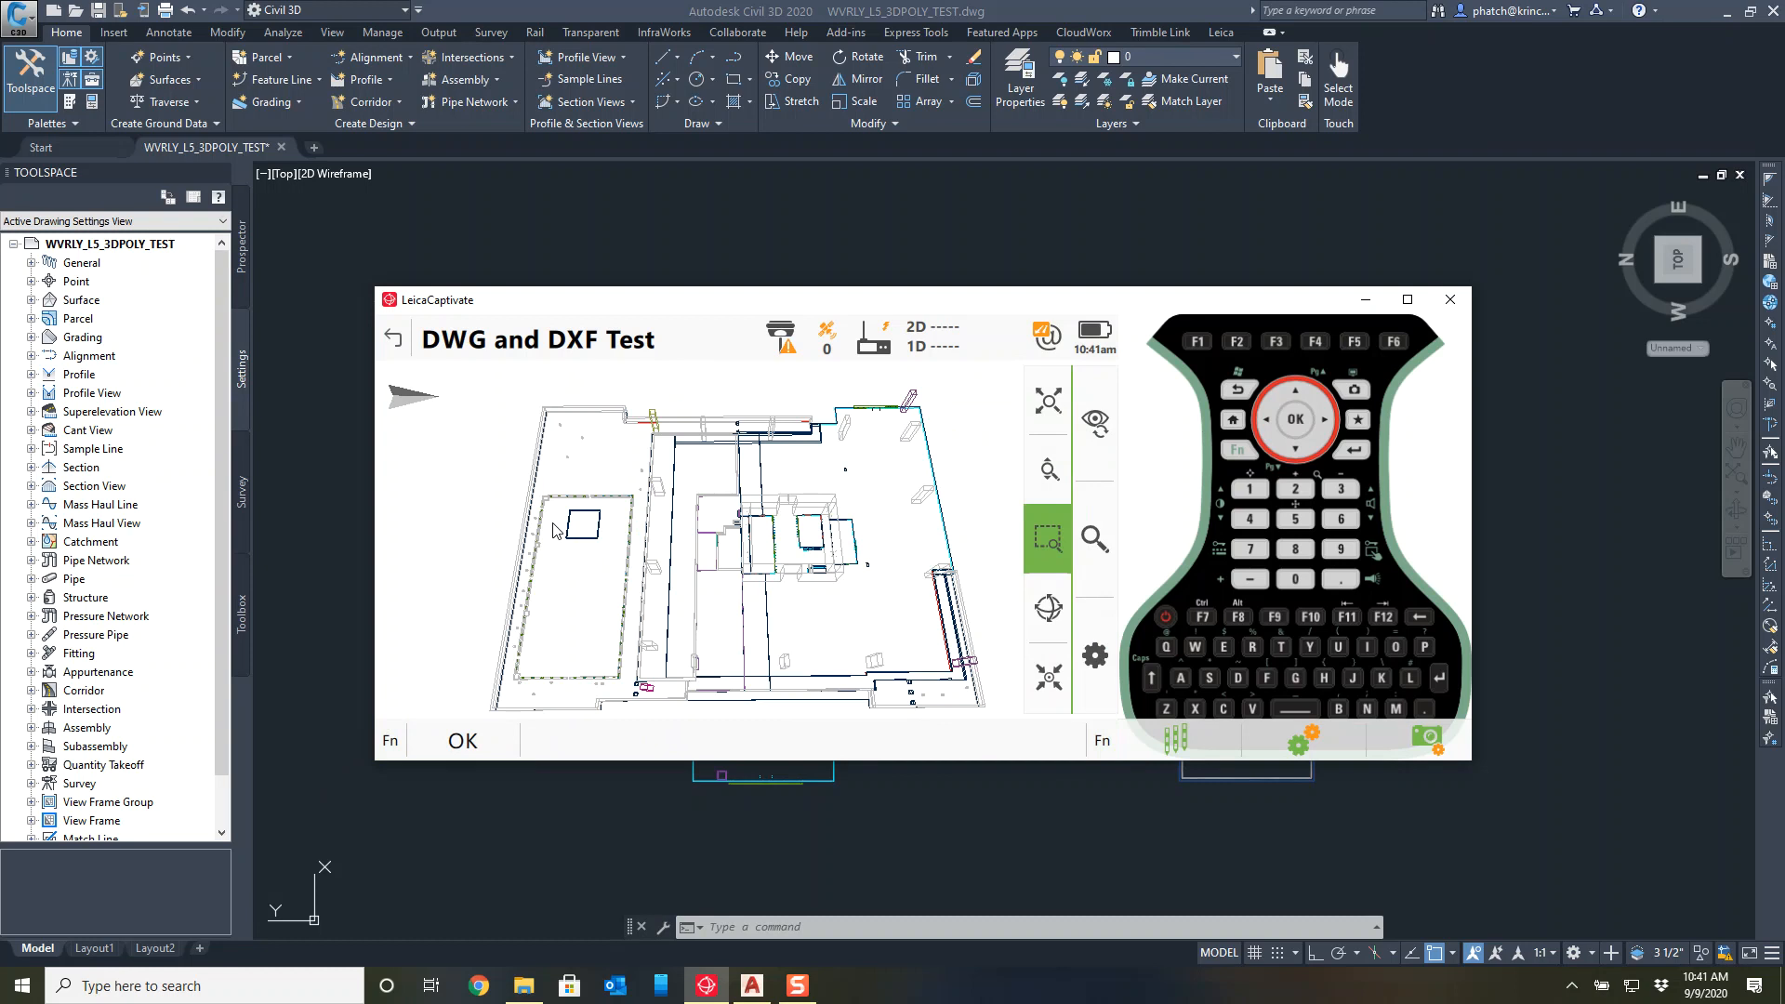
pyautogui.click(1046, 606)
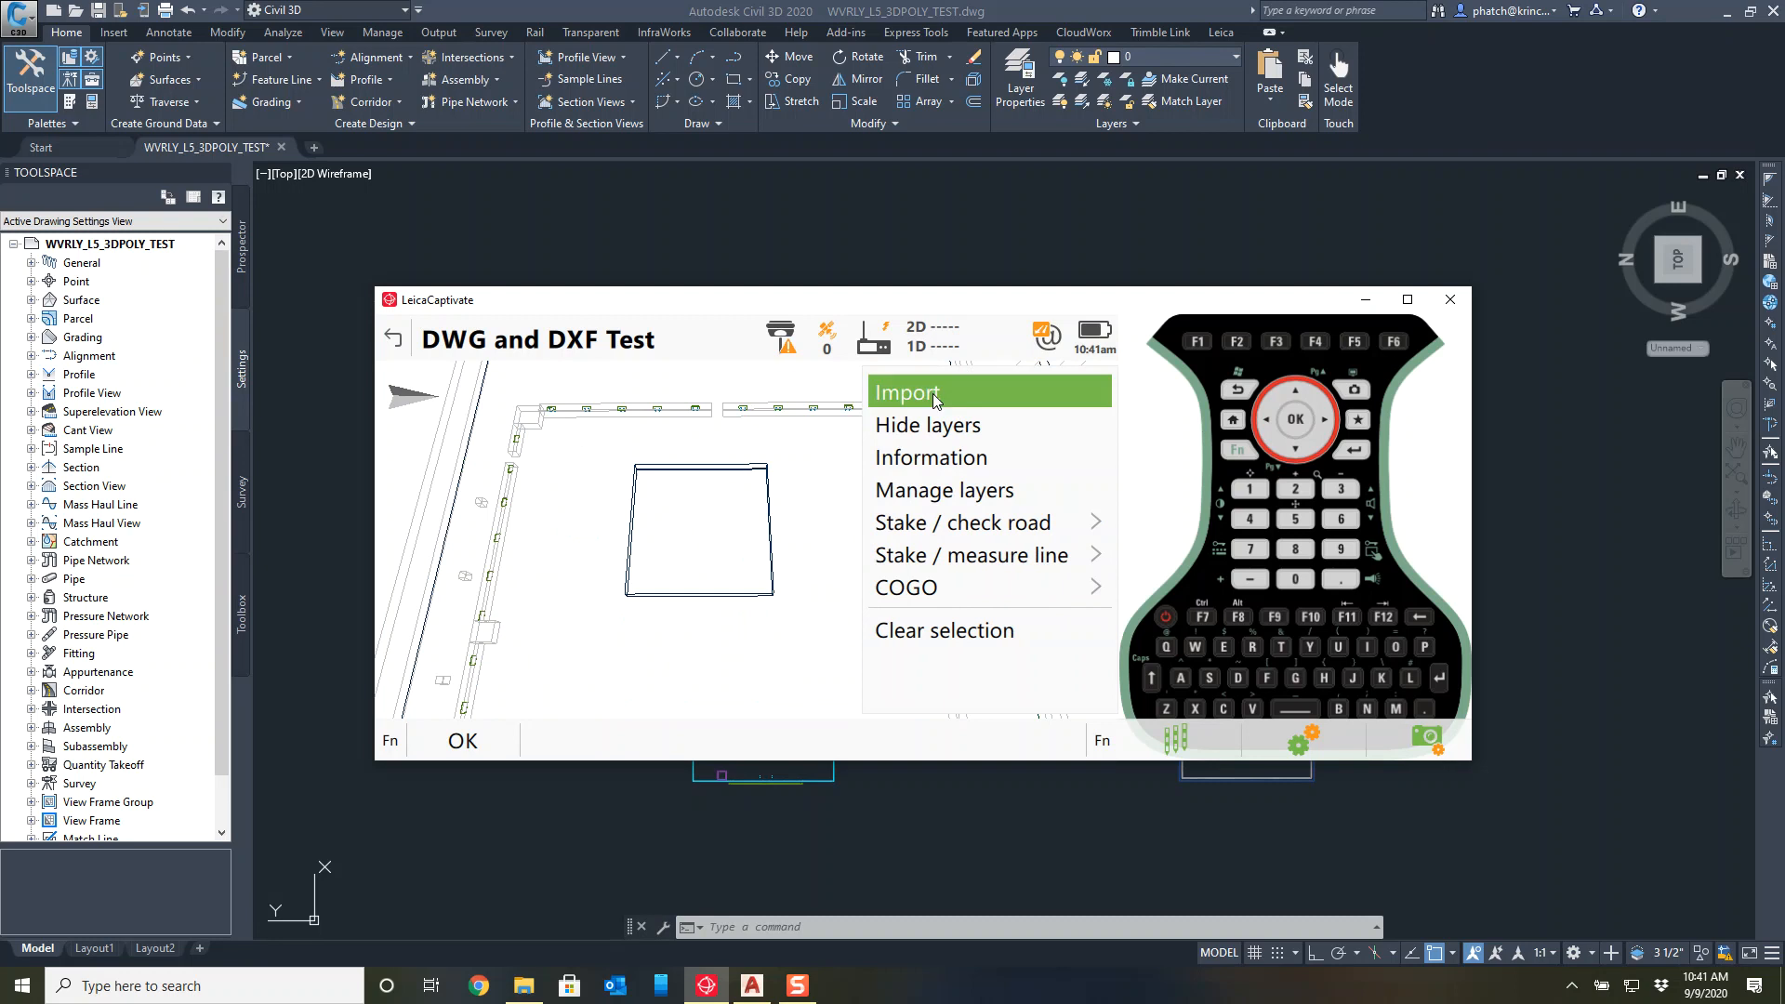
# Import the square's corners as Pt_49 and Pt_50 and compute their inverse: 11.000 ft horizontal.
pyautogui.click(906, 393)
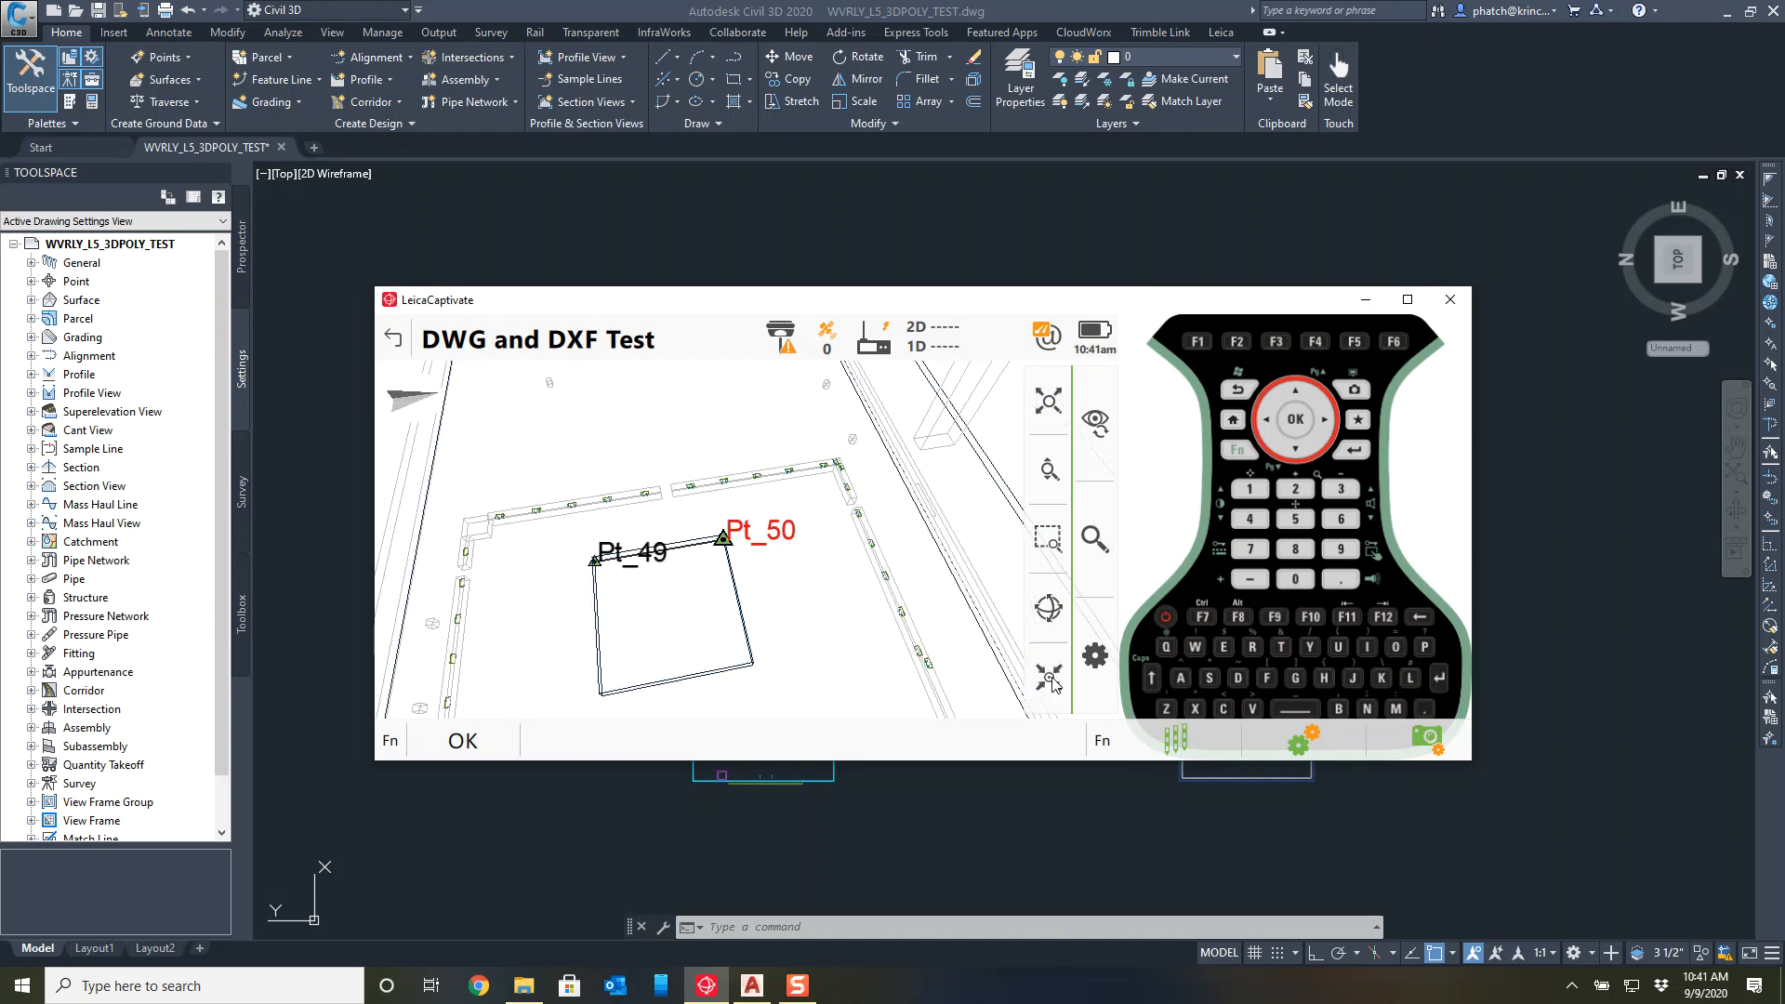
pyautogui.click(1047, 606)
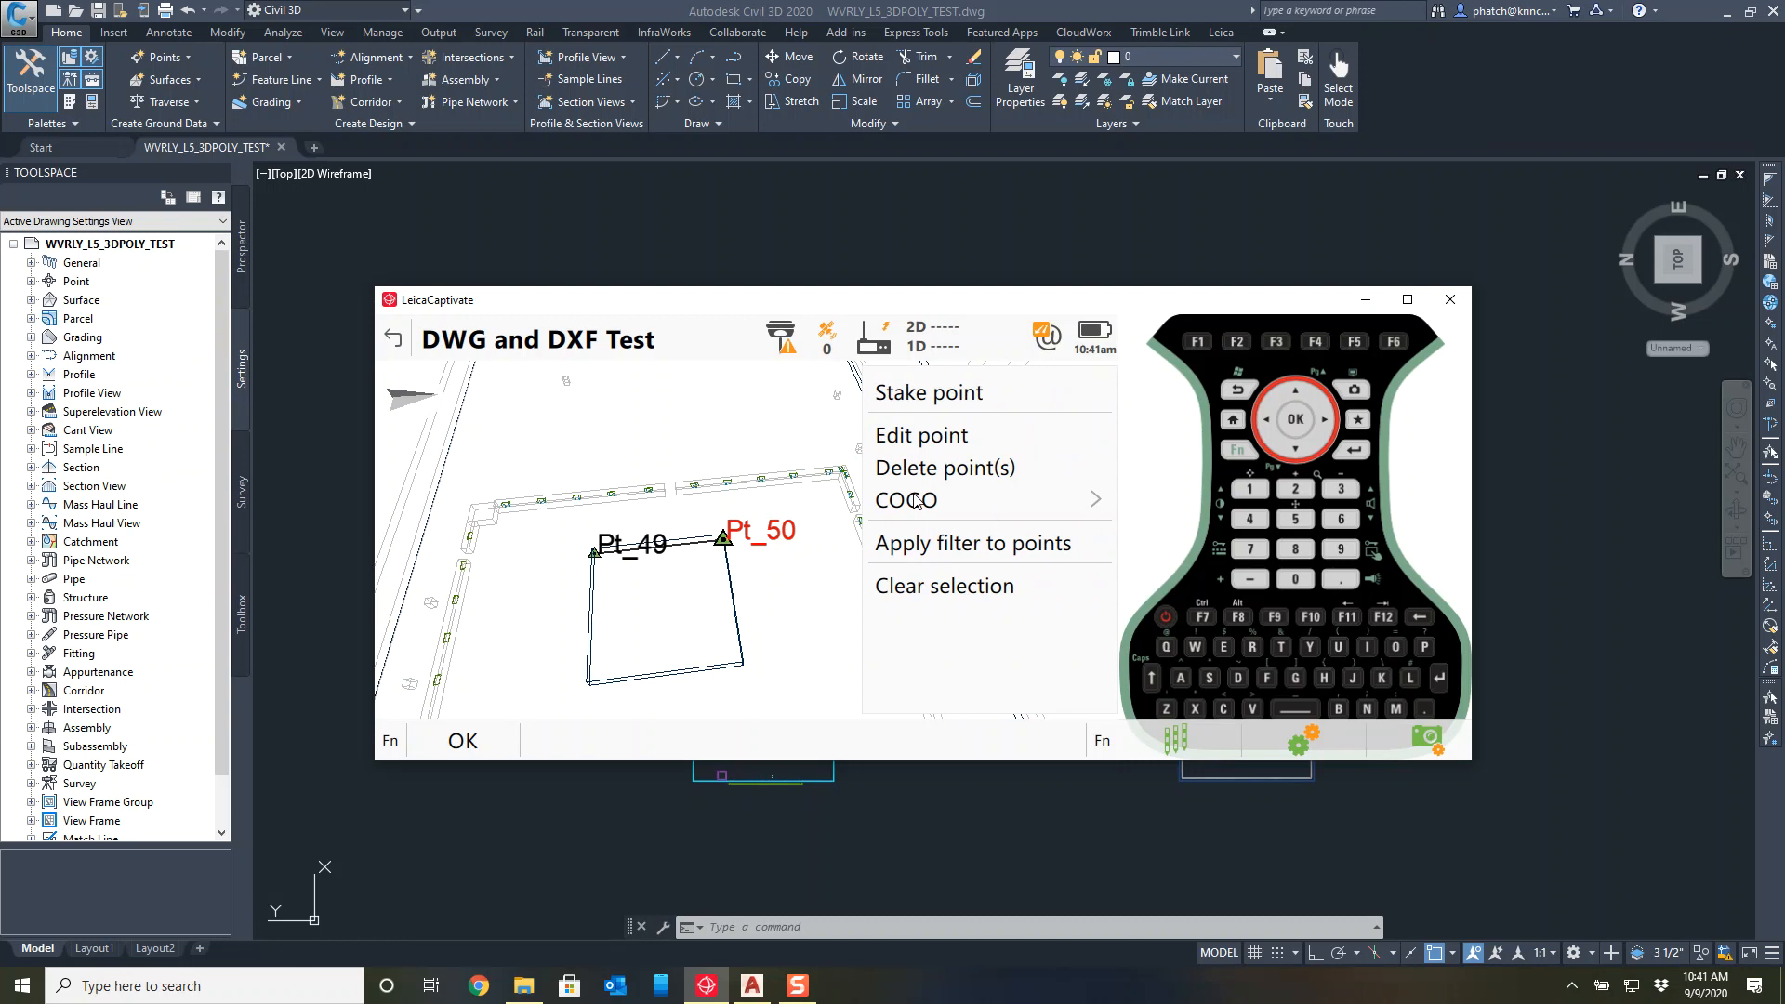
pyautogui.click(905, 500)
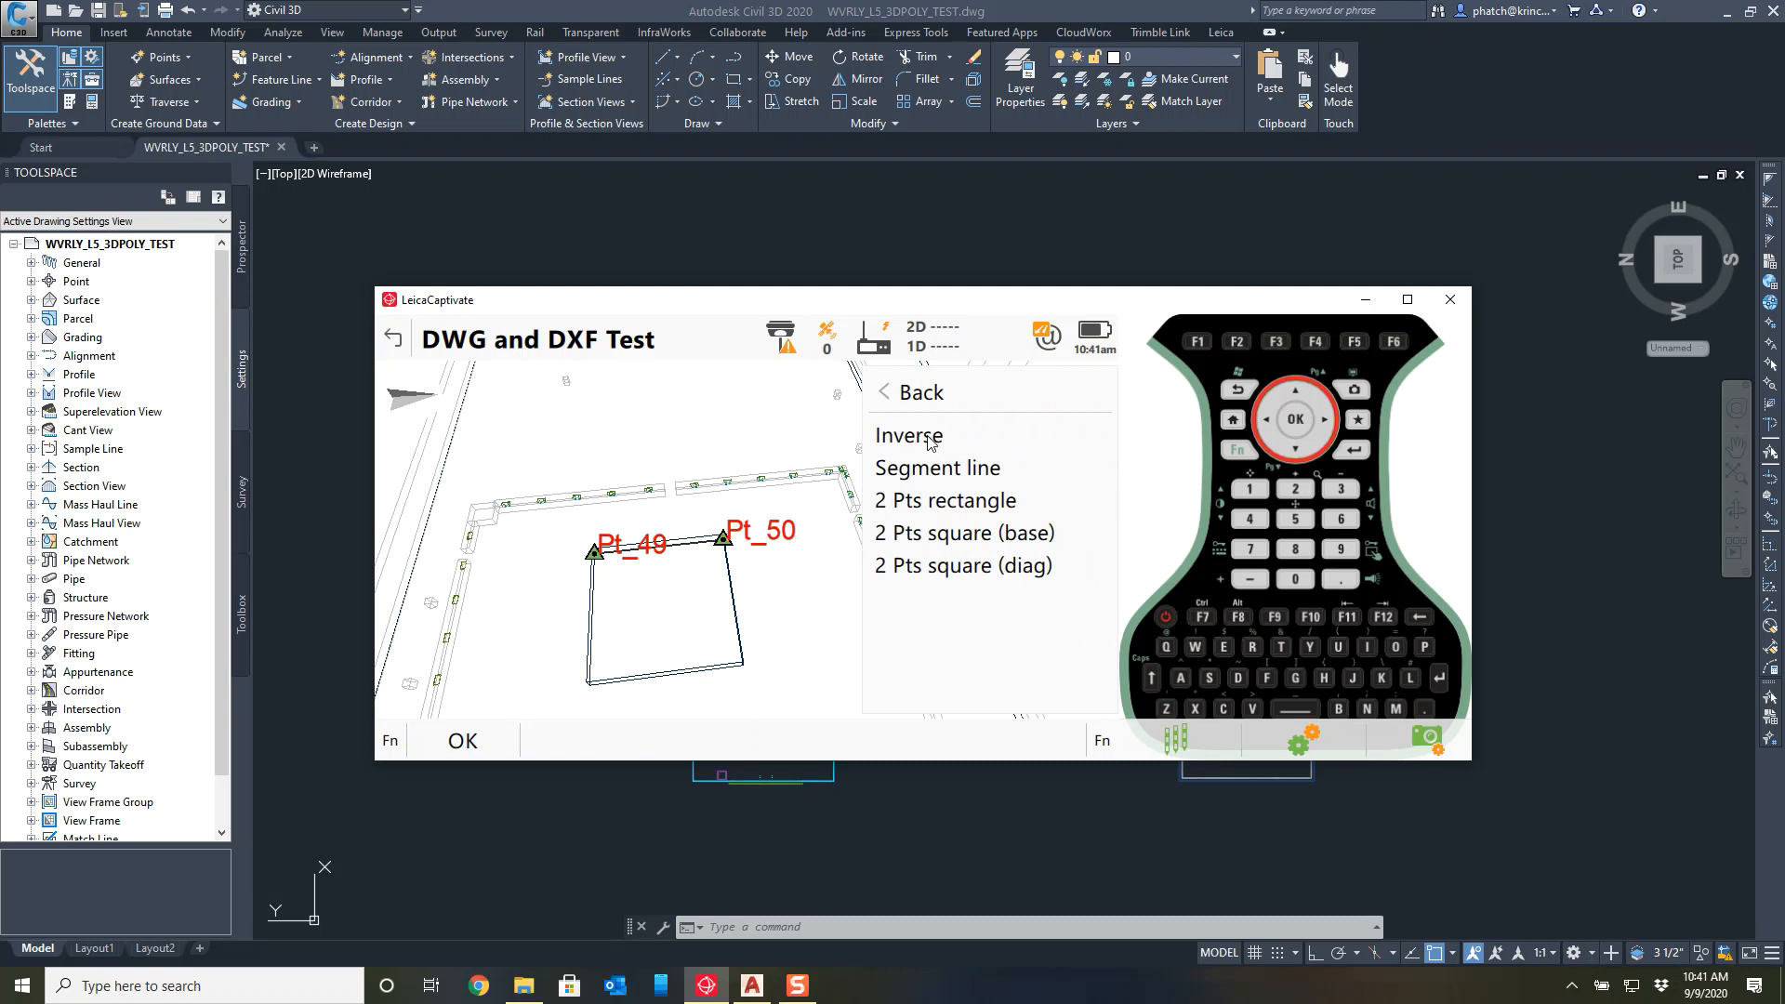
pyautogui.click(907, 435)
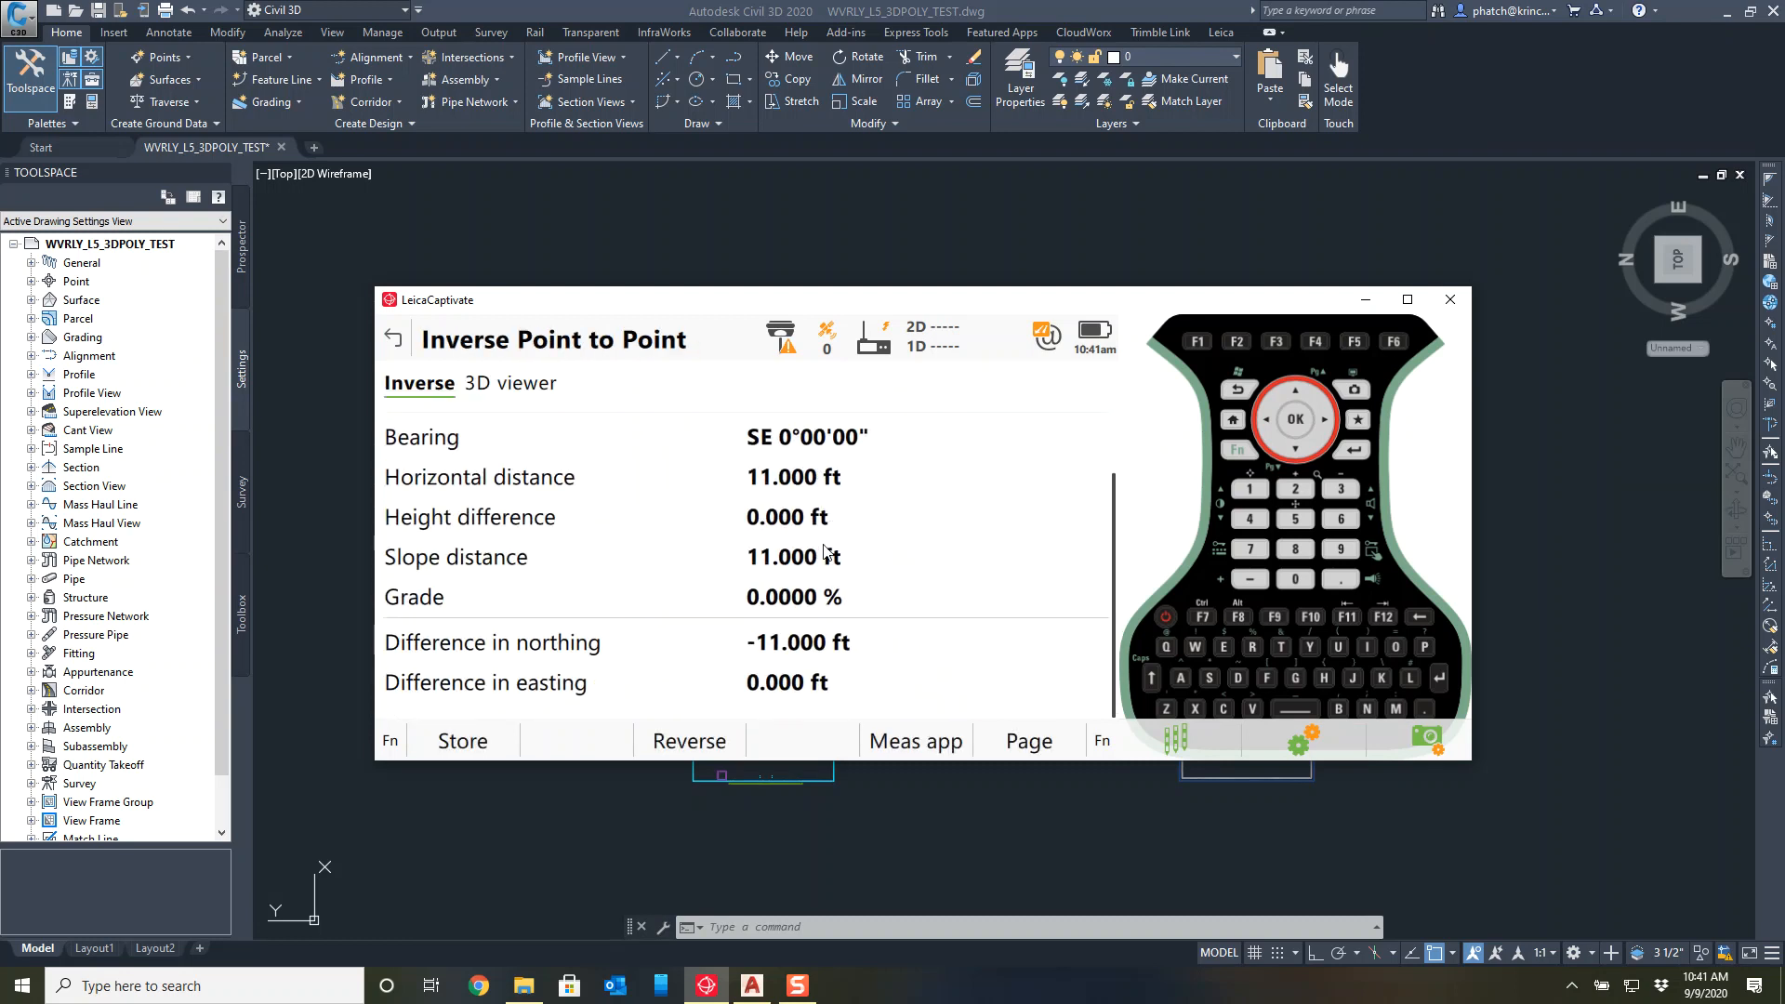